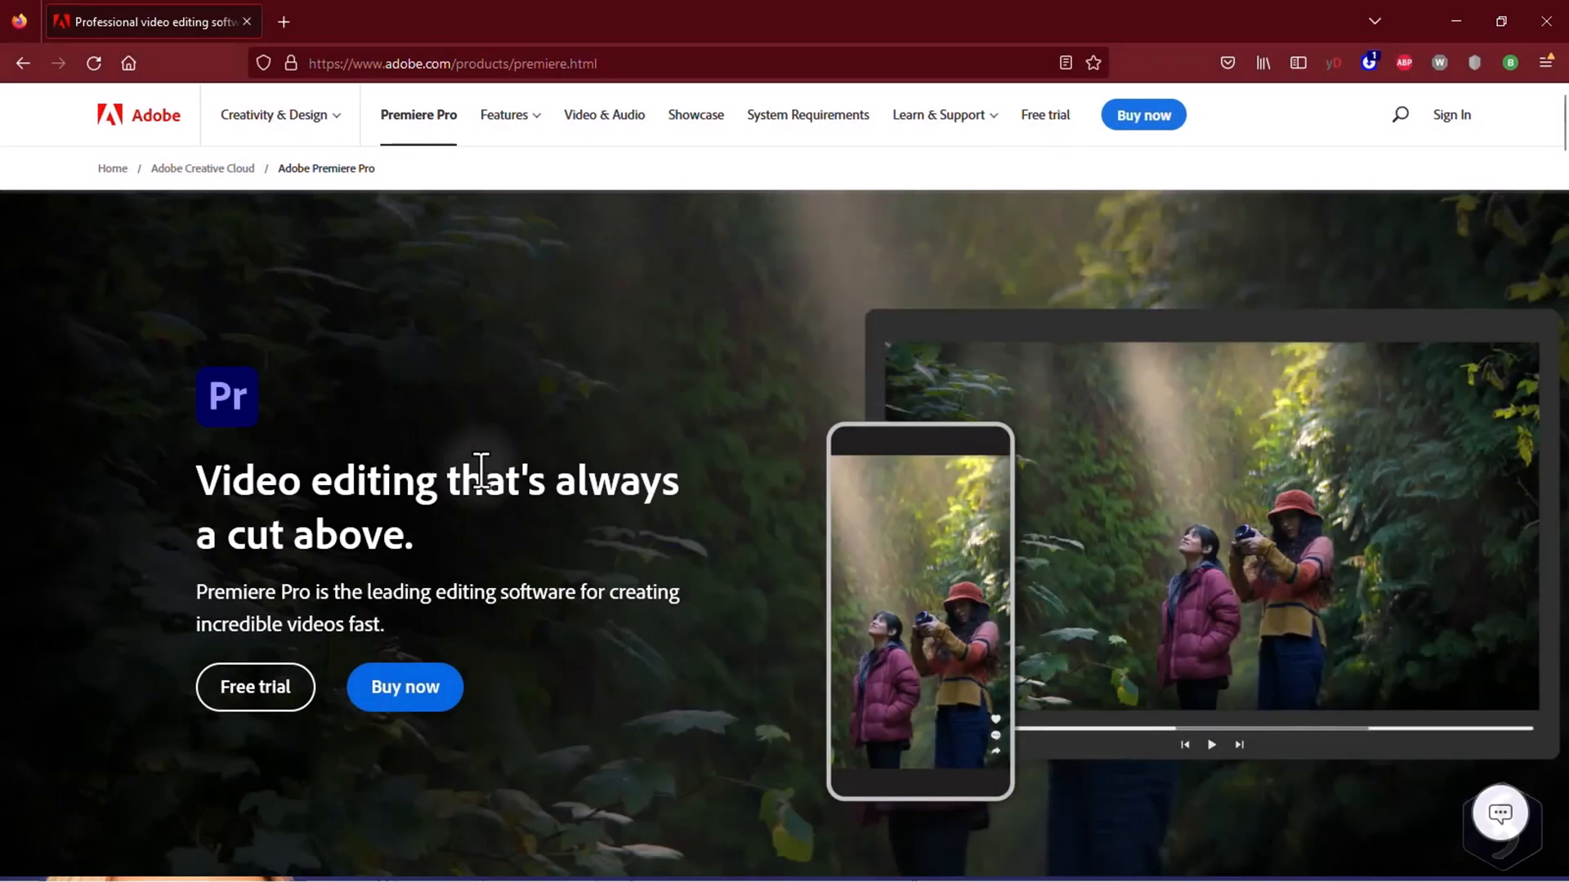
Reach Adobe's Pick a plan page for Premiere Pro from the product page
scroll("down", 3)
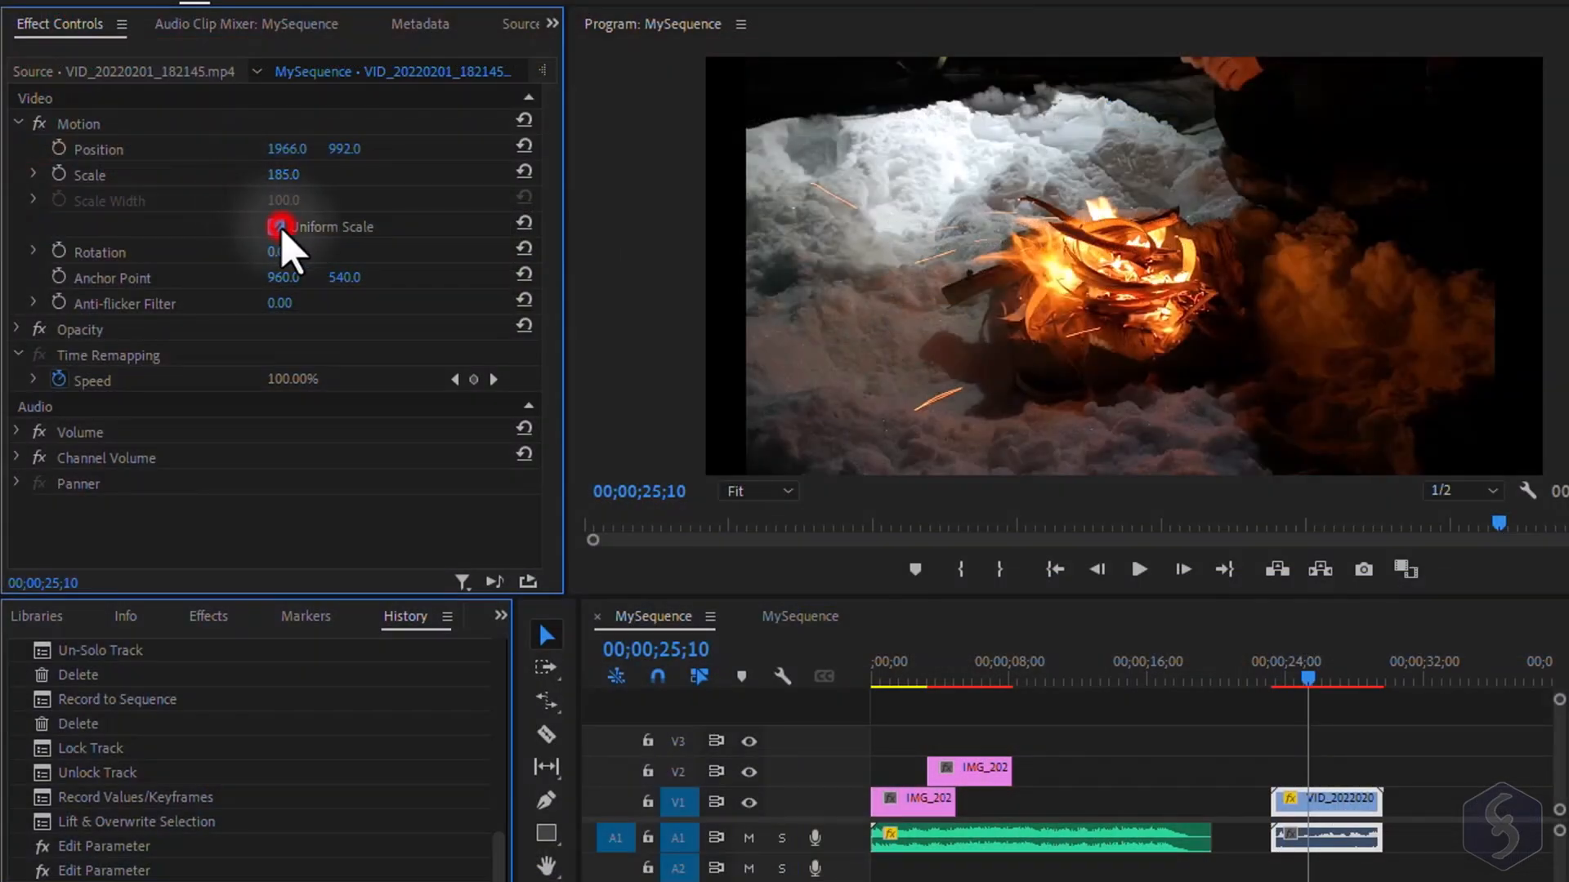
left_click(278, 225)
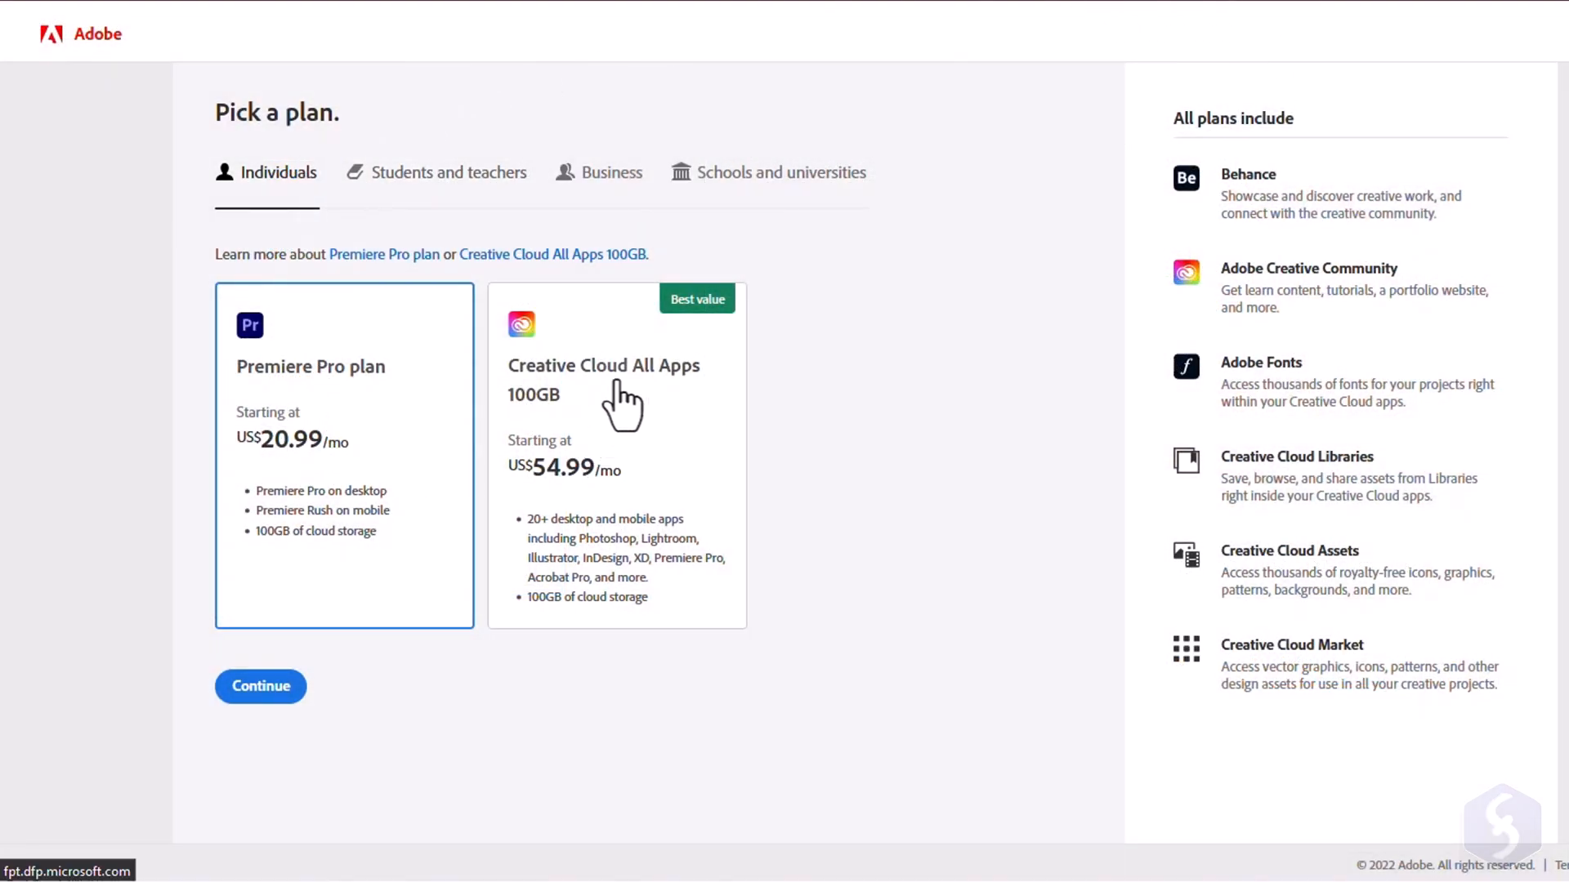
mouse_move(397, 425)
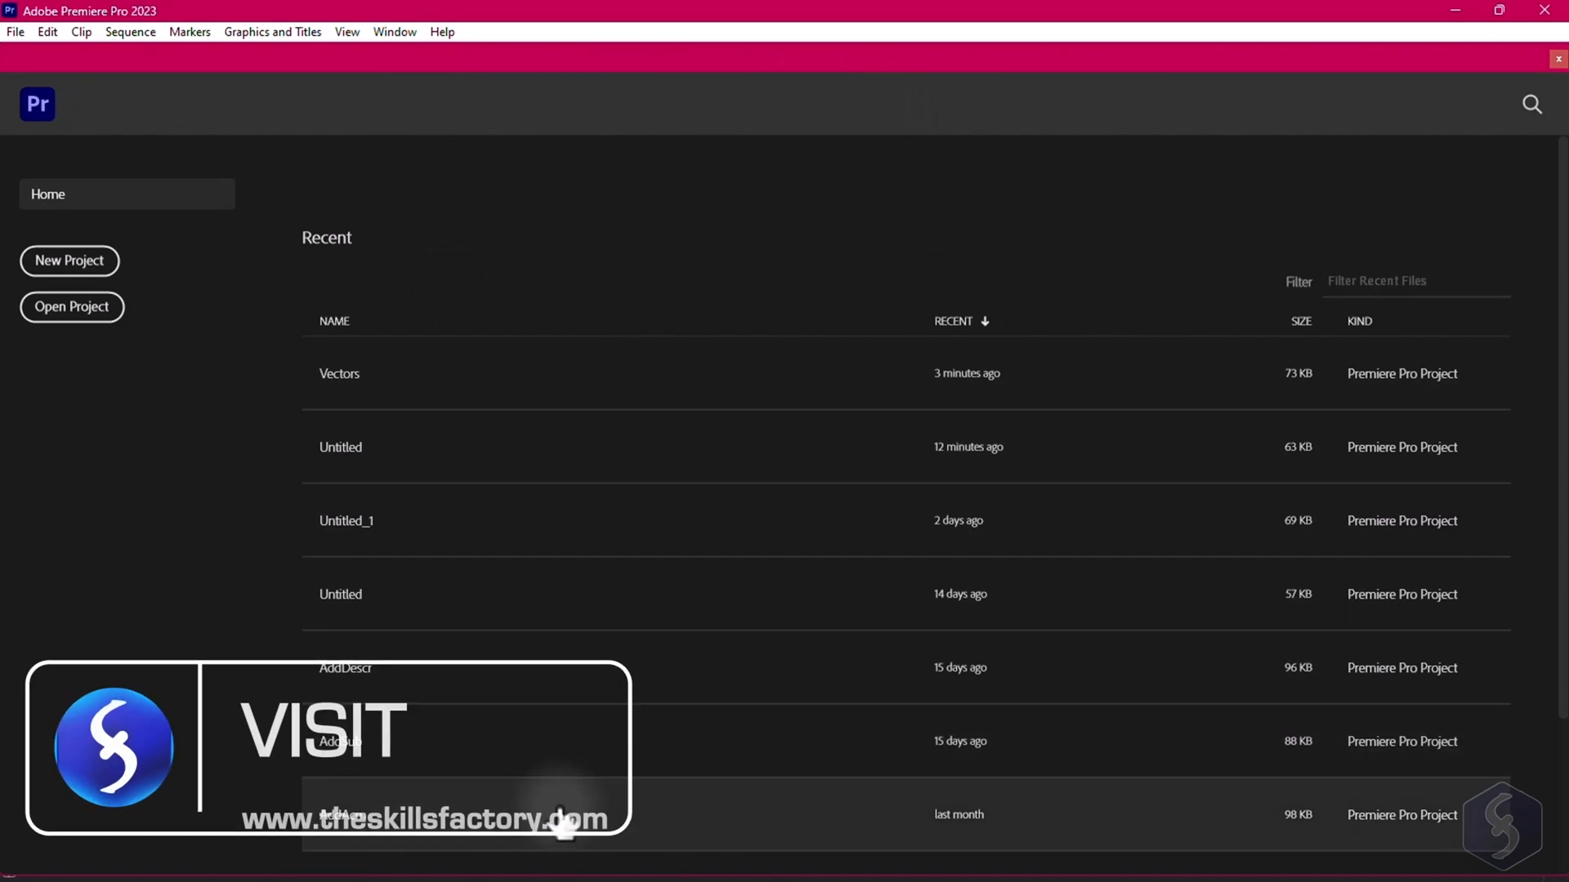
Start a new project named MyProject and pick the mountain photo as media
left_click(71, 307)
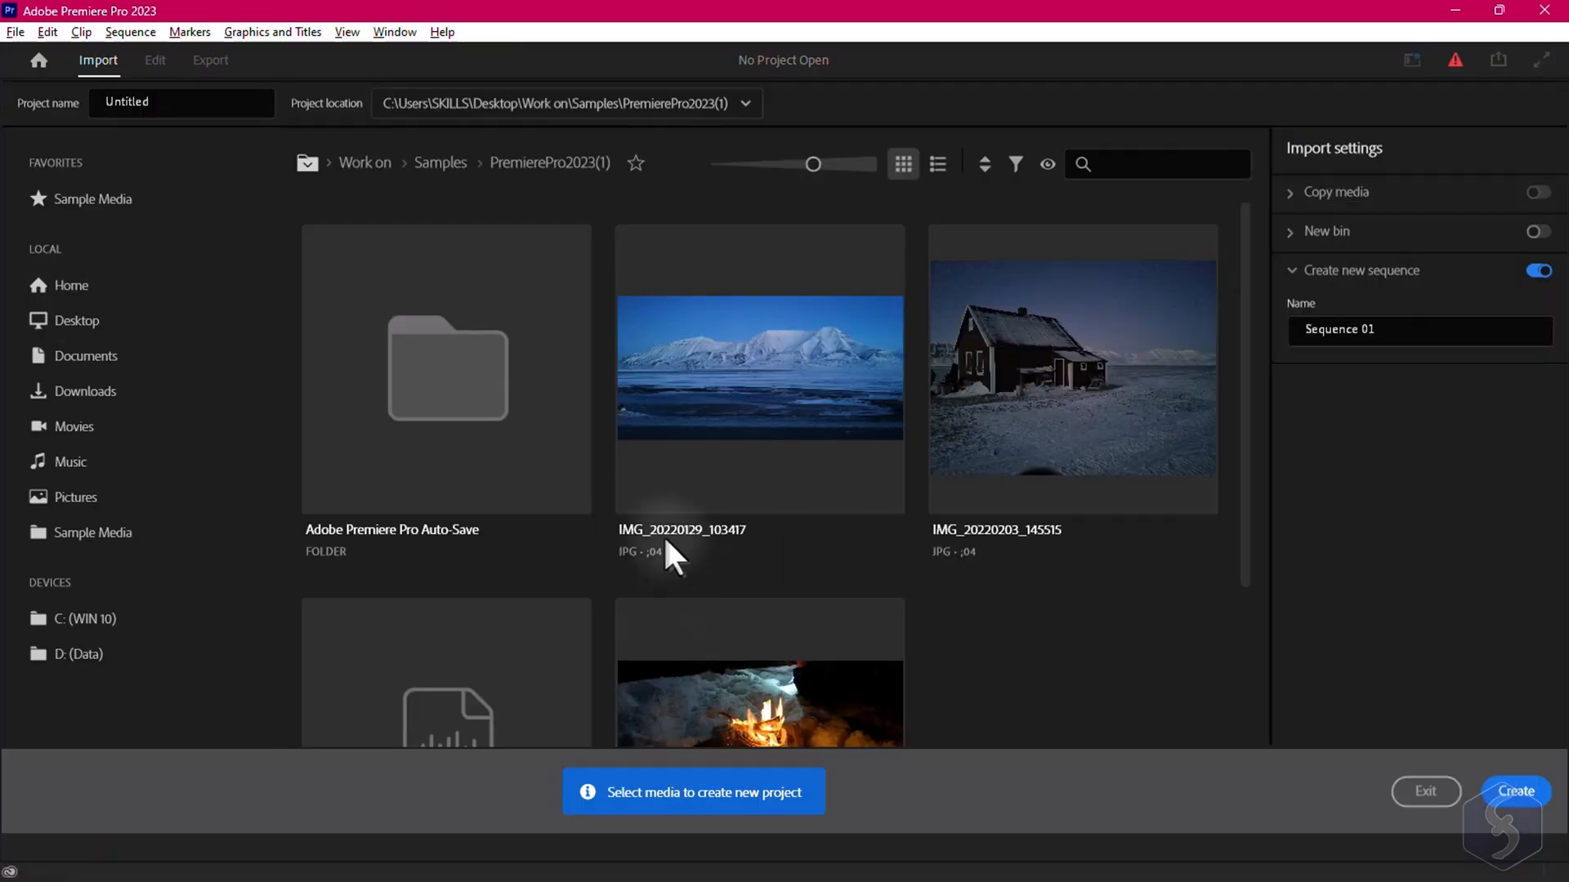
left_click(180, 101)
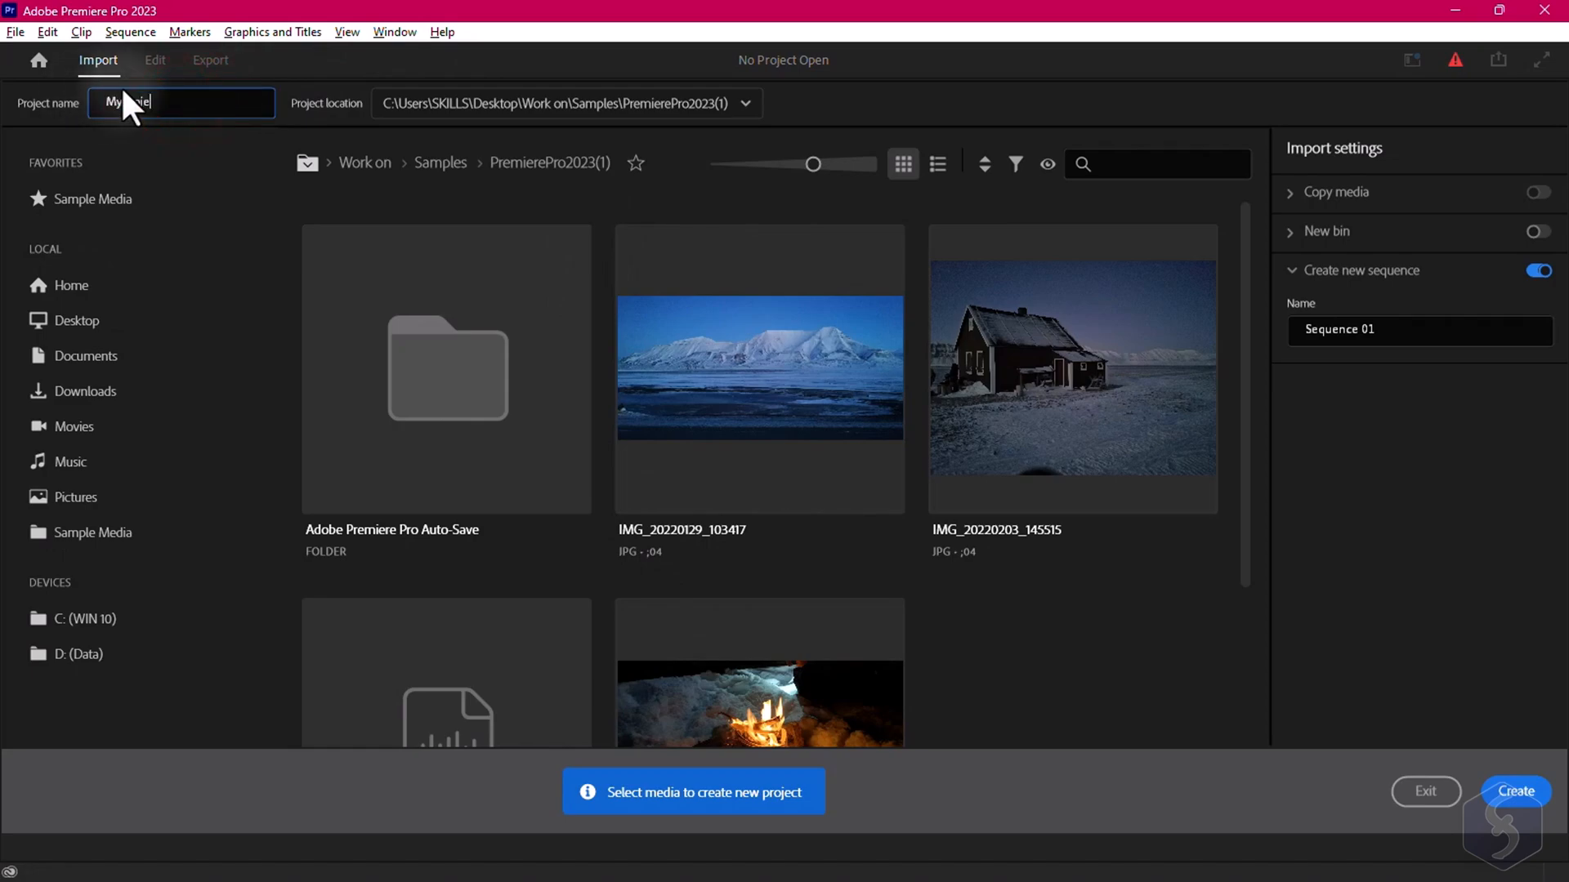
left_click(745, 103)
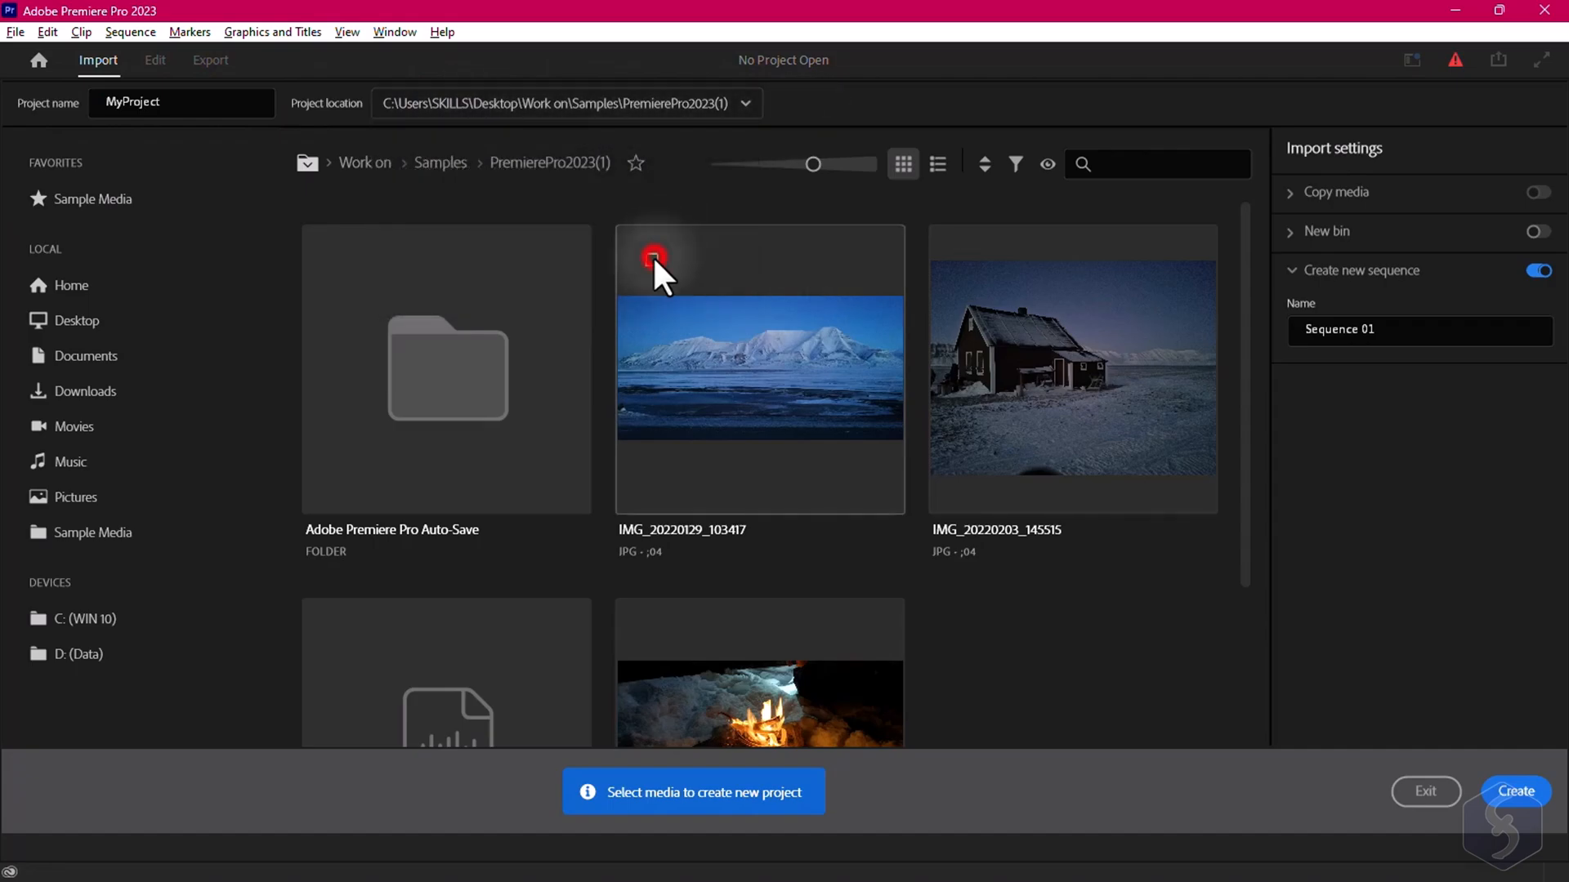
left_click(651, 260)
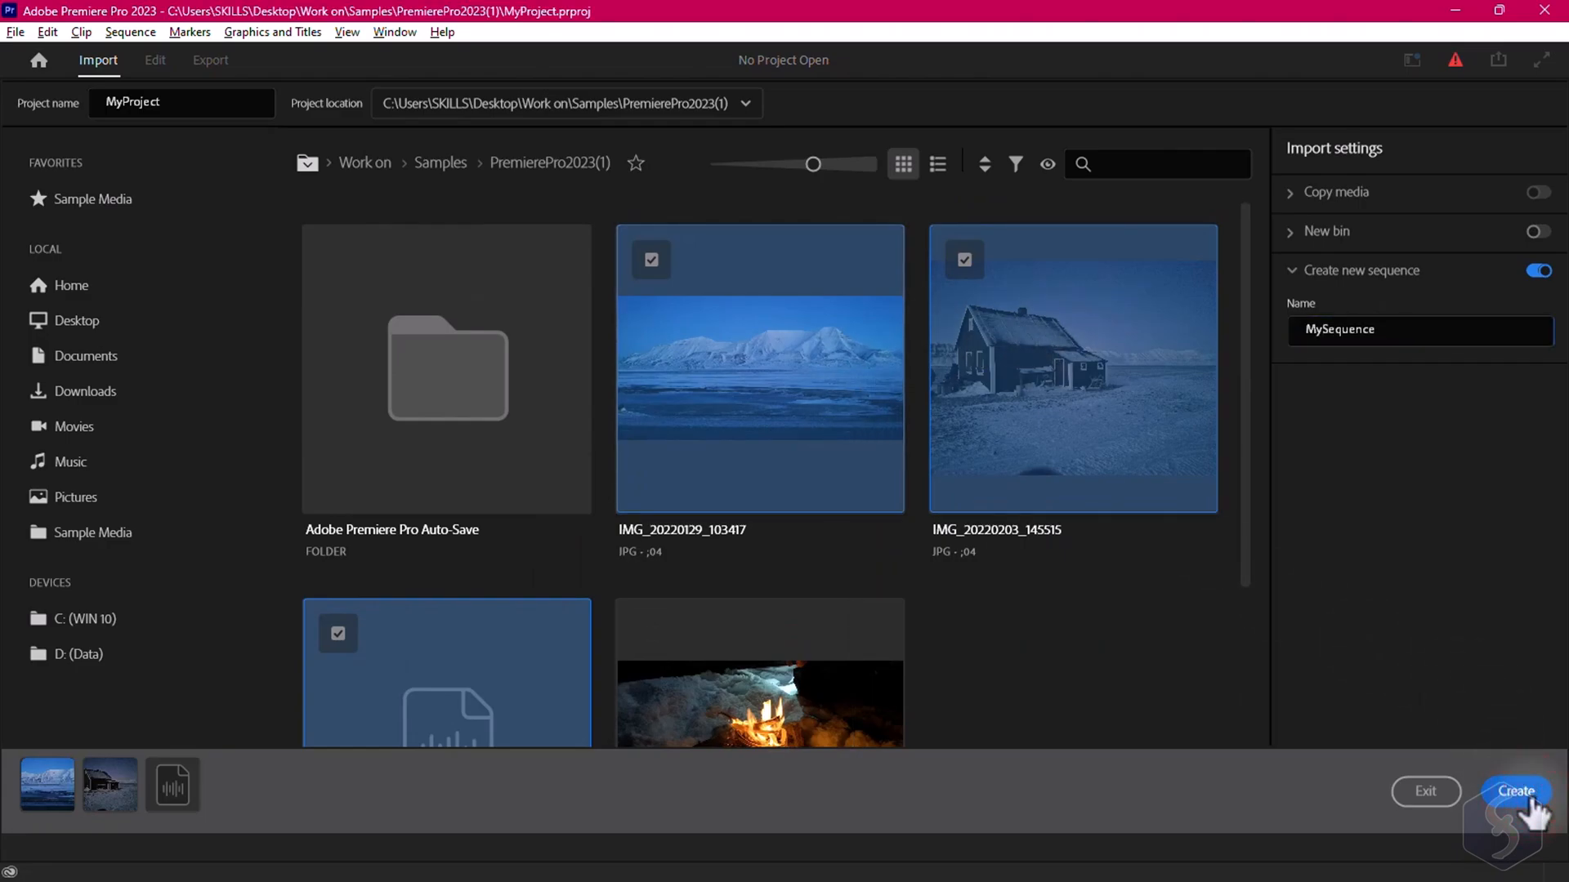
Create the project, switch to the Editing workspace and restore the Essential Graphics panel
left_click(1513, 790)
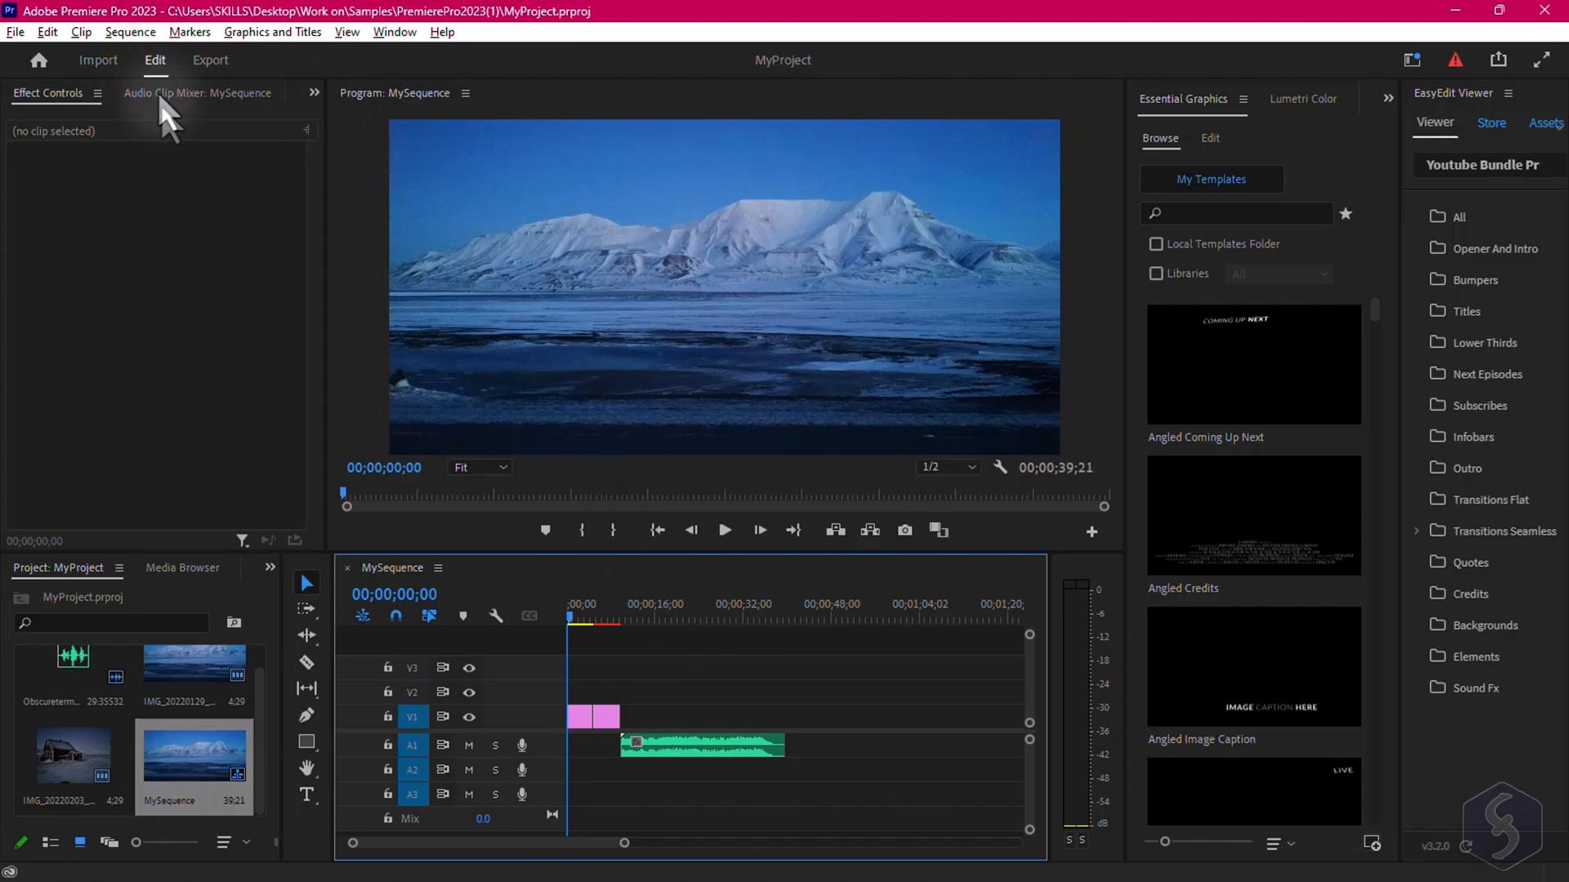
mouse_move(868, 640)
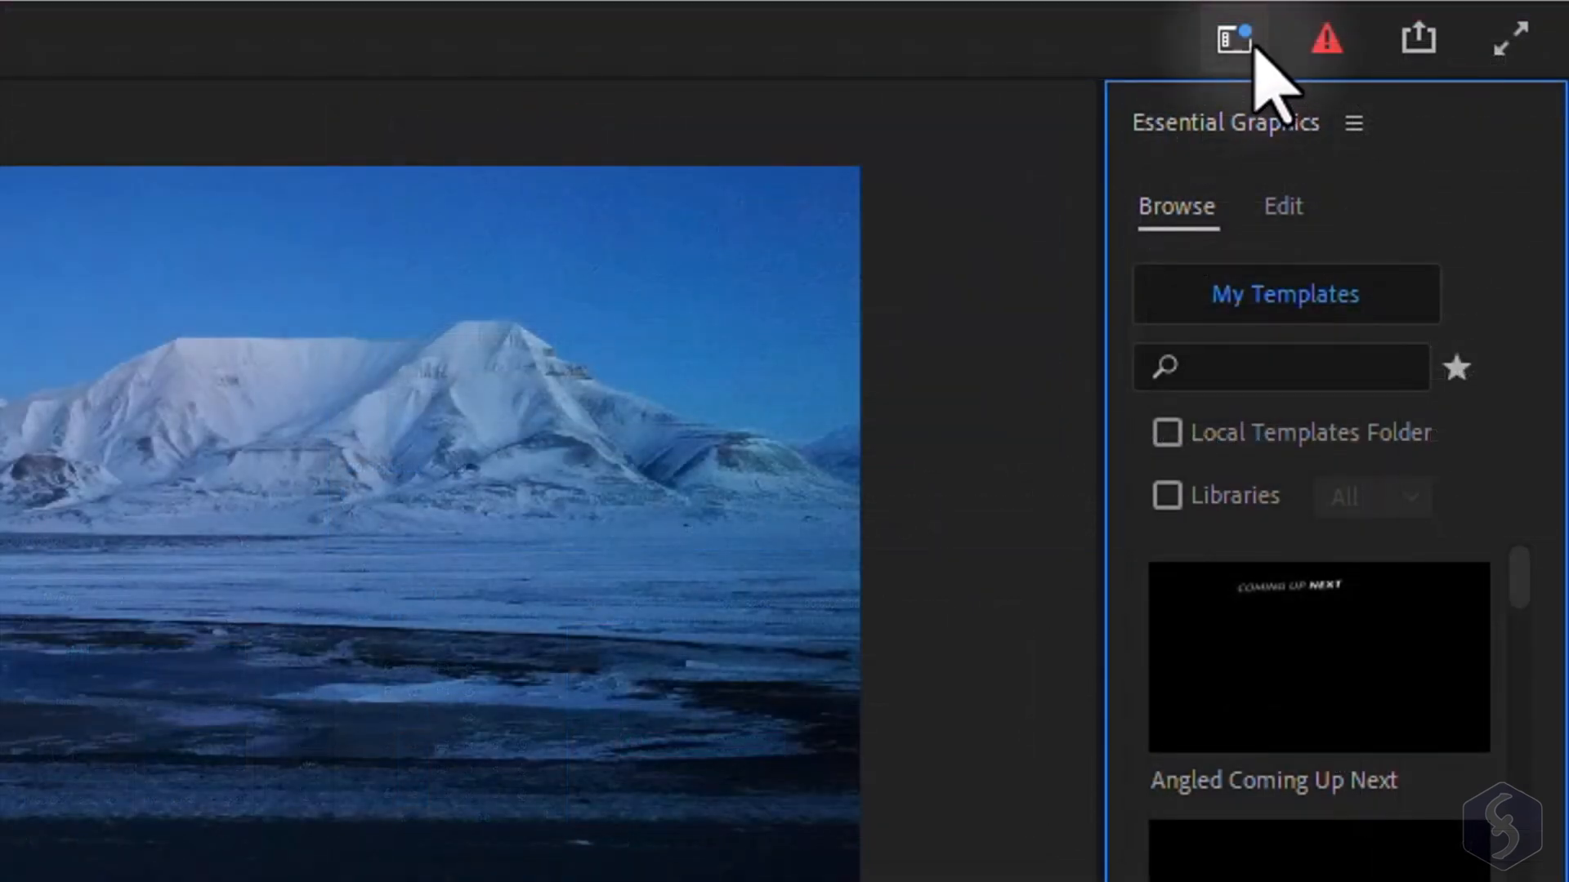
left_click(1232, 38)
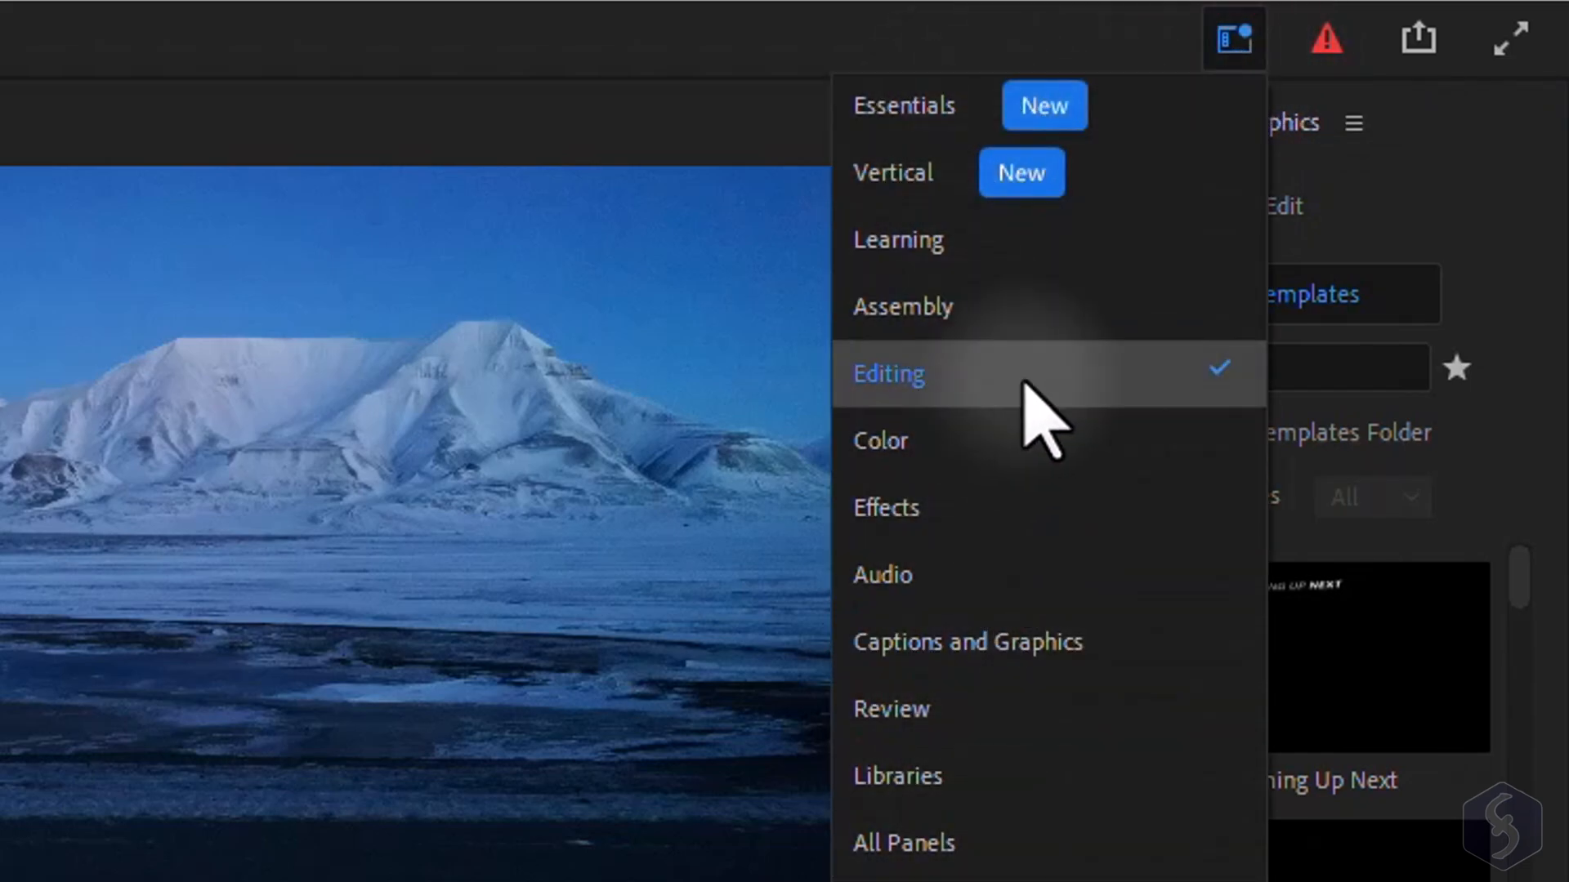
left_click(885, 373)
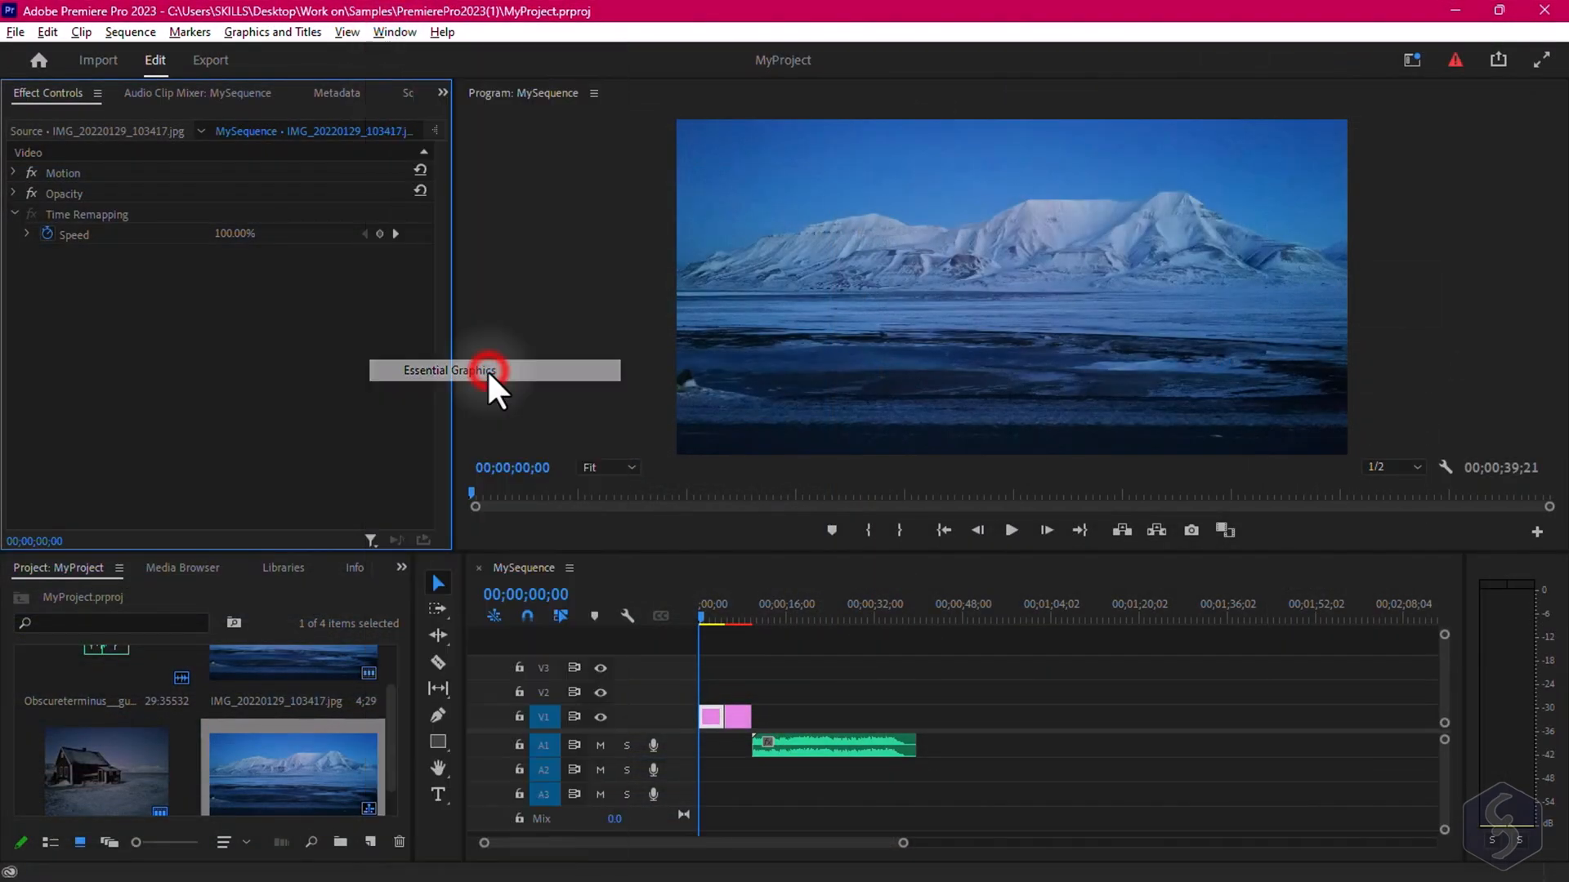
left_click(448, 371)
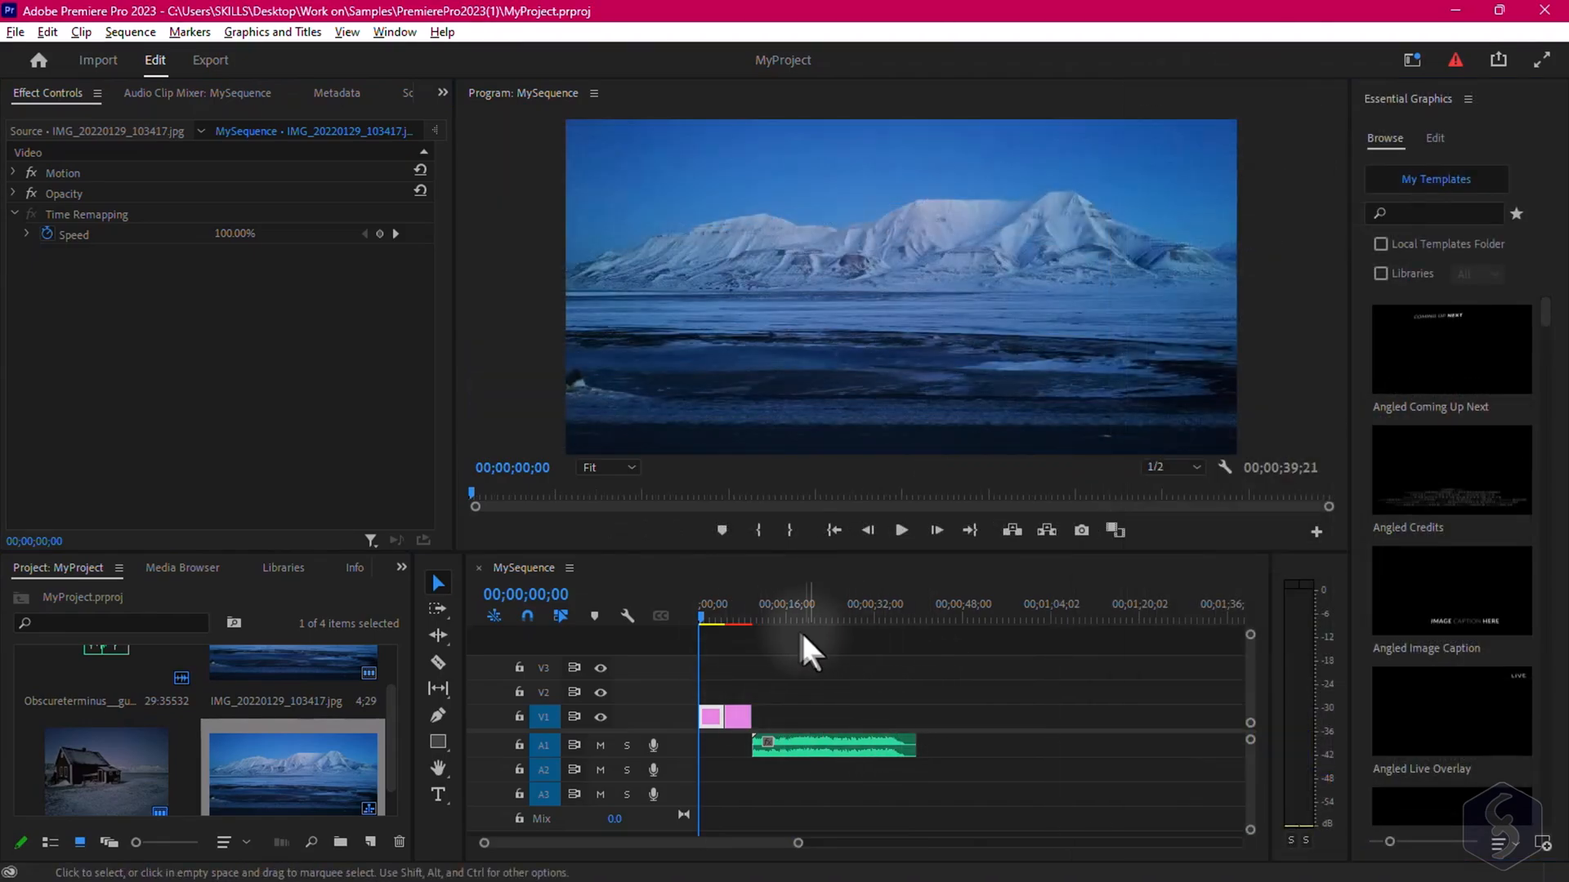
left_click(551, 580)
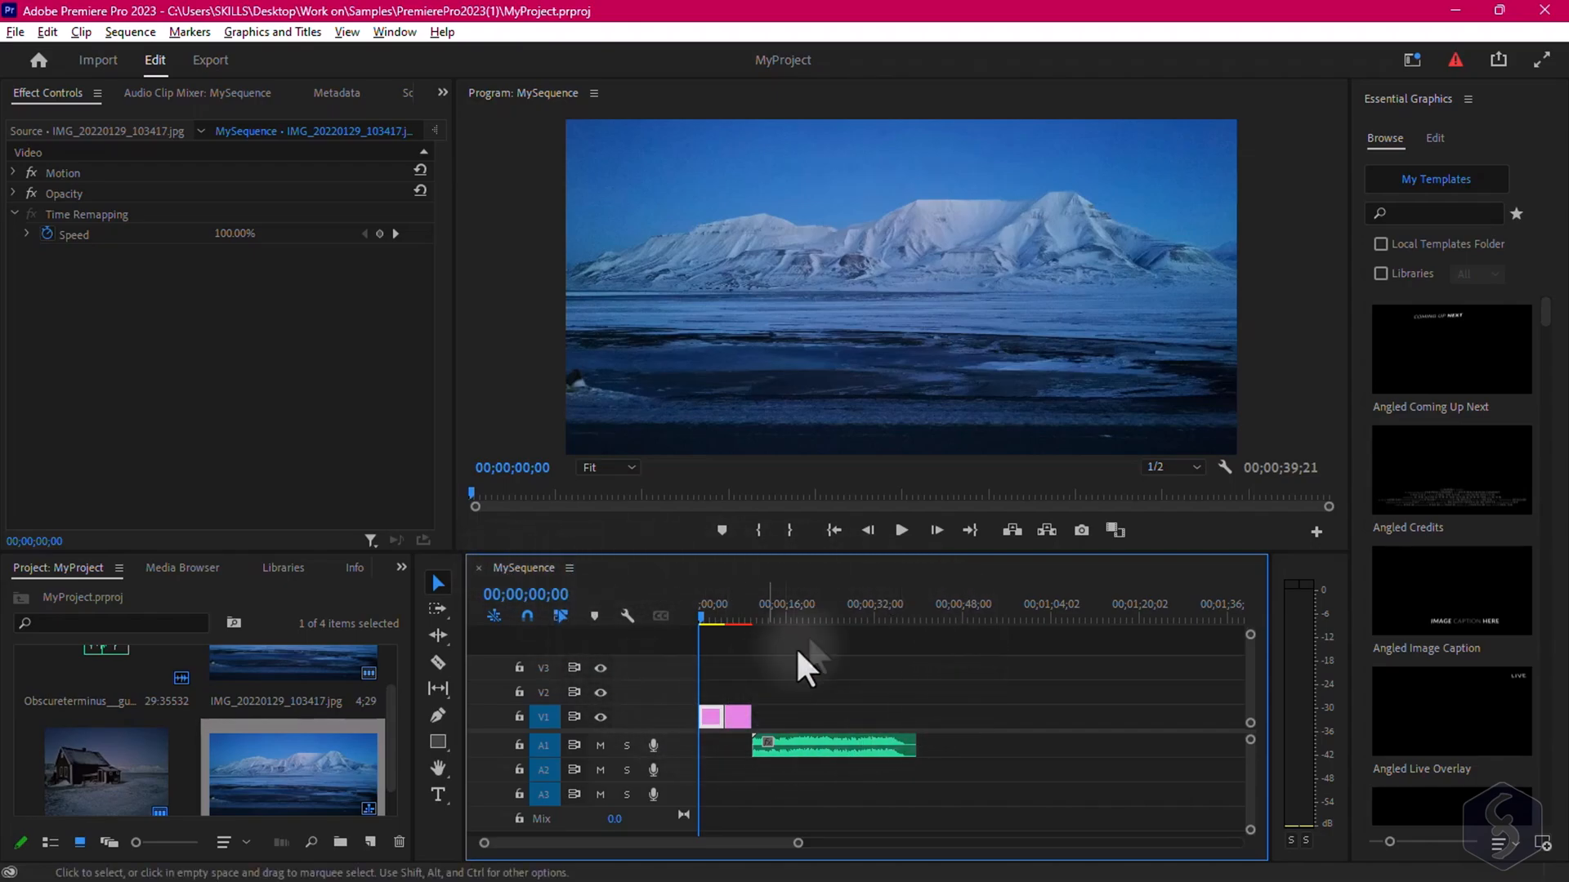
mouse_move(555, 476)
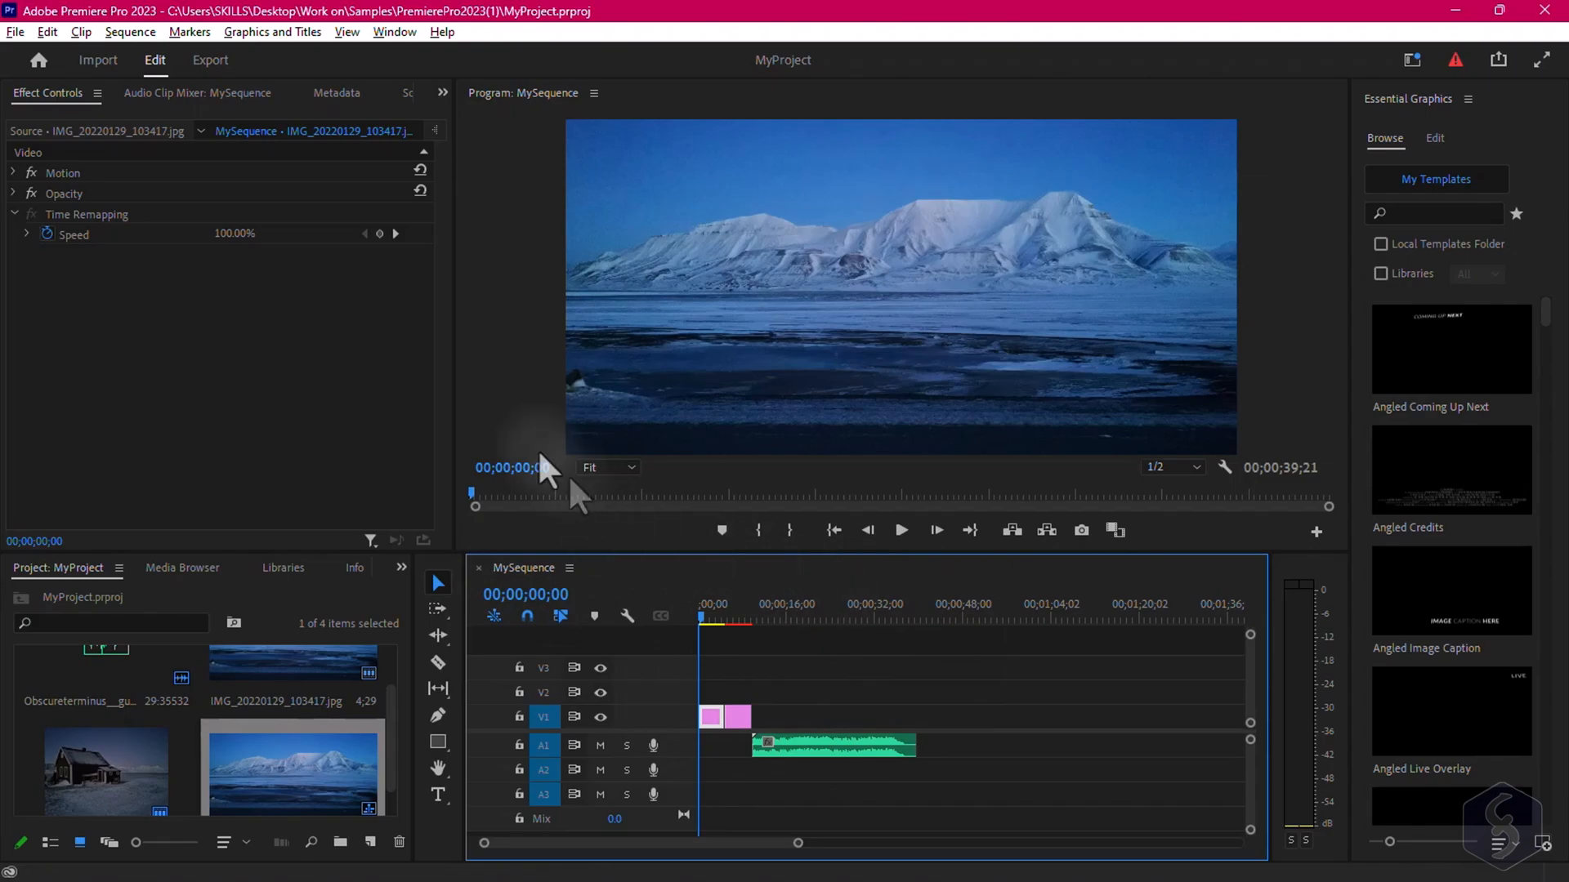
Show MySequence's Sequence Settings and review the Editing Mode options
left_click(129, 31)
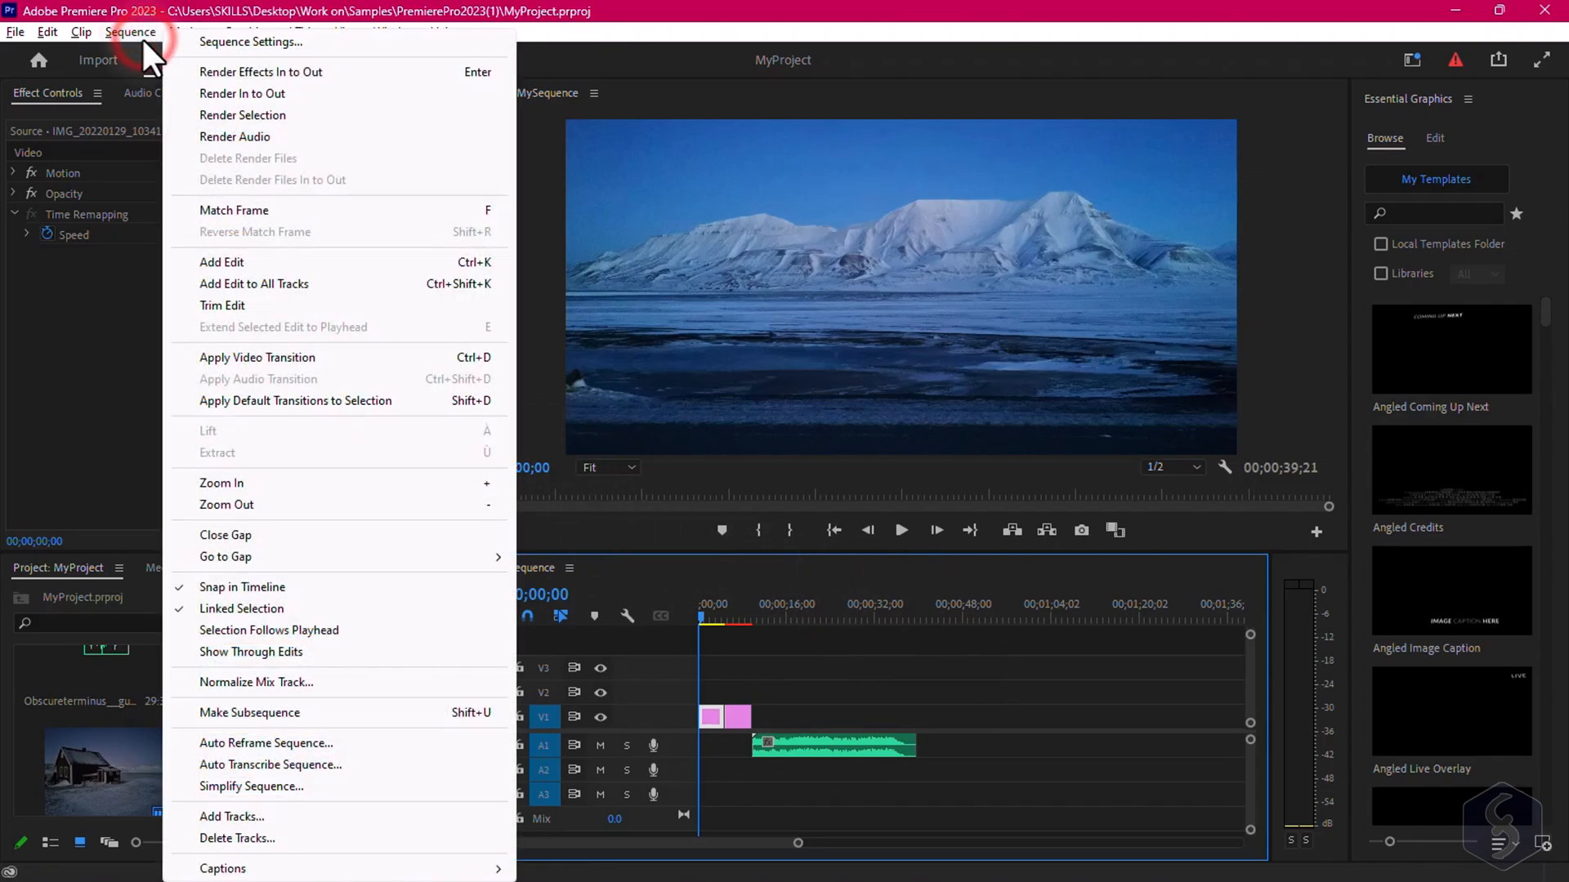
mouse_move(385, 59)
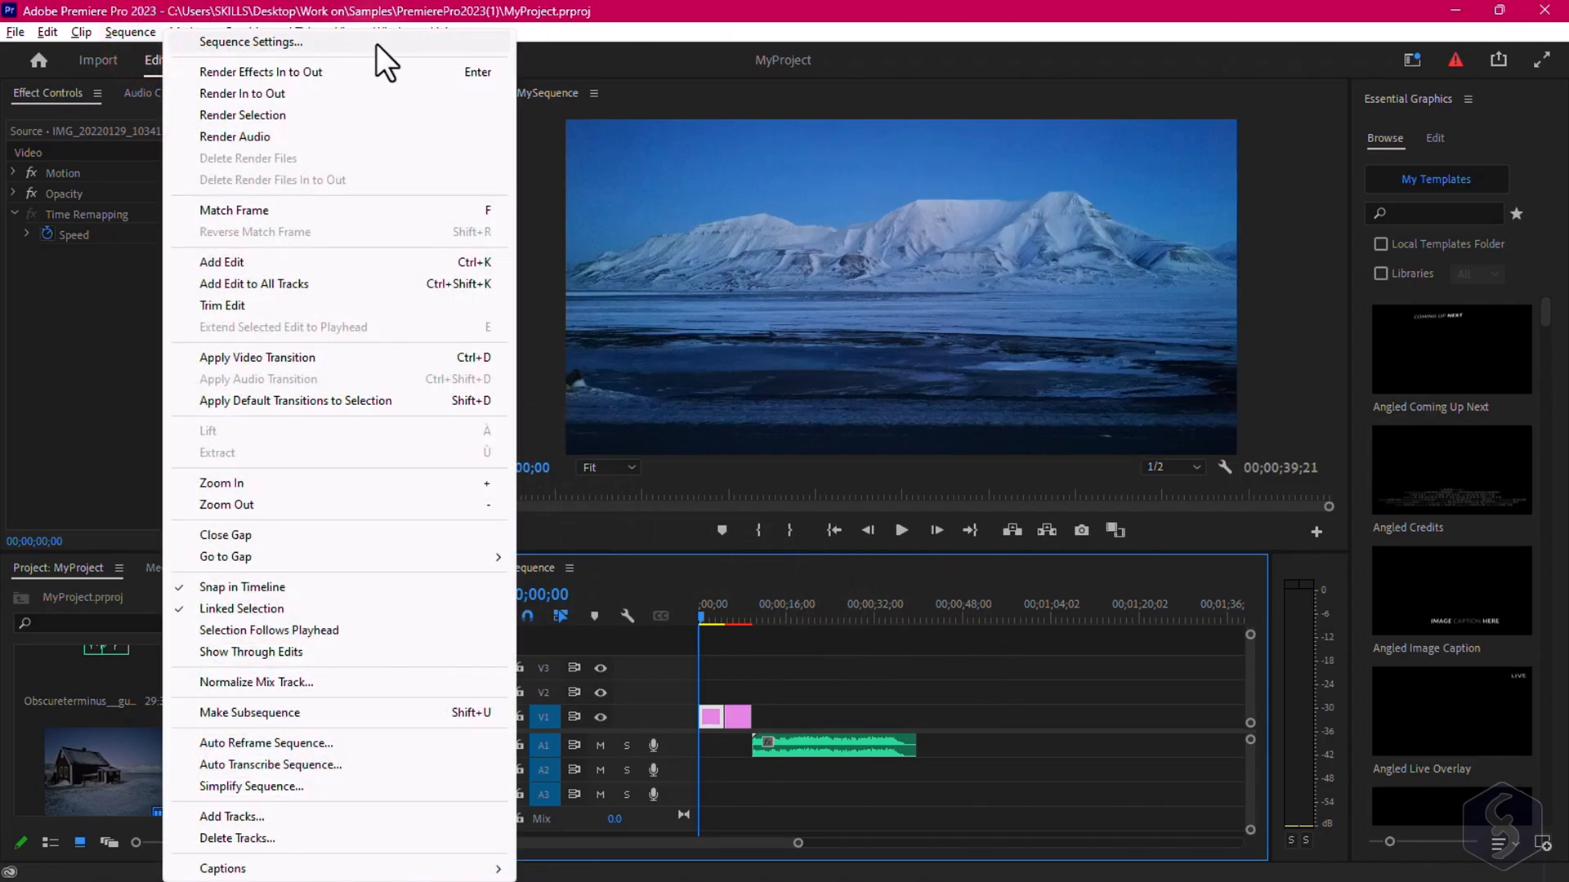
left_click(250, 41)
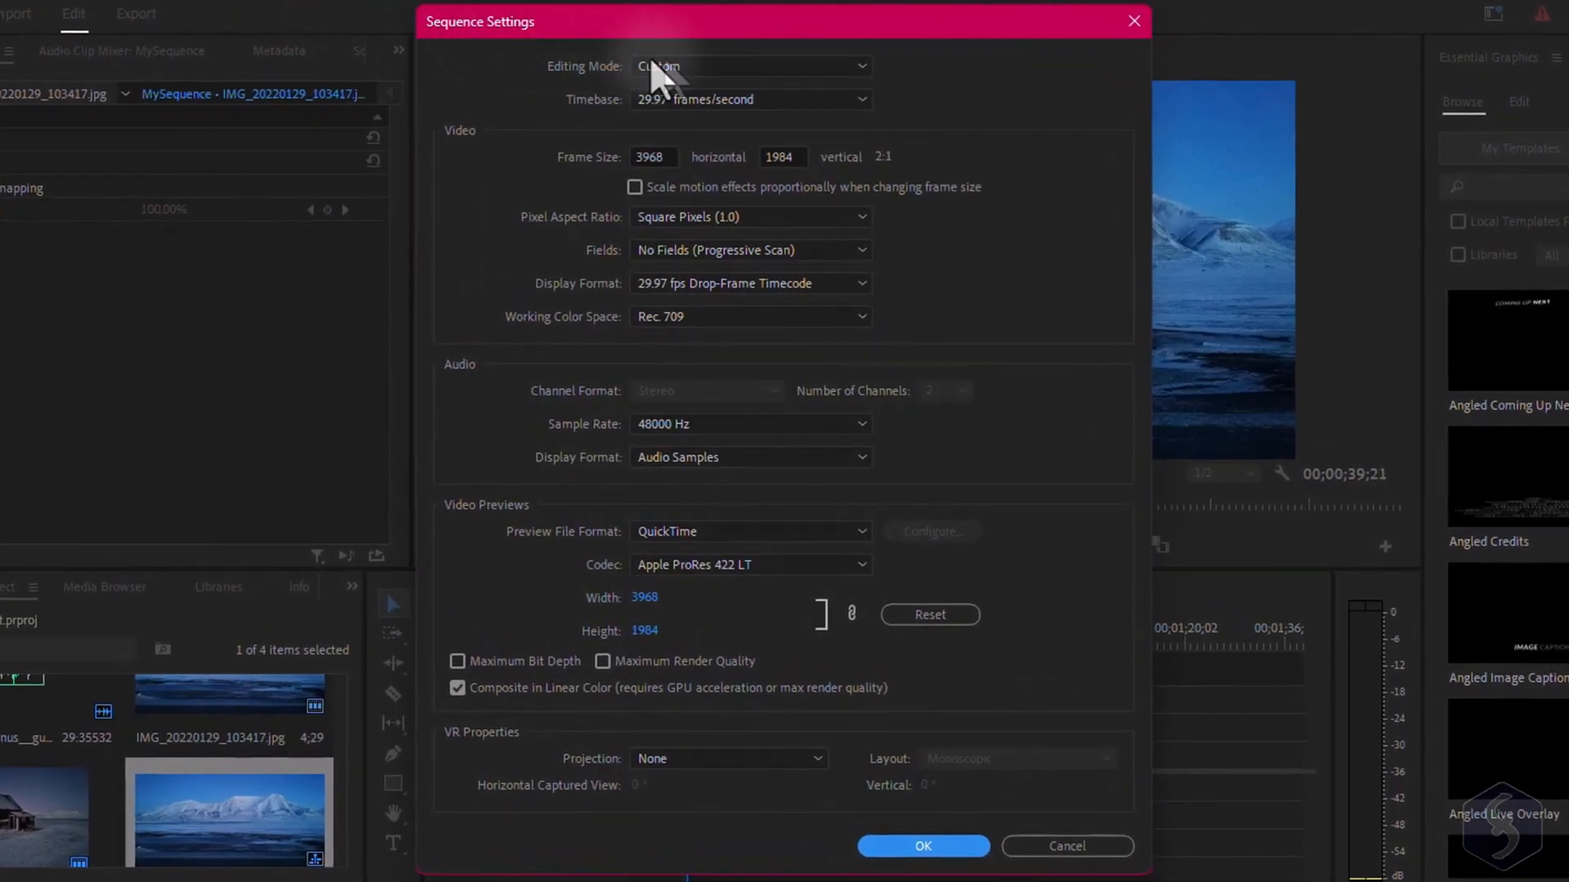
left_click(749, 65)
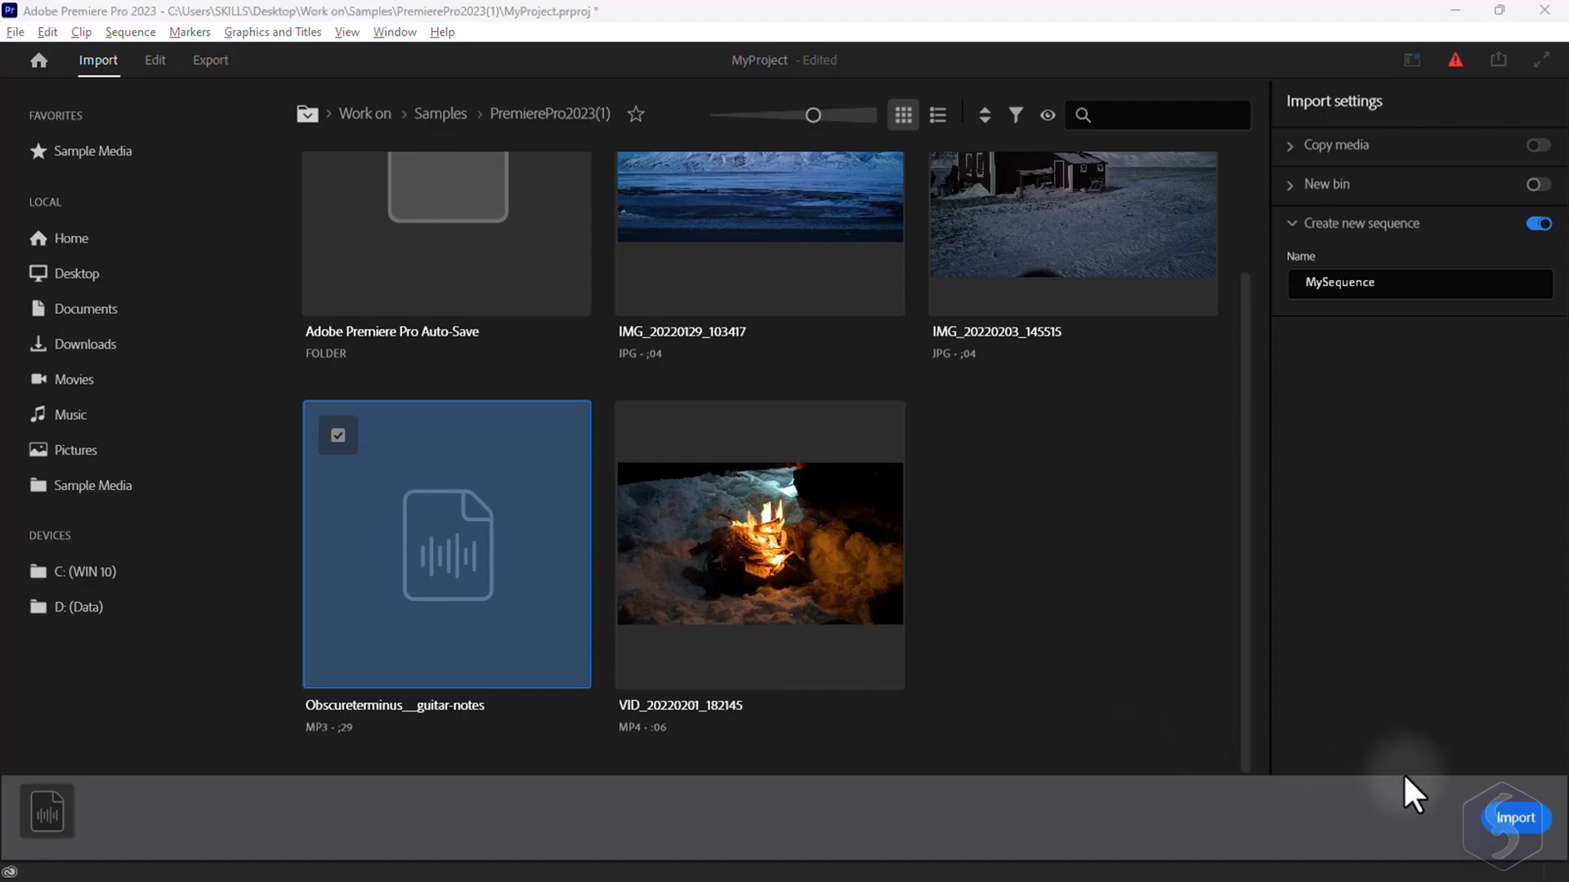
Import the campfire video VID_20220201_182145 into the project
left_click(1513, 817)
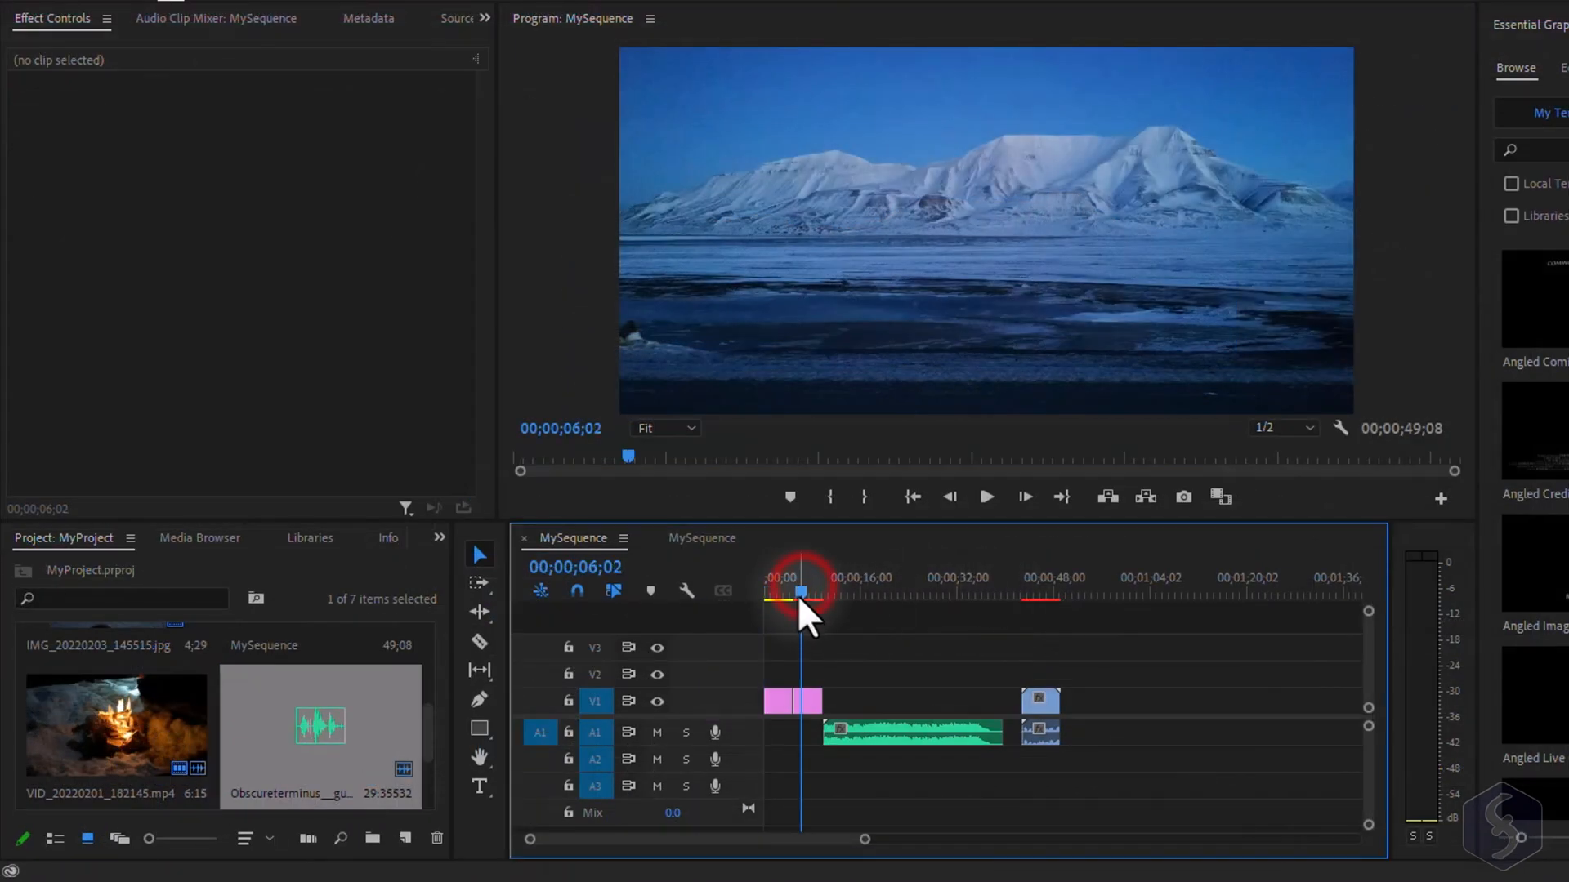
Place the music clip at the sequence start and preview playback over both photos
left_click(1023, 591)
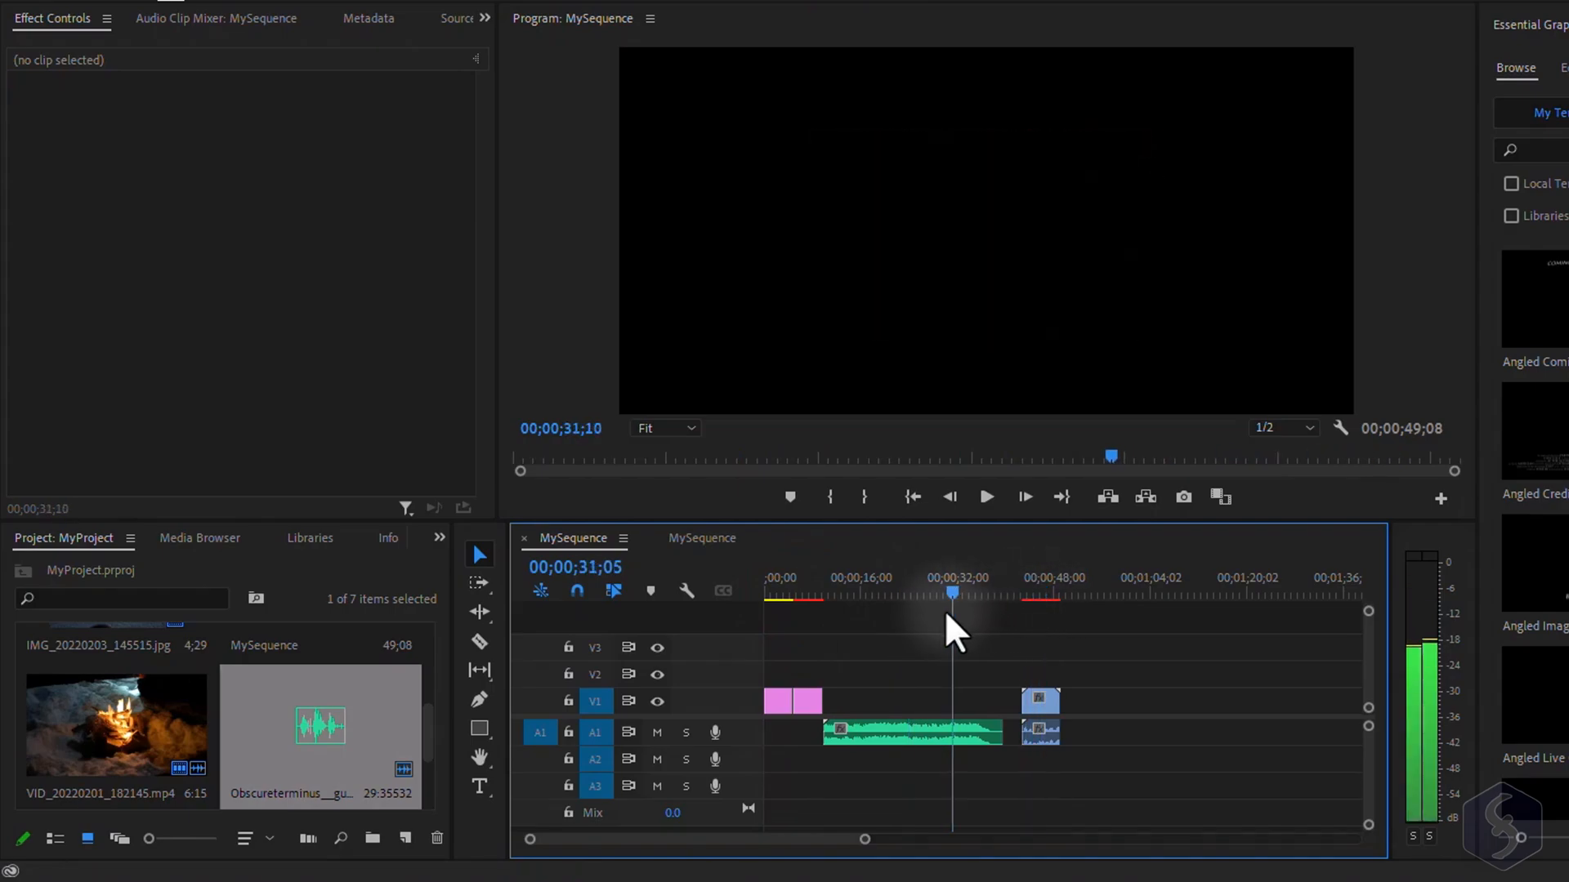
left_click(827, 591)
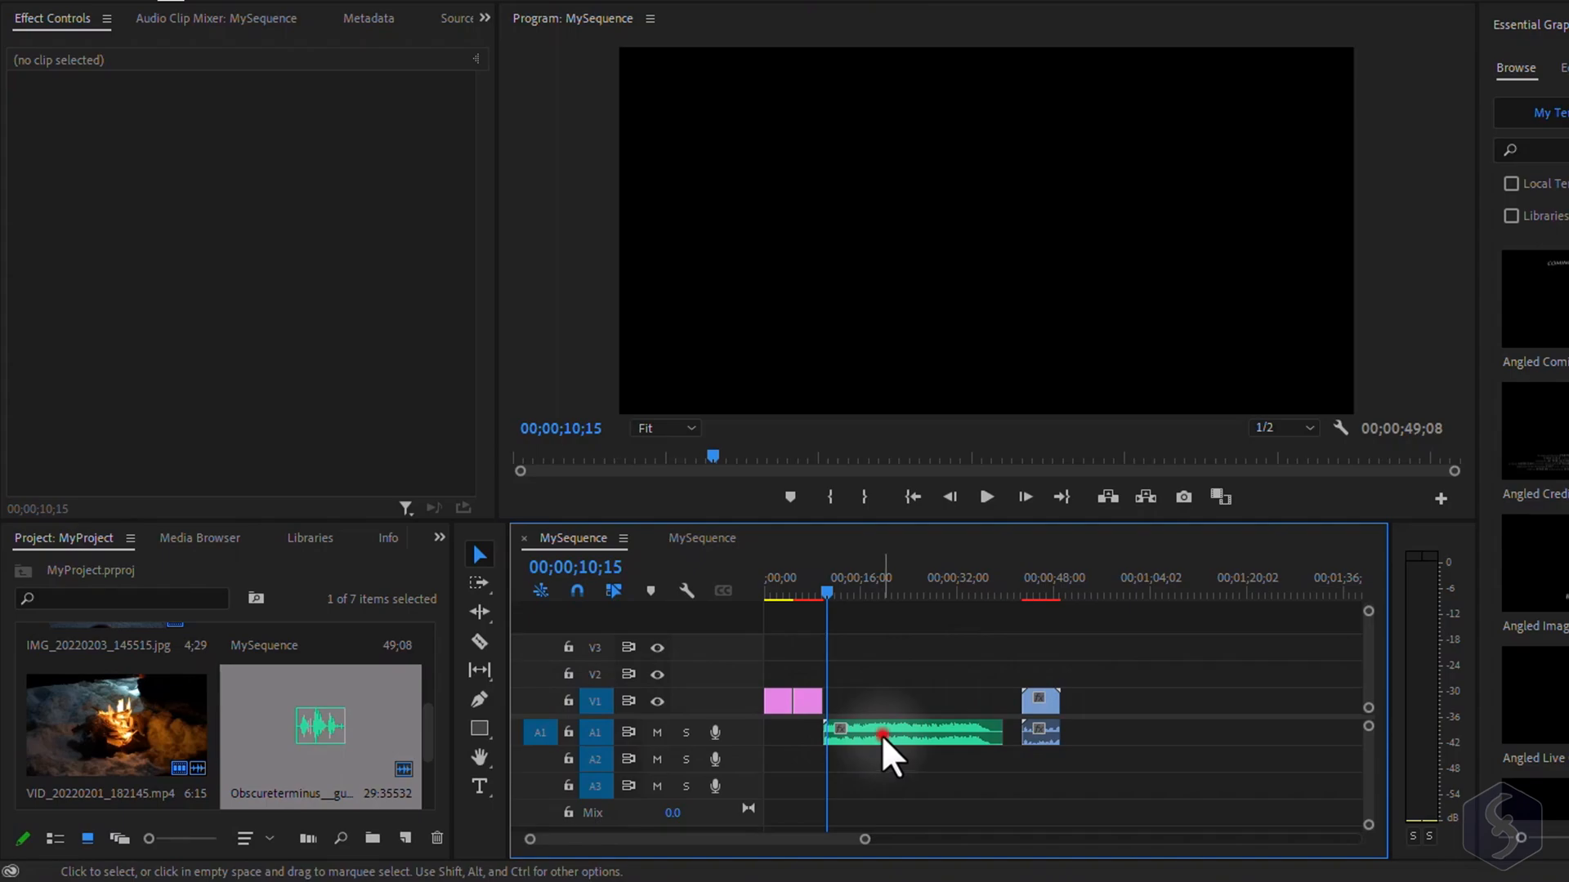
left_click(910, 732)
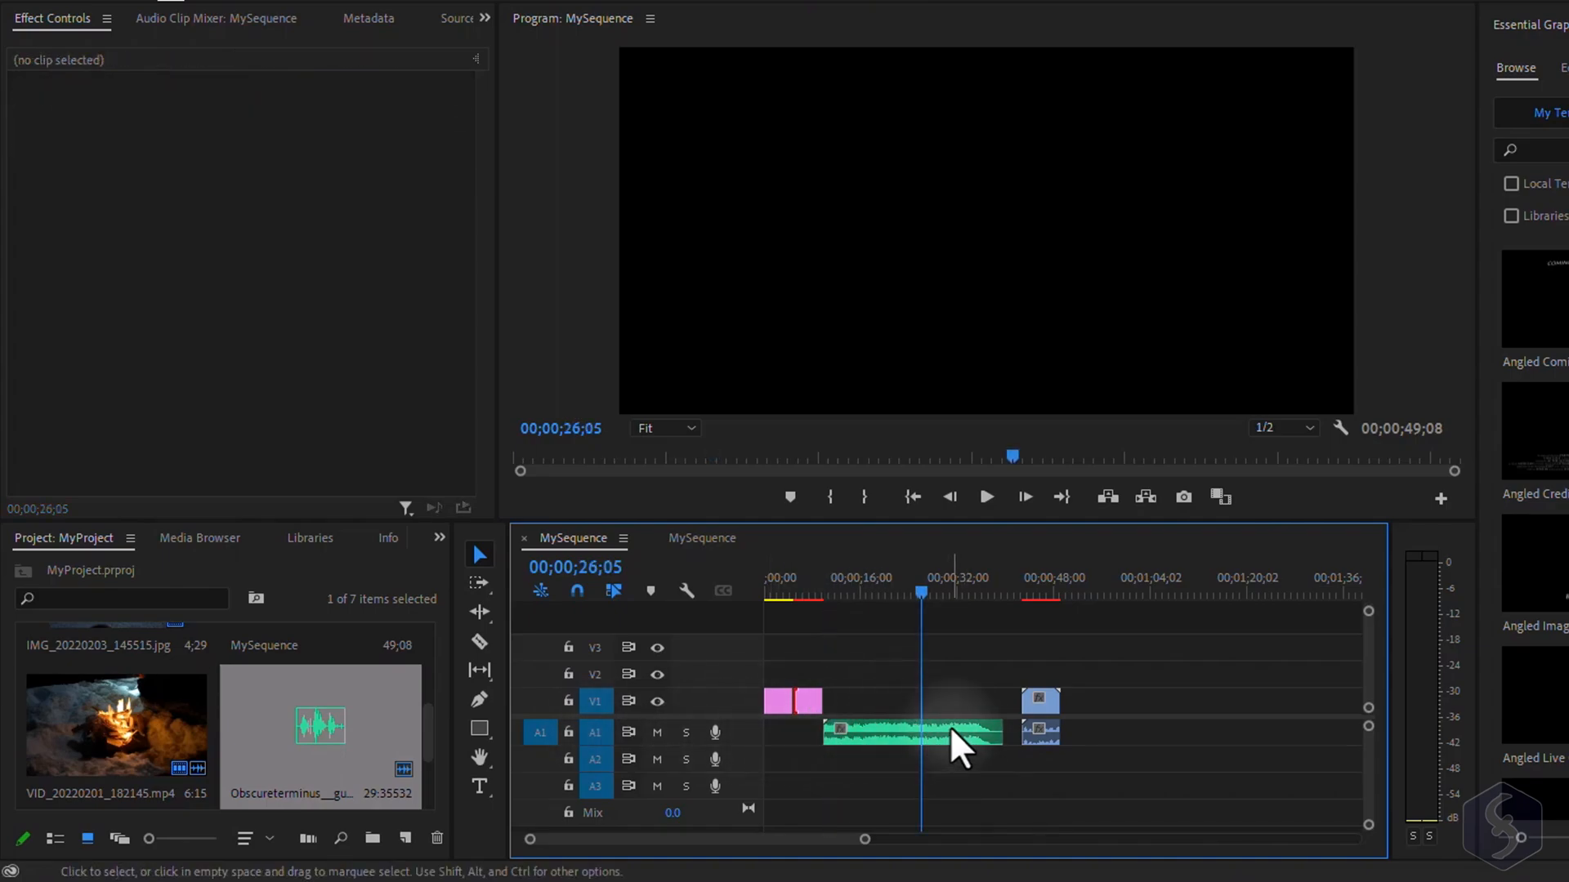
mouse_move(930, 616)
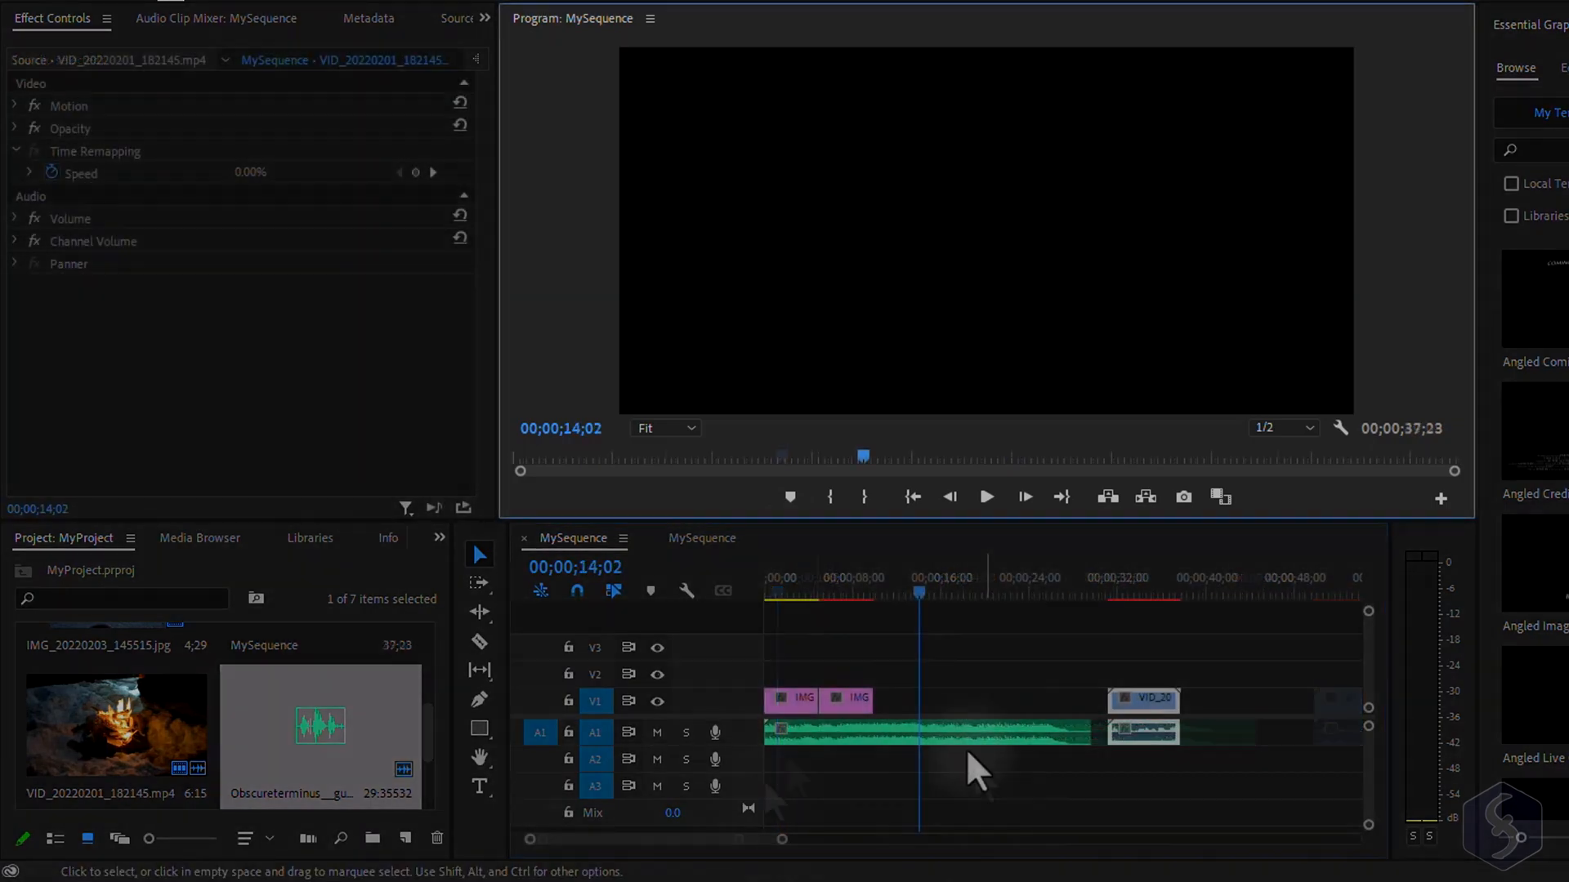
left_click(862, 577)
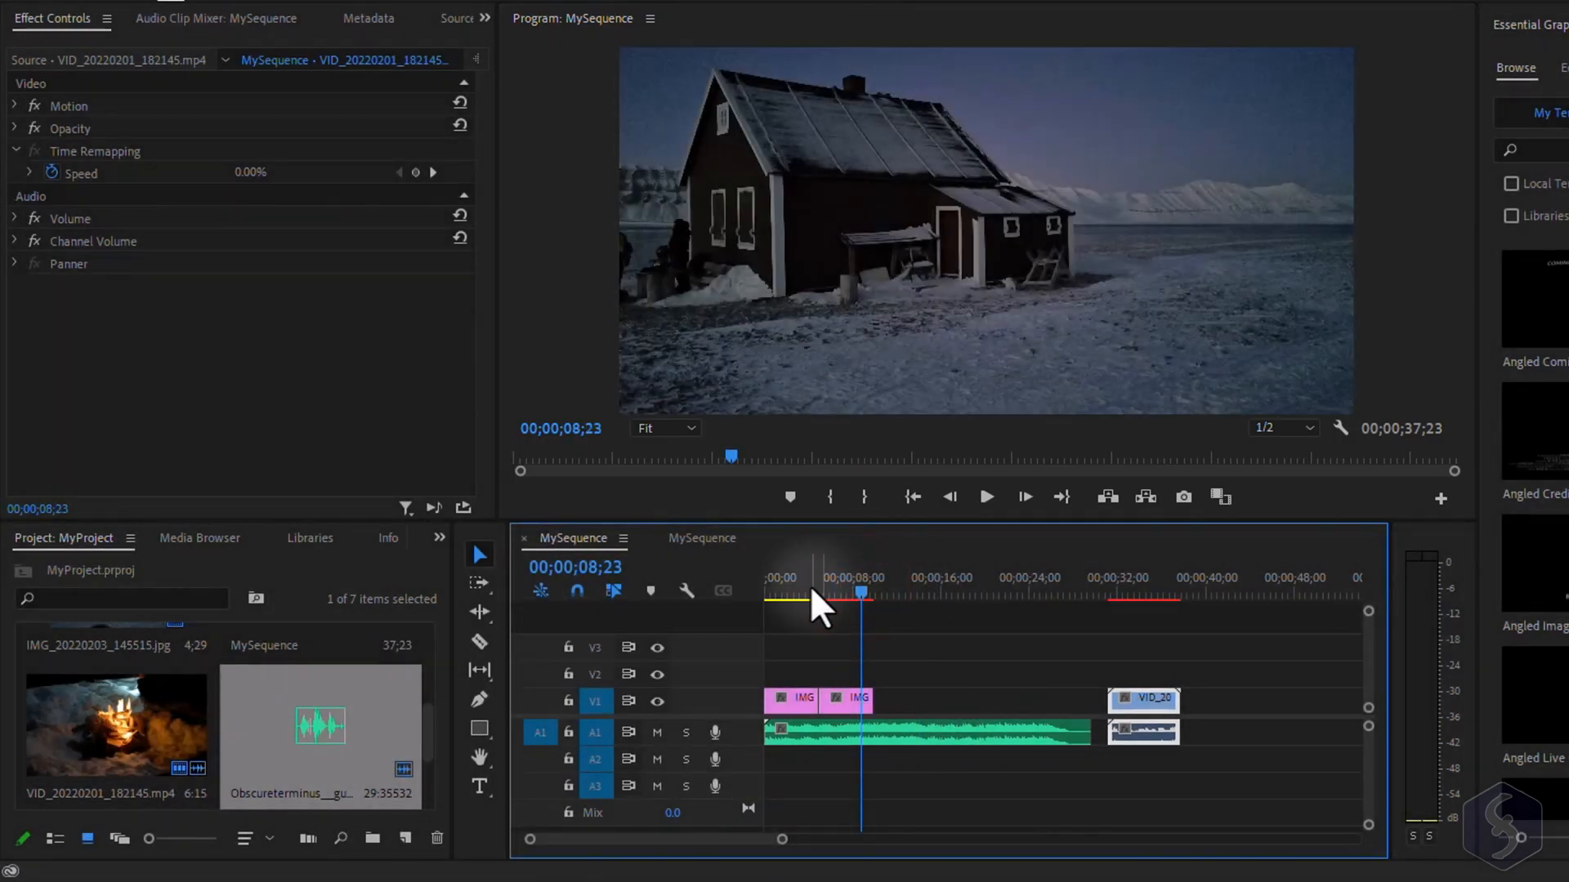
left_click_drag(854, 596, 781, 597)
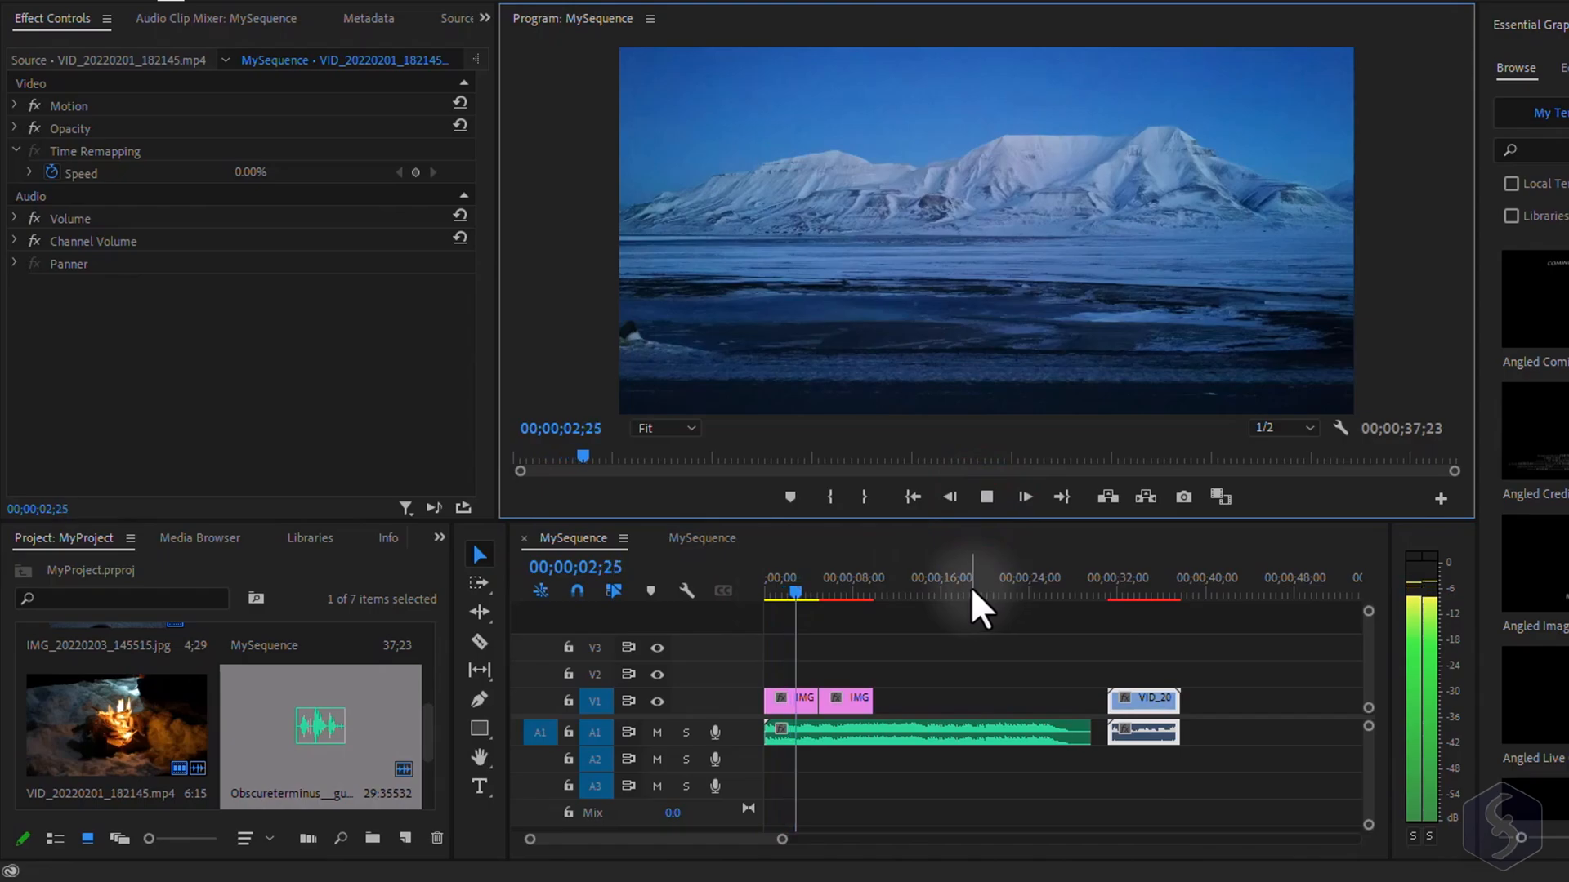
left_click(1284, 426)
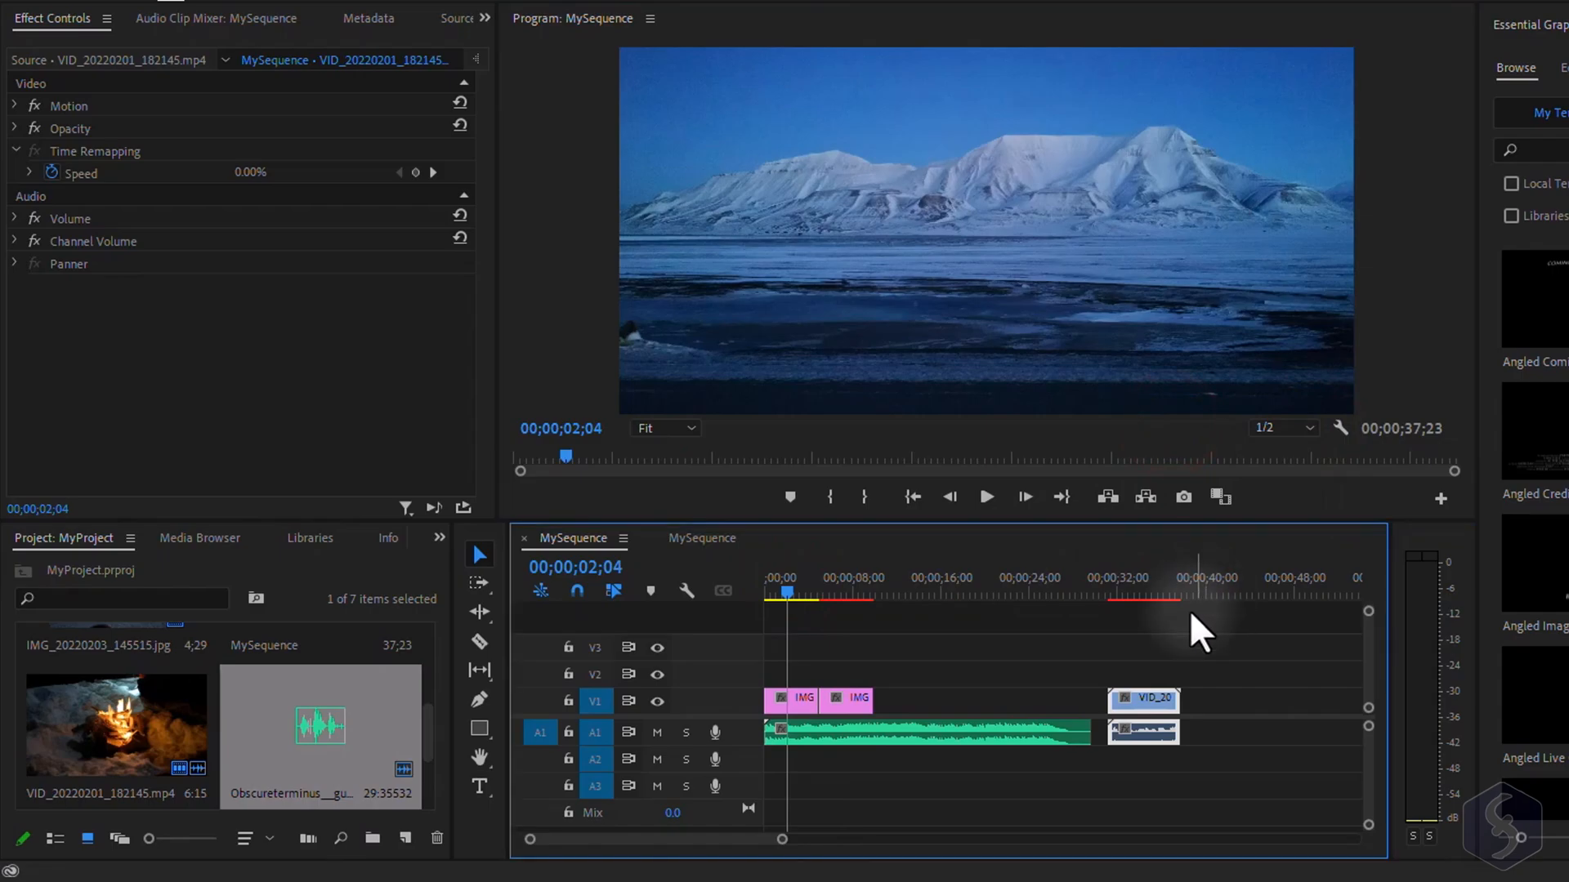
mouse_move(479, 555)
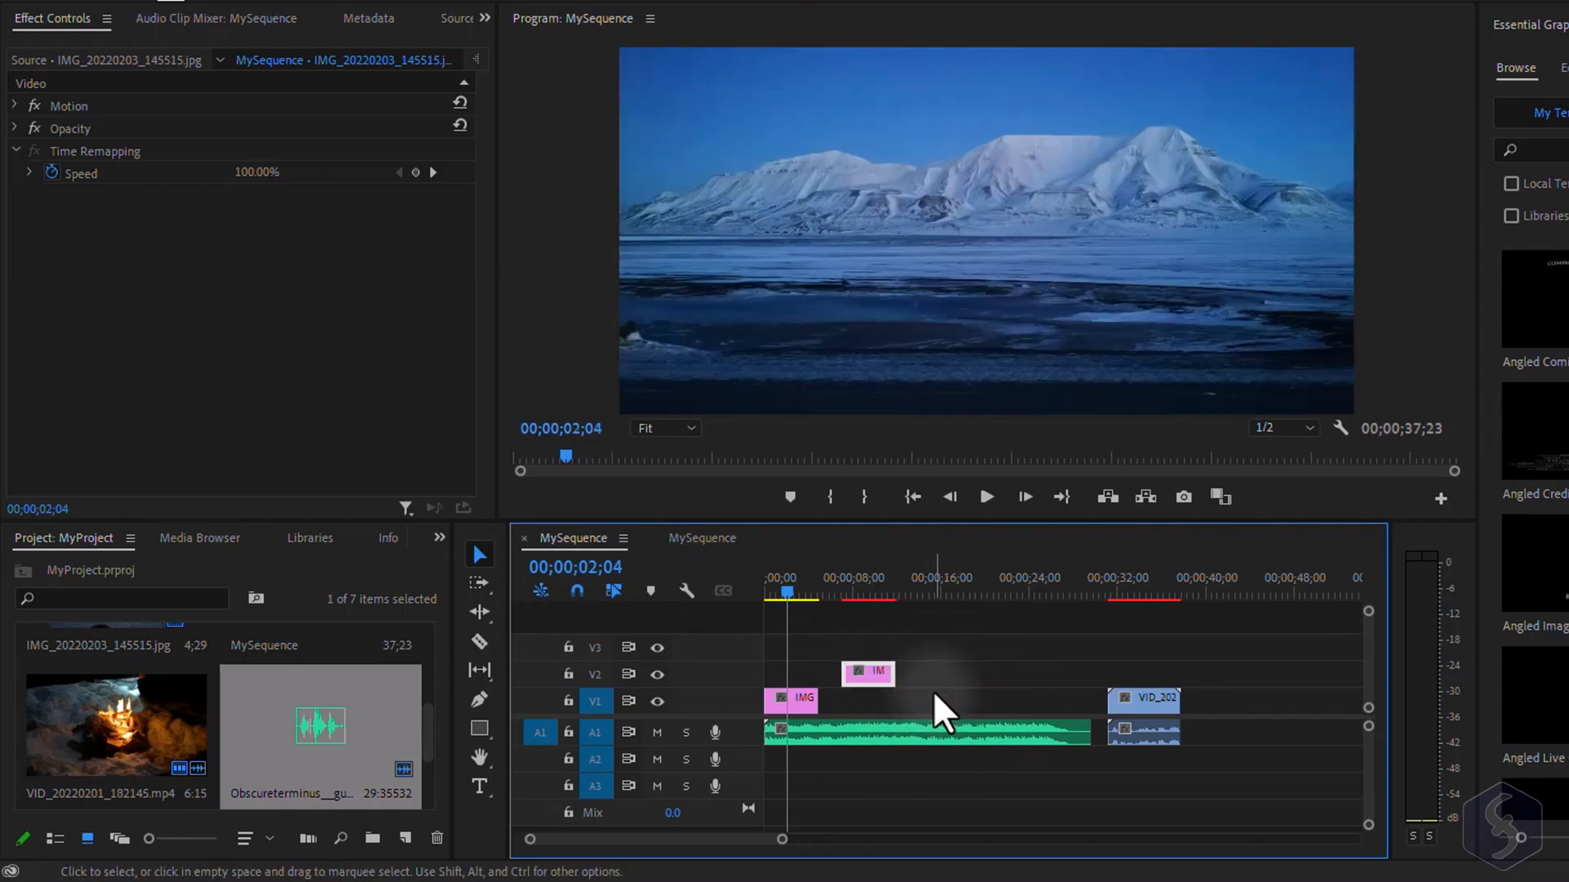
Select the house photo on V2 and bring up the campfire clip's options
left_click(1144, 714)
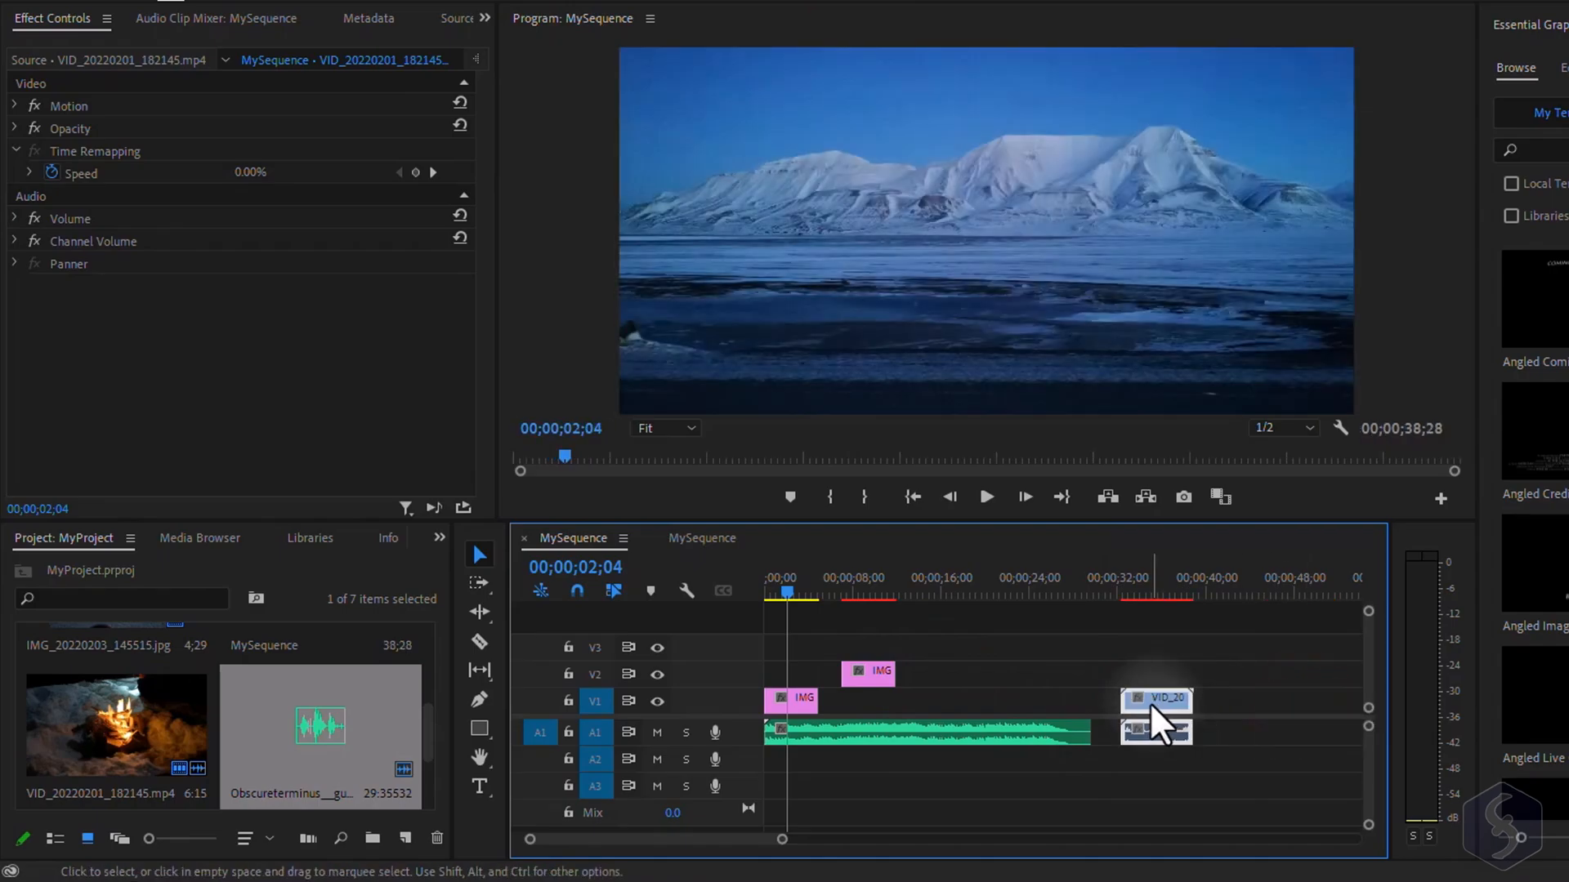
right_click(1155, 726)
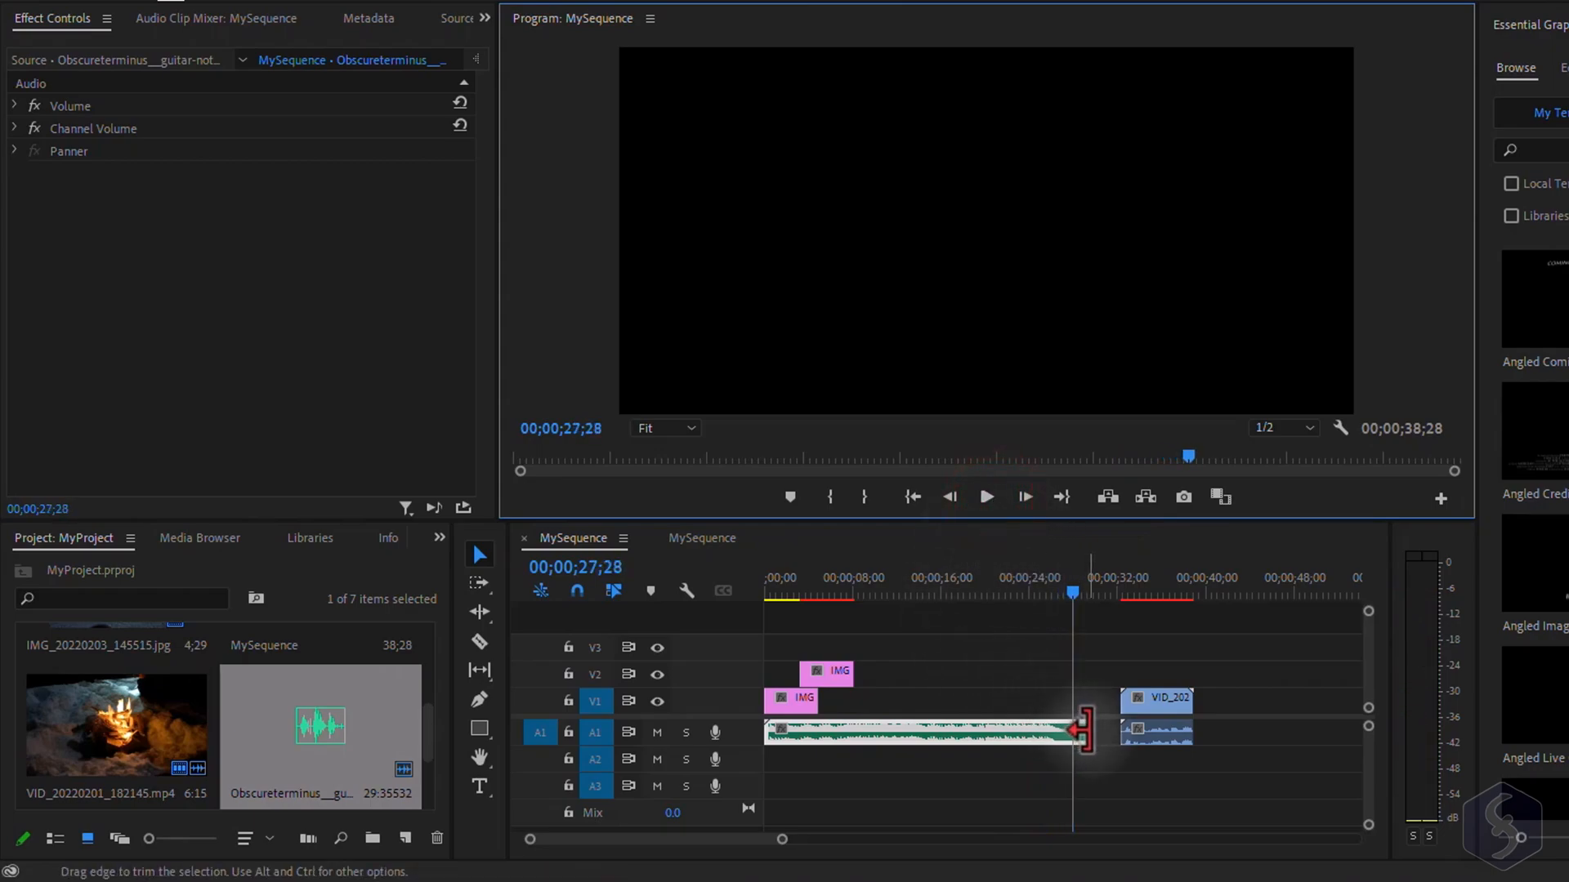
Trim the music clip's end, then rate-stretch it with the Rate Stretch Tool to change its speed
left_click_drag(1080, 729, 886, 728)
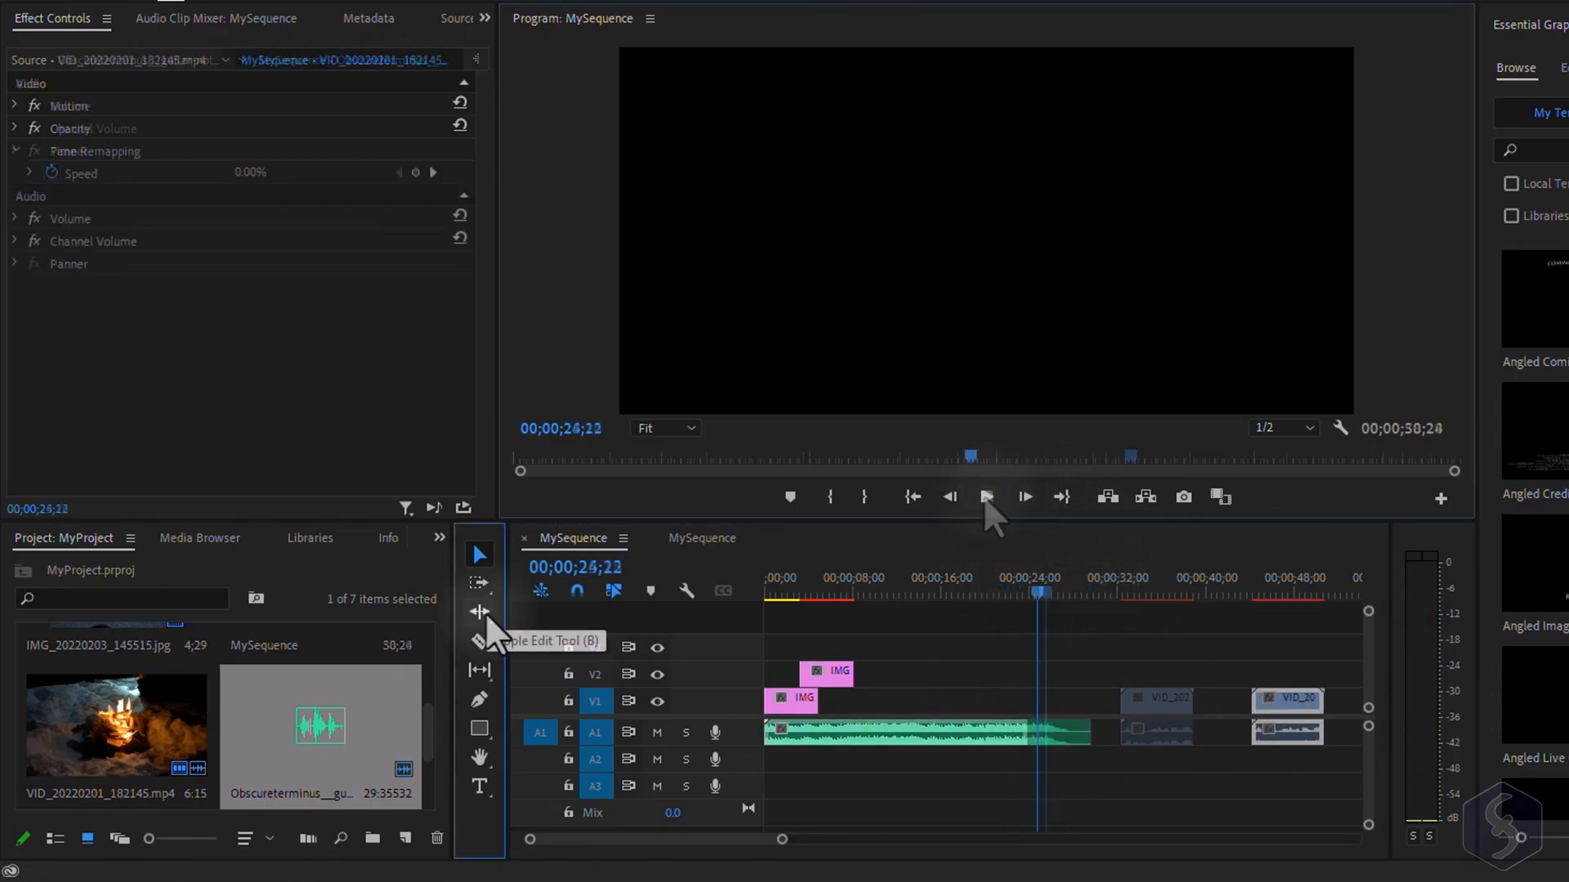
left_click(478, 611)
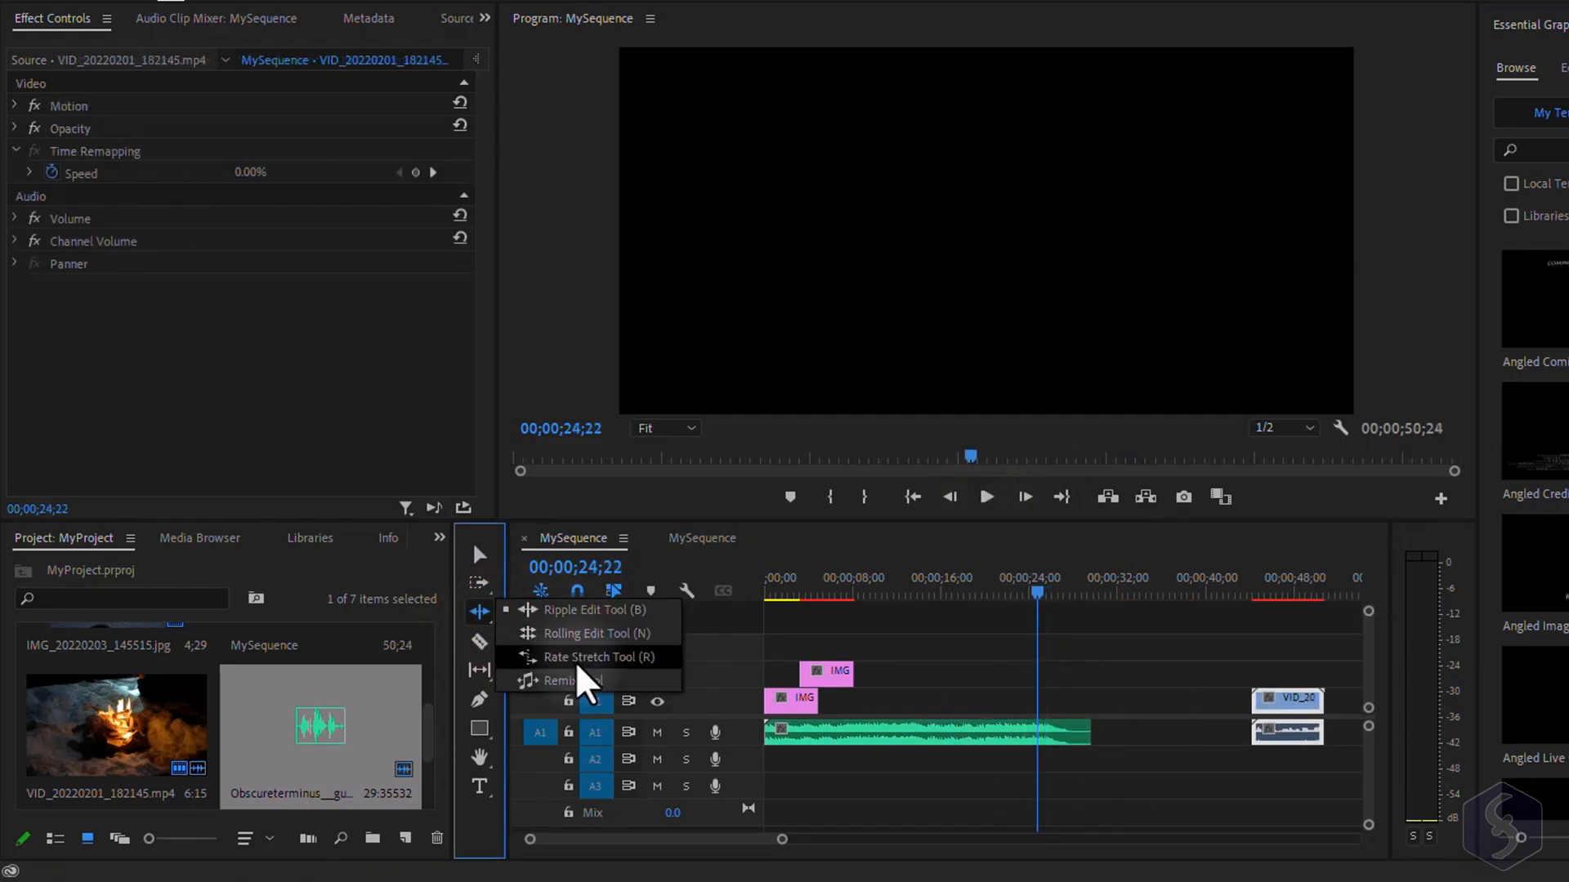
left_click(590, 657)
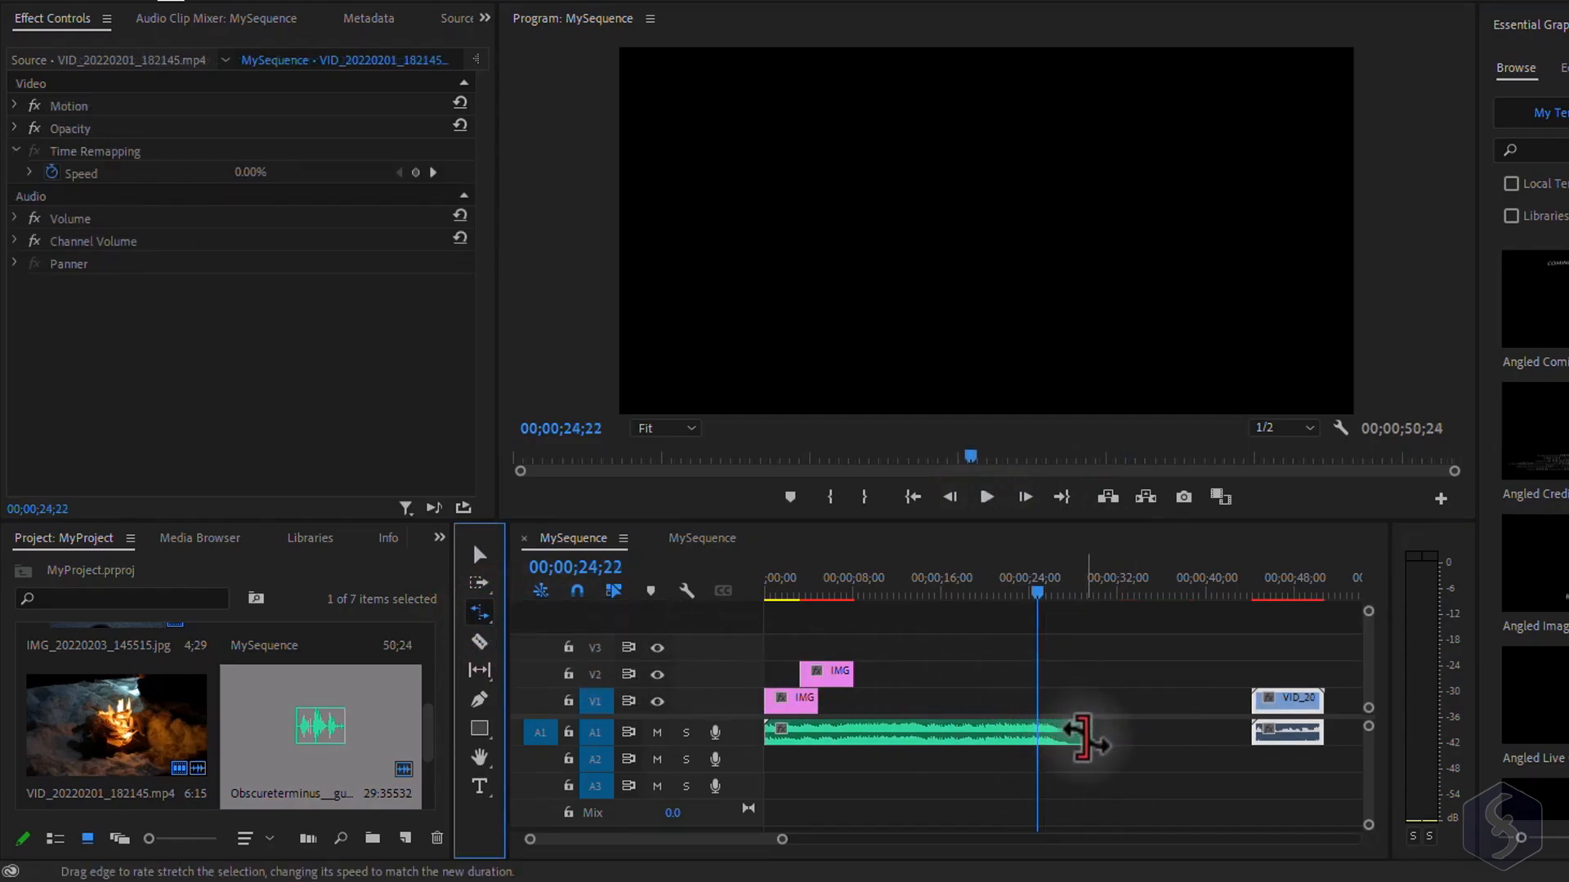
left_click_drag(1080, 732, 1215, 729)
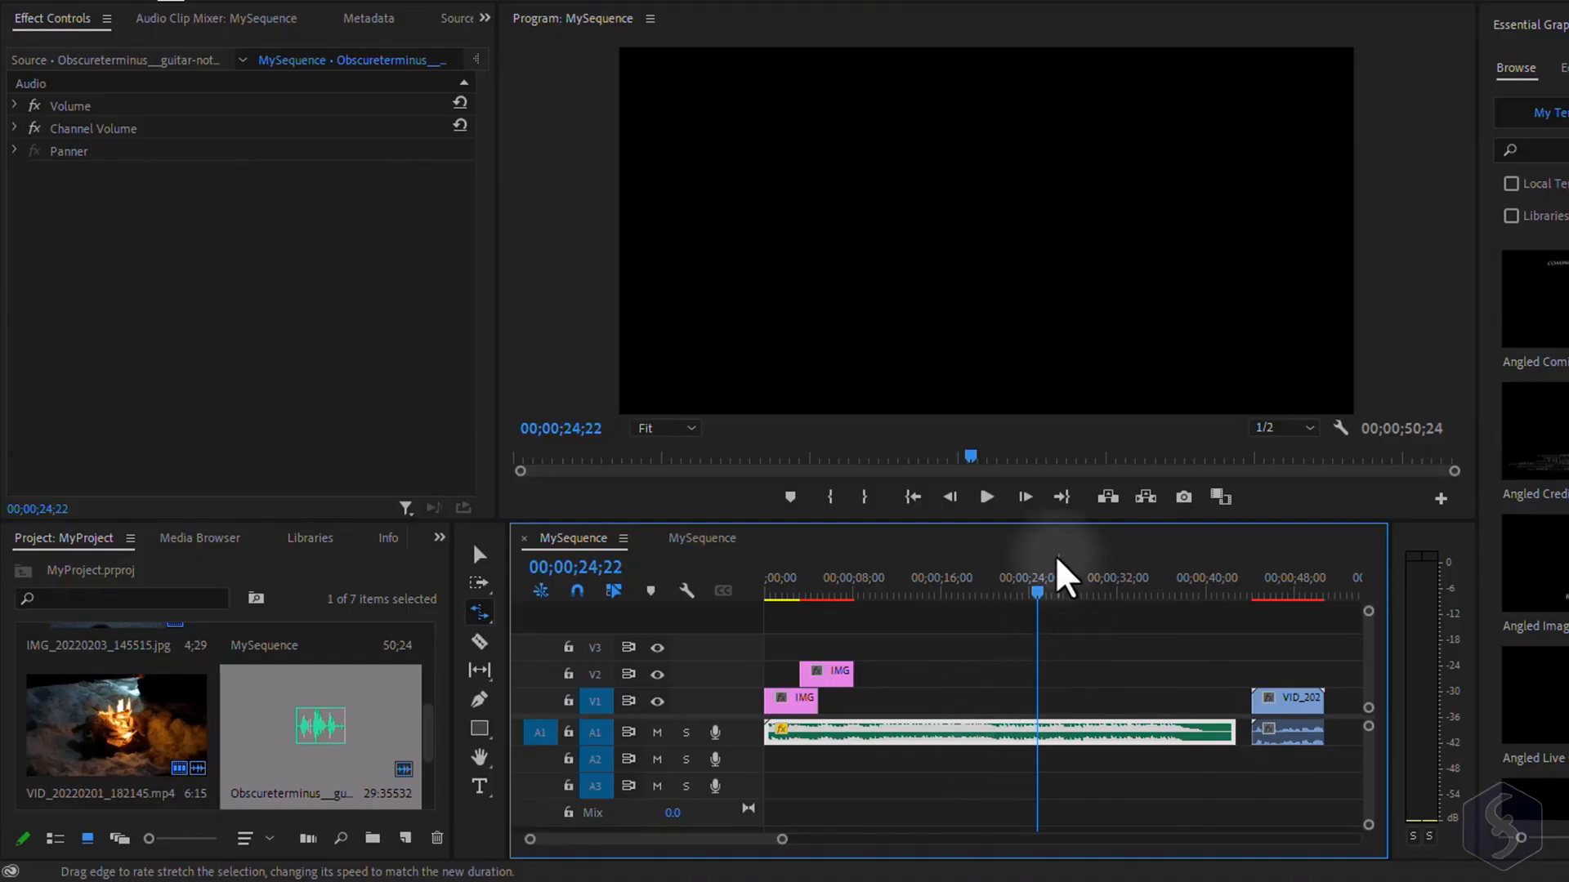
left_click(985, 497)
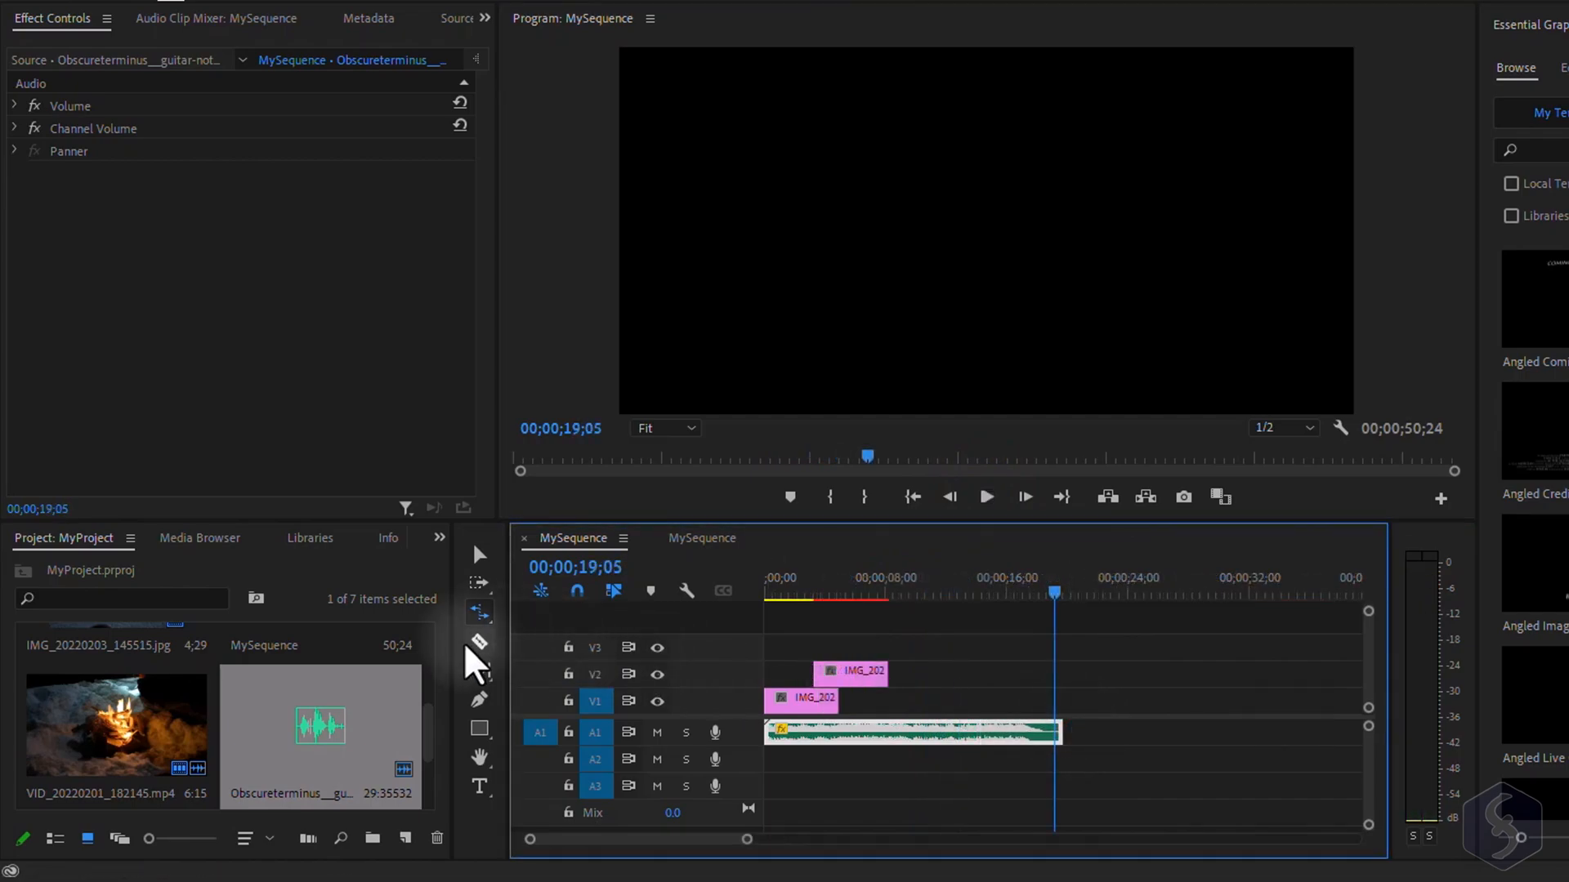
Return to the Selection tool, check the image clips' options and show the panel overflow list
left_click(479, 640)
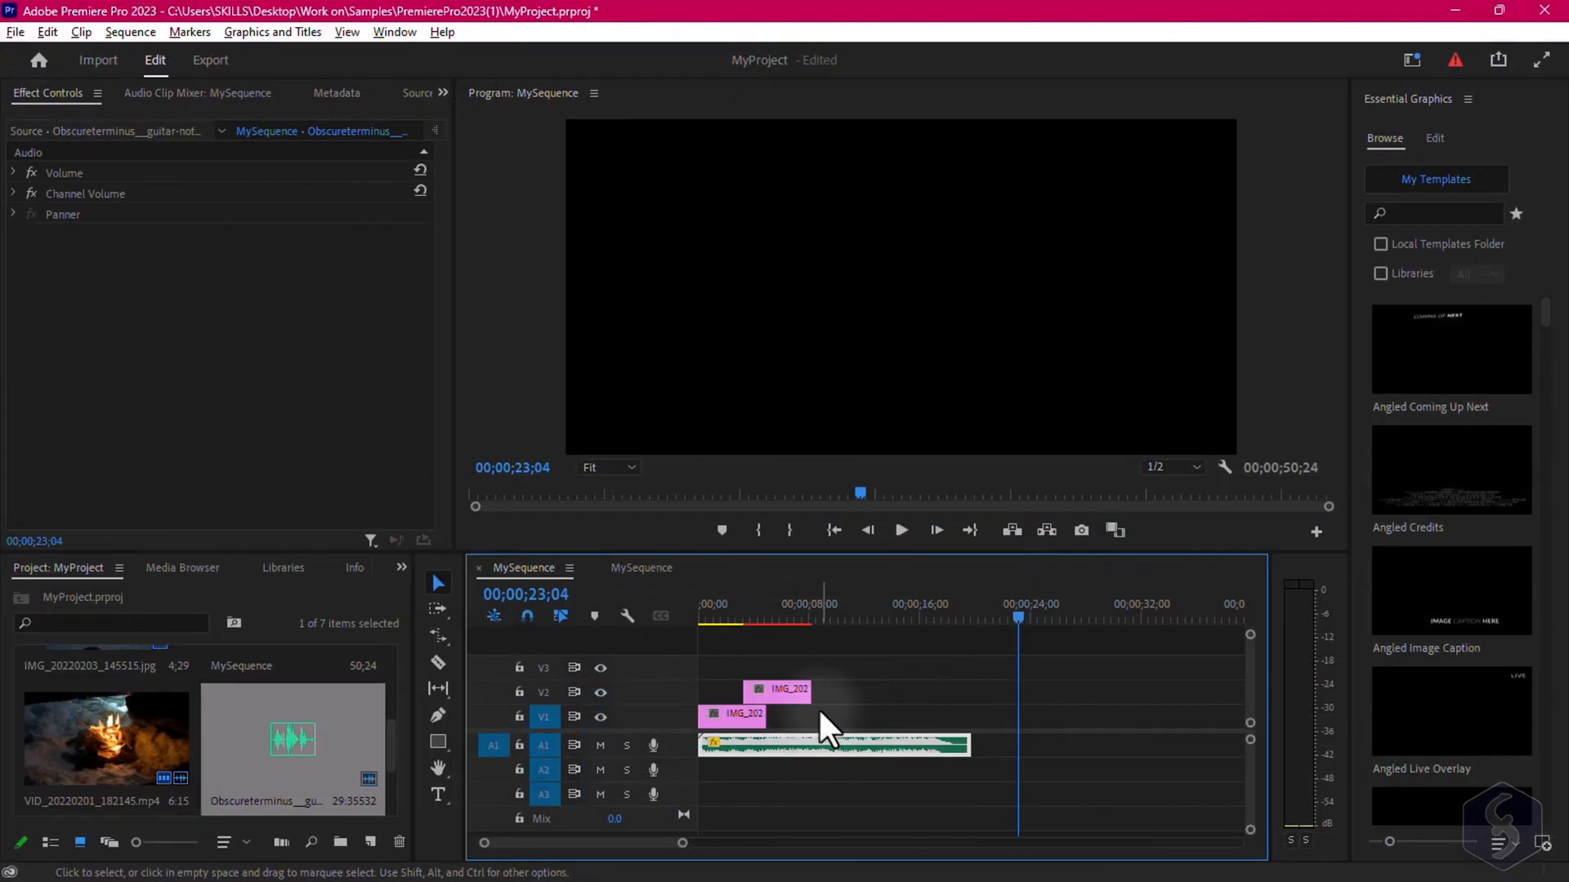
right_click(781, 691)
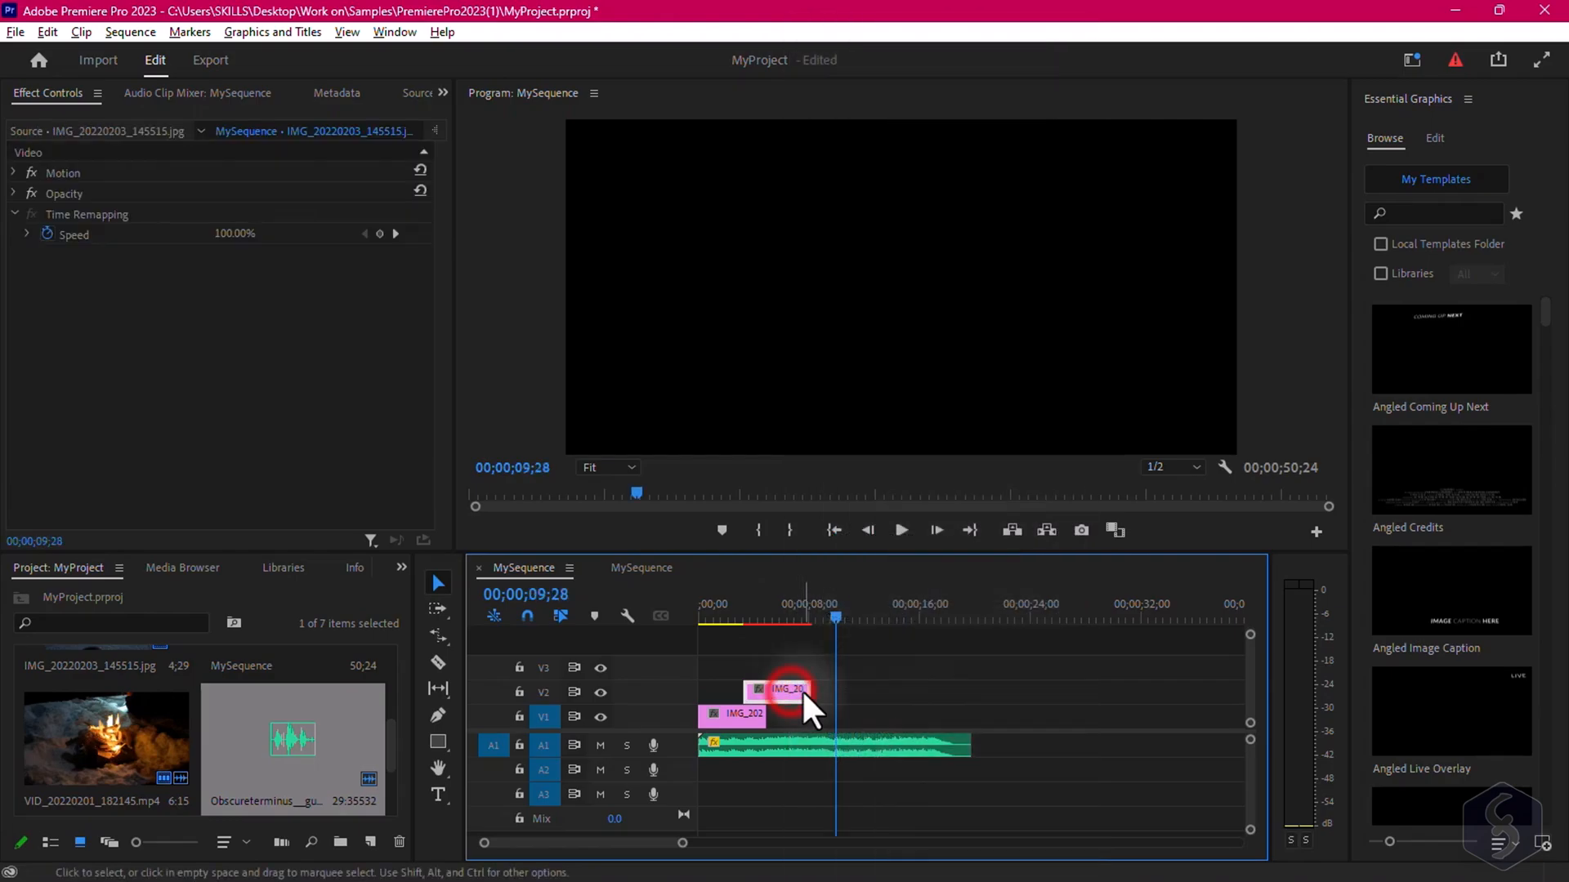
right_click(791, 690)
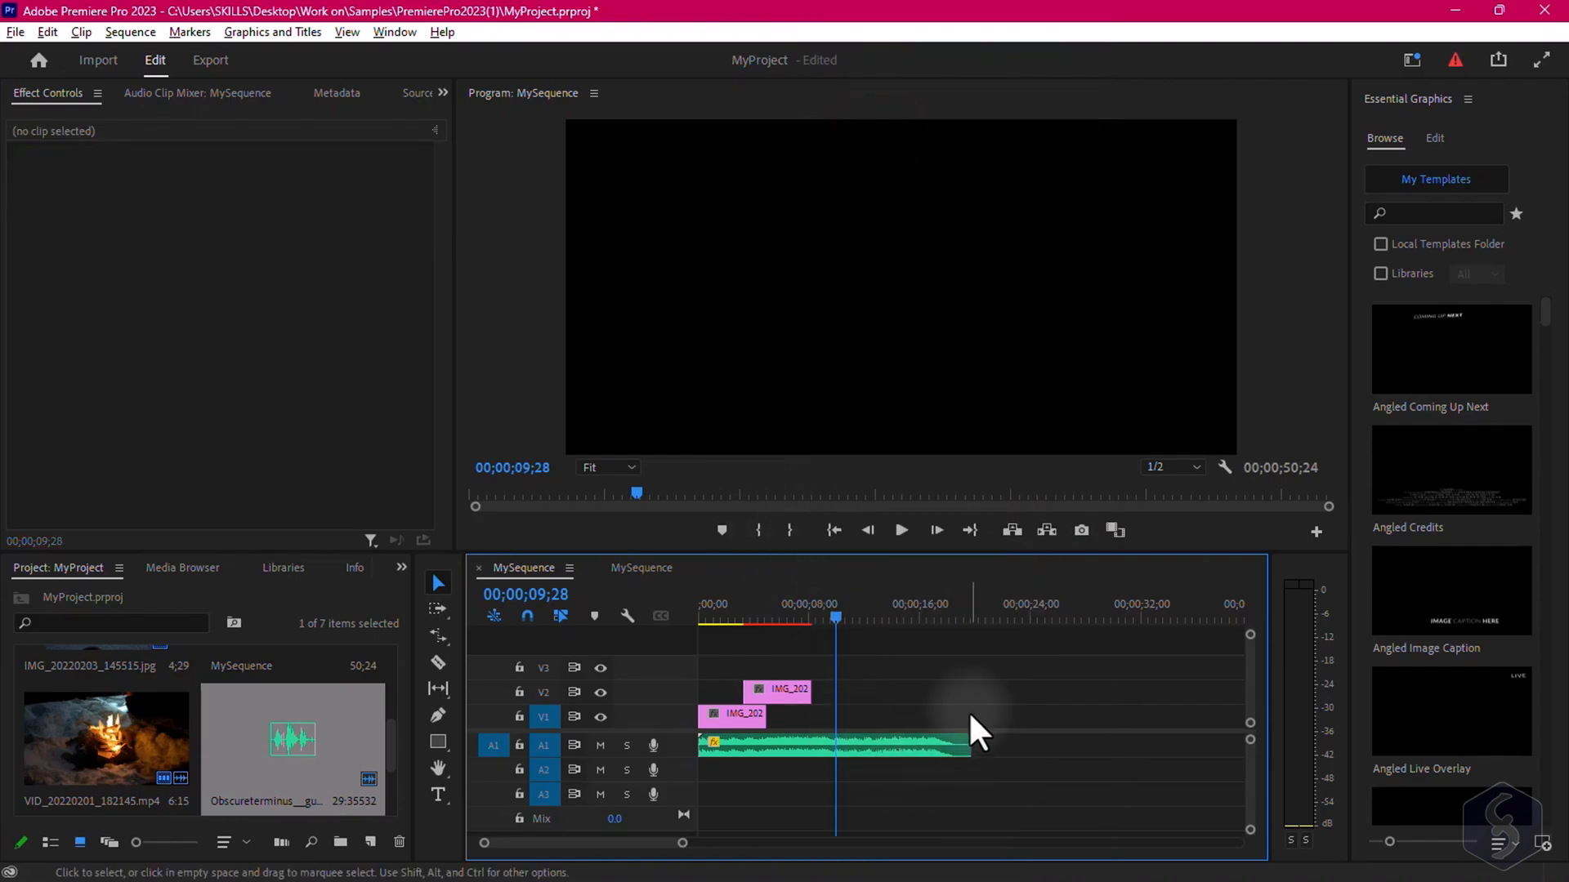
left_click(781, 690)
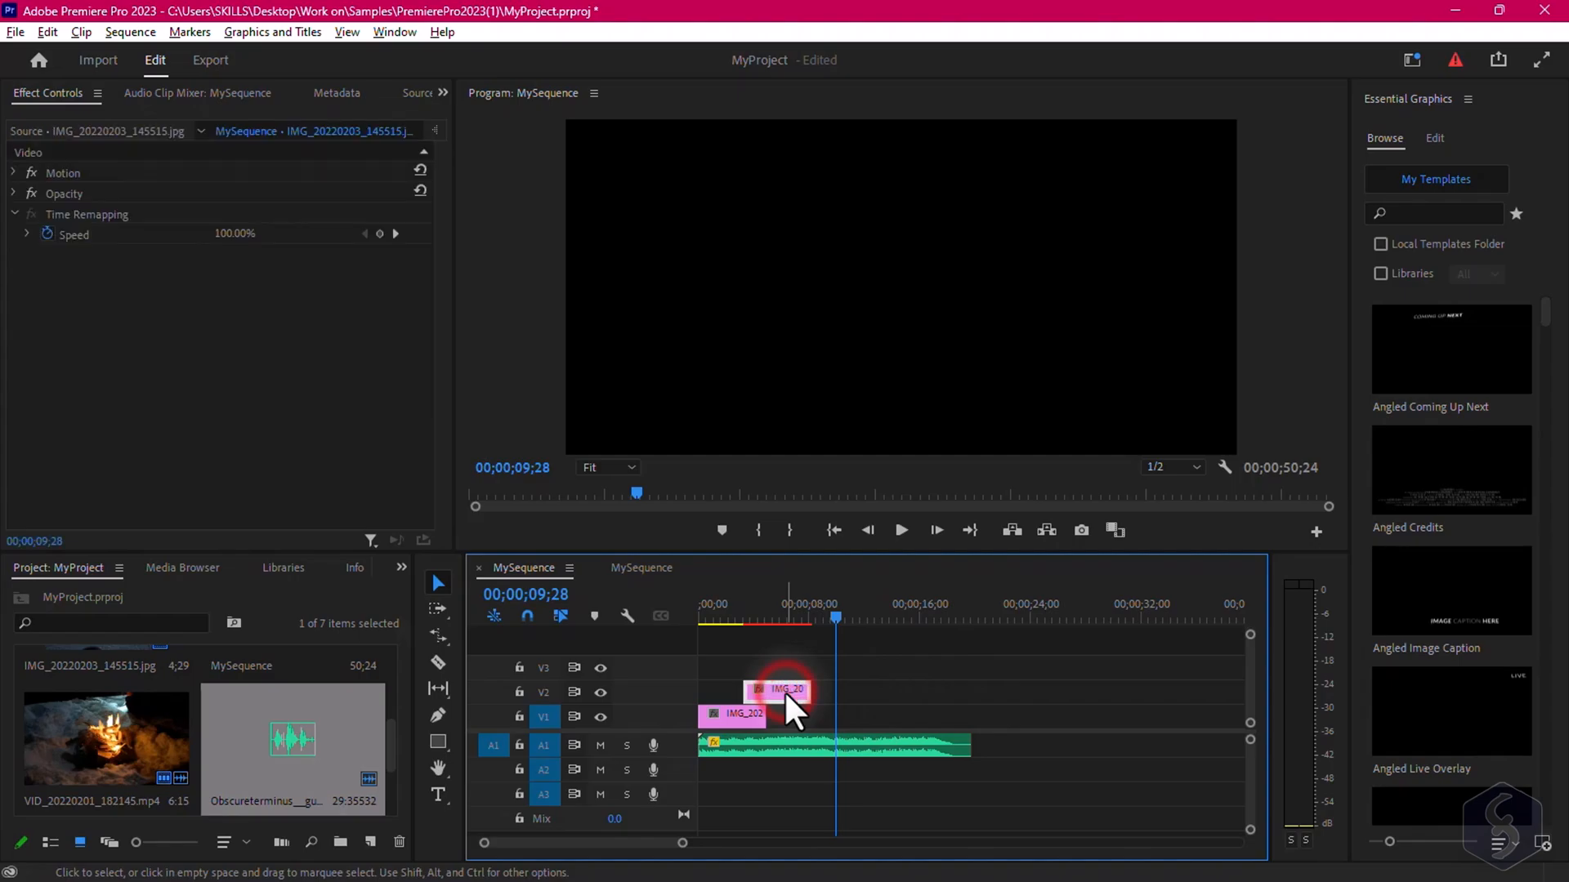
left_click(402, 567)
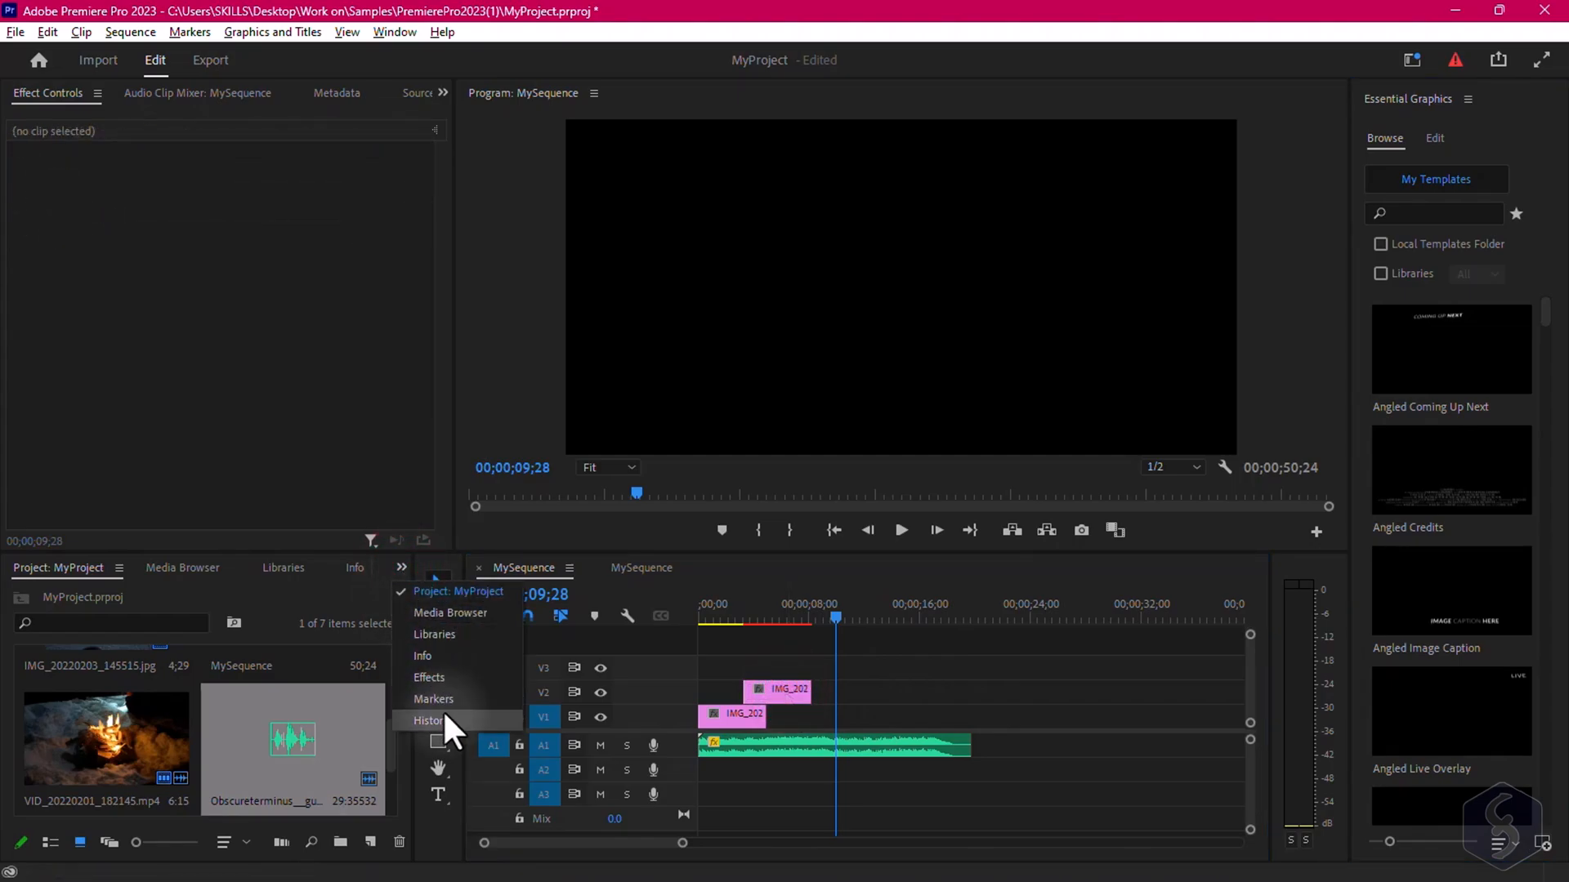
Show the History panel, toggle V2 output, solo and un-solo A2, and stop playback
left_click(426, 720)
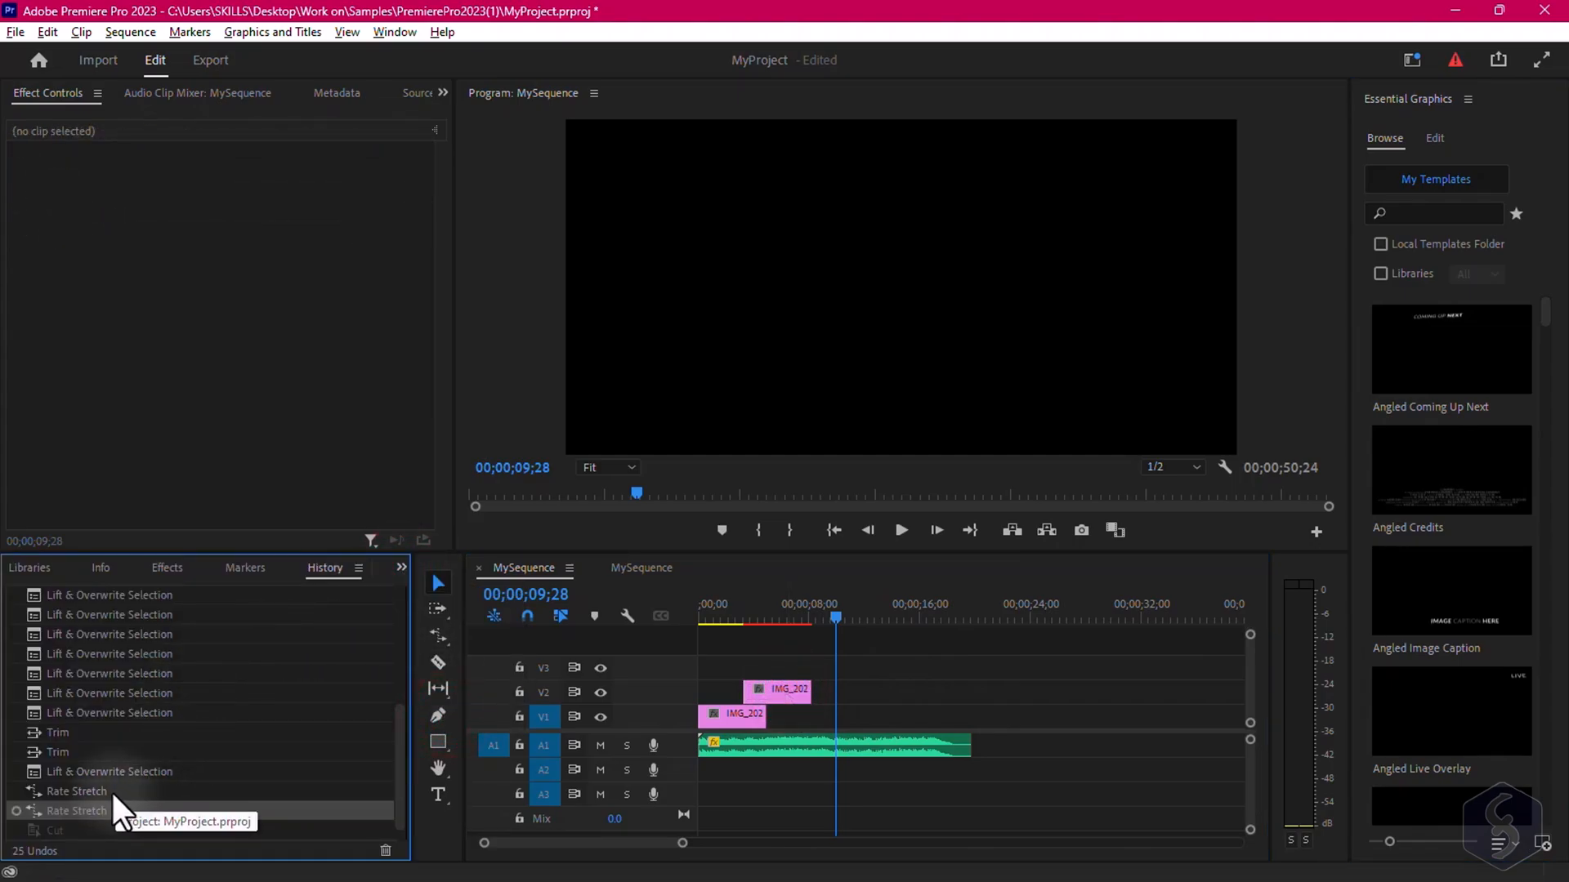
left_click(57, 752)
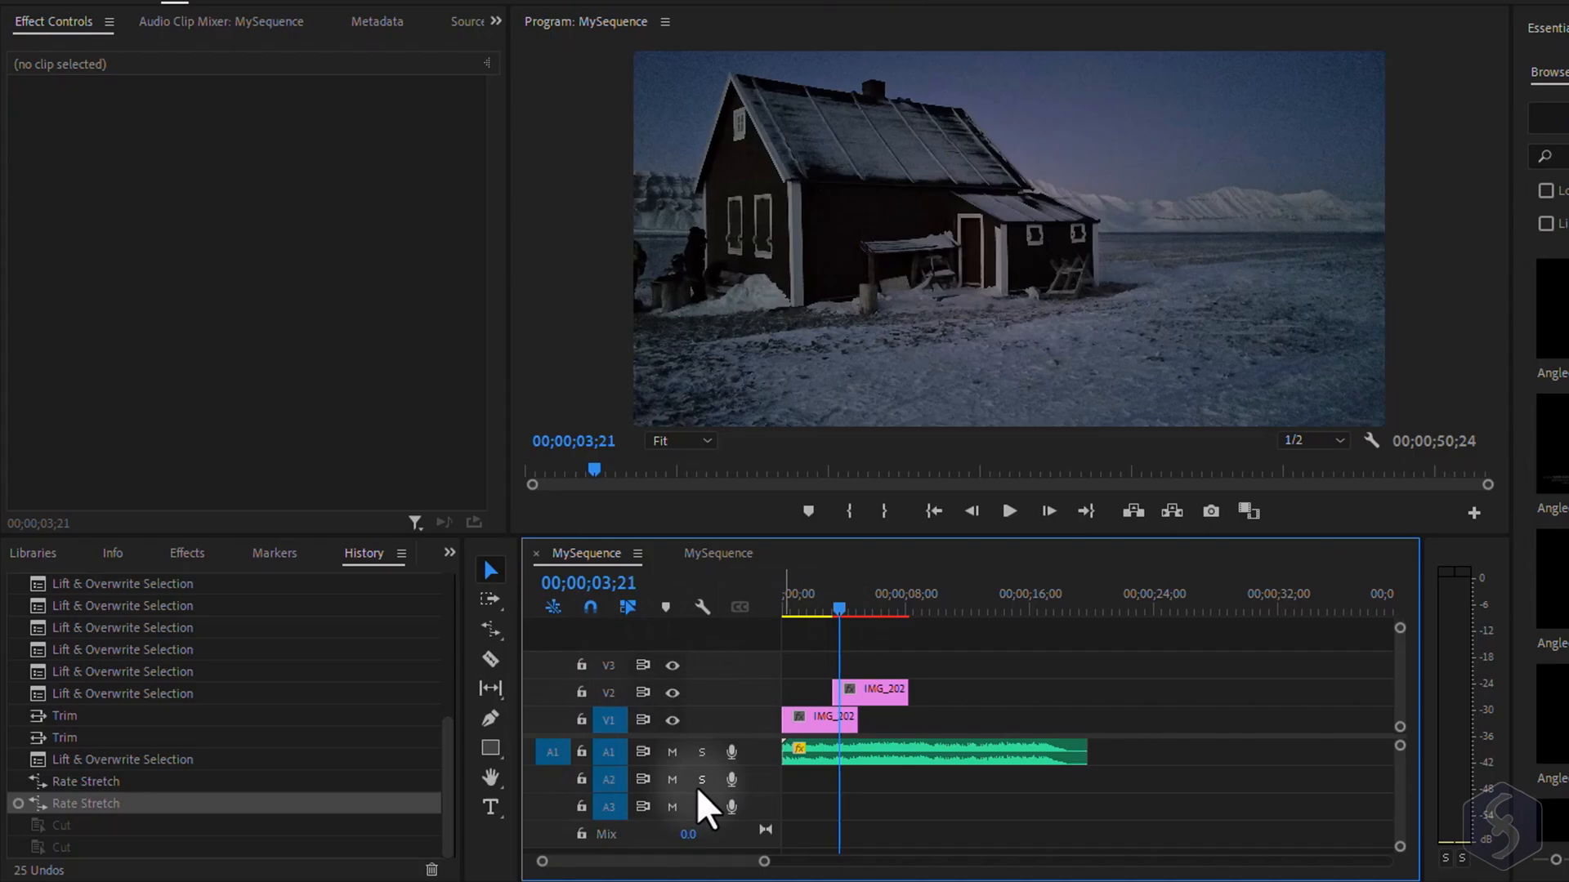
mouse_move(671, 692)
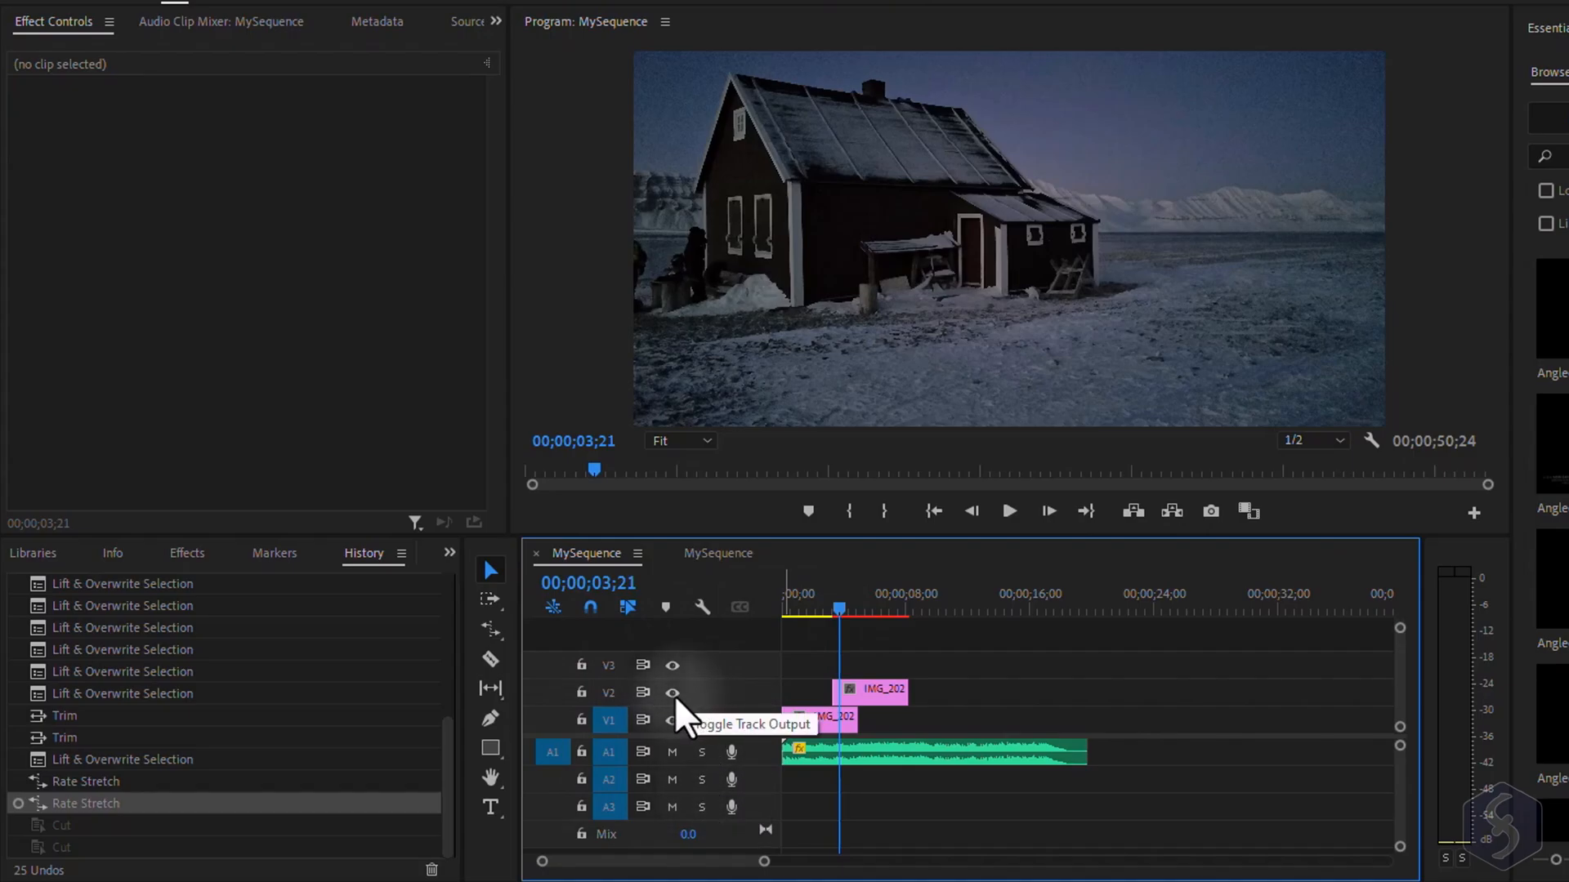
left_click(672, 692)
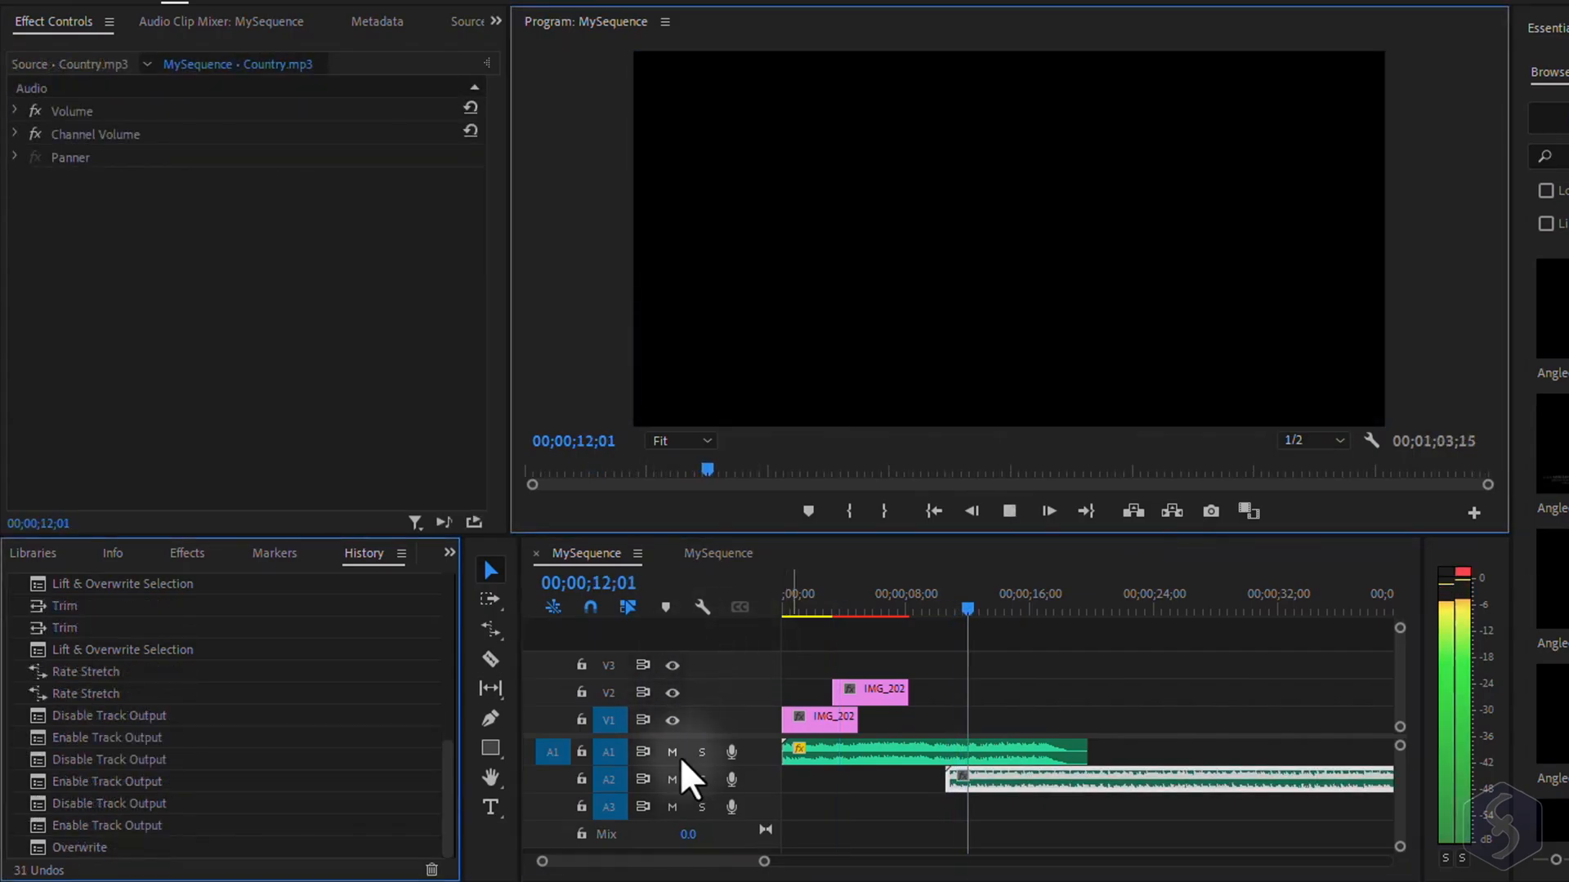
left_click(672, 751)
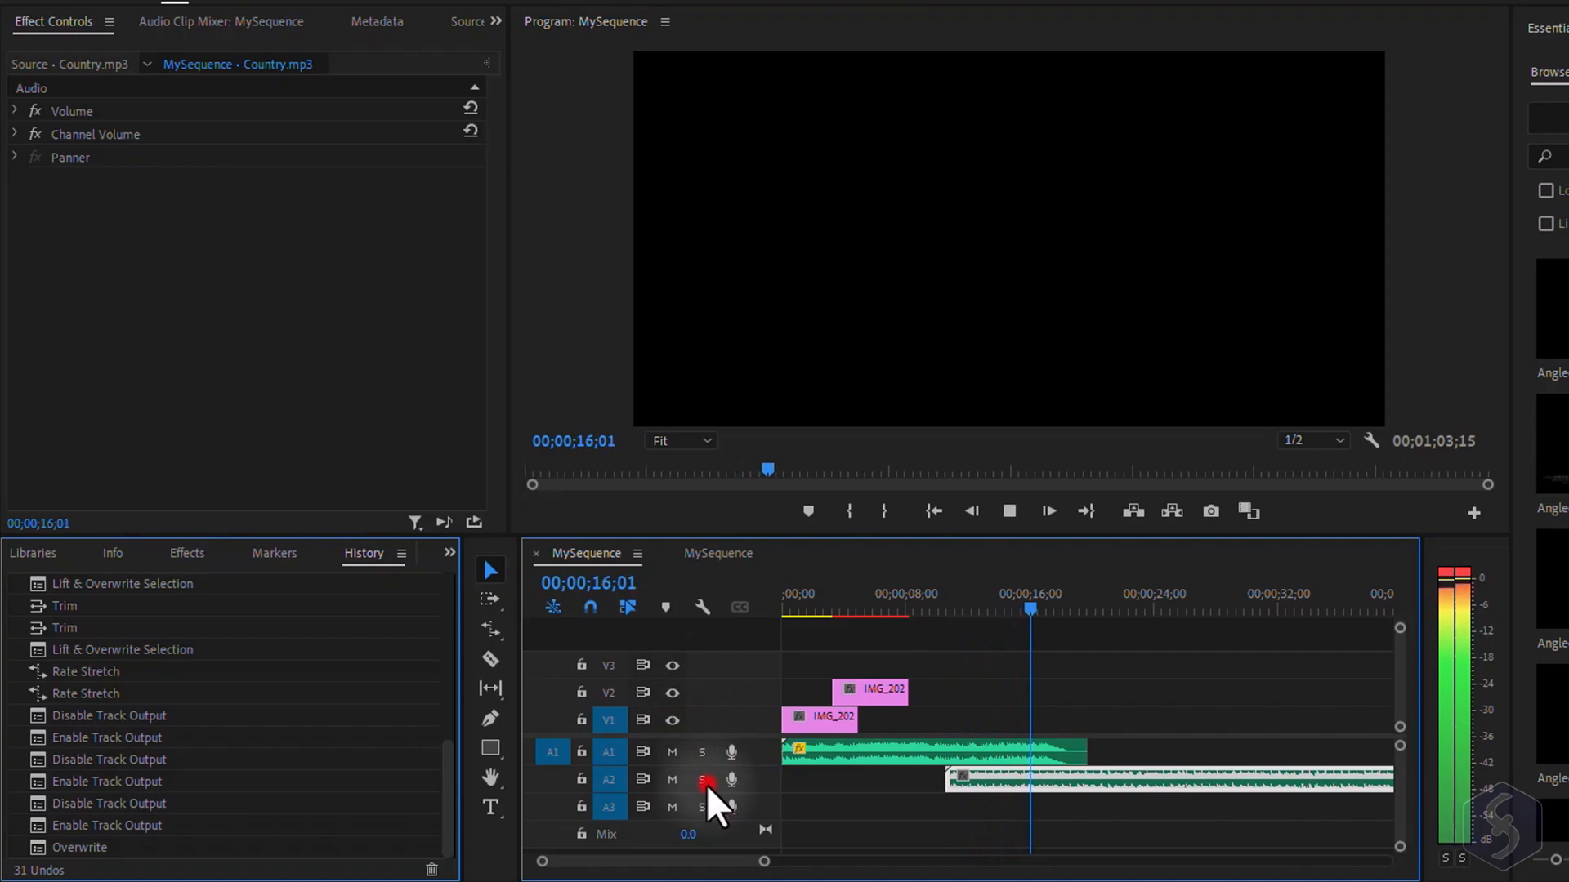
left_click(701, 781)
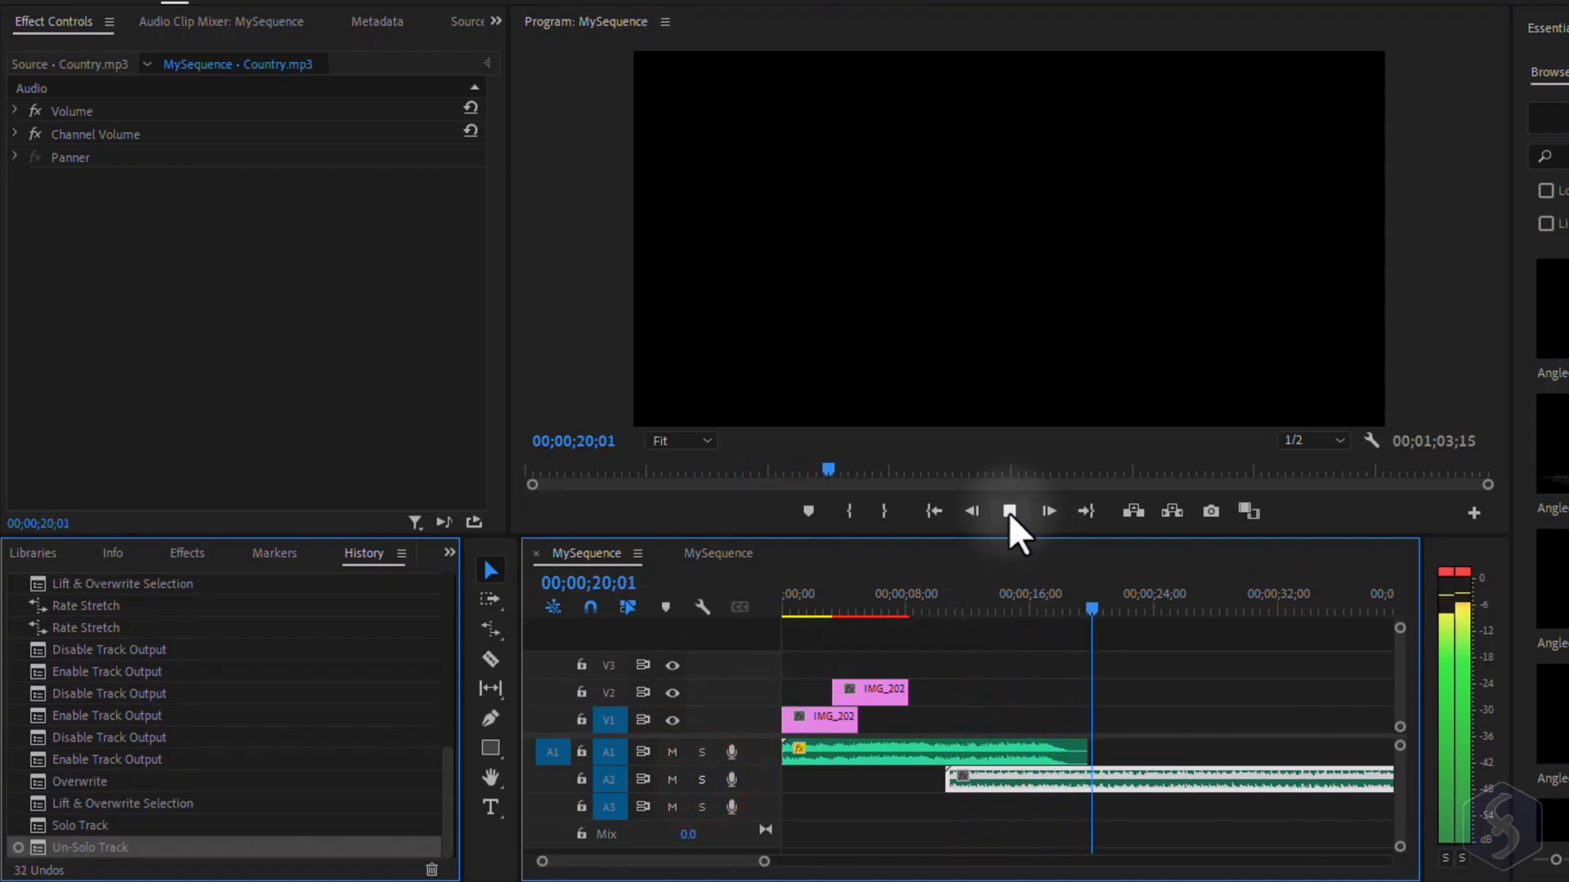
left_click(1008, 511)
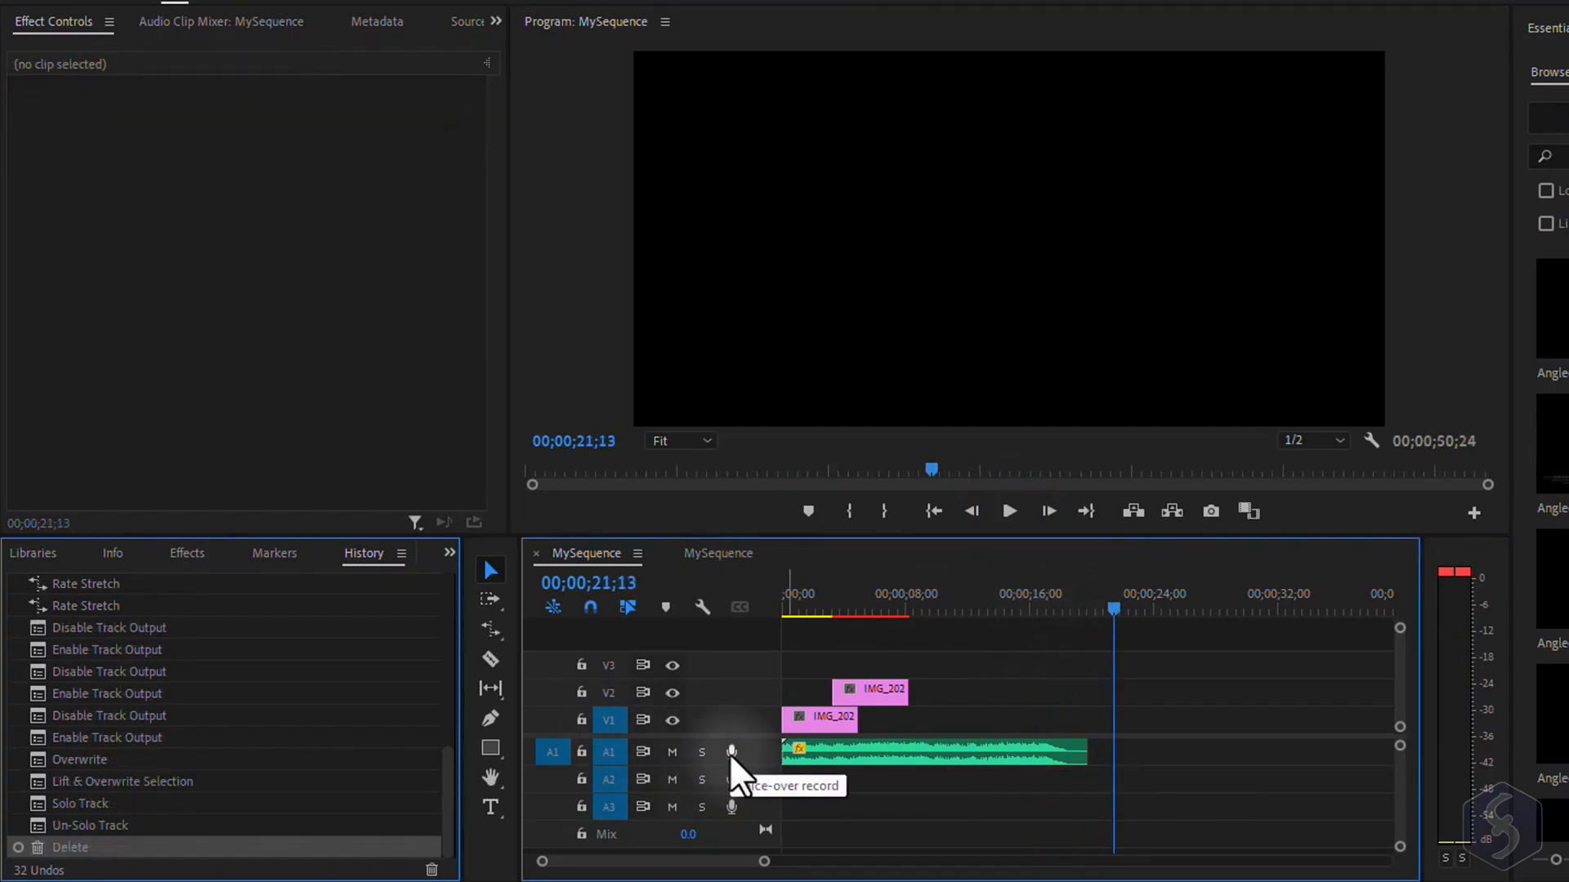
left_click(62, 39)
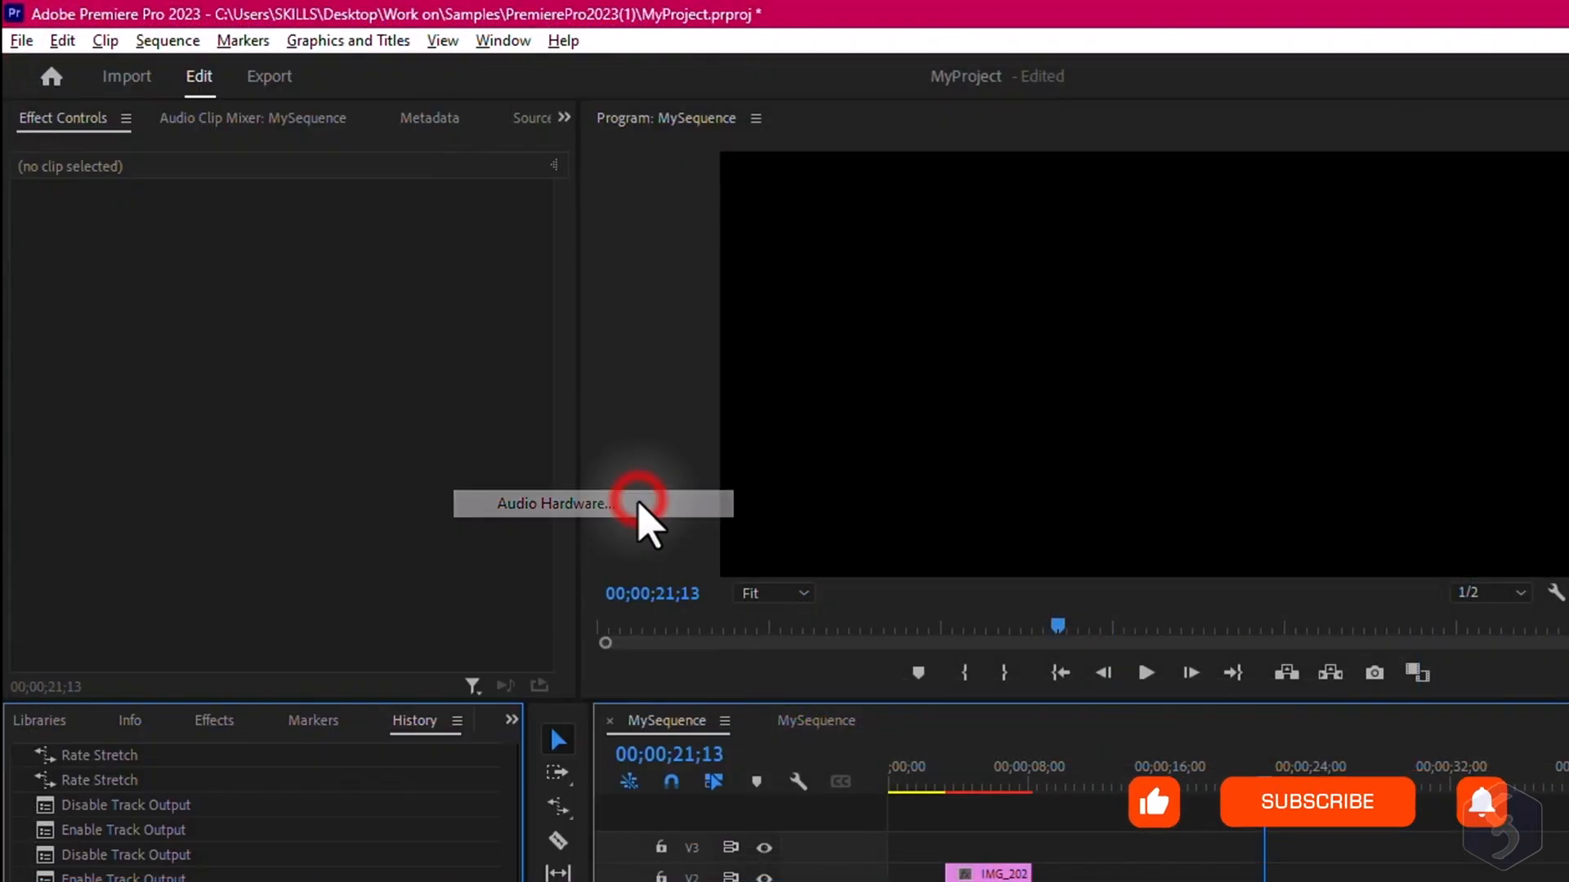
left_click(554, 504)
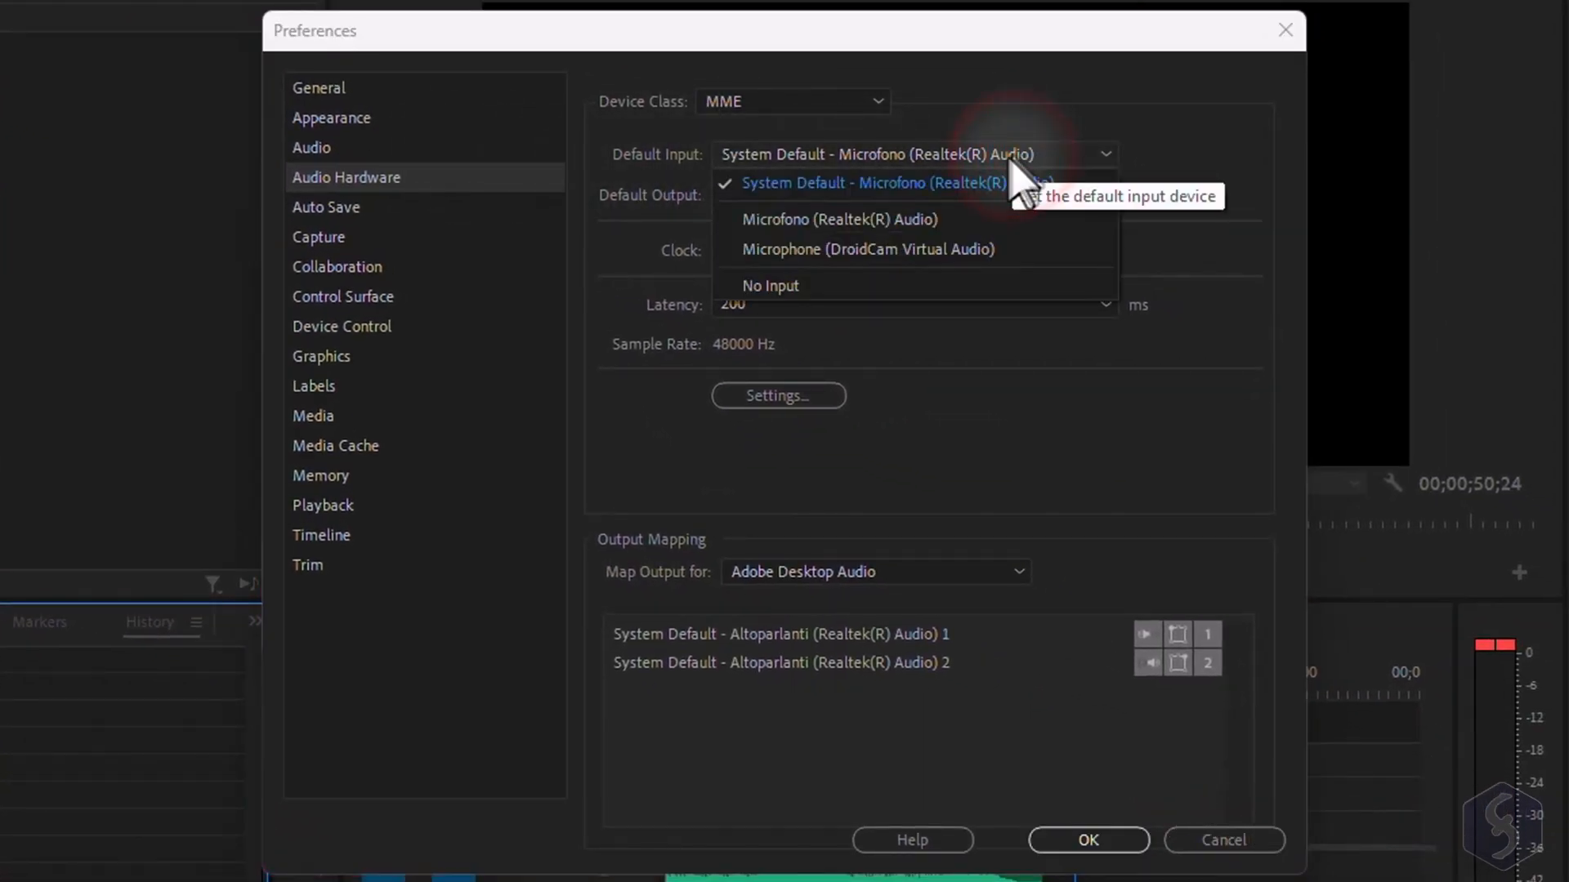
left_click(1088, 840)
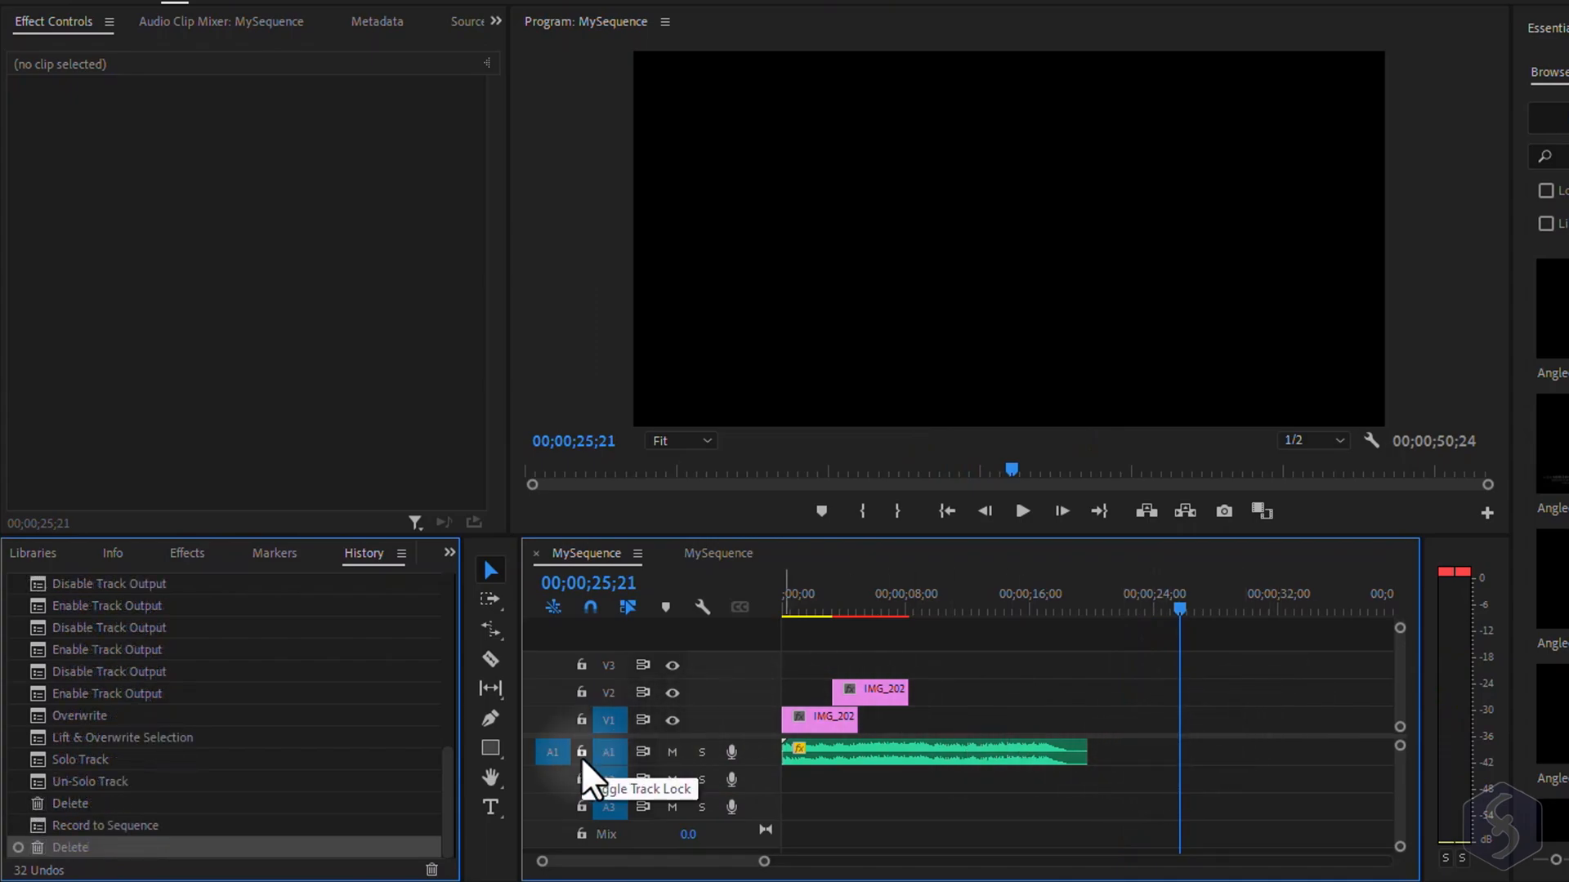
Lock and unlock the A1 music track, play back, and lower the Mix level to -0.8
left_click(580, 751)
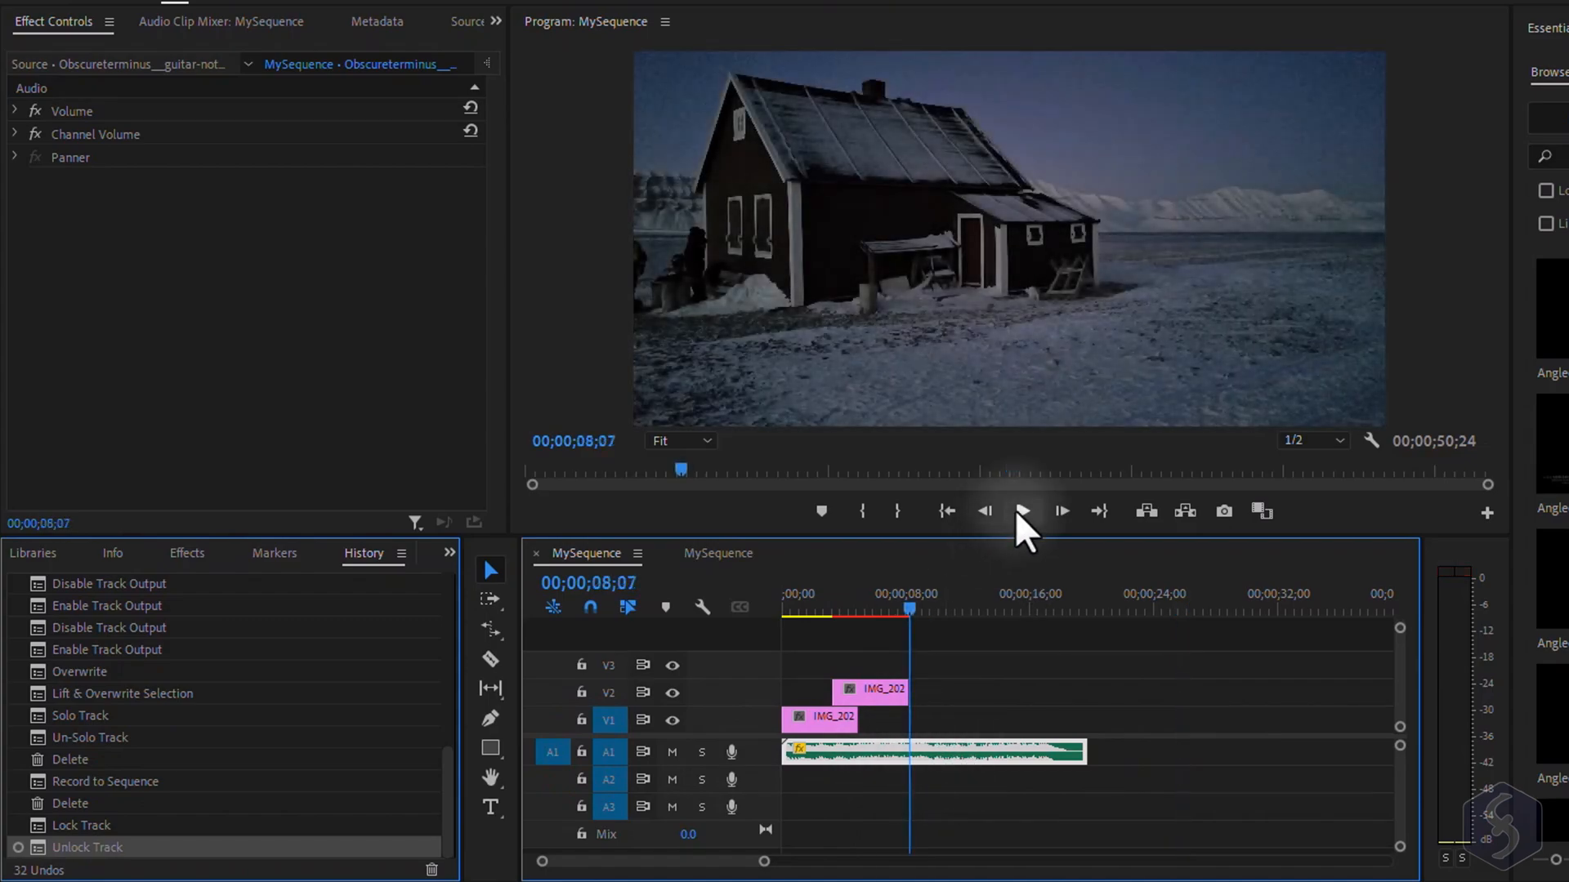
left_click(1021, 512)
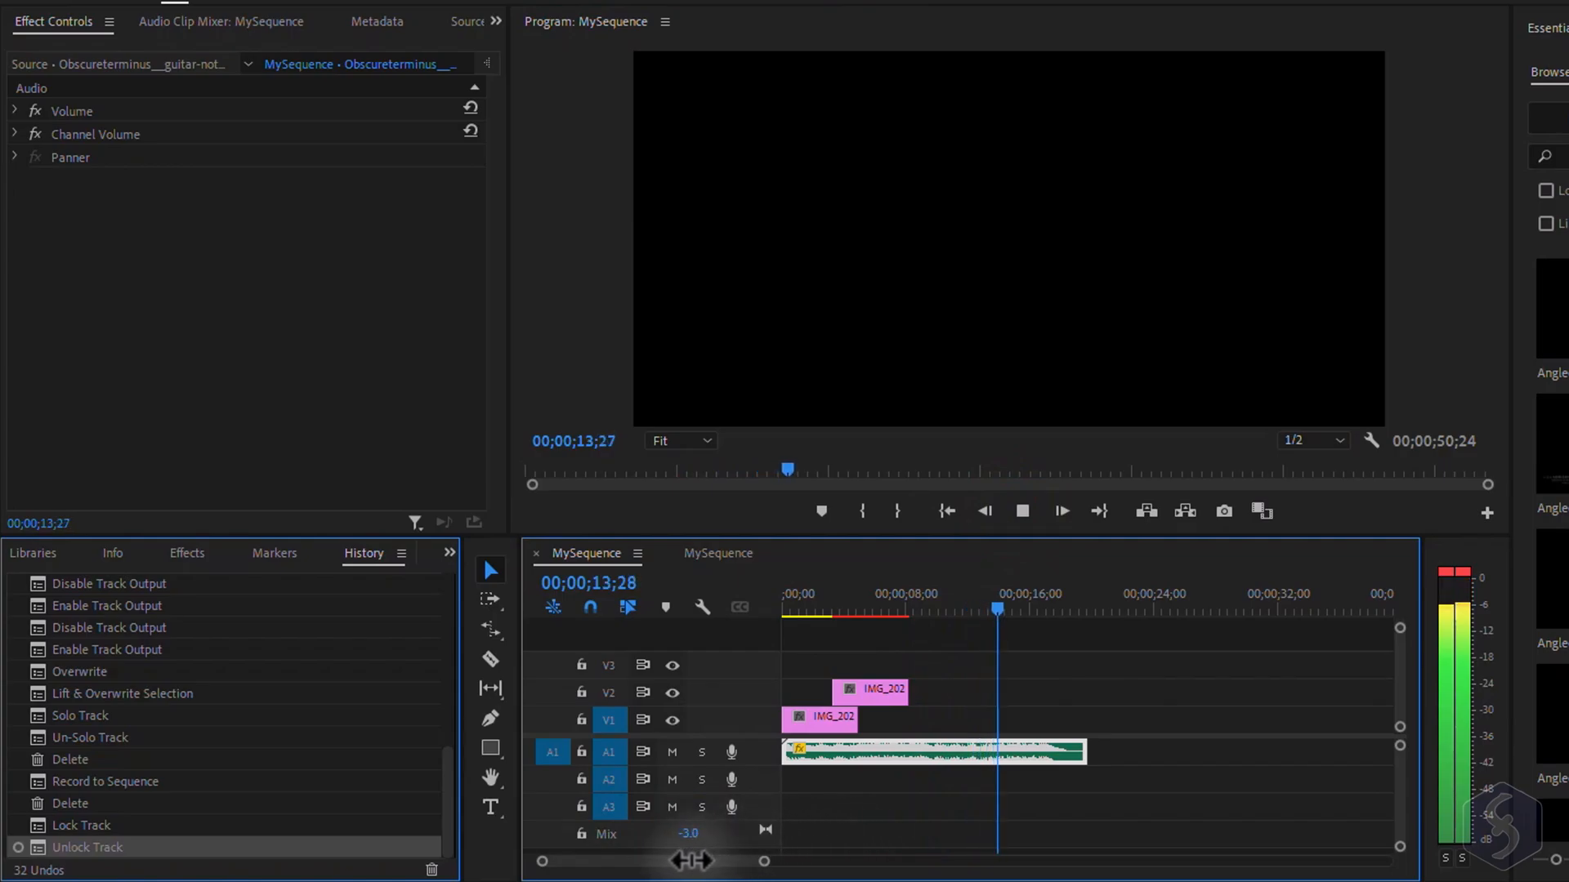
left_click(1026, 608)
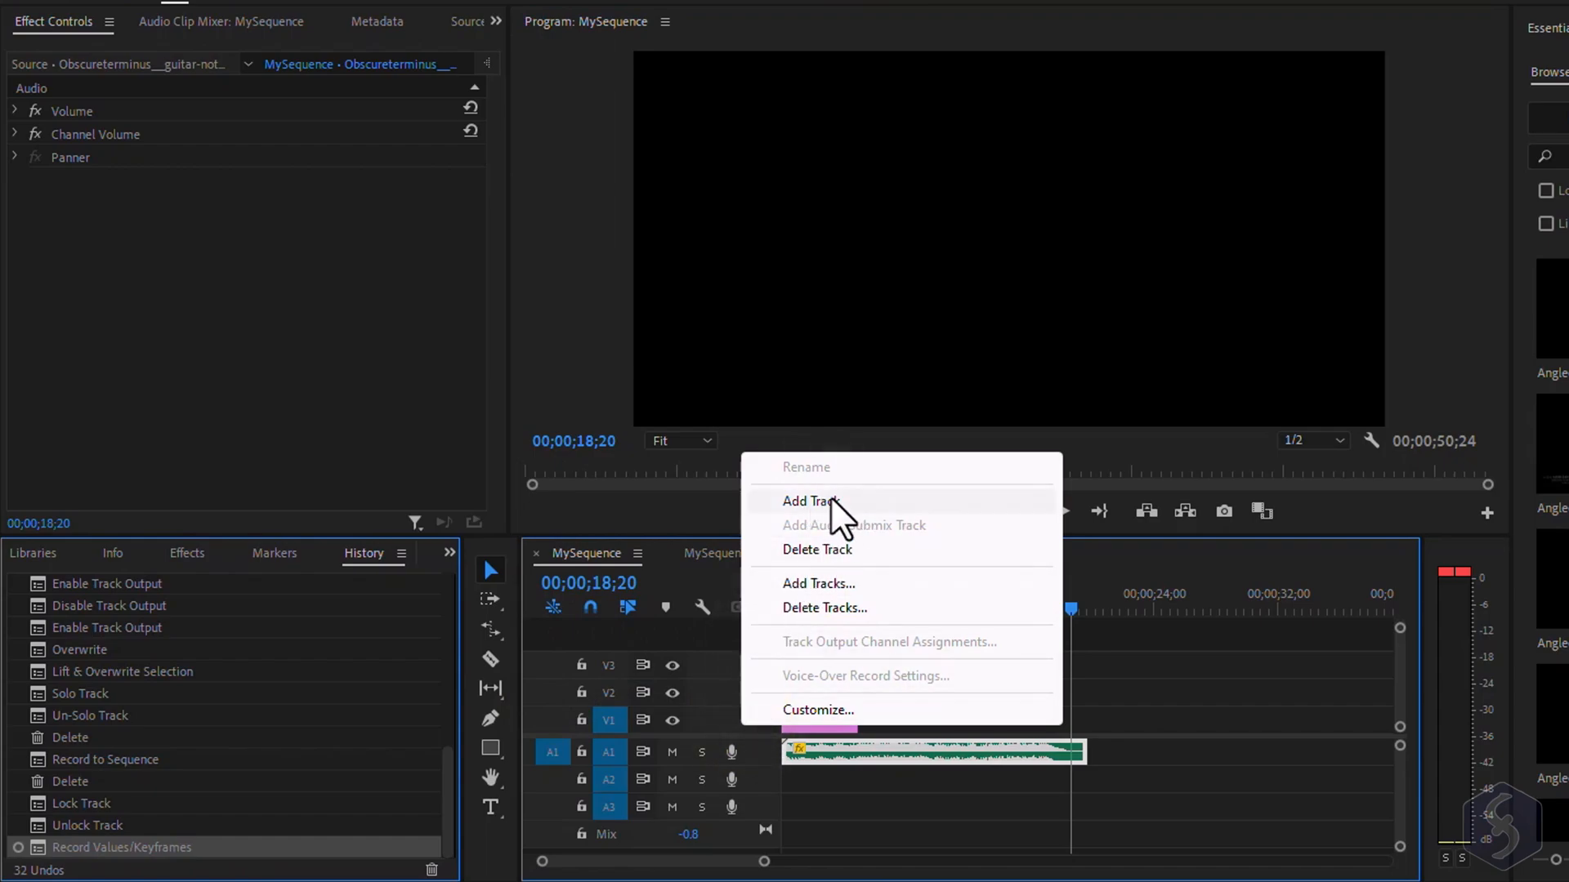
mouse_move(835, 561)
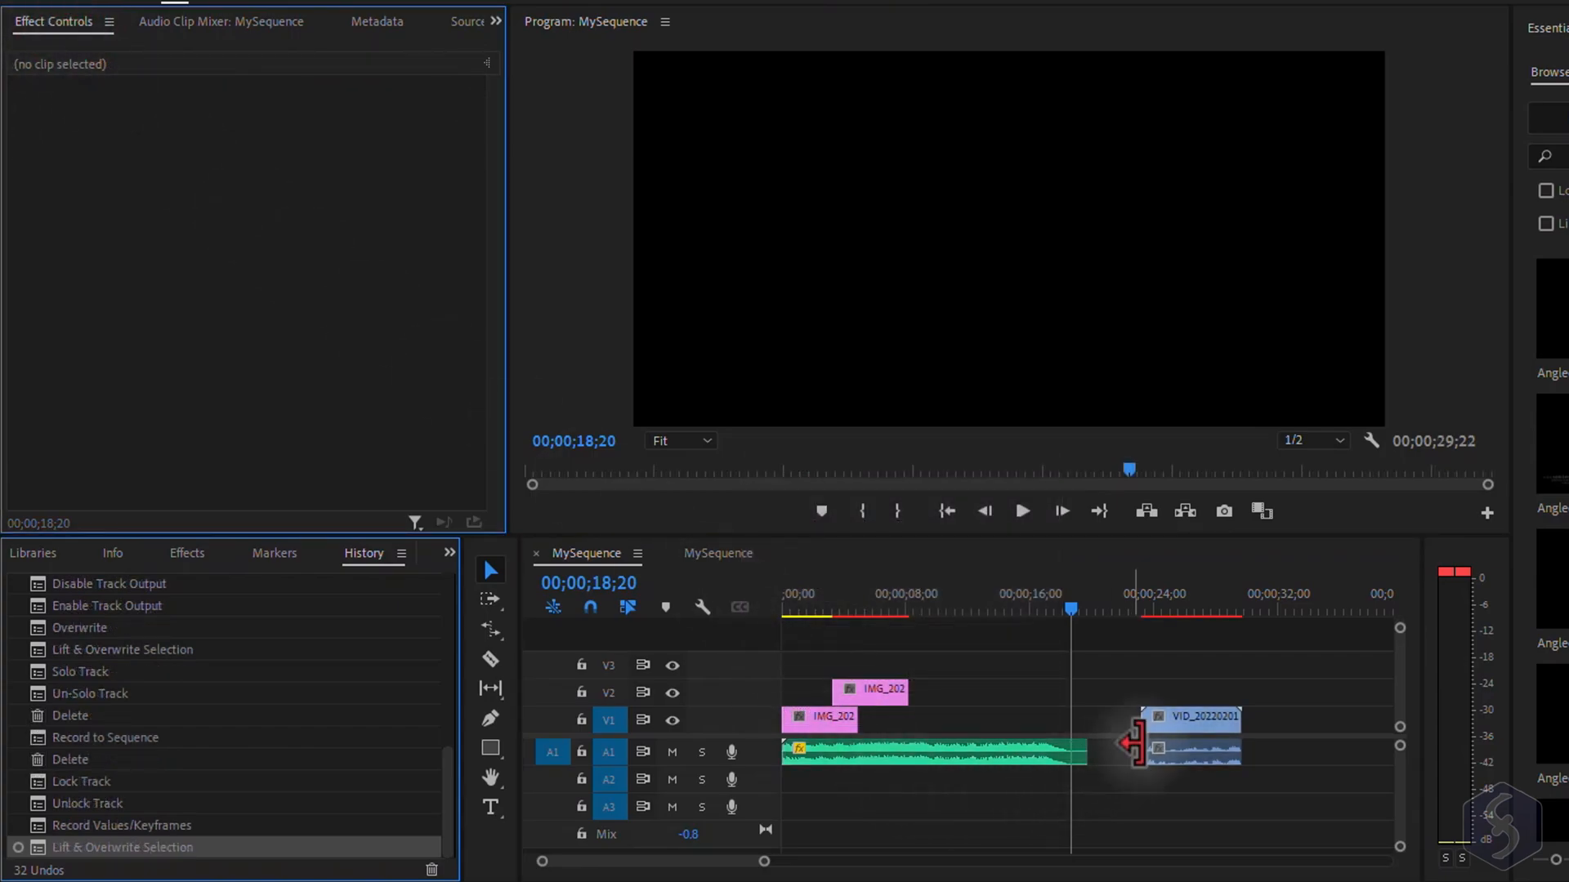
Trim the clip edges and shift the fire clip's position horizontally in the frame
left_click(1192, 717)
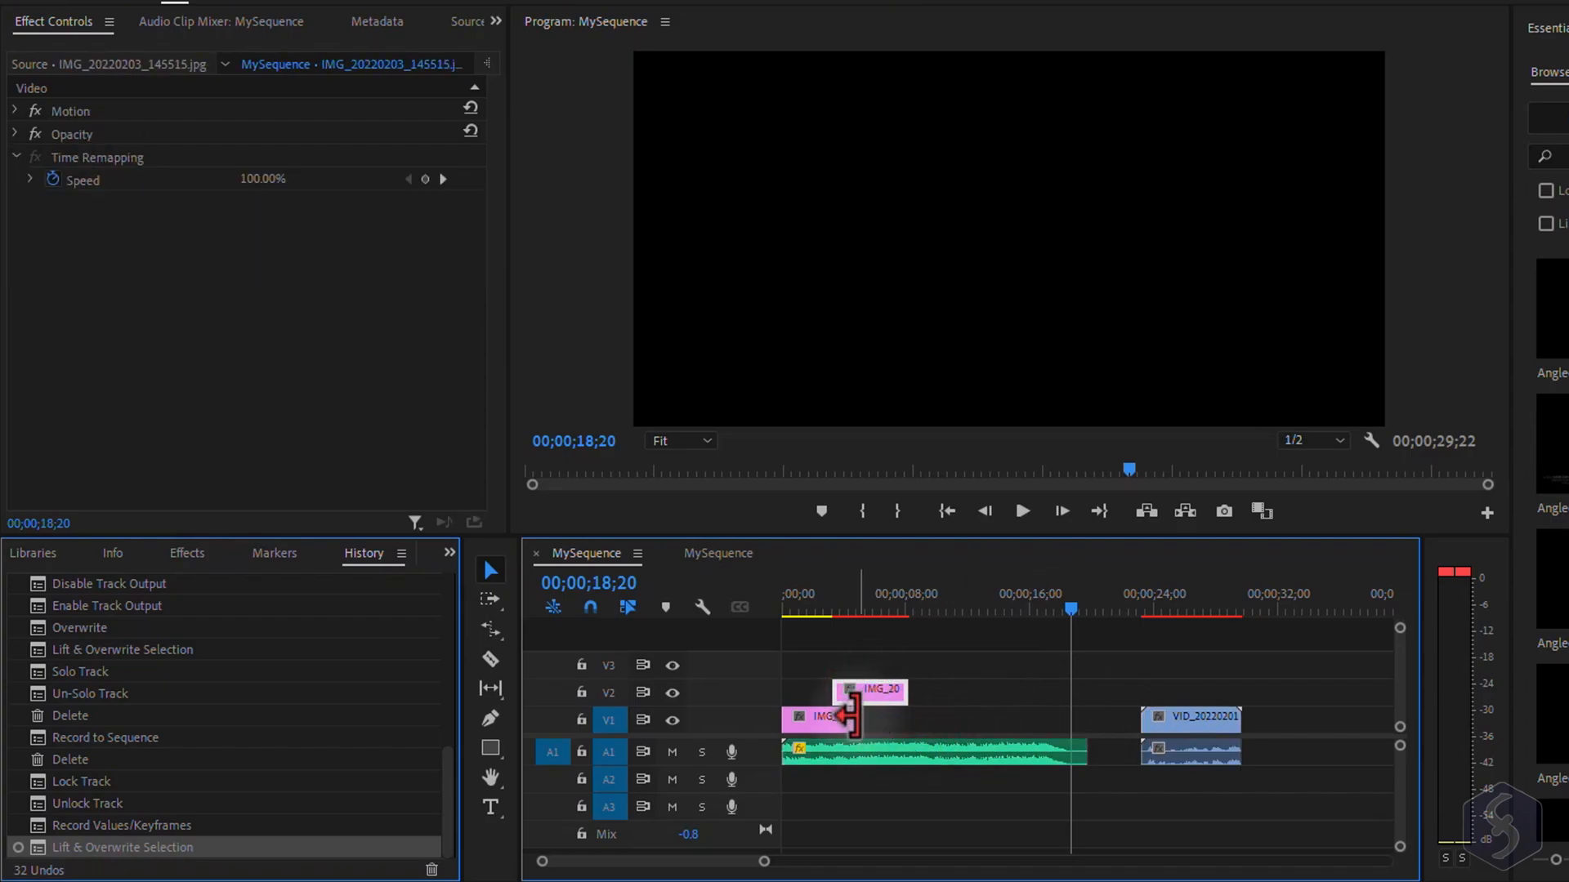
left_click(1191, 718)
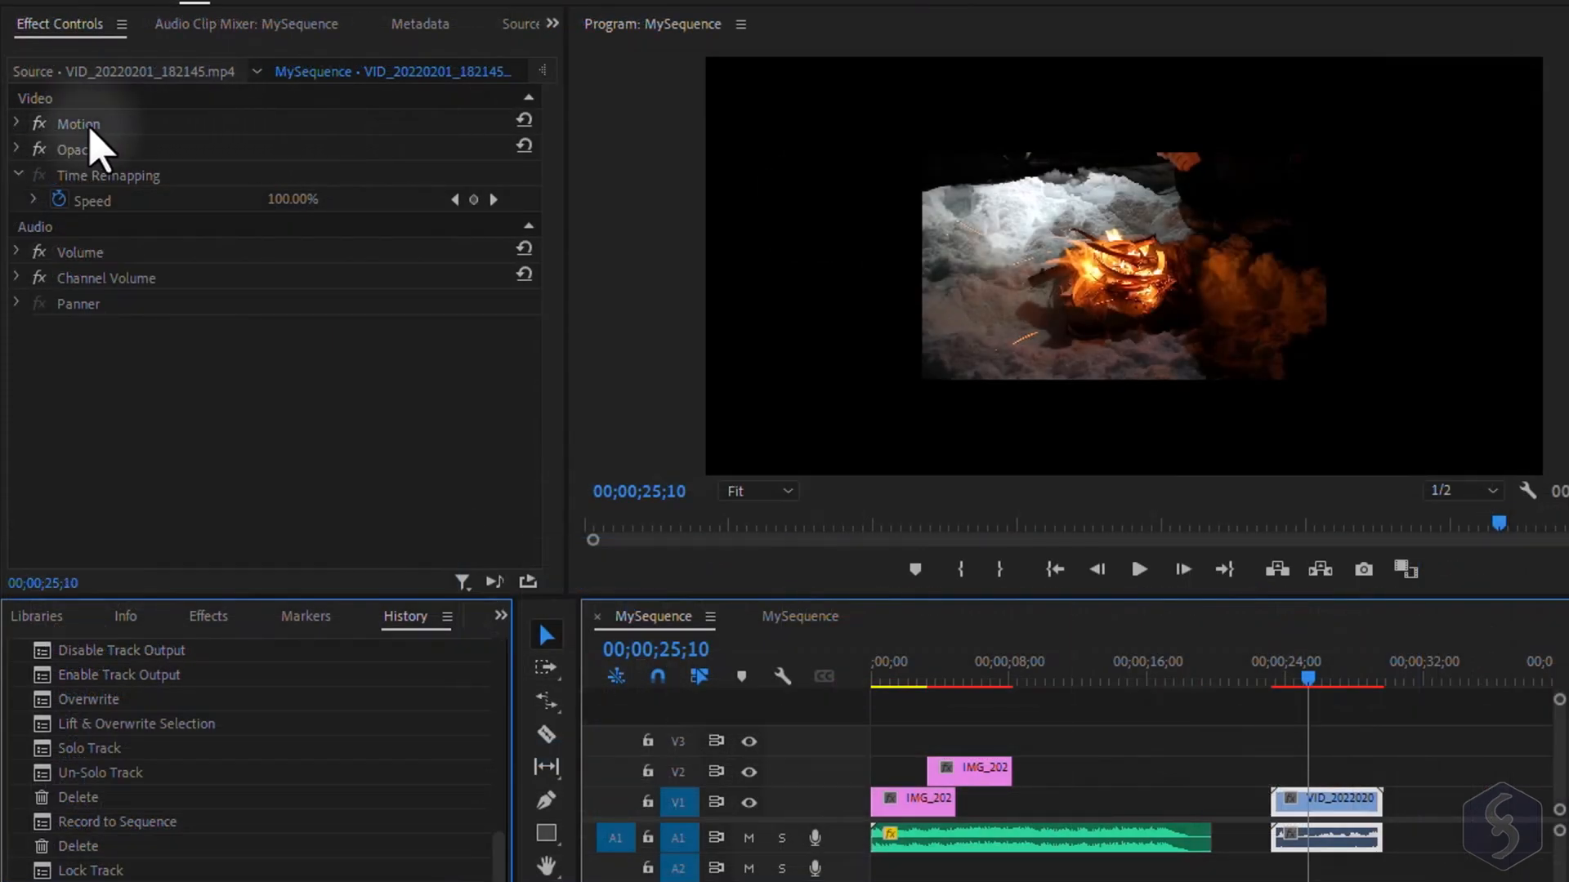
left_click(16, 123)
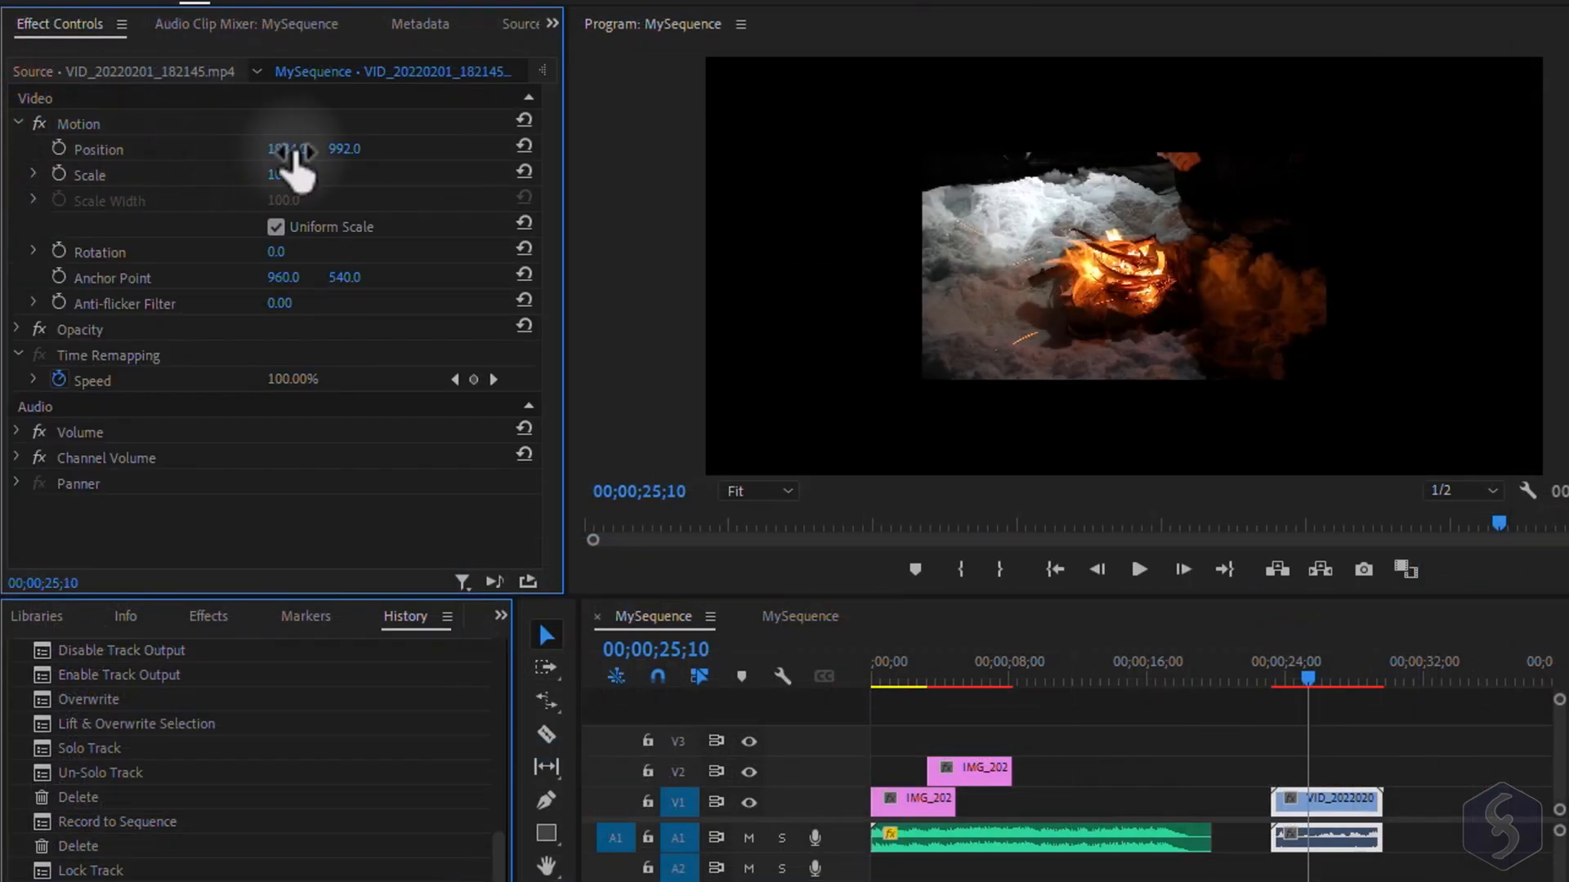
left_click_drag(285, 149, 310, 148)
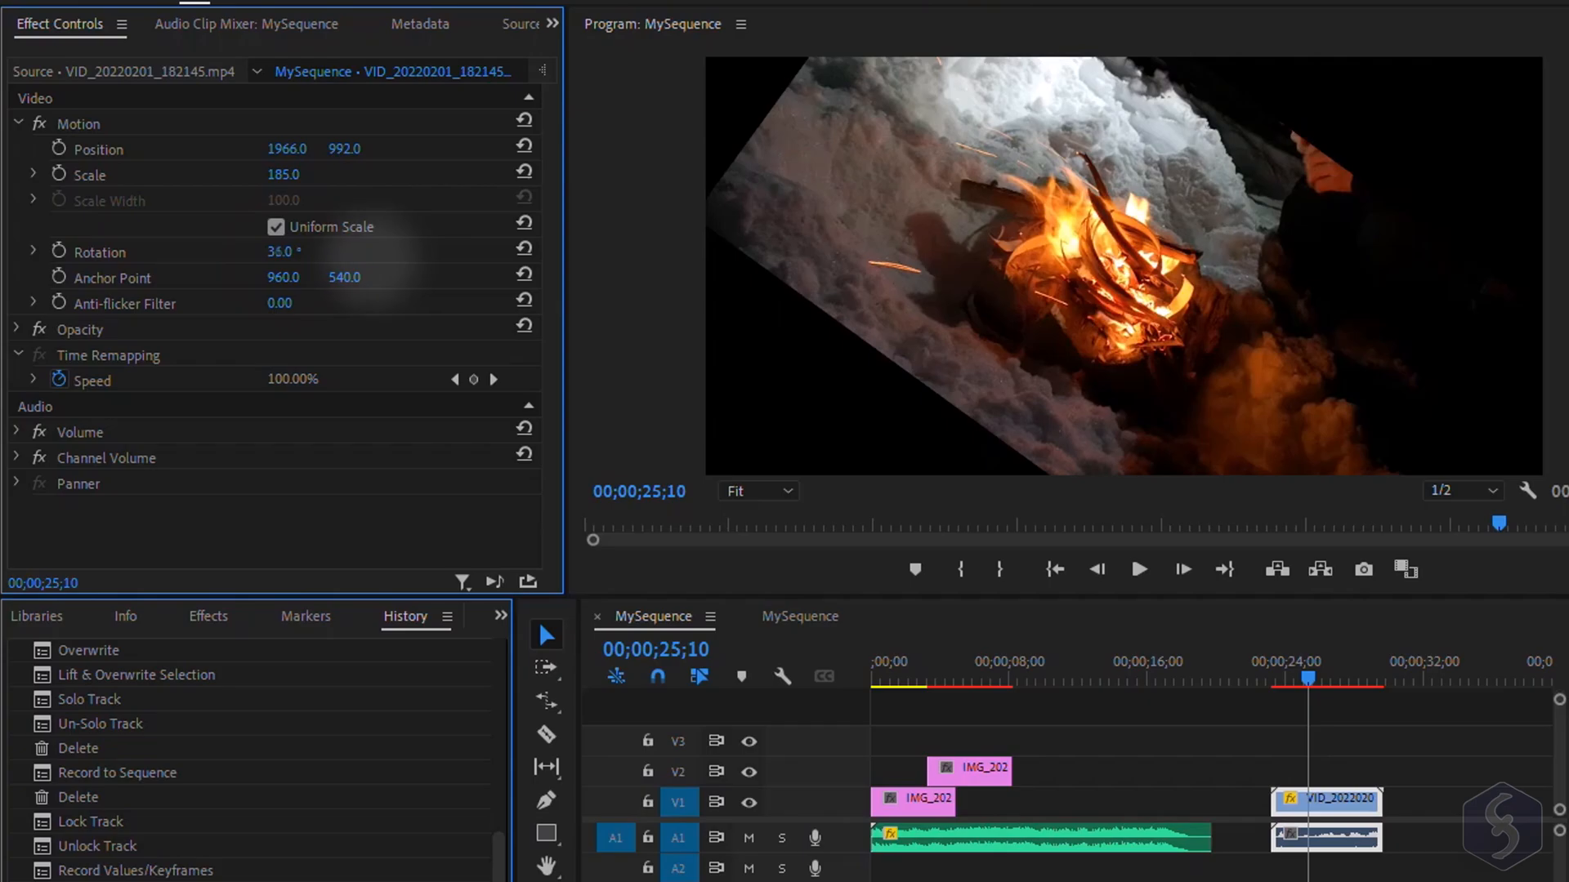
left_click(17, 123)
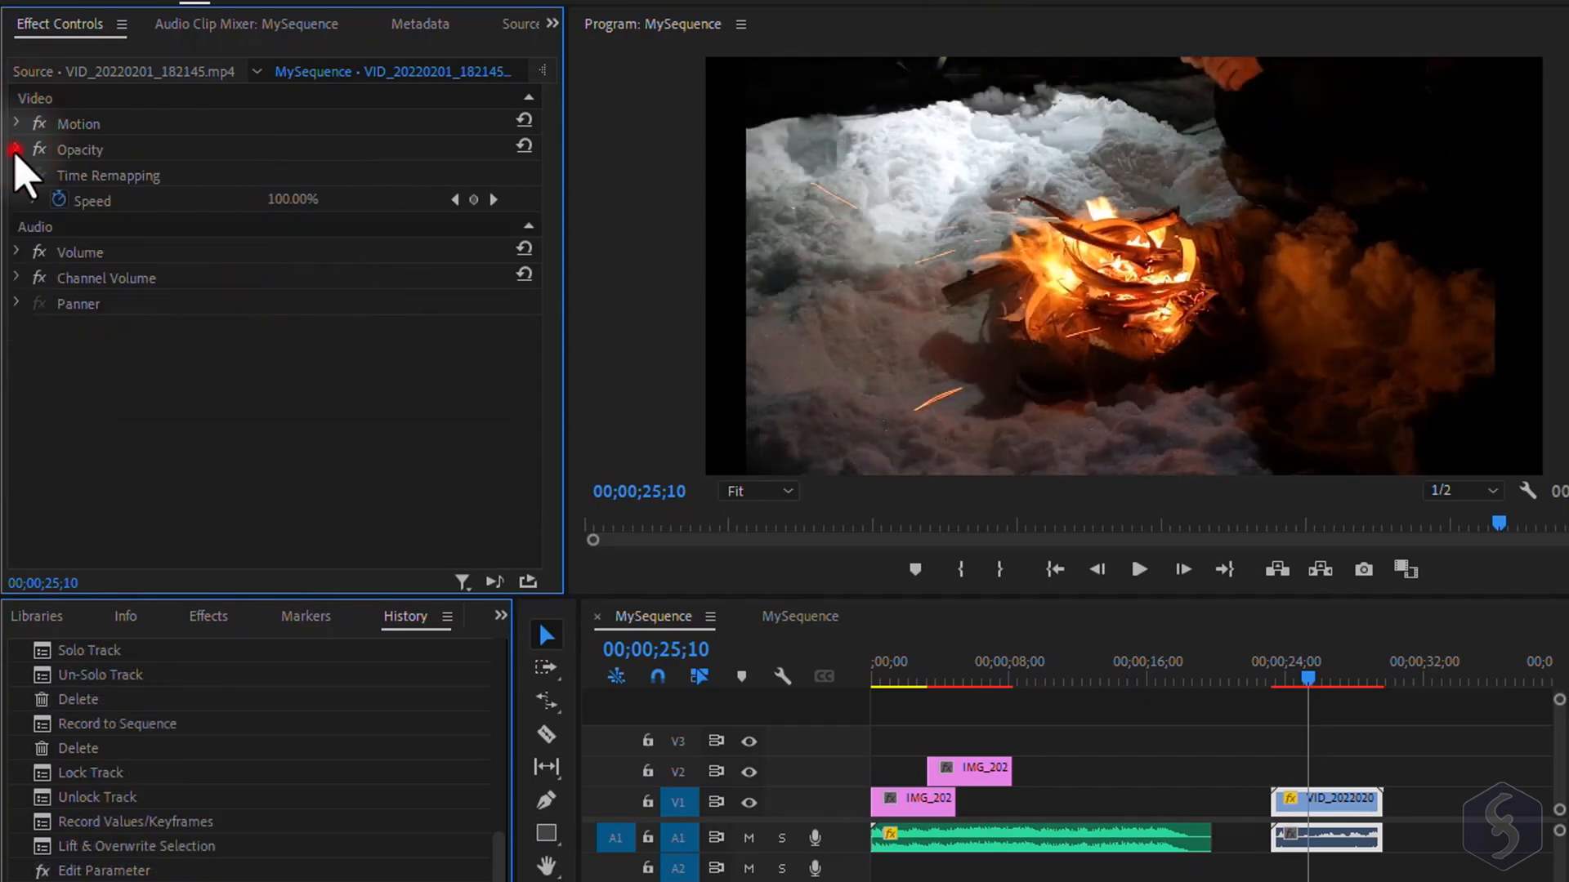
left_click(17, 149)
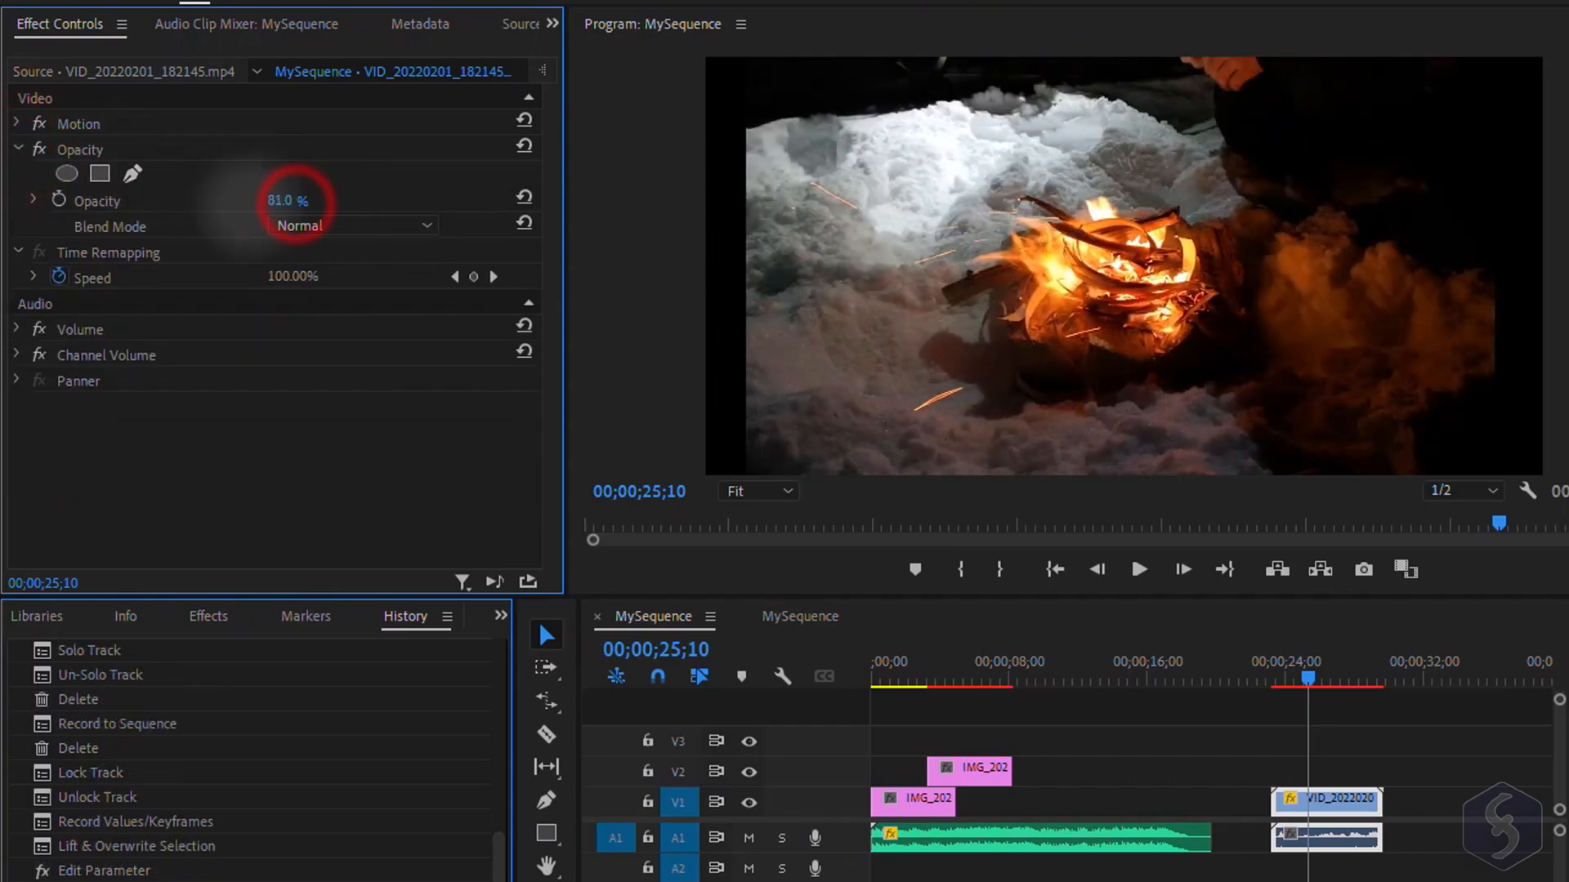
Turn off Uniform Scale and set the fire clip's Scale Width to 204, height staying 185
left_click(16, 122)
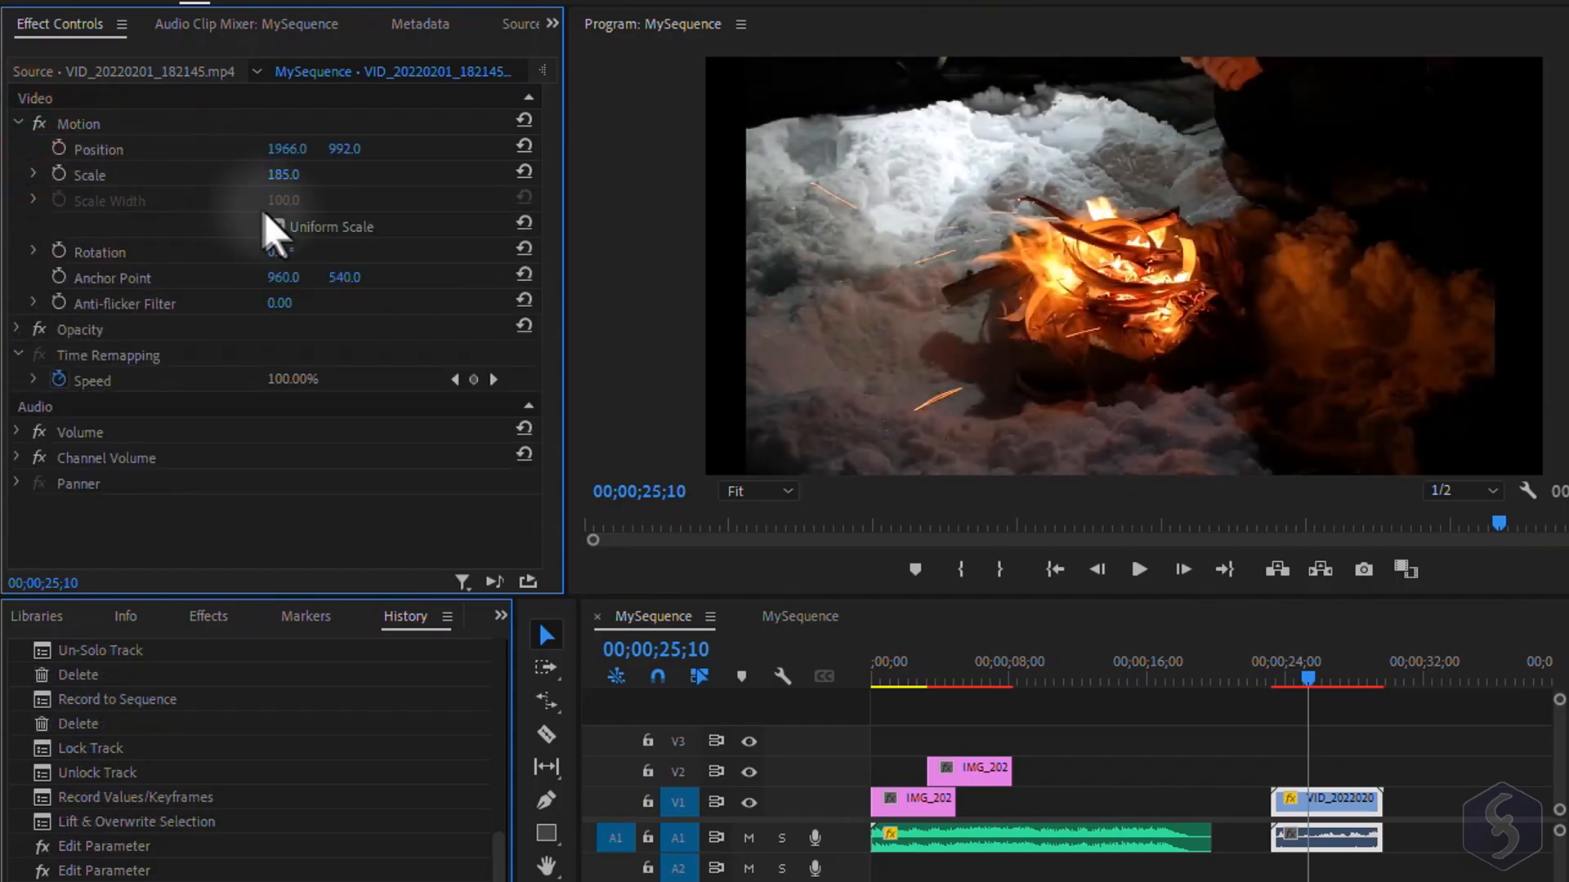
left_click(275, 225)
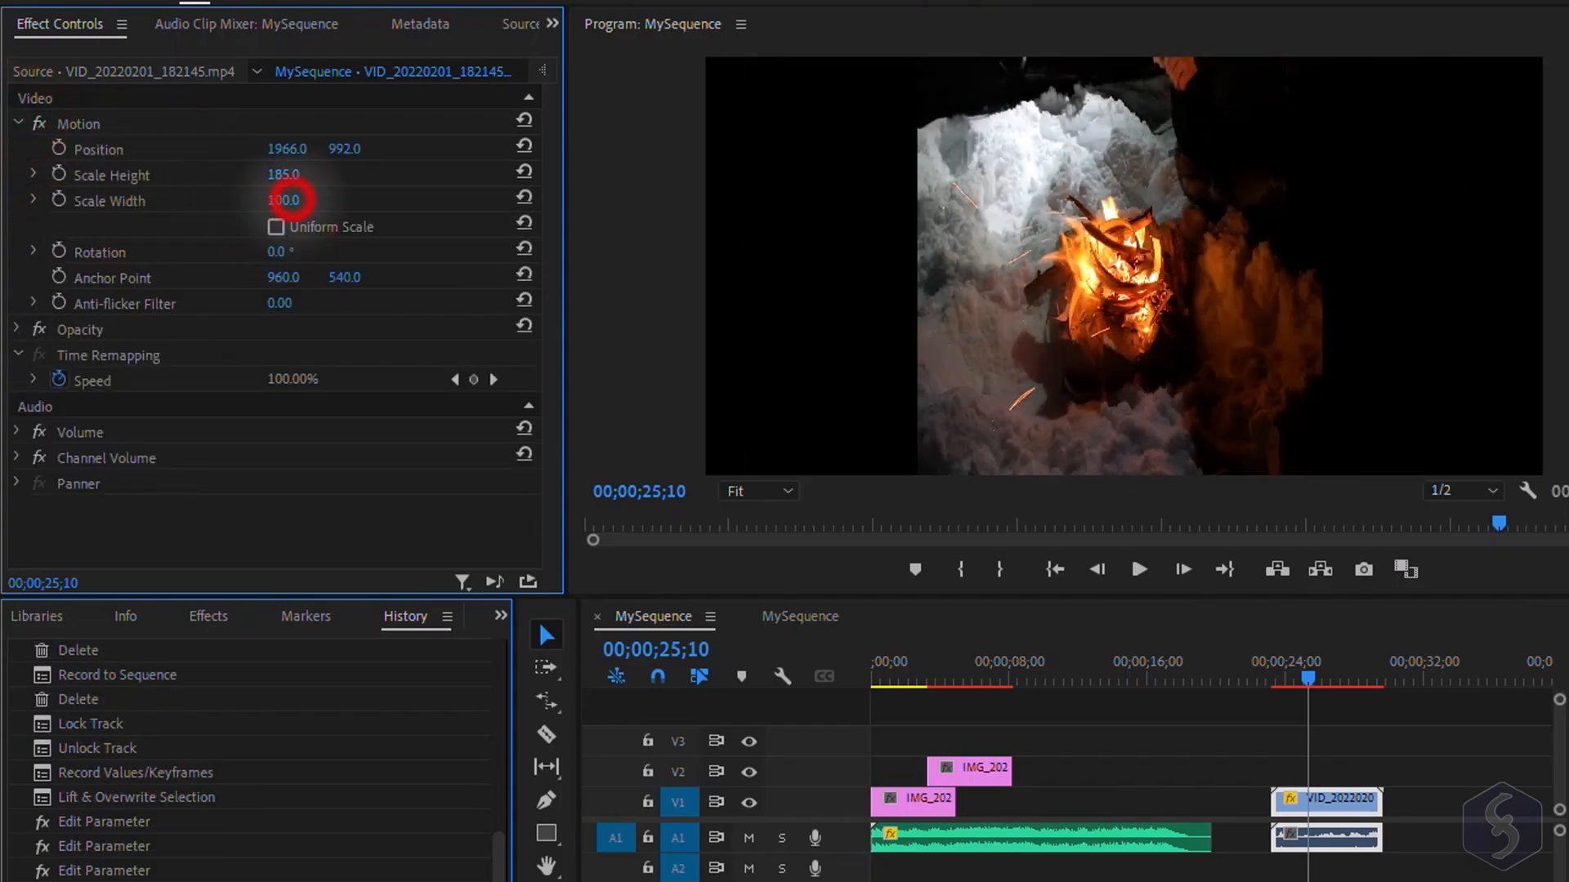
type("204.0")
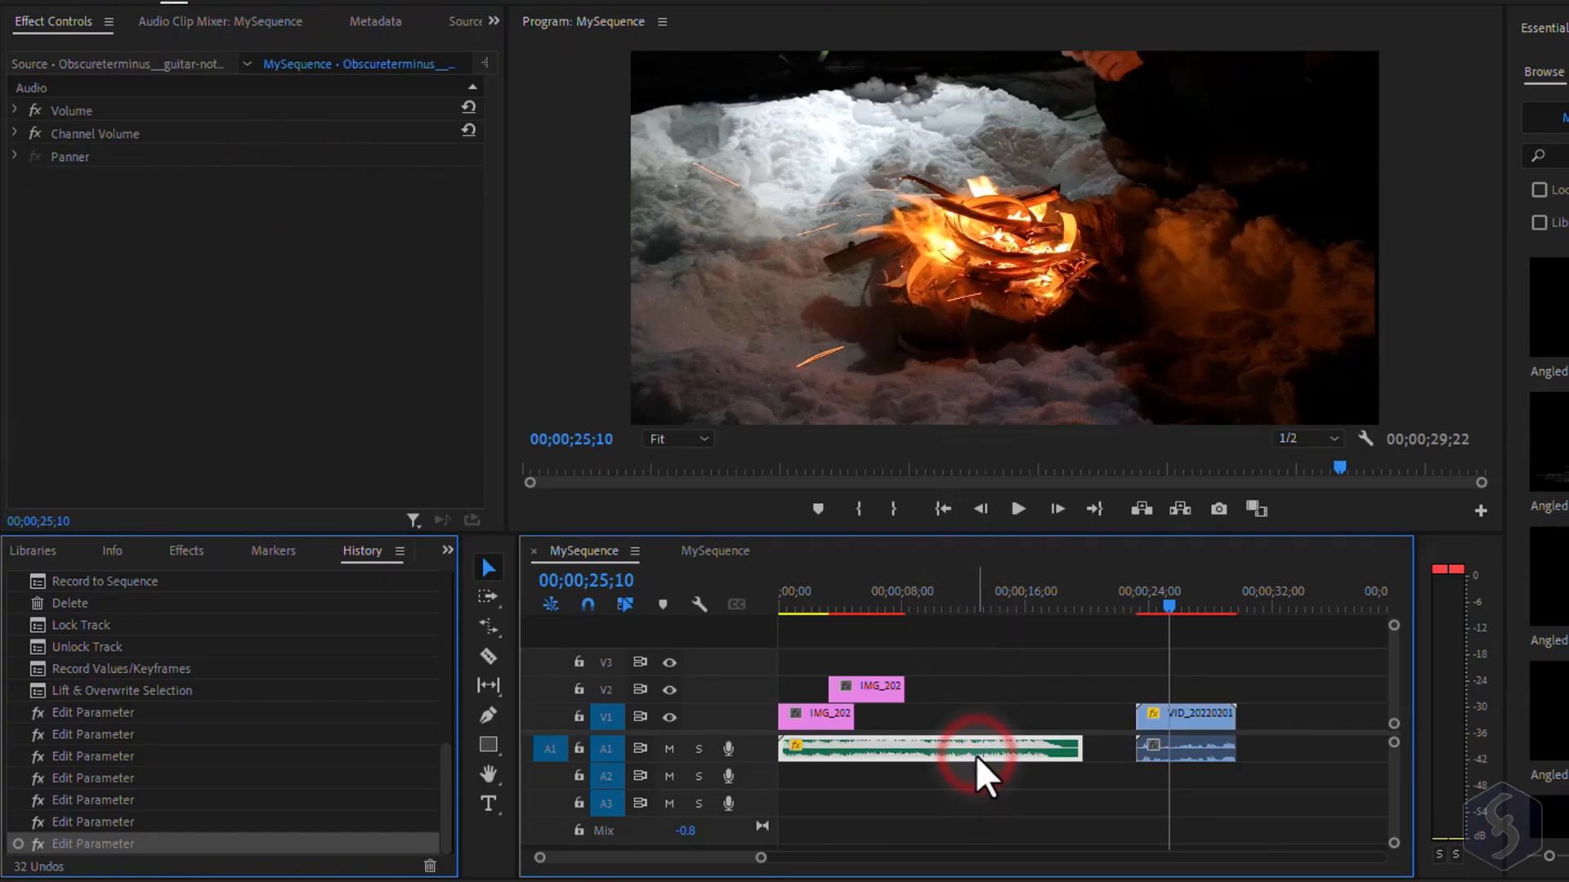
Toggle the fire clip's Motion fx, tilt it 32 degrees, then reset Rotation to 0
left_click(17, 109)
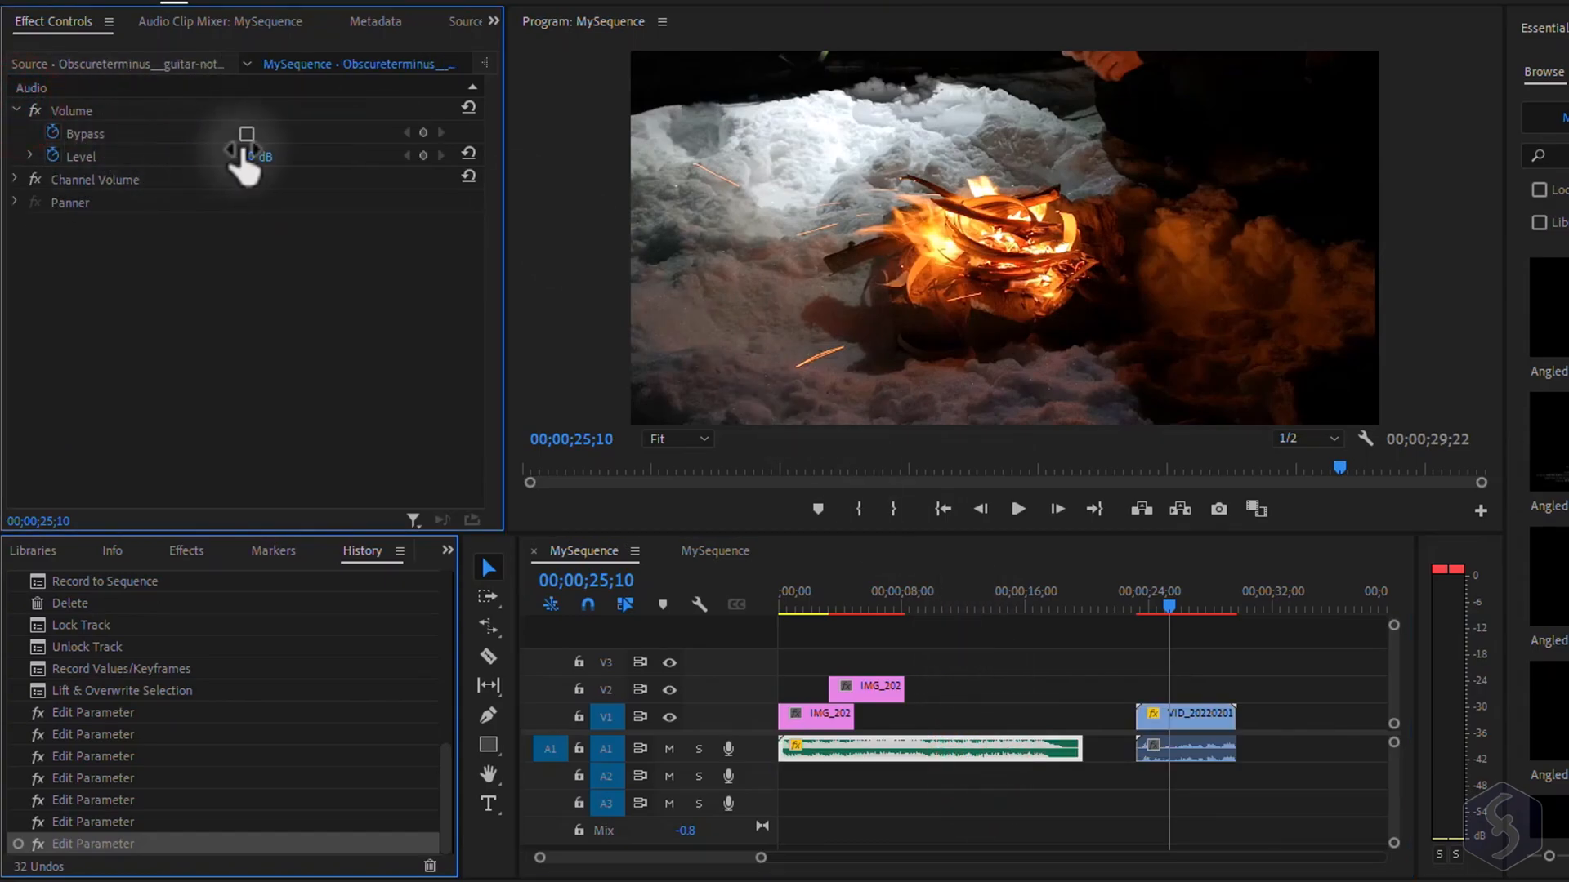
left_click(16, 110)
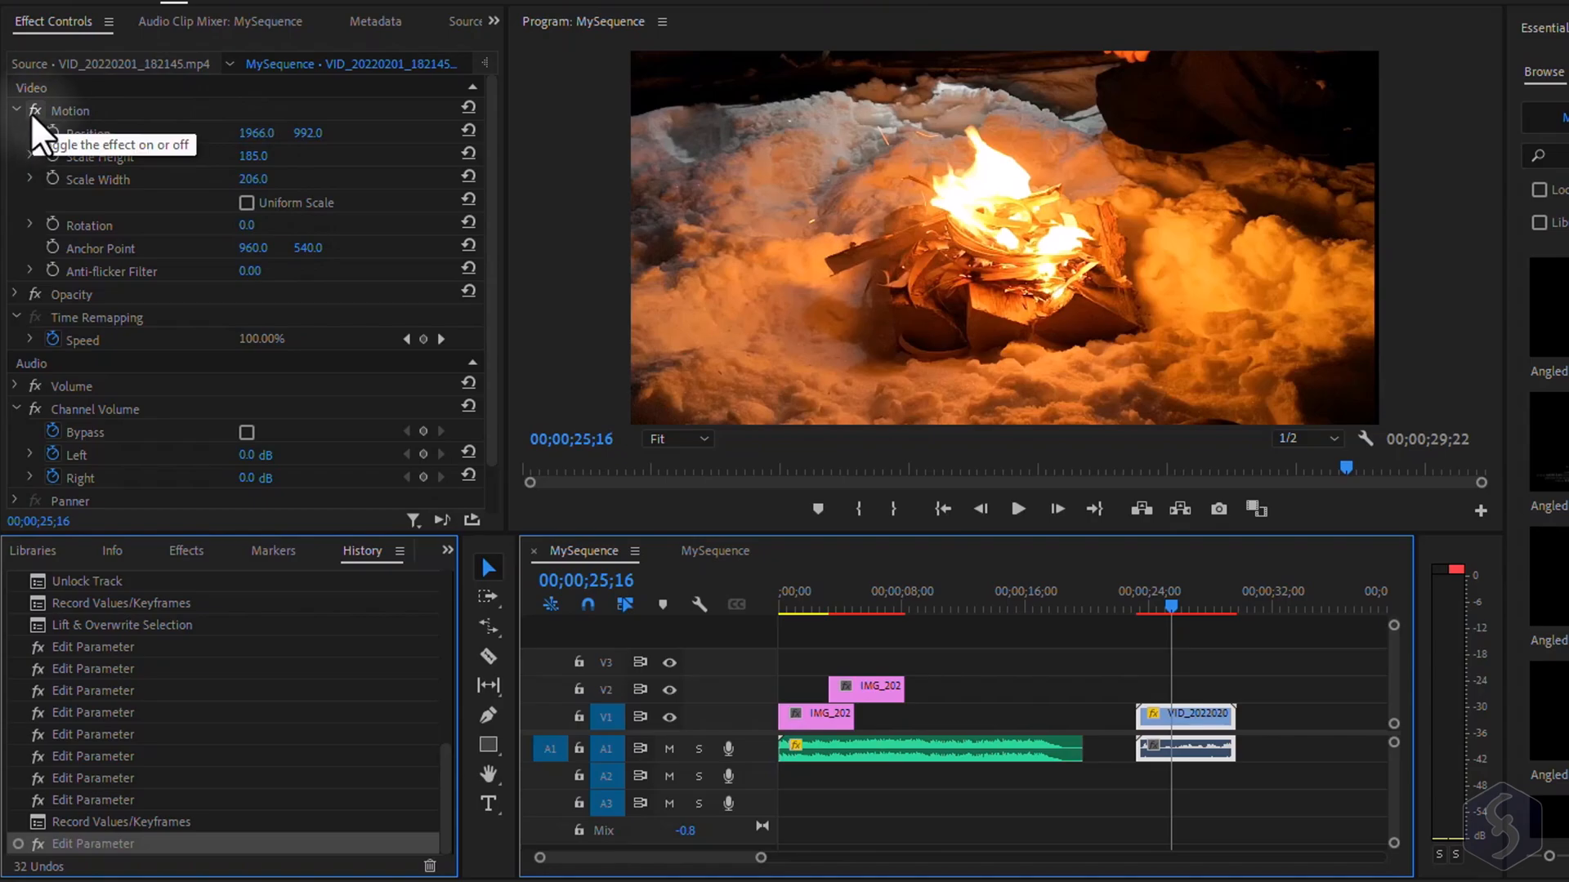
left_click(34, 109)
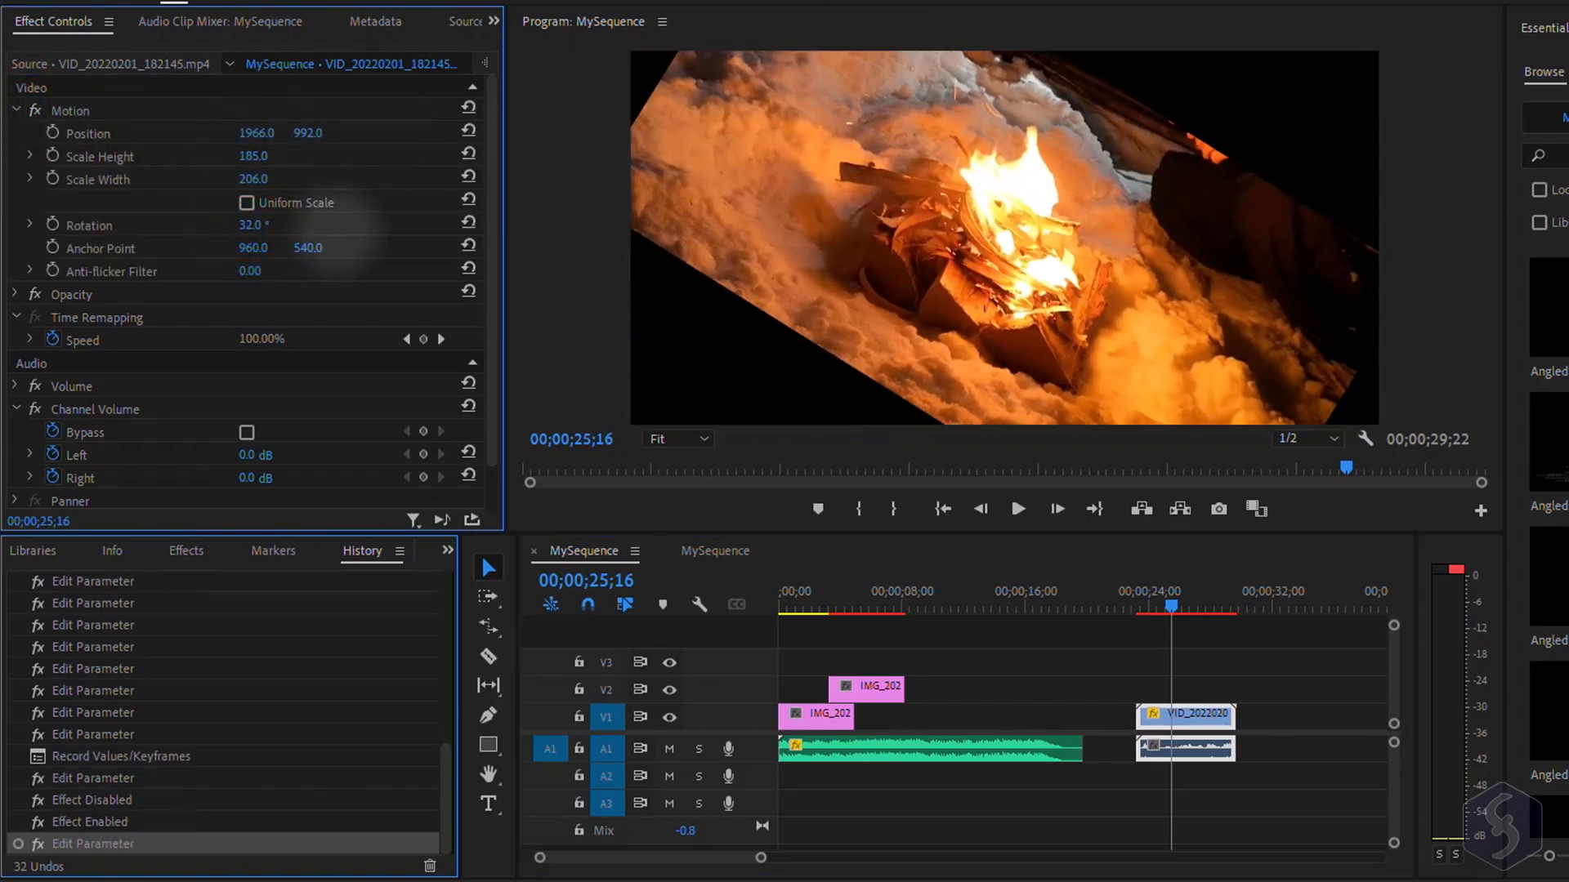
left_click(469, 221)
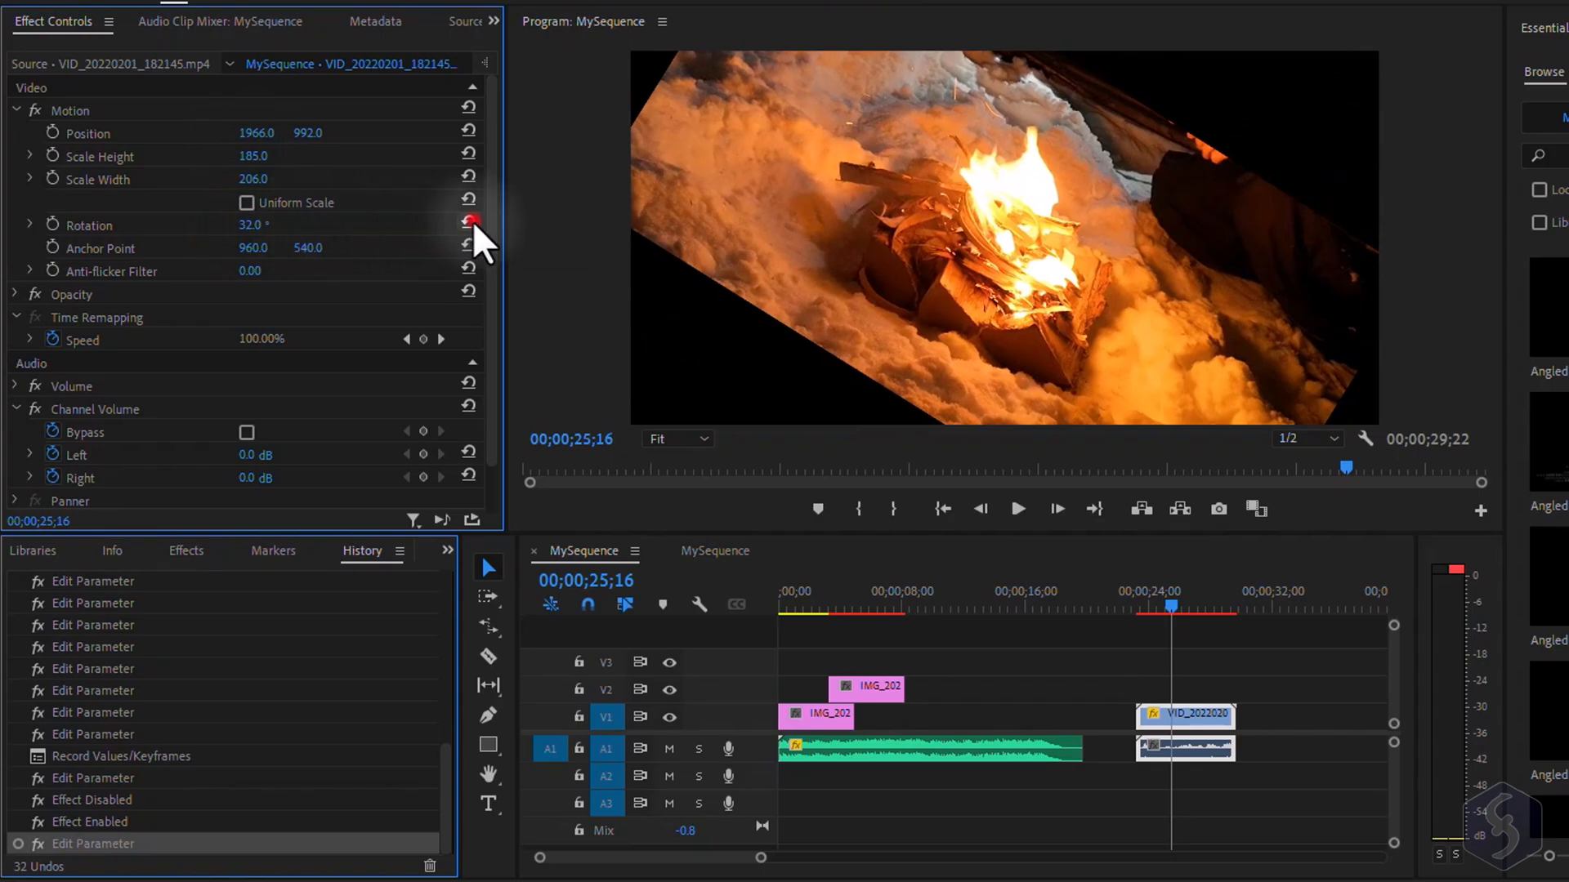
left_click(469, 224)
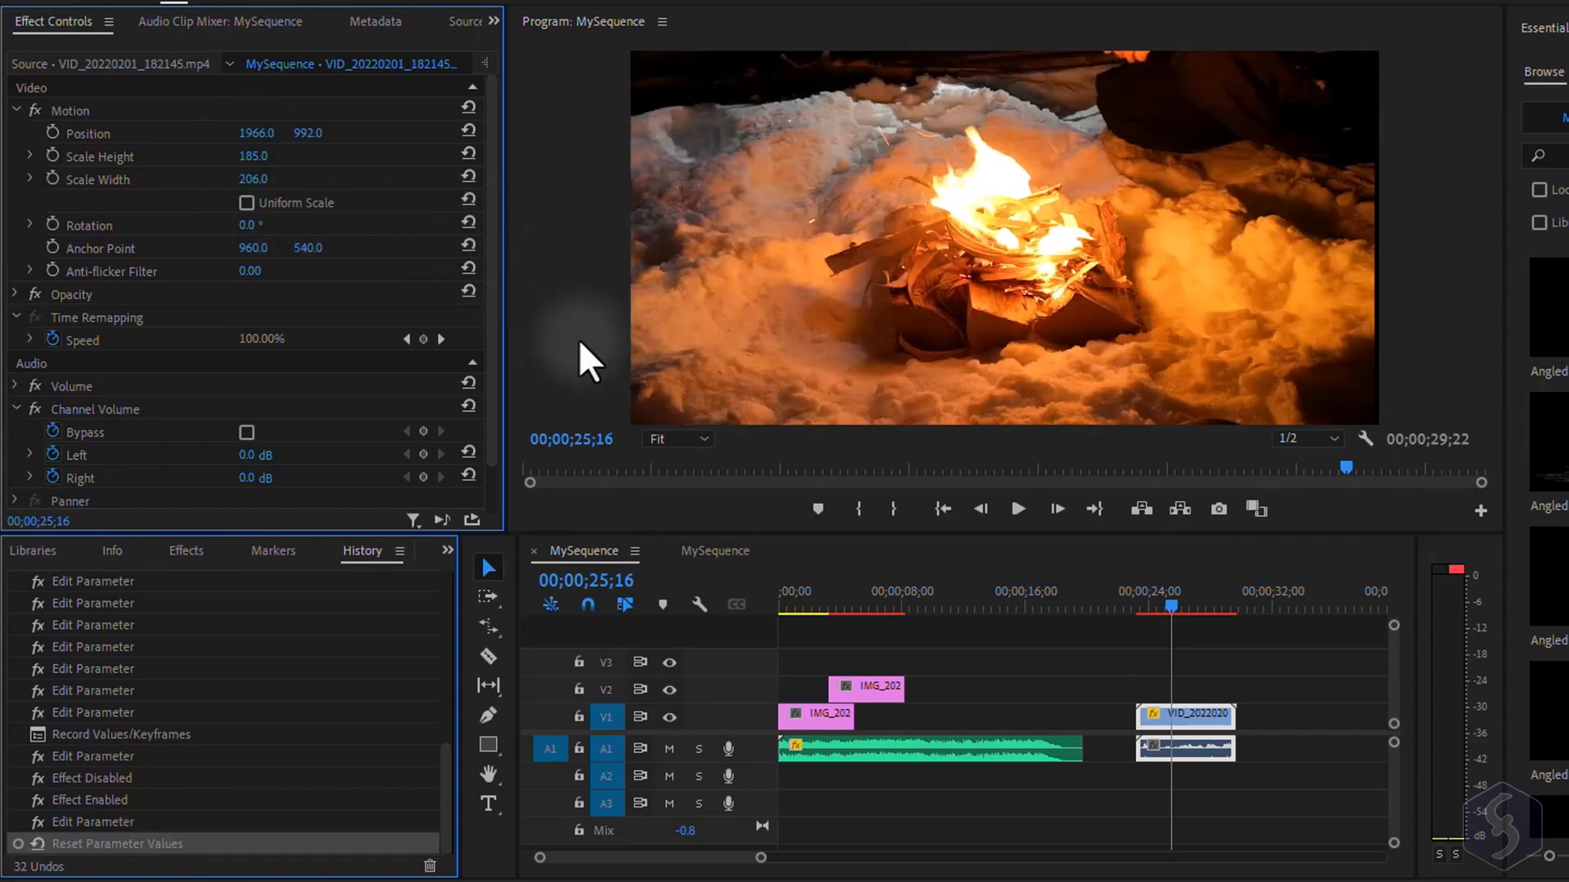
Show Essential Sound, tag the fire clip's audio as SFX, then clear the audio type
left_click(394, 33)
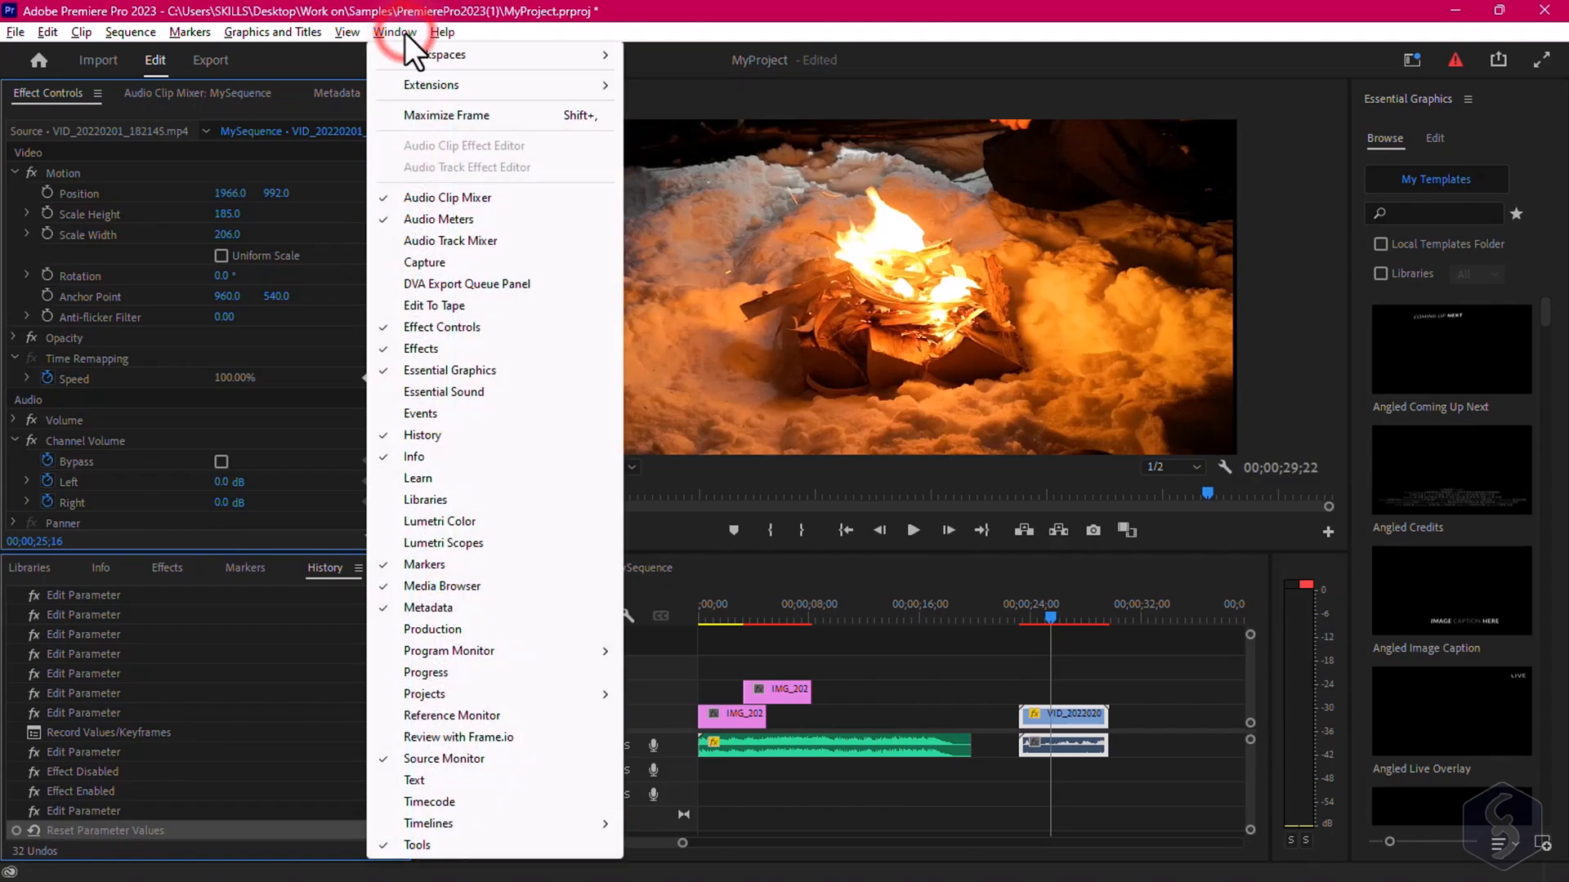
mouse_move(486, 390)
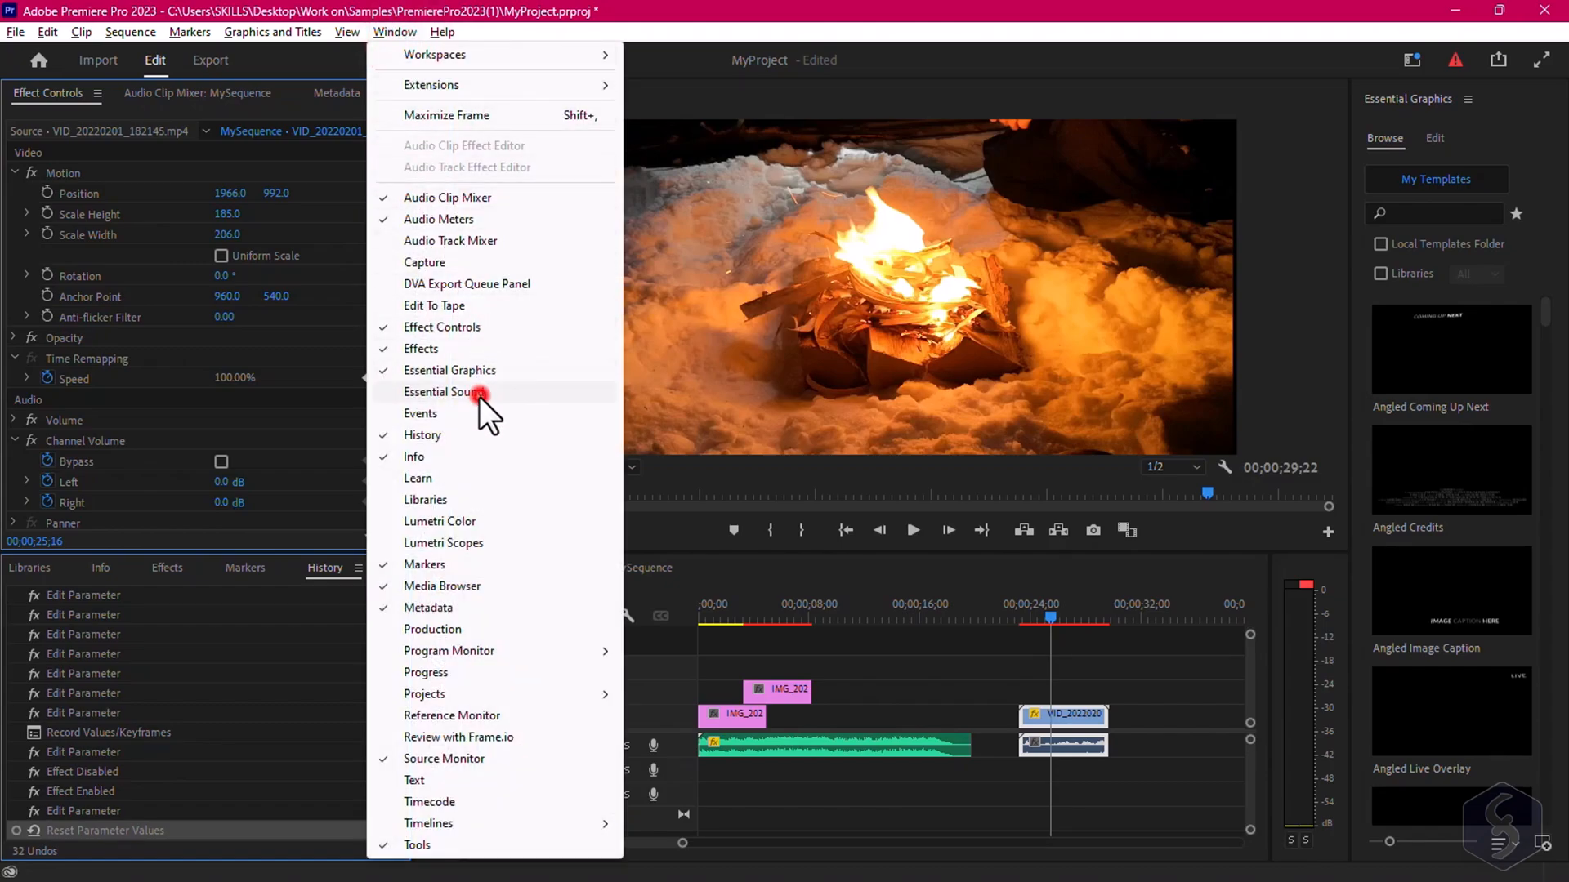
left_click(450, 391)
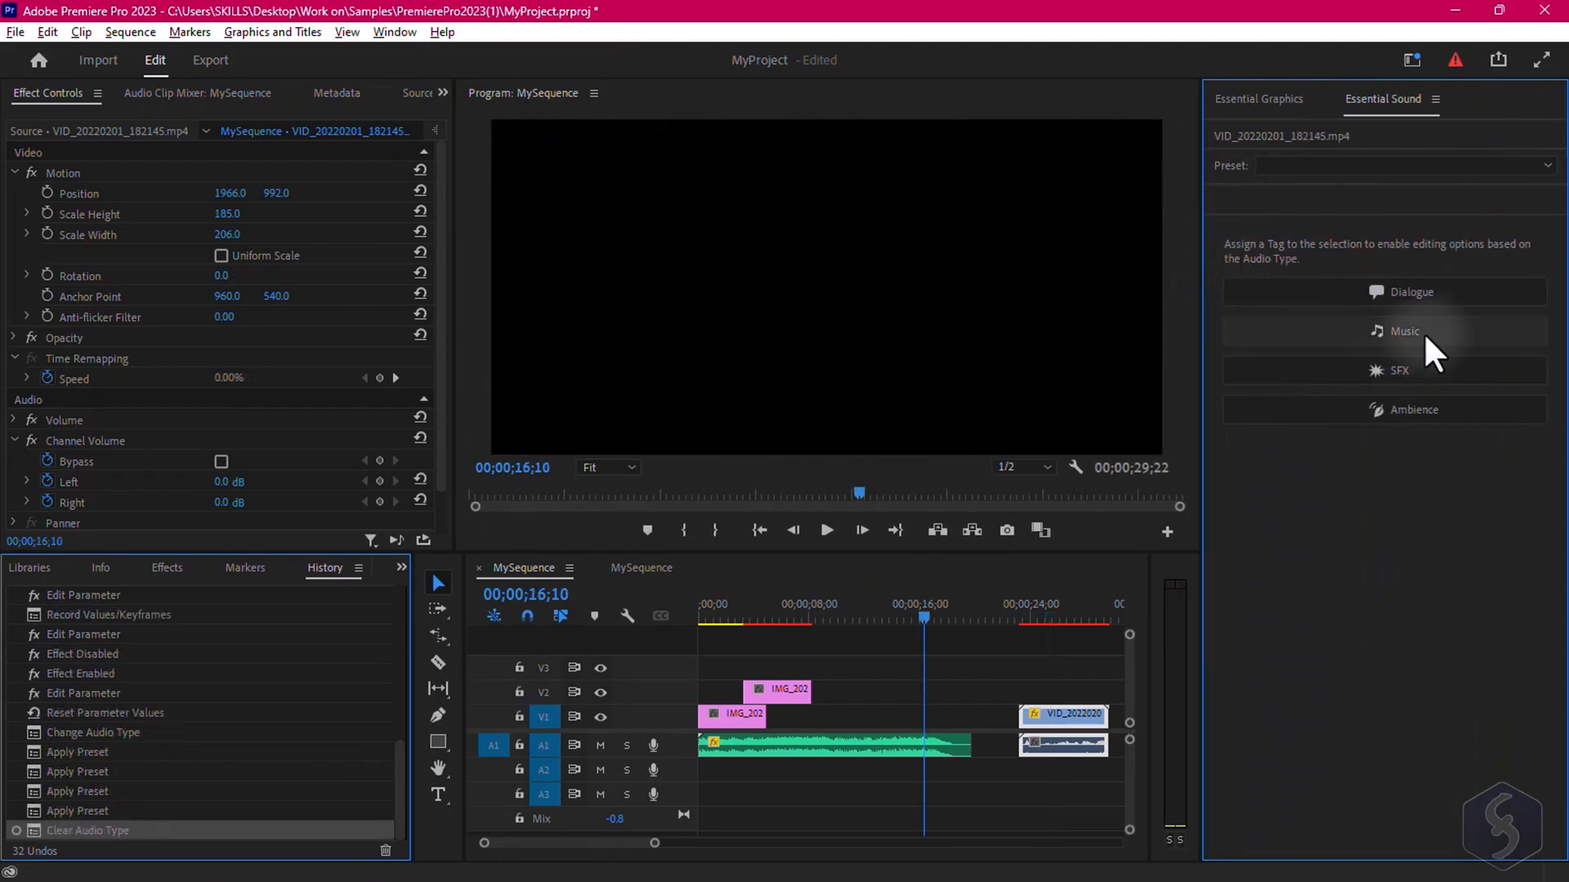
left_click(1384, 371)
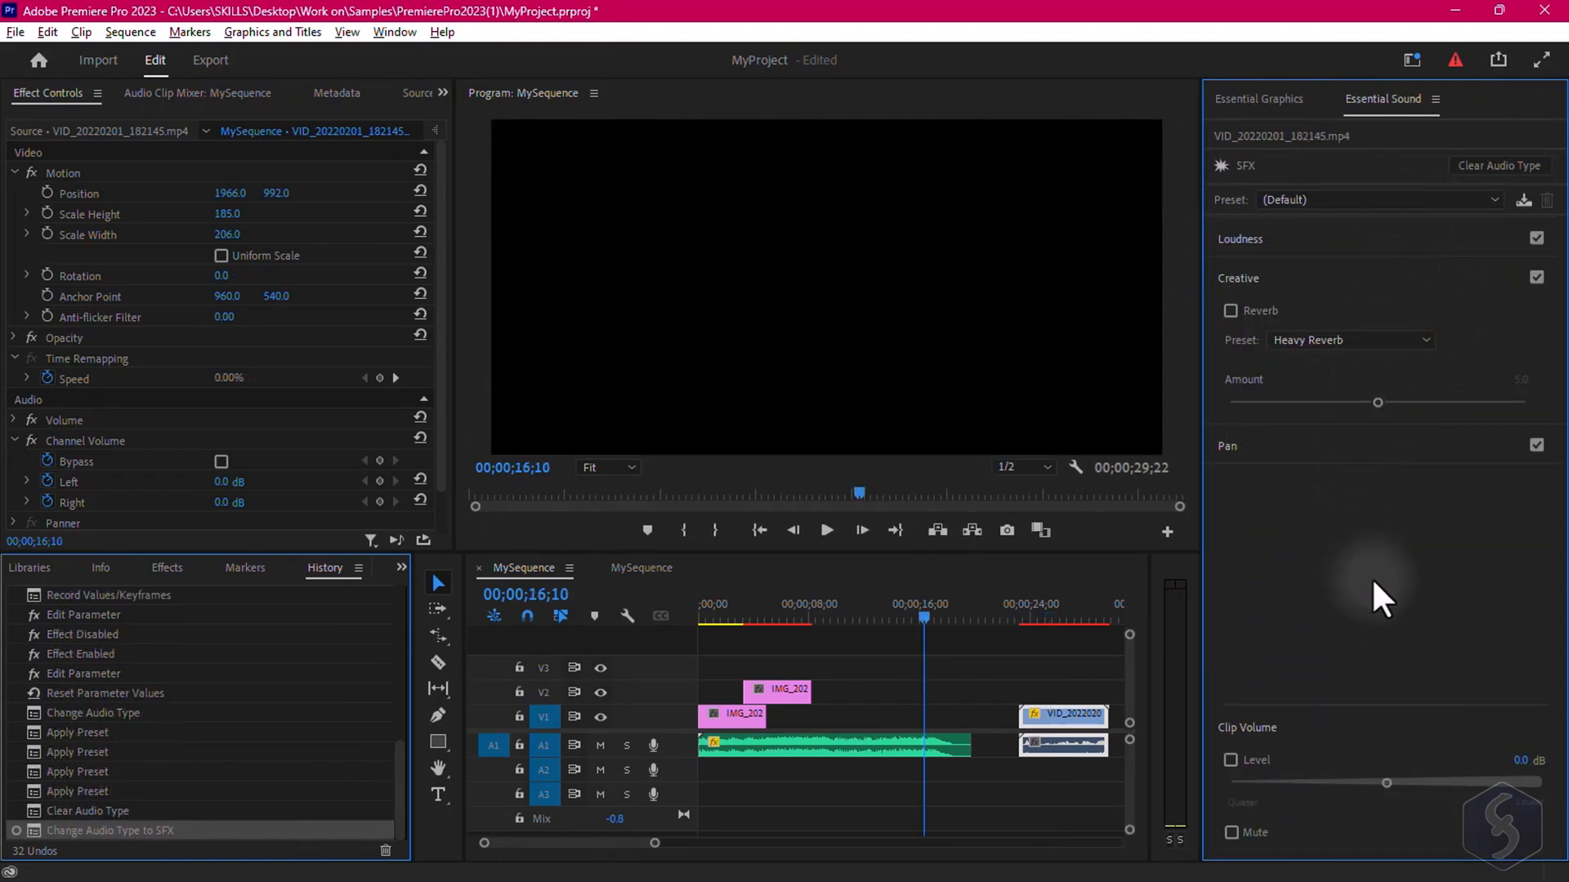
left_click(1499, 165)
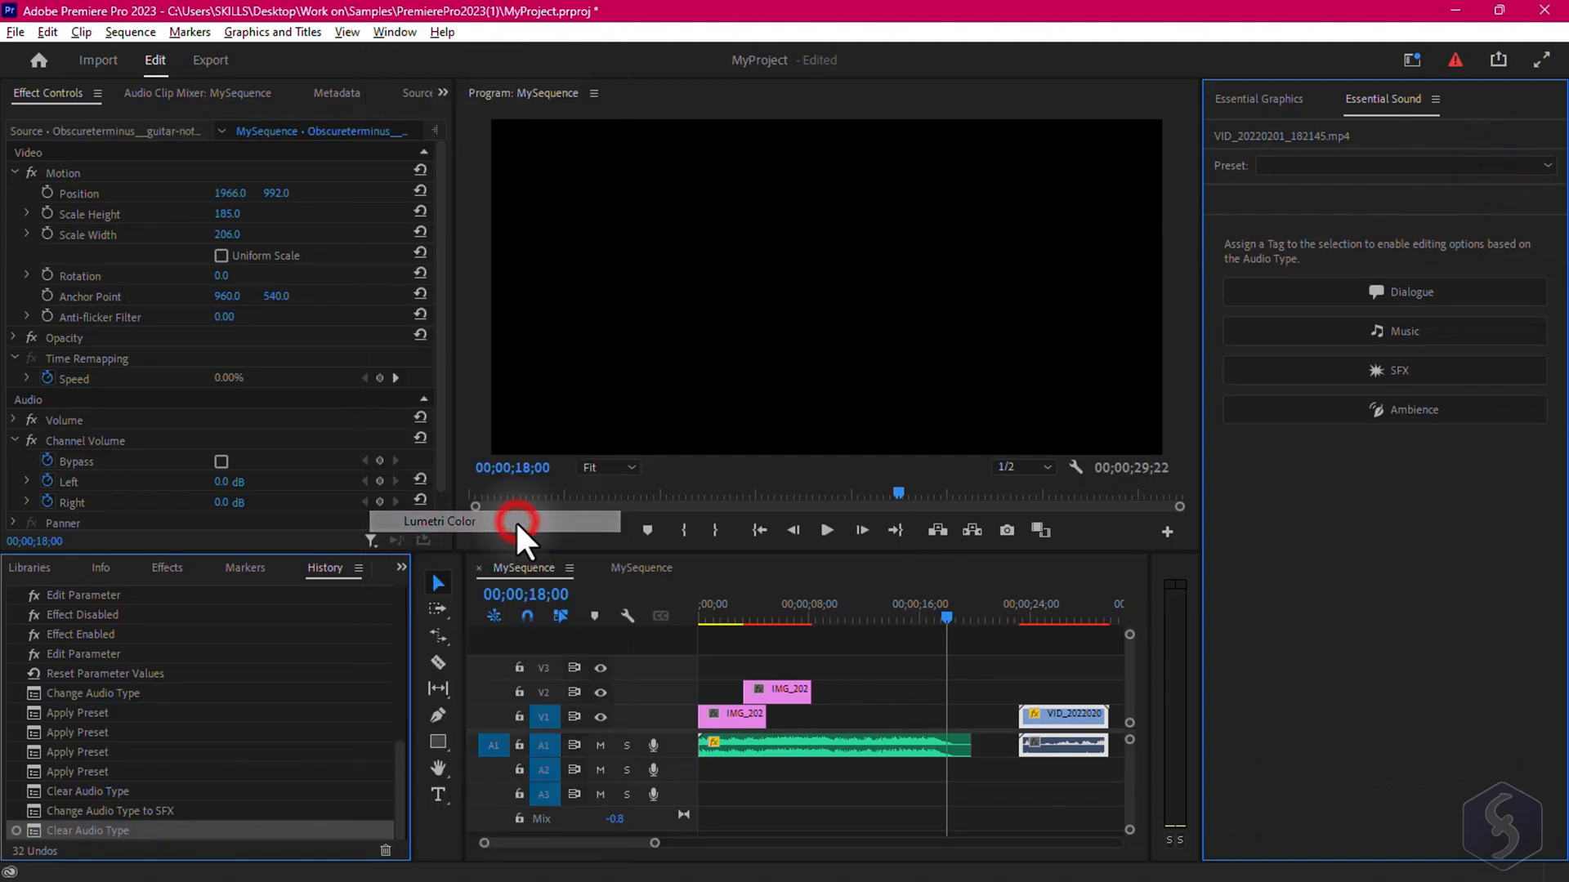
Apply Lumetri Color to the fire clip for a darker, moodier look
left_click(1062, 716)
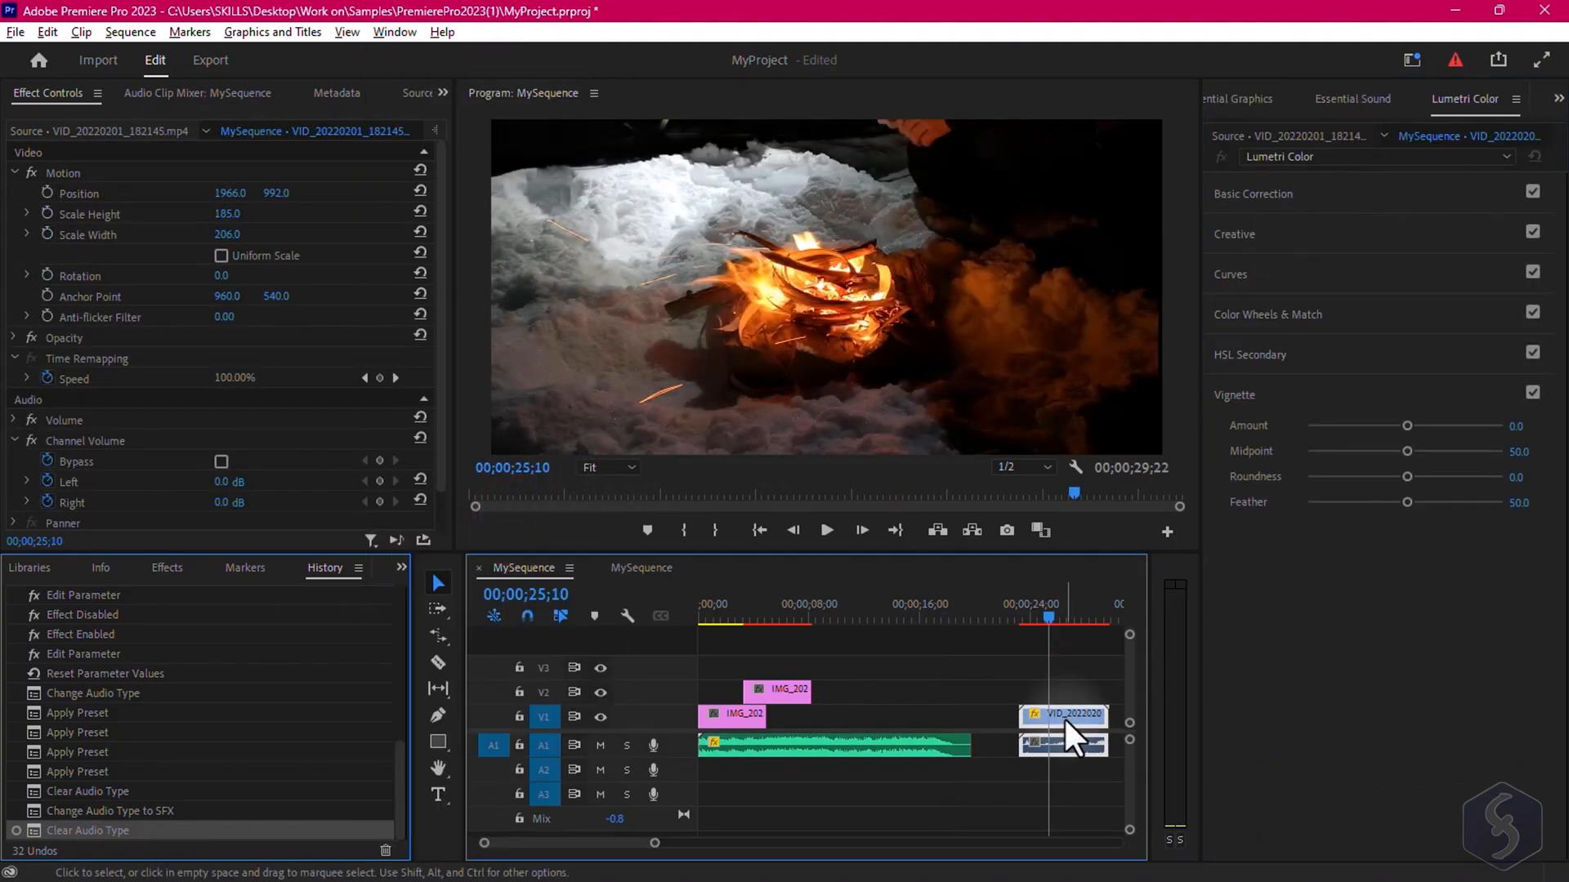
left_click(1254, 193)
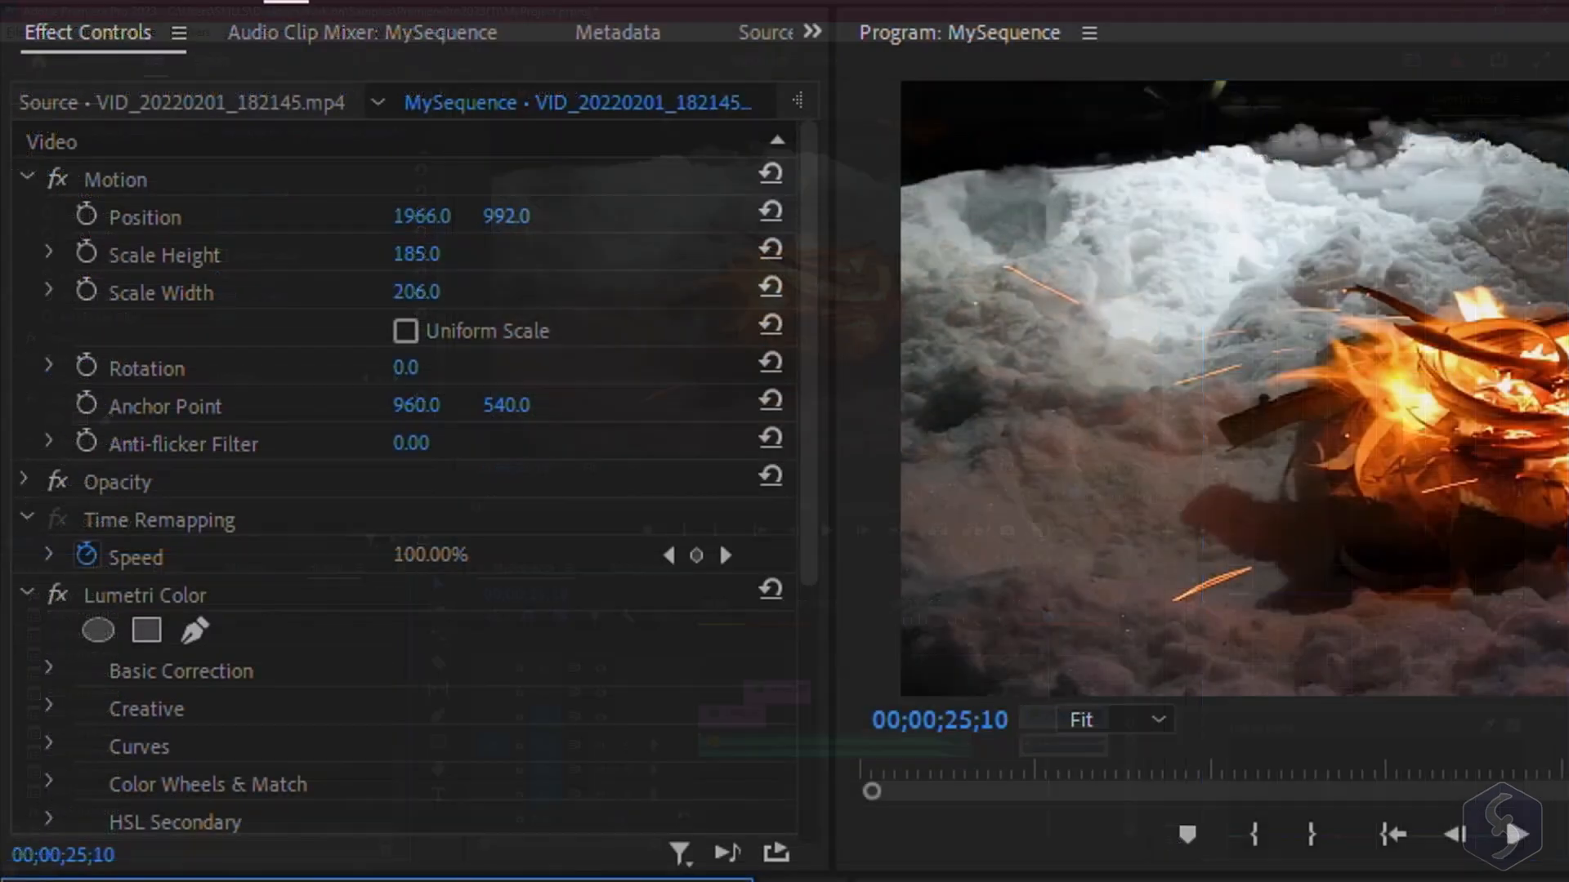
scroll("down", 3)
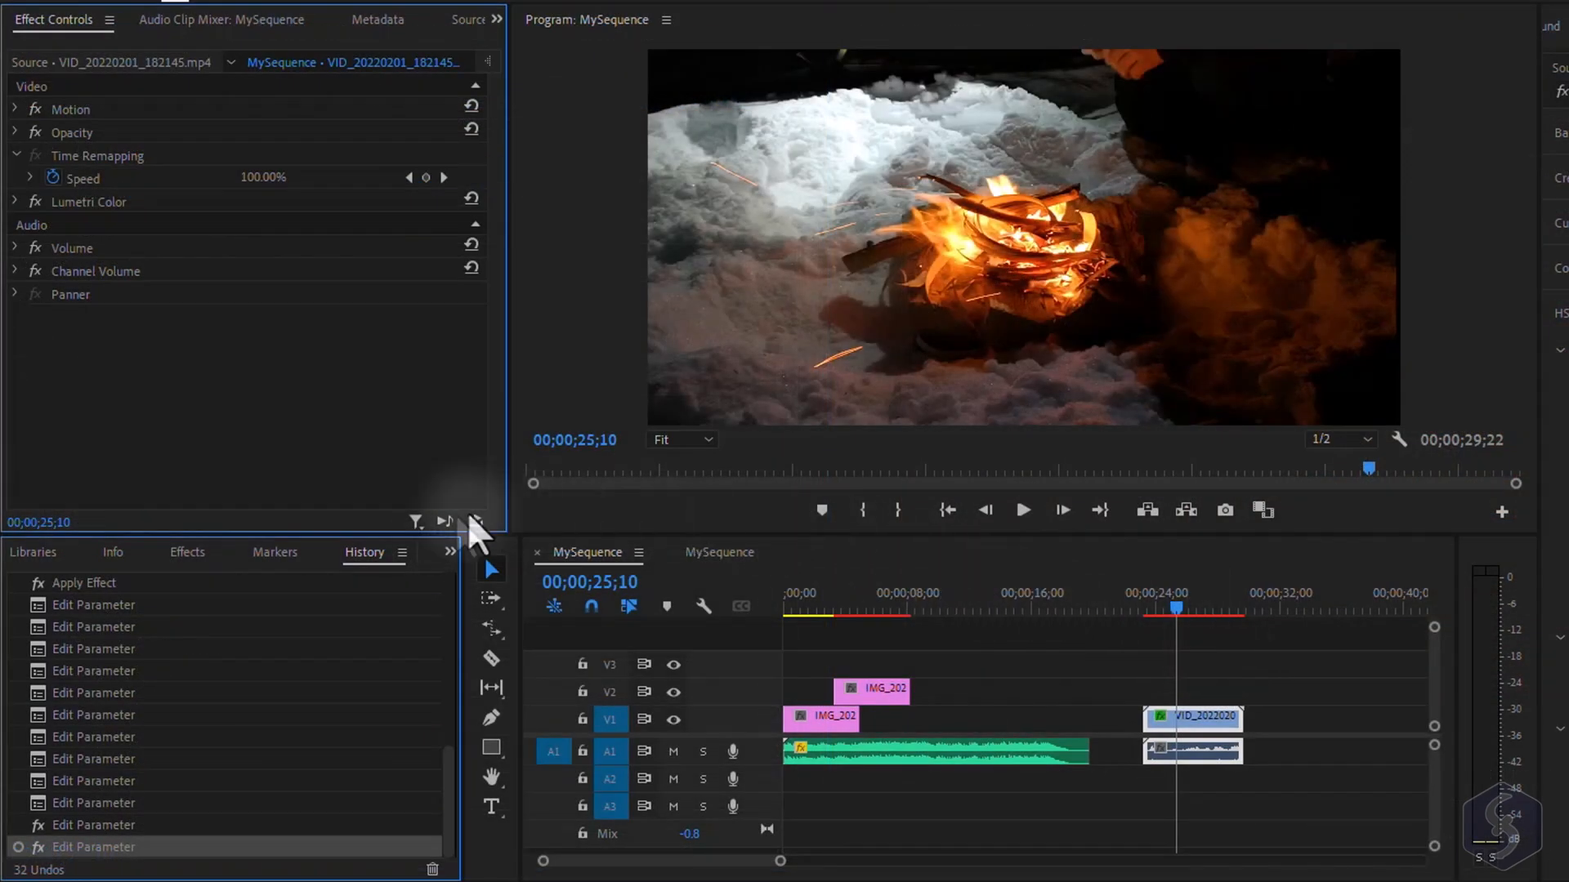
Add Gaussian Blur from Blur & Sharpen to the fire clip with Blurriness around 28
left_click(187, 551)
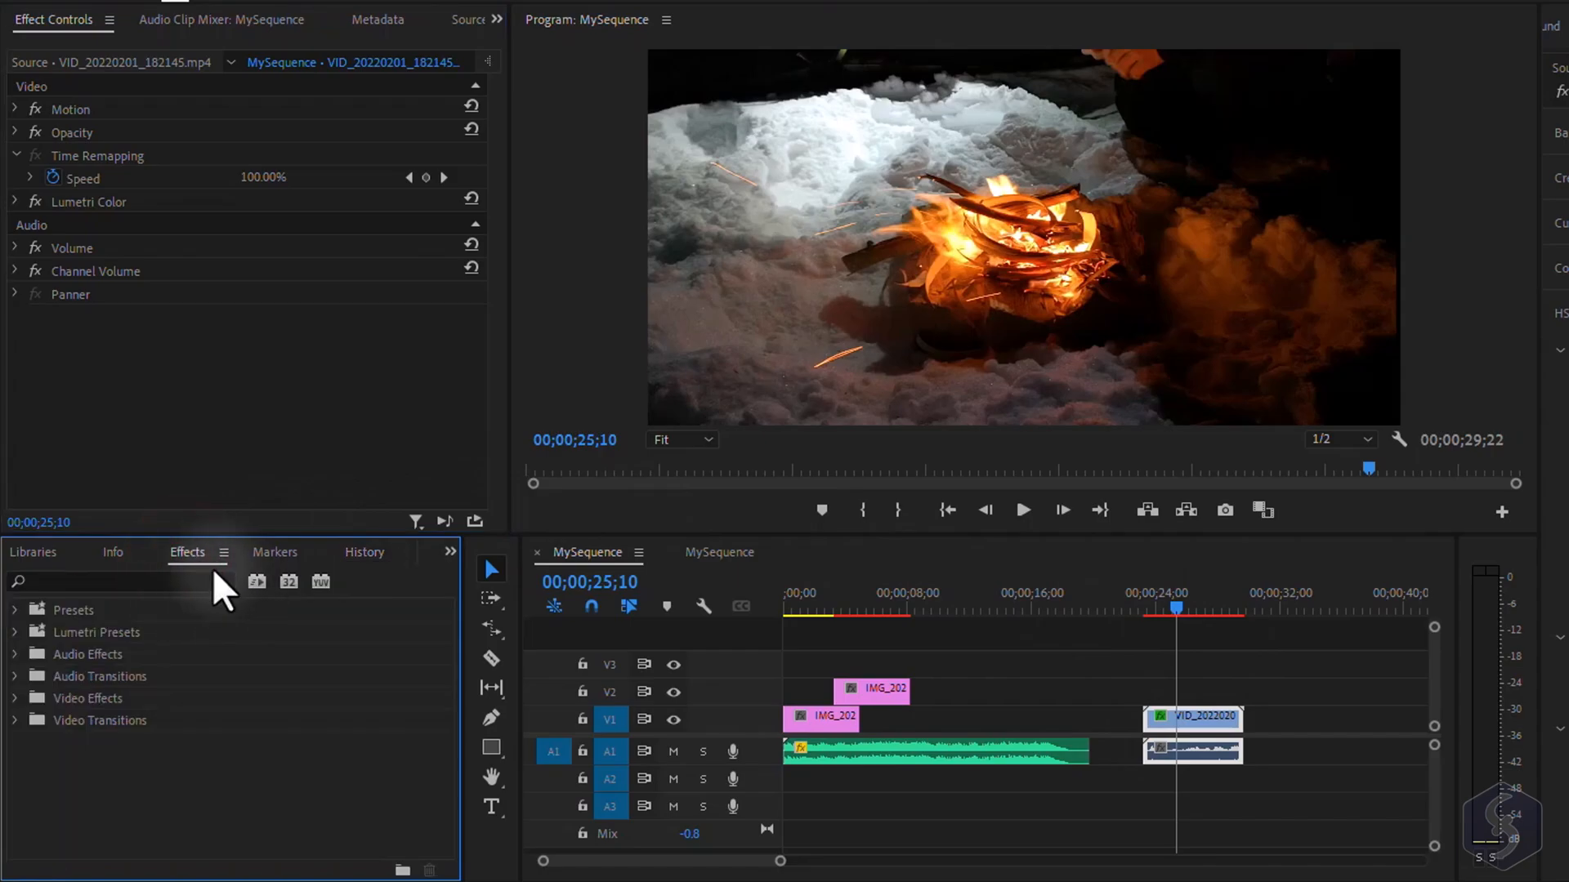
mouse_move(70, 721)
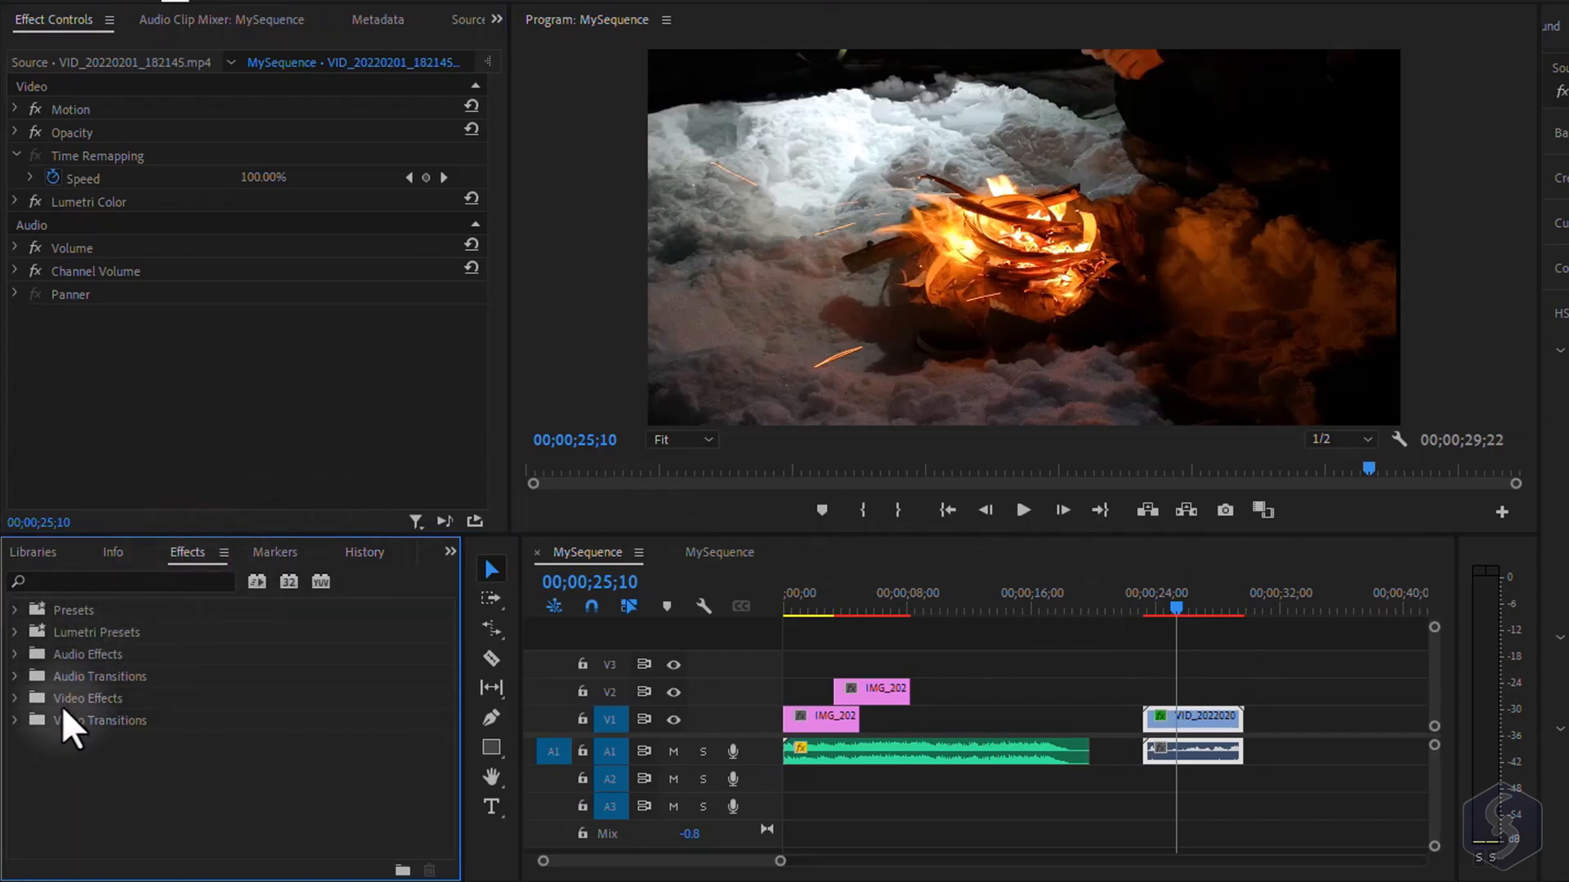
left_click(87, 698)
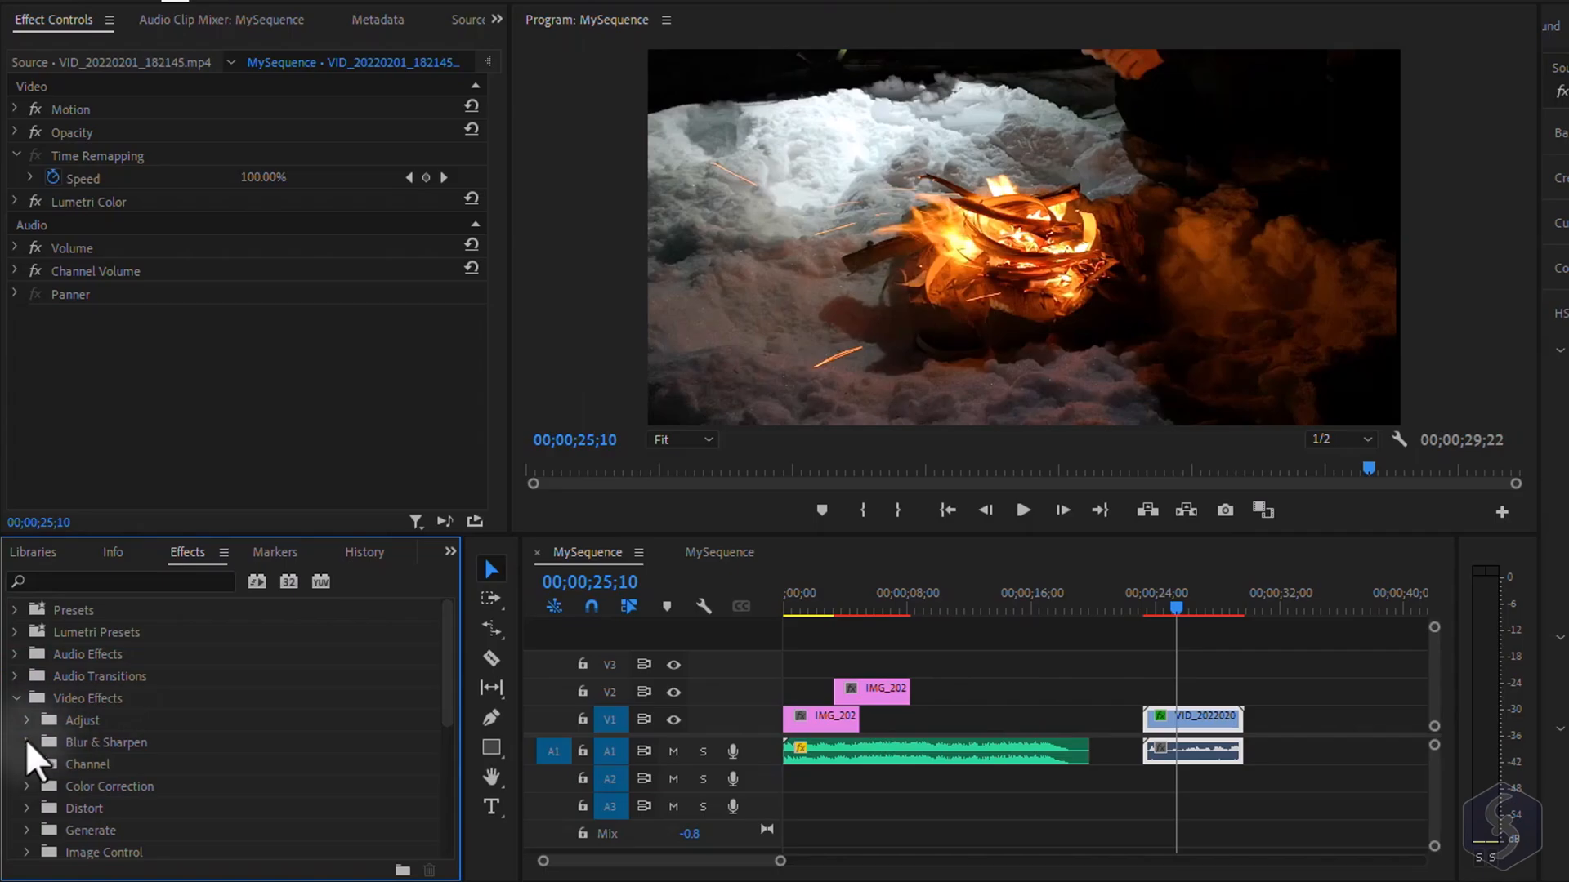
left_click(28, 742)
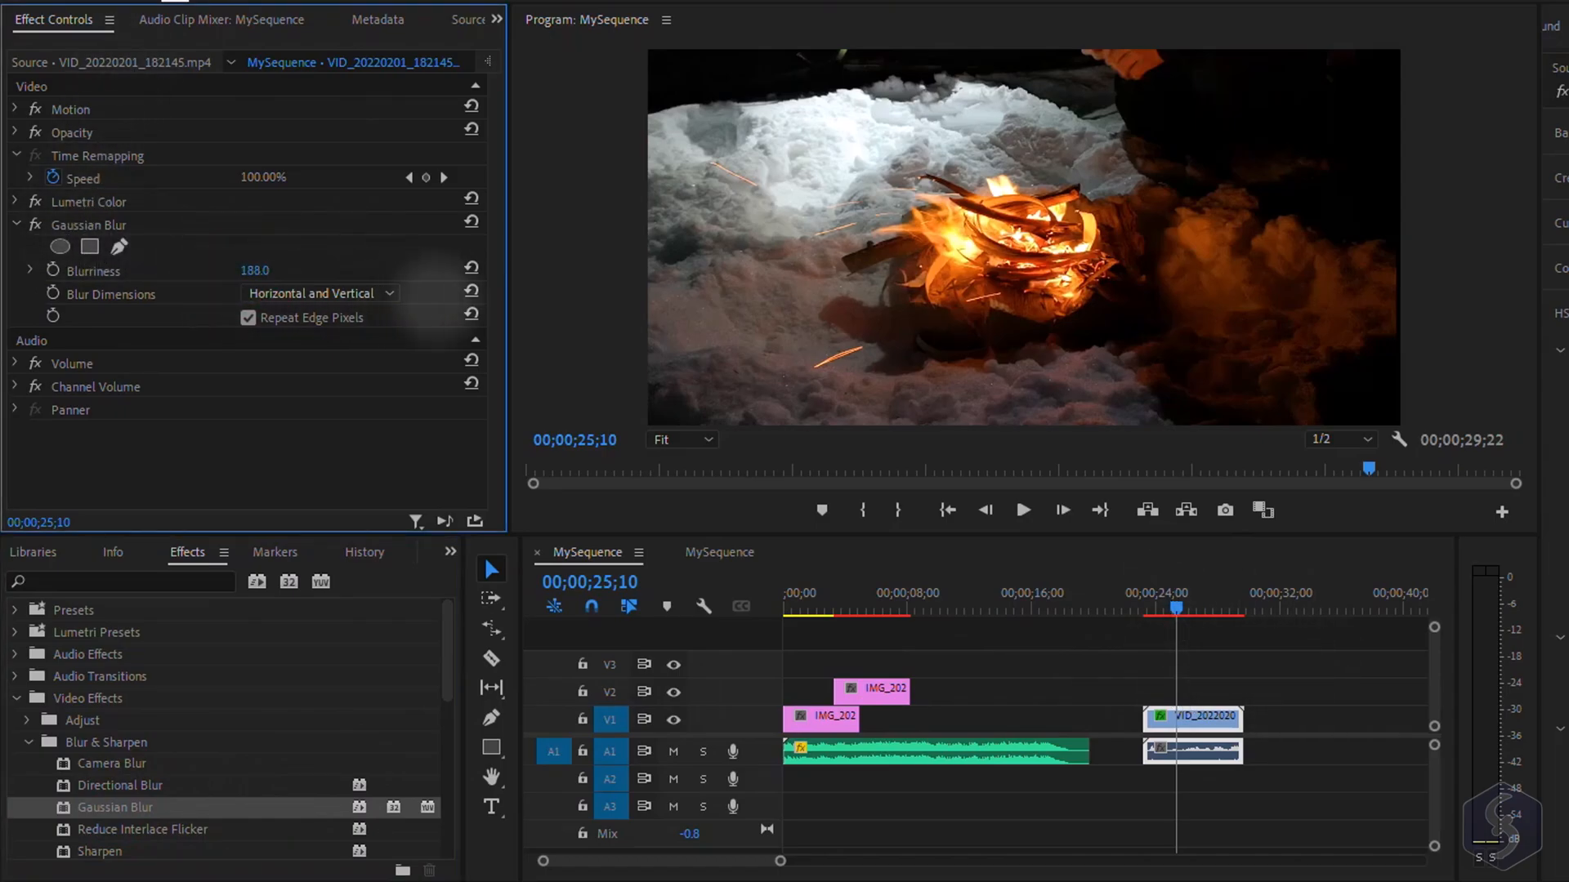
left_click_drag(270, 270, 255, 269)
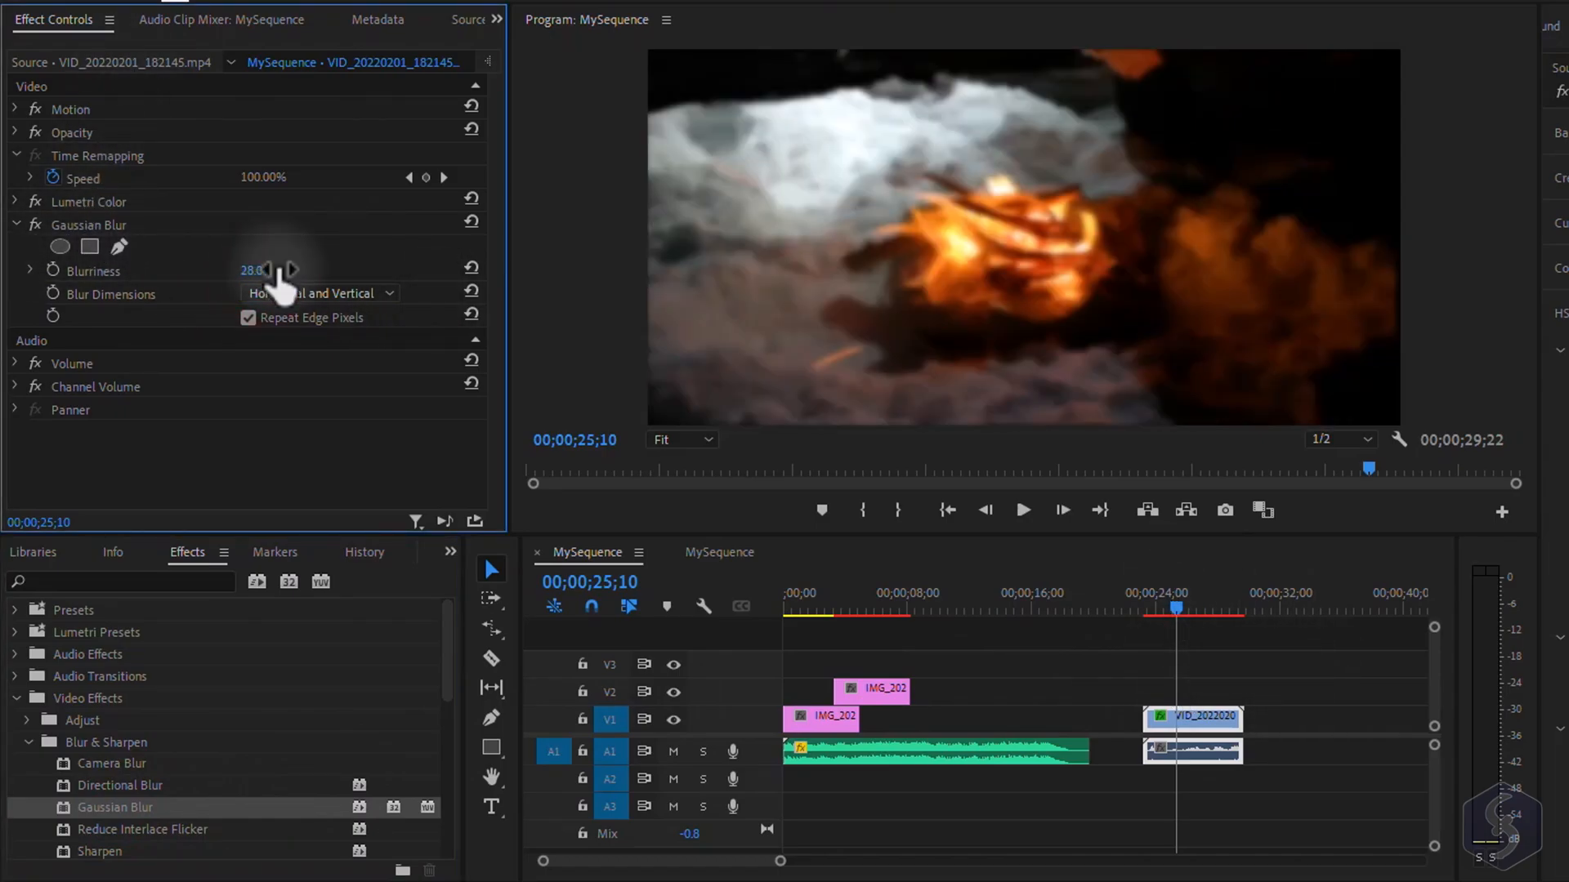
mouse_move(206, 240)
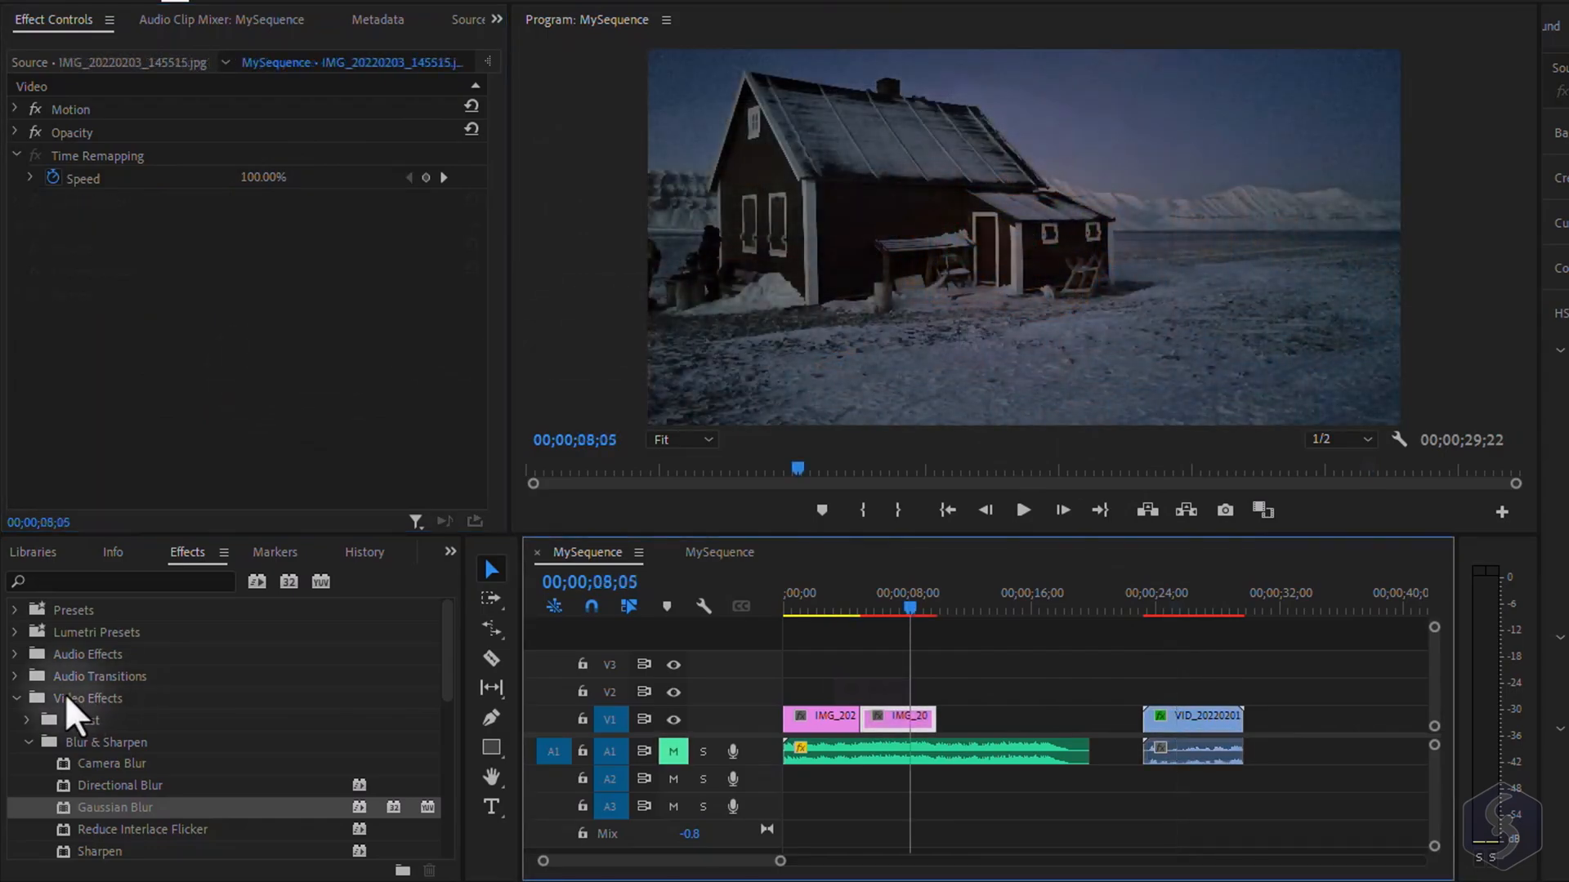
Place a Radial Wipe between the two photos, preview it, and give it Border Width 8.8
left_click(15, 720)
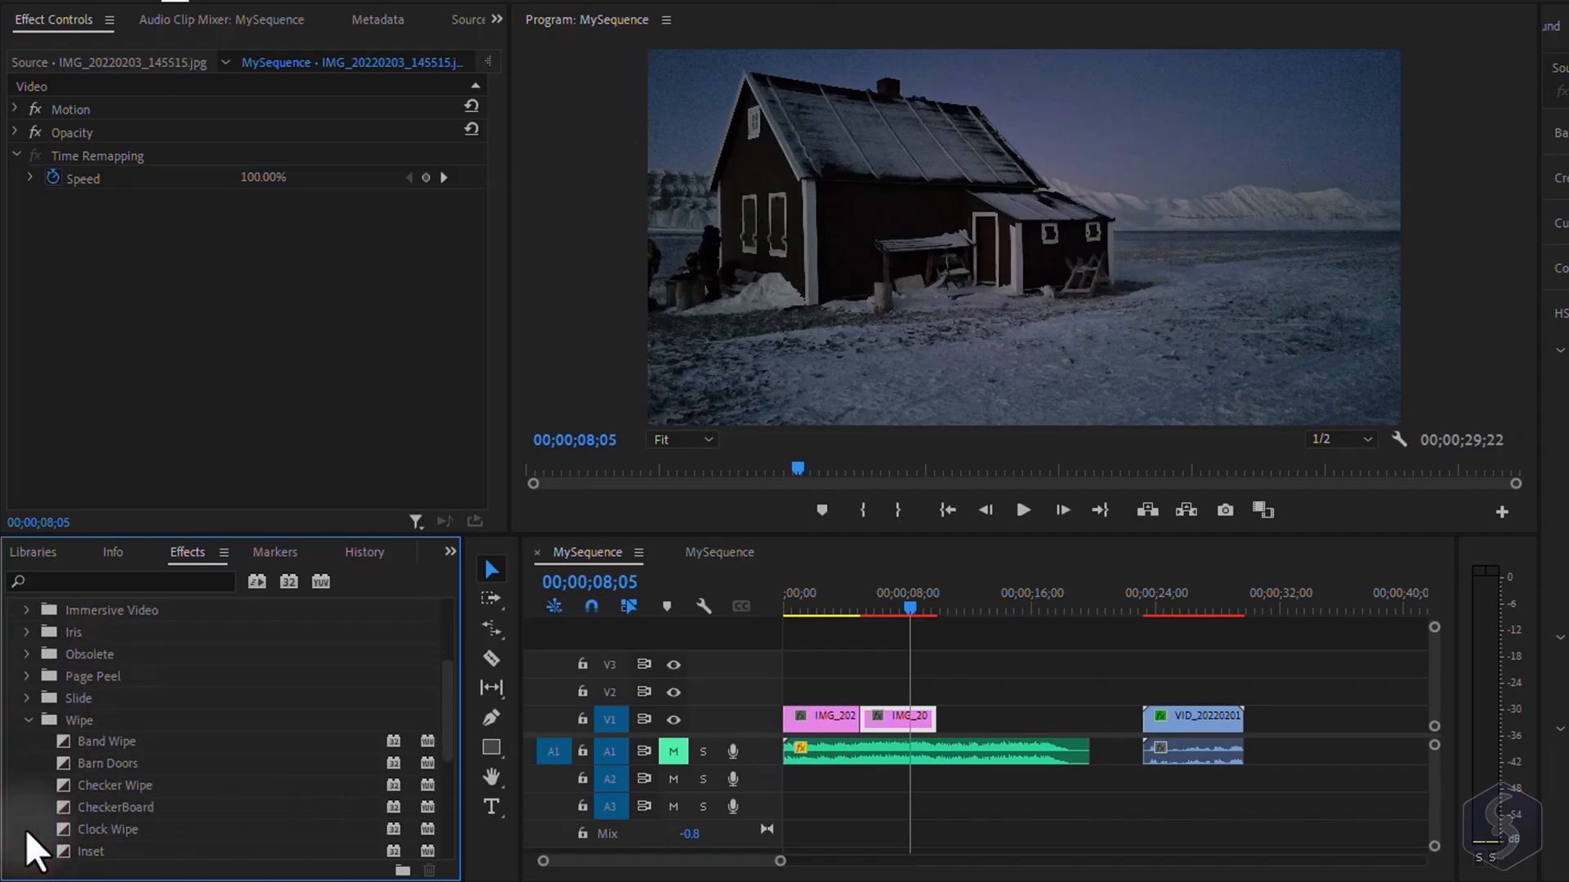
scroll("down", 3)
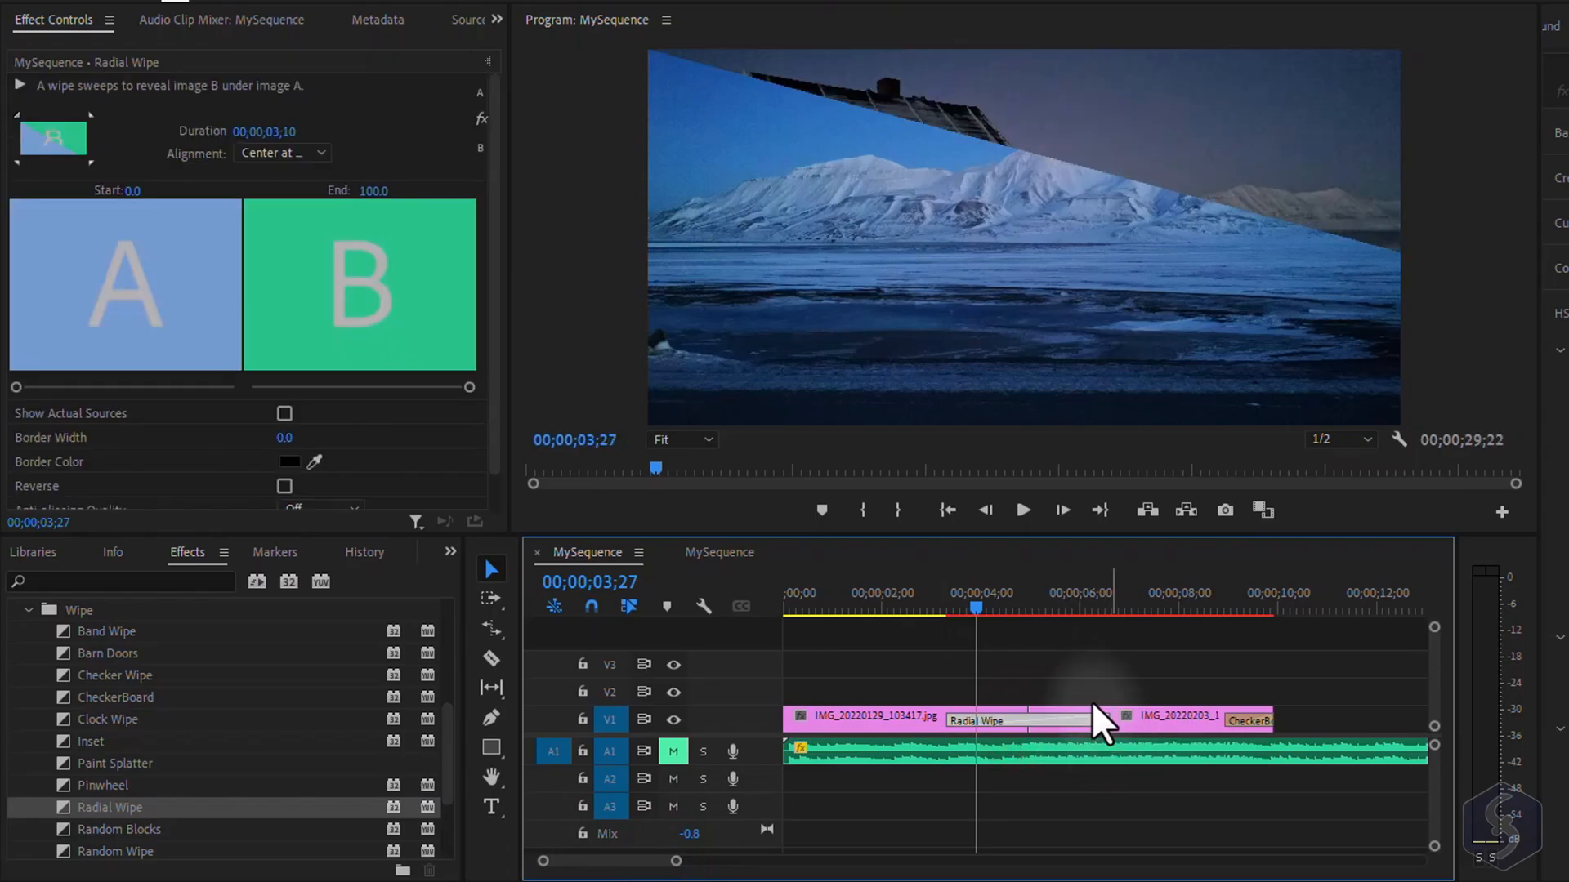
left_click(1022, 509)
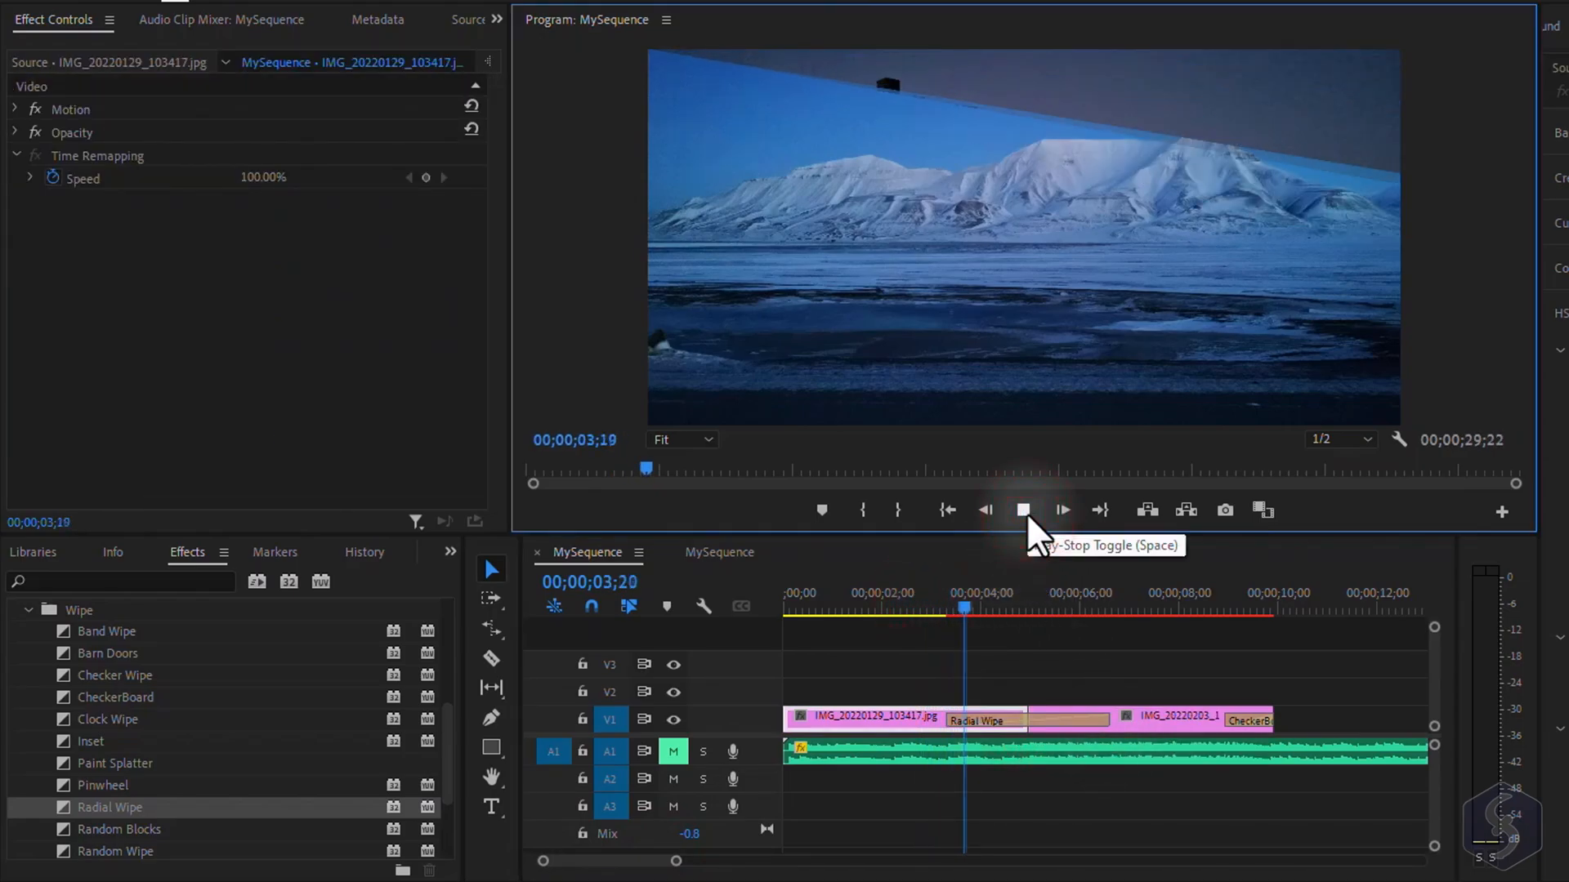
left_click(1021, 510)
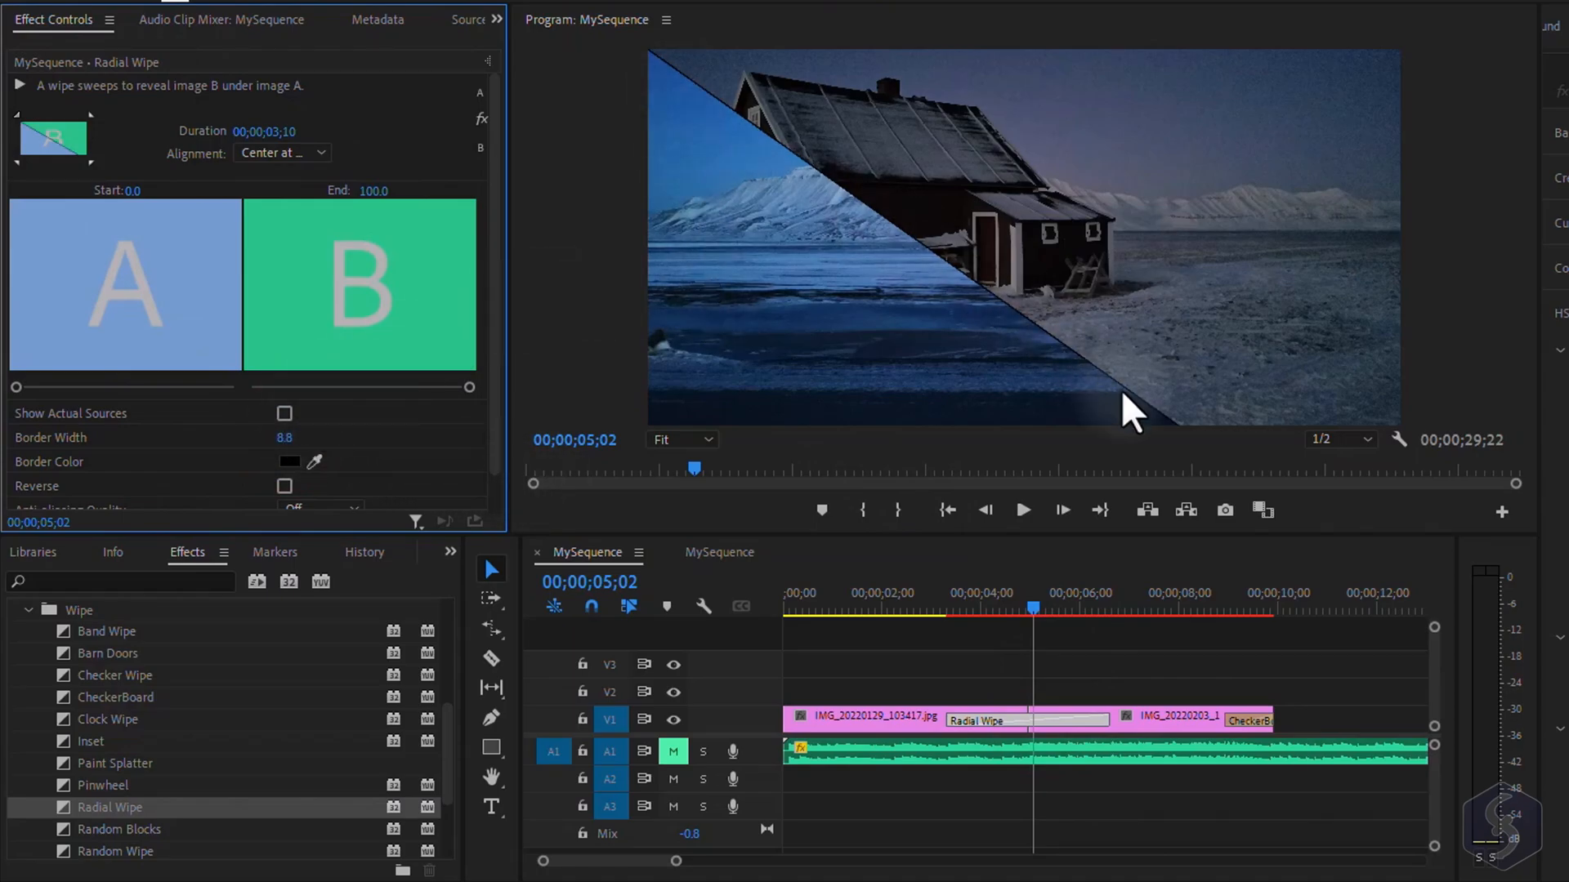
right_click(981, 719)
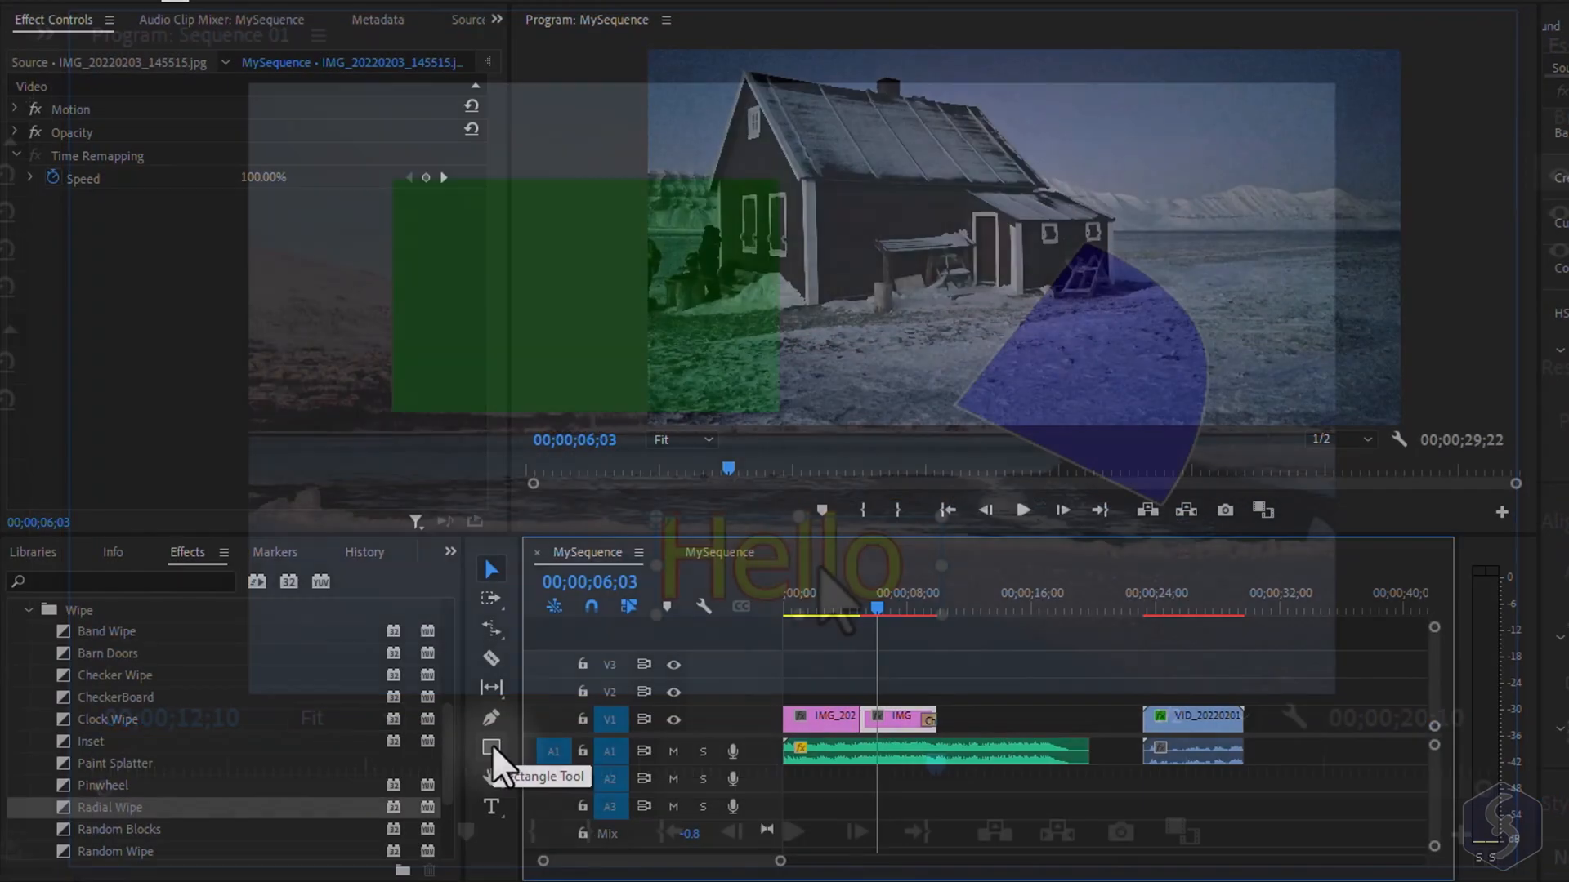
Draw a grey triangle with the Polygon Tool and a rounded Pen Tool shape over the house photo
left_click(490, 747)
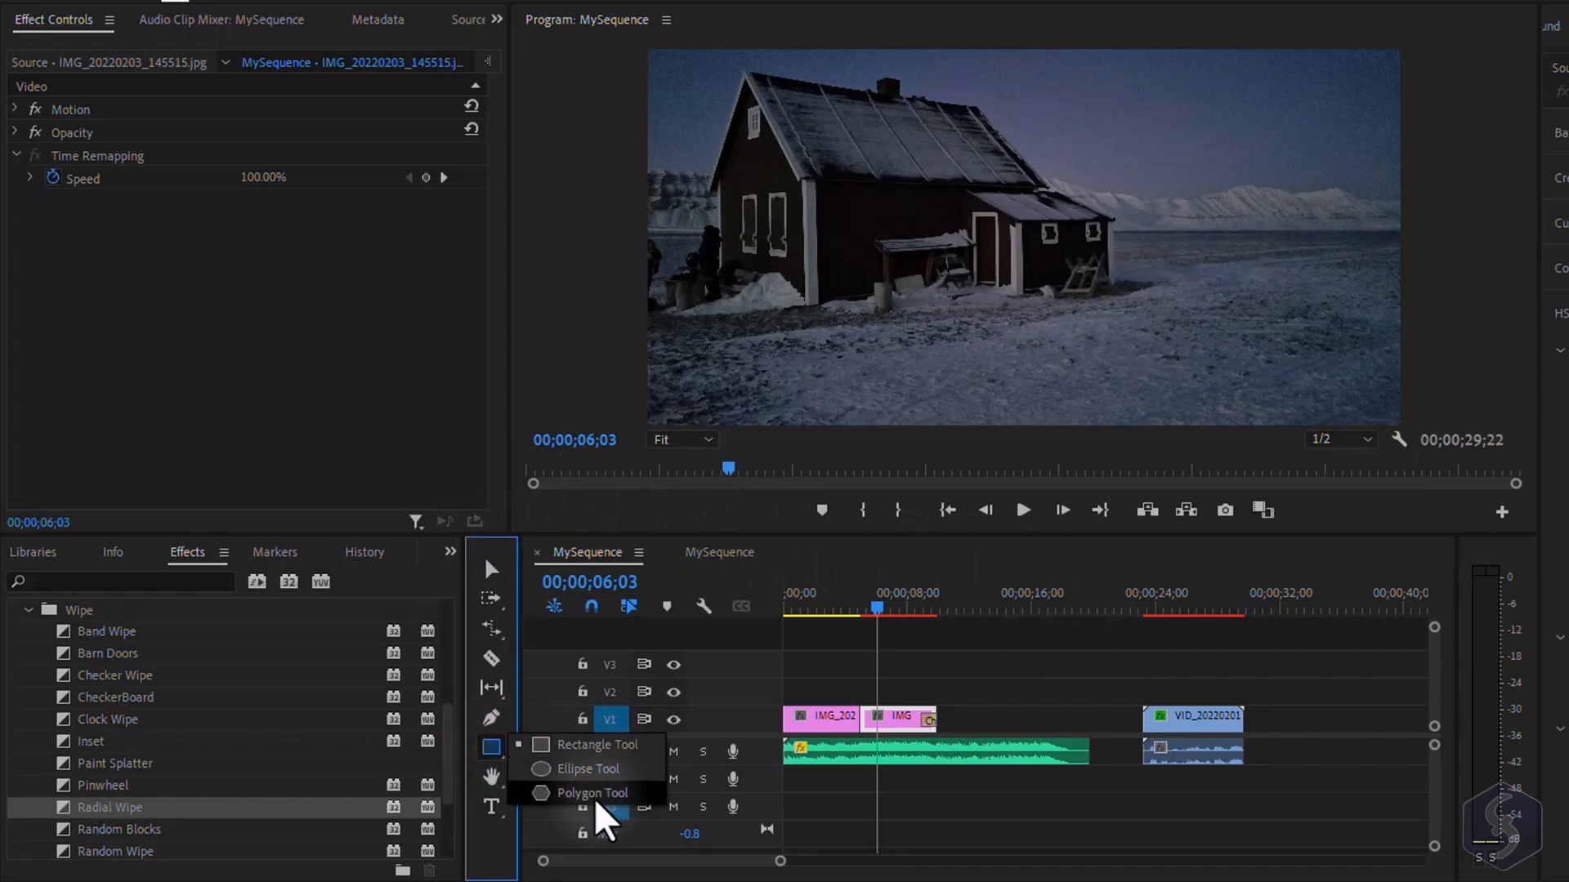
left_click(591, 793)
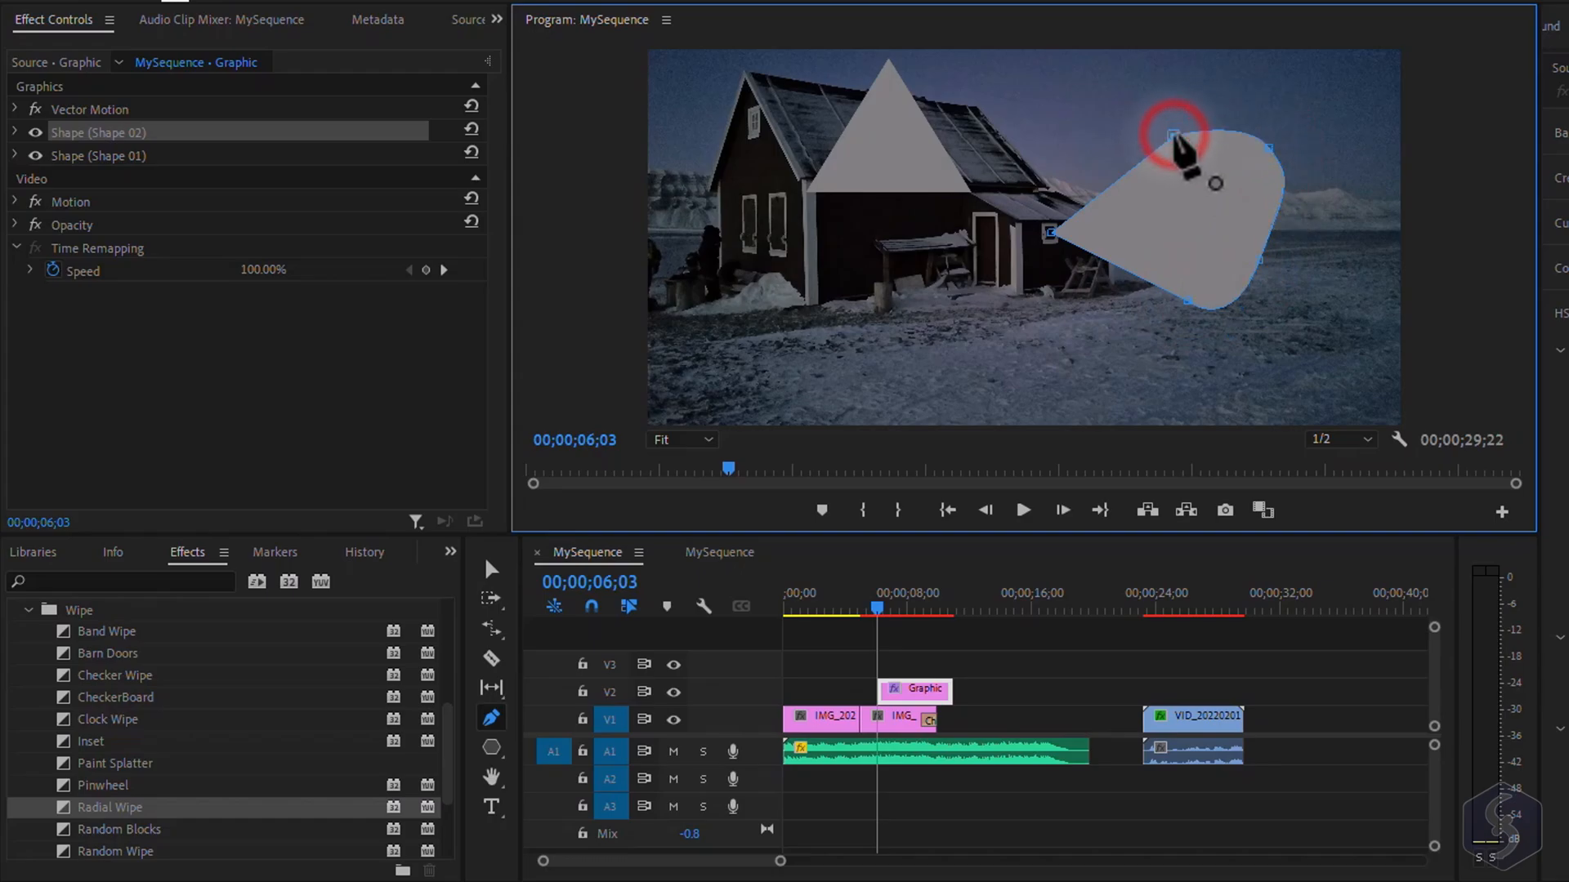
left_click(492, 807)
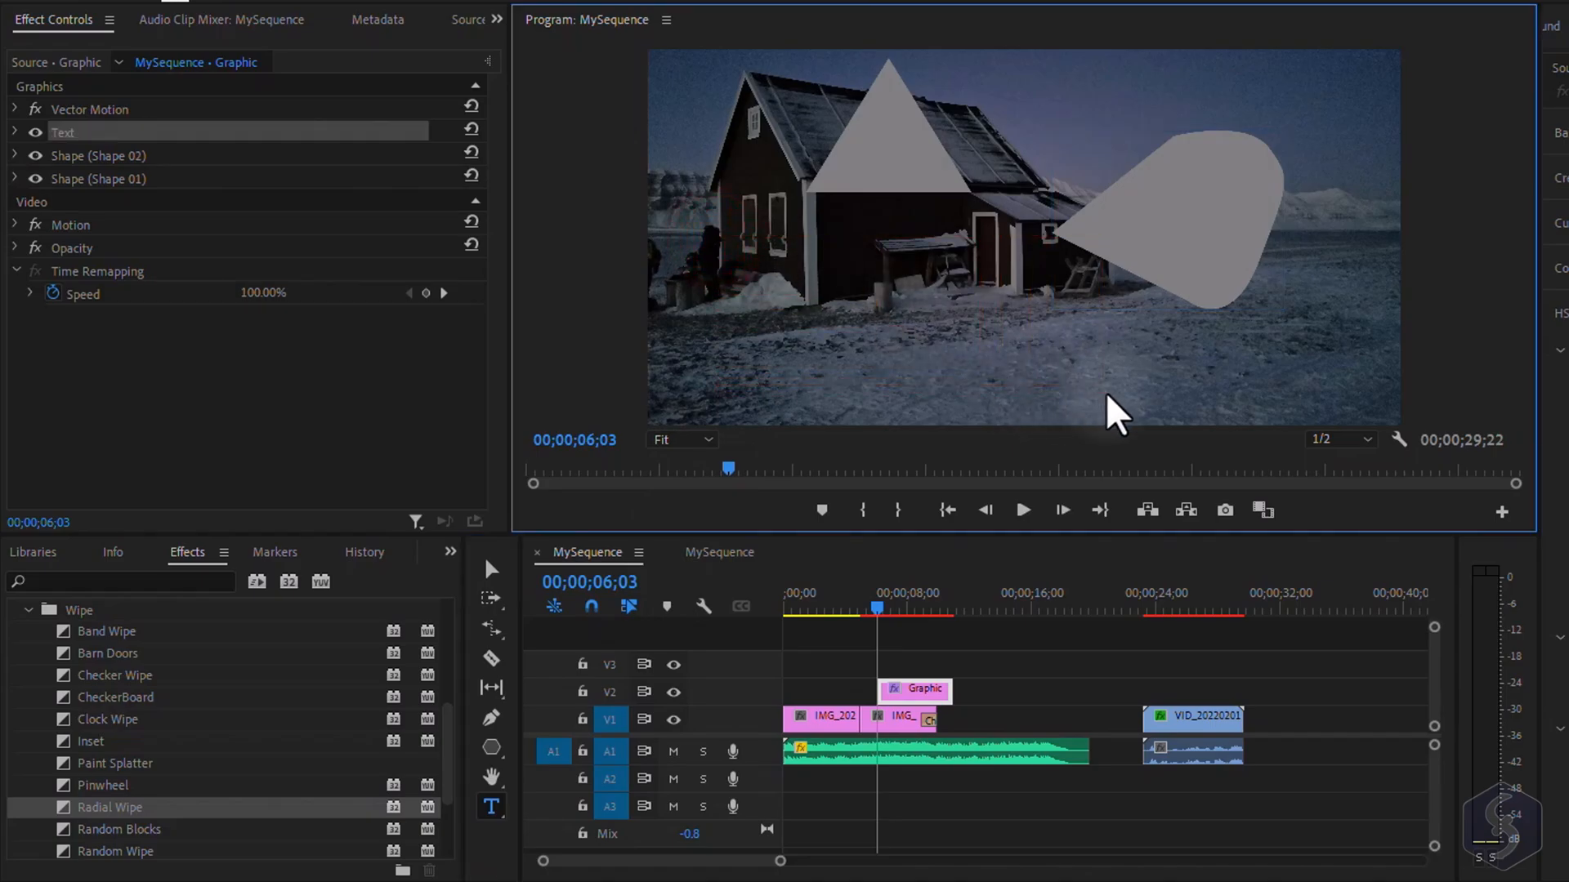
Add a 'Hello' text layer to the graphic clip and show its layers in Effect Controls
type("Hello")
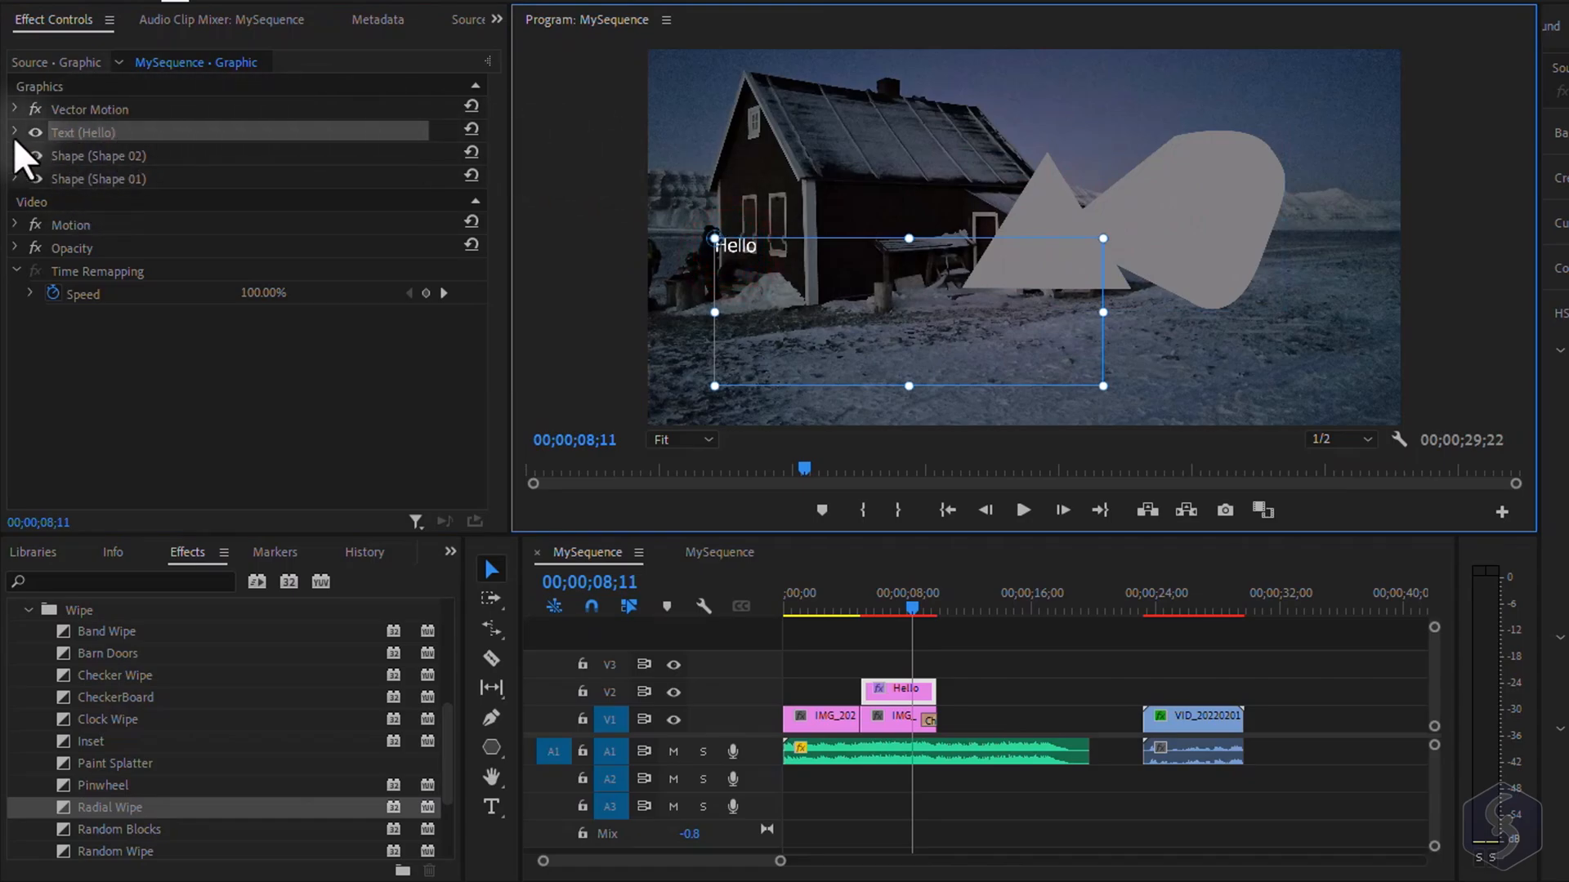
Enlarge the Hello text and give the triangle a red fill with a 46 inner blue stroke
left_click(17, 133)
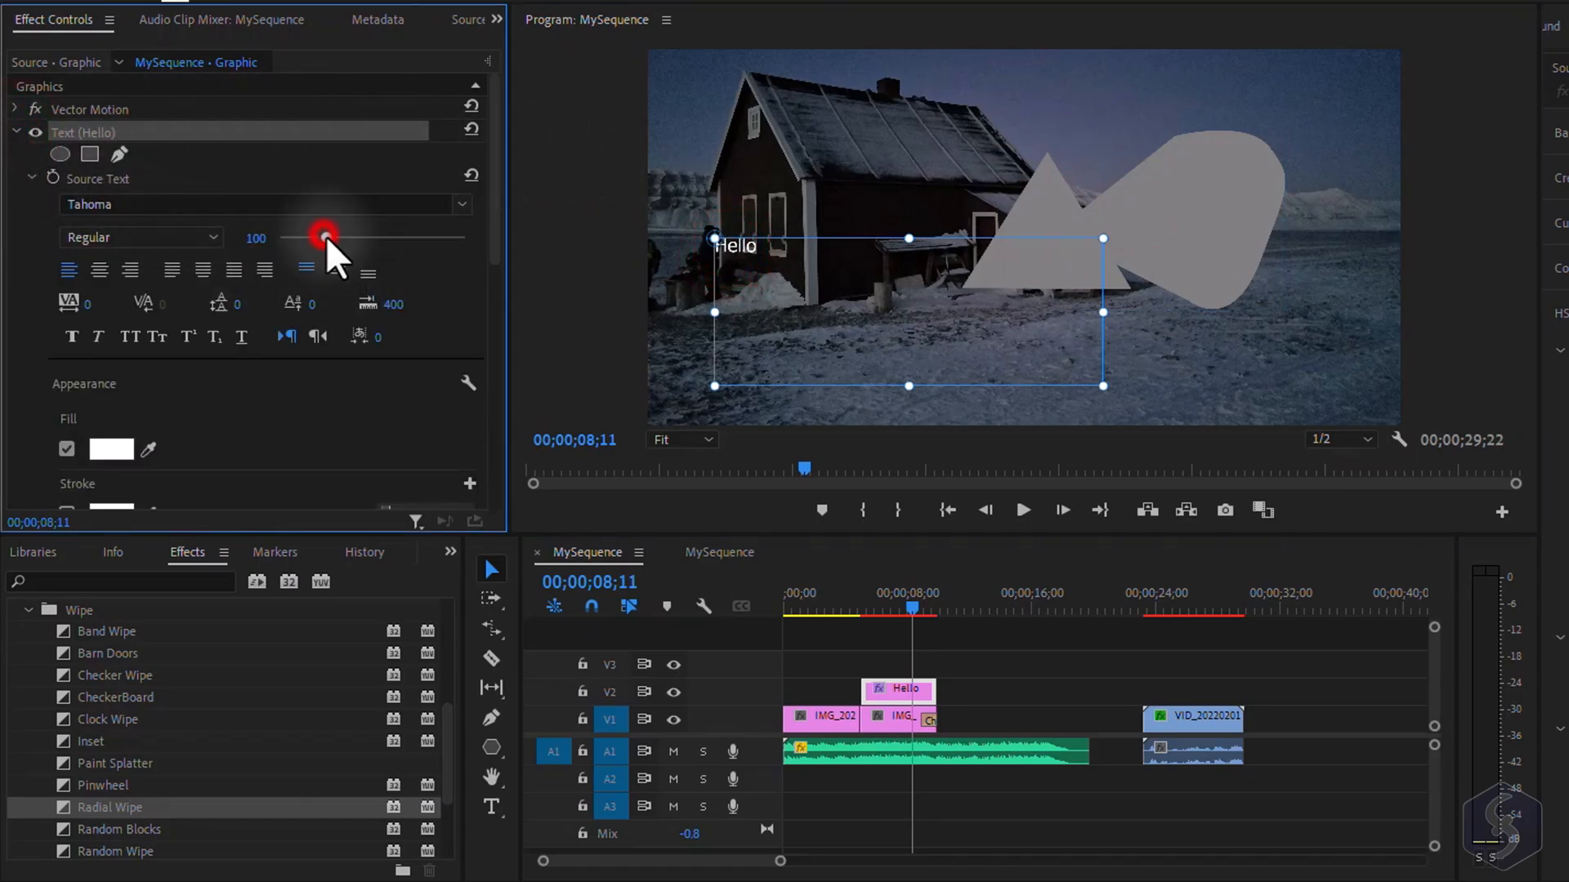
left_click_drag(322, 239, 404, 239)
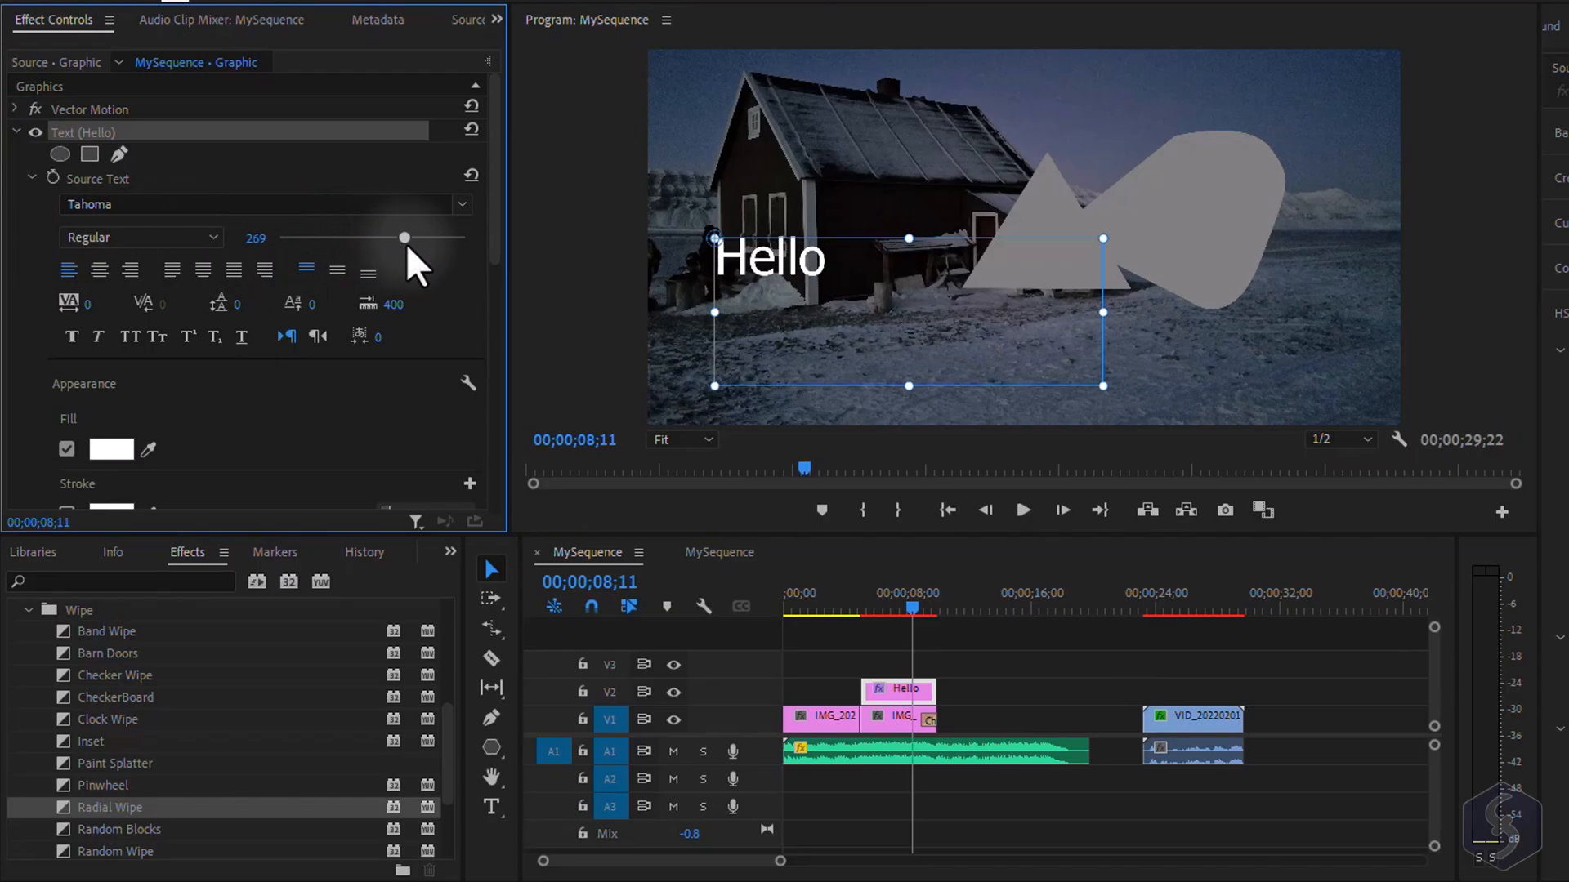
left_click(1044, 245)
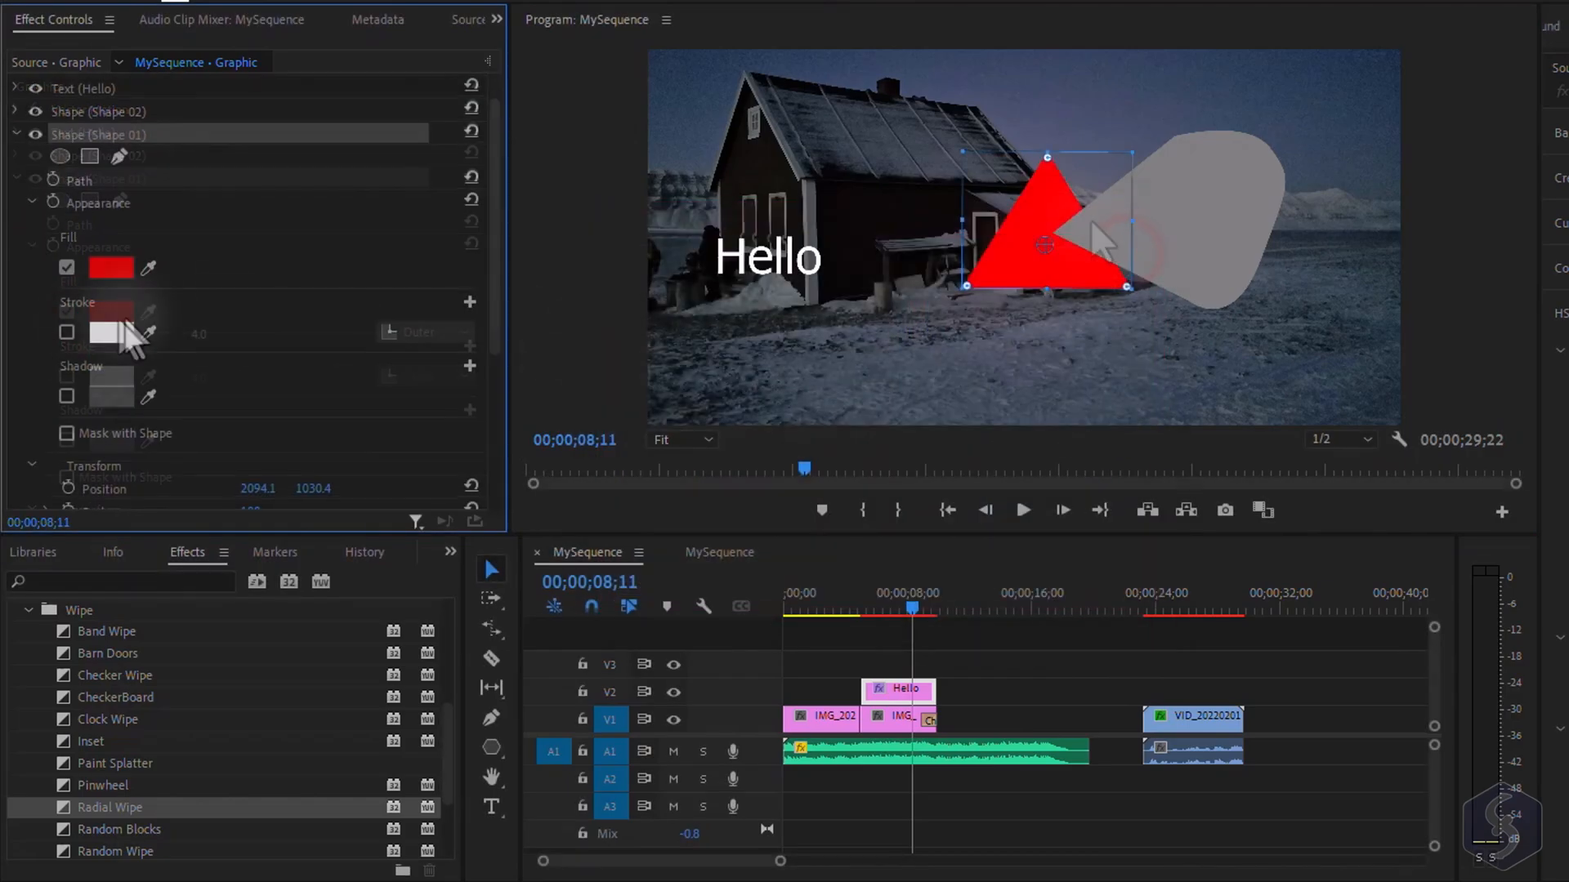
left_click(109, 333)
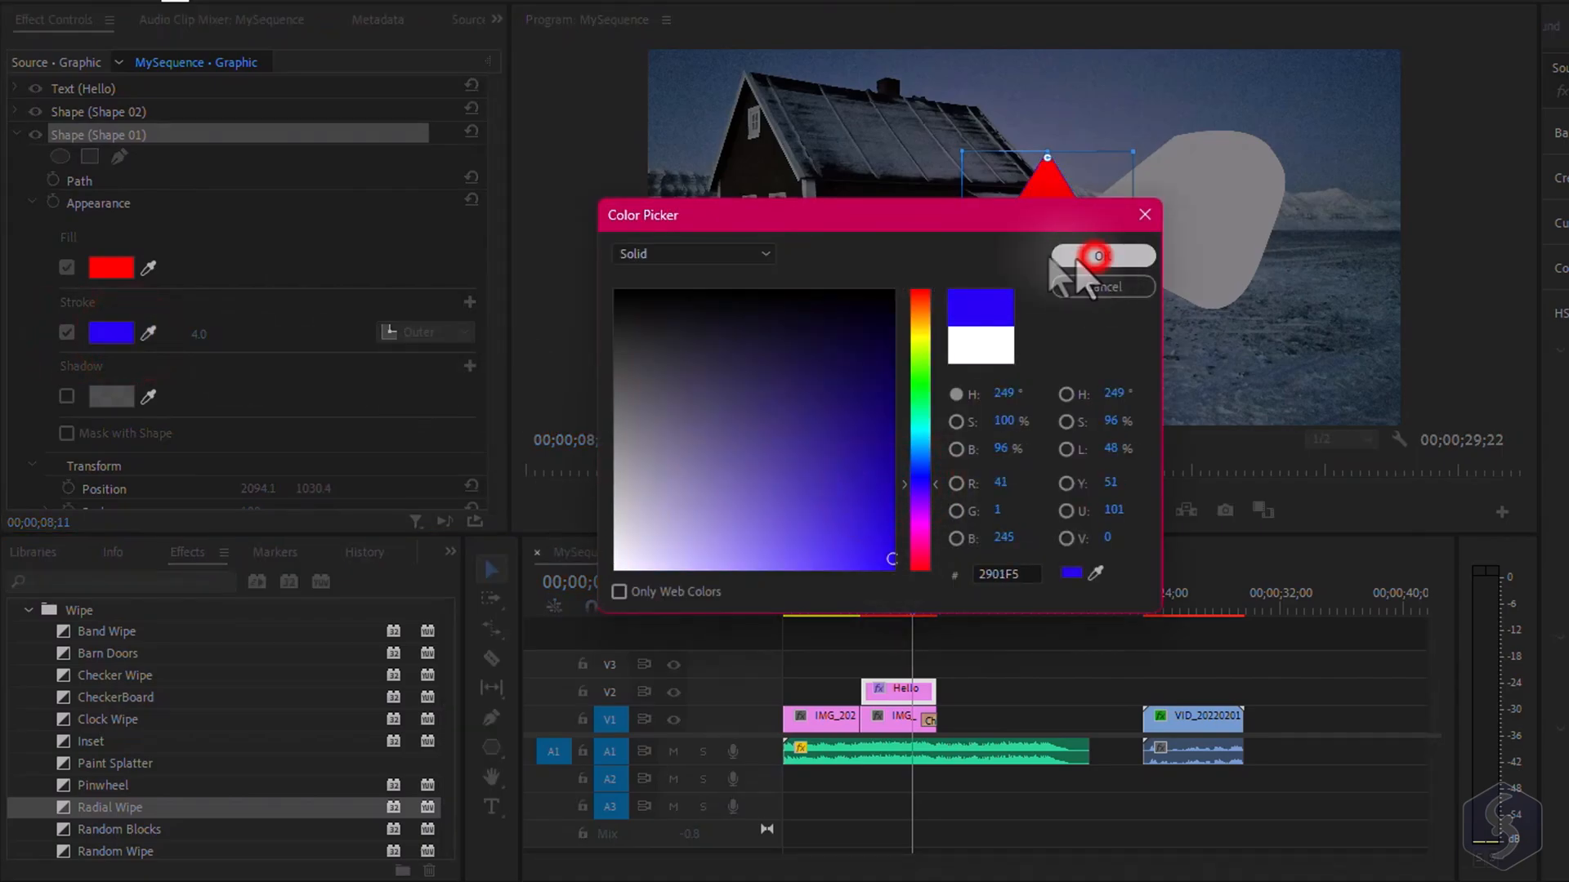
left_click(1100, 257)
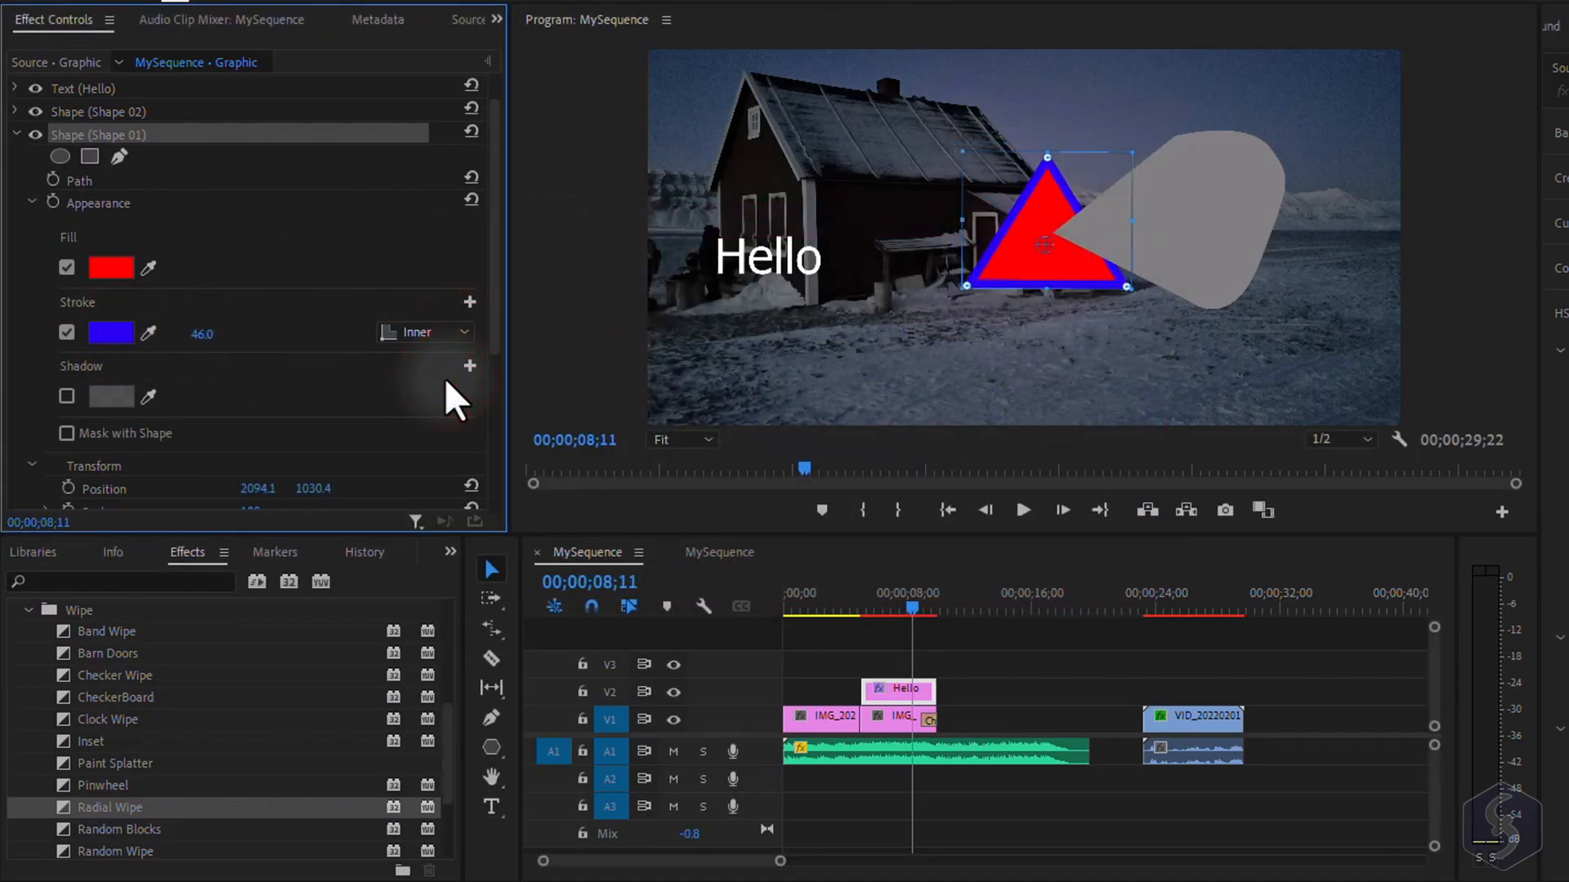
Enable Mask with Shape on the grey blob and invert the mask
left_click(65, 396)
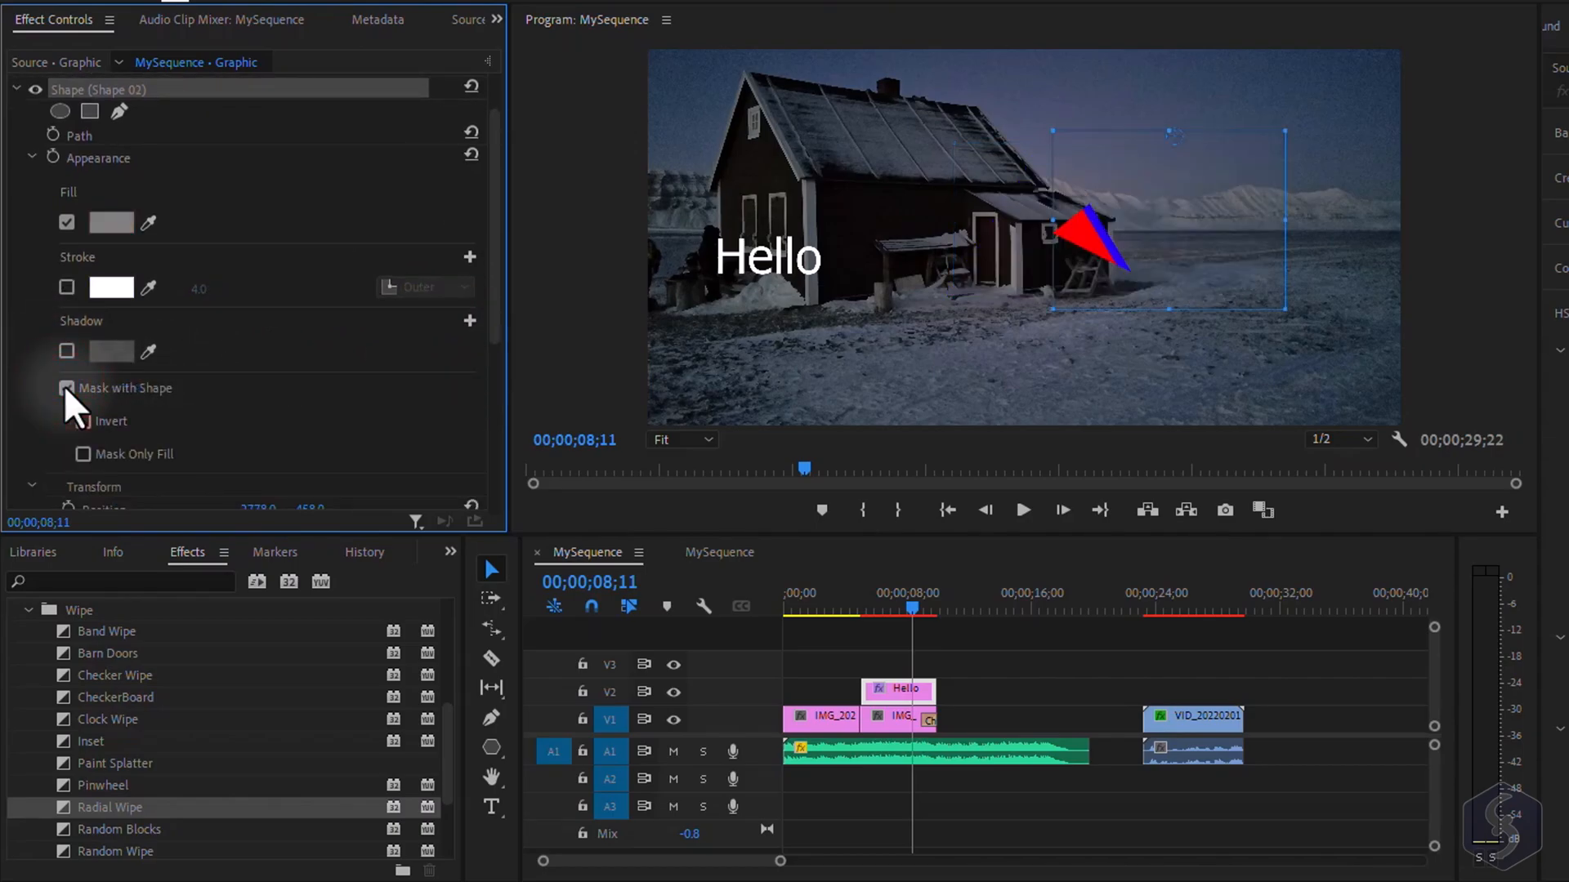
left_click(67, 389)
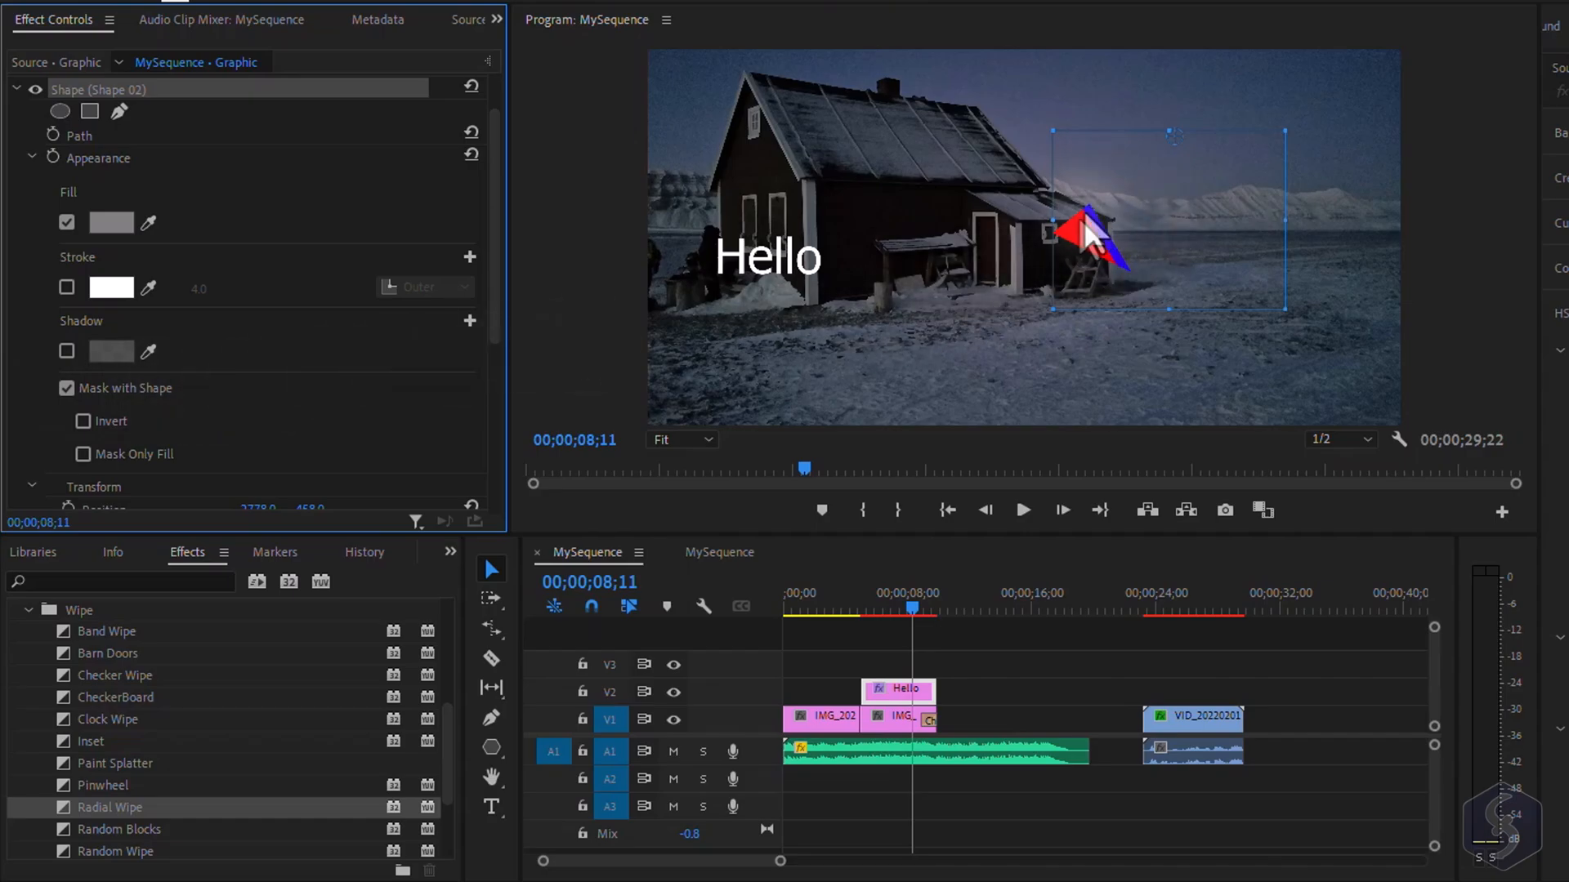
left_click(83, 420)
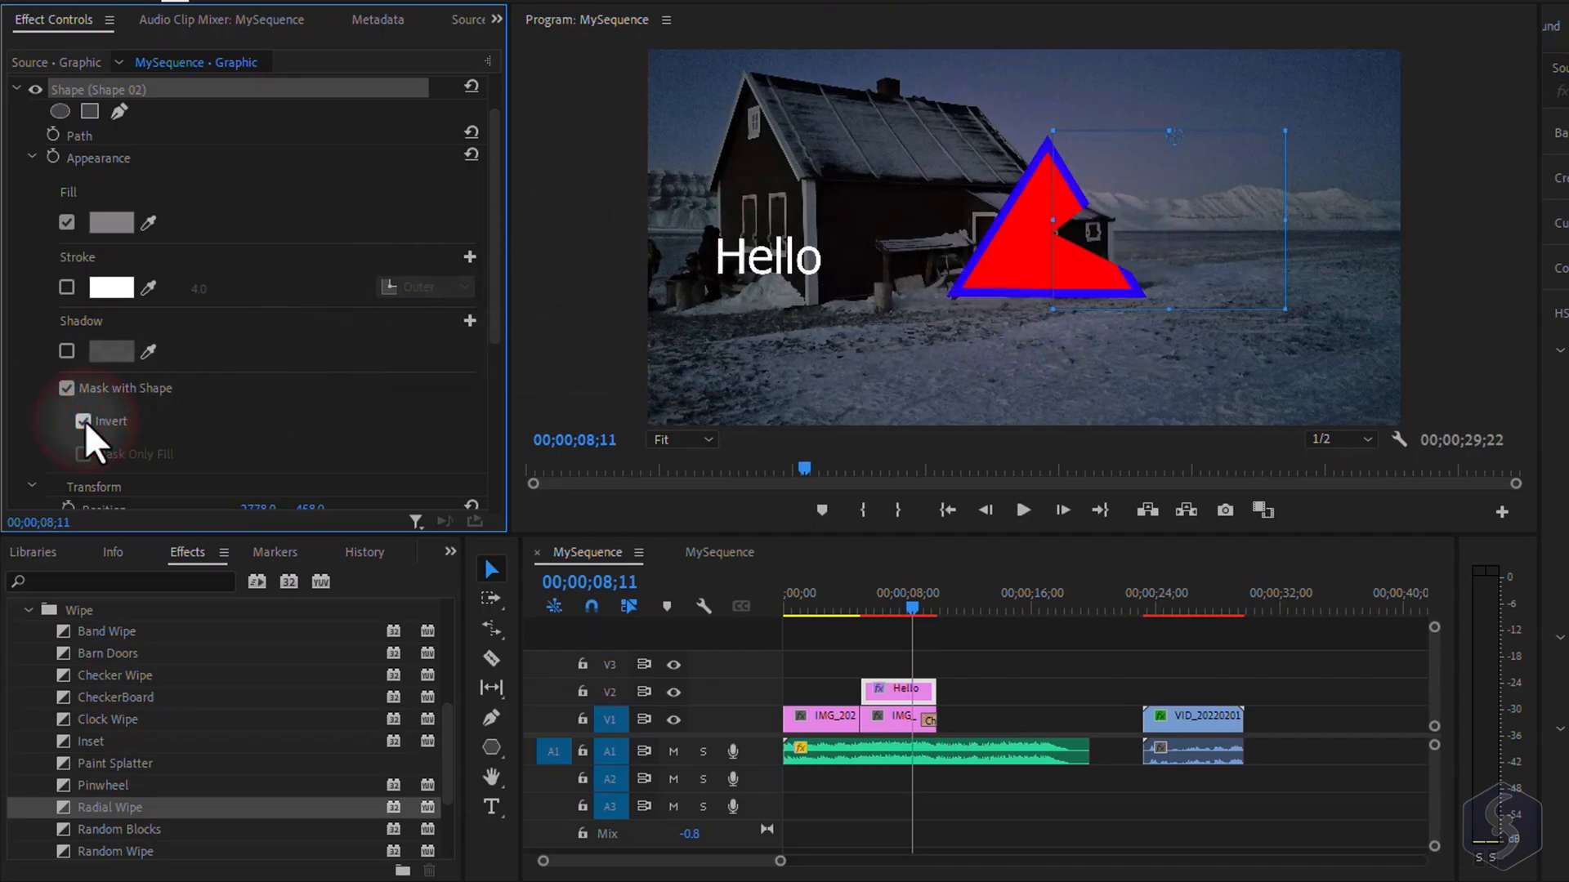
left_click(83, 420)
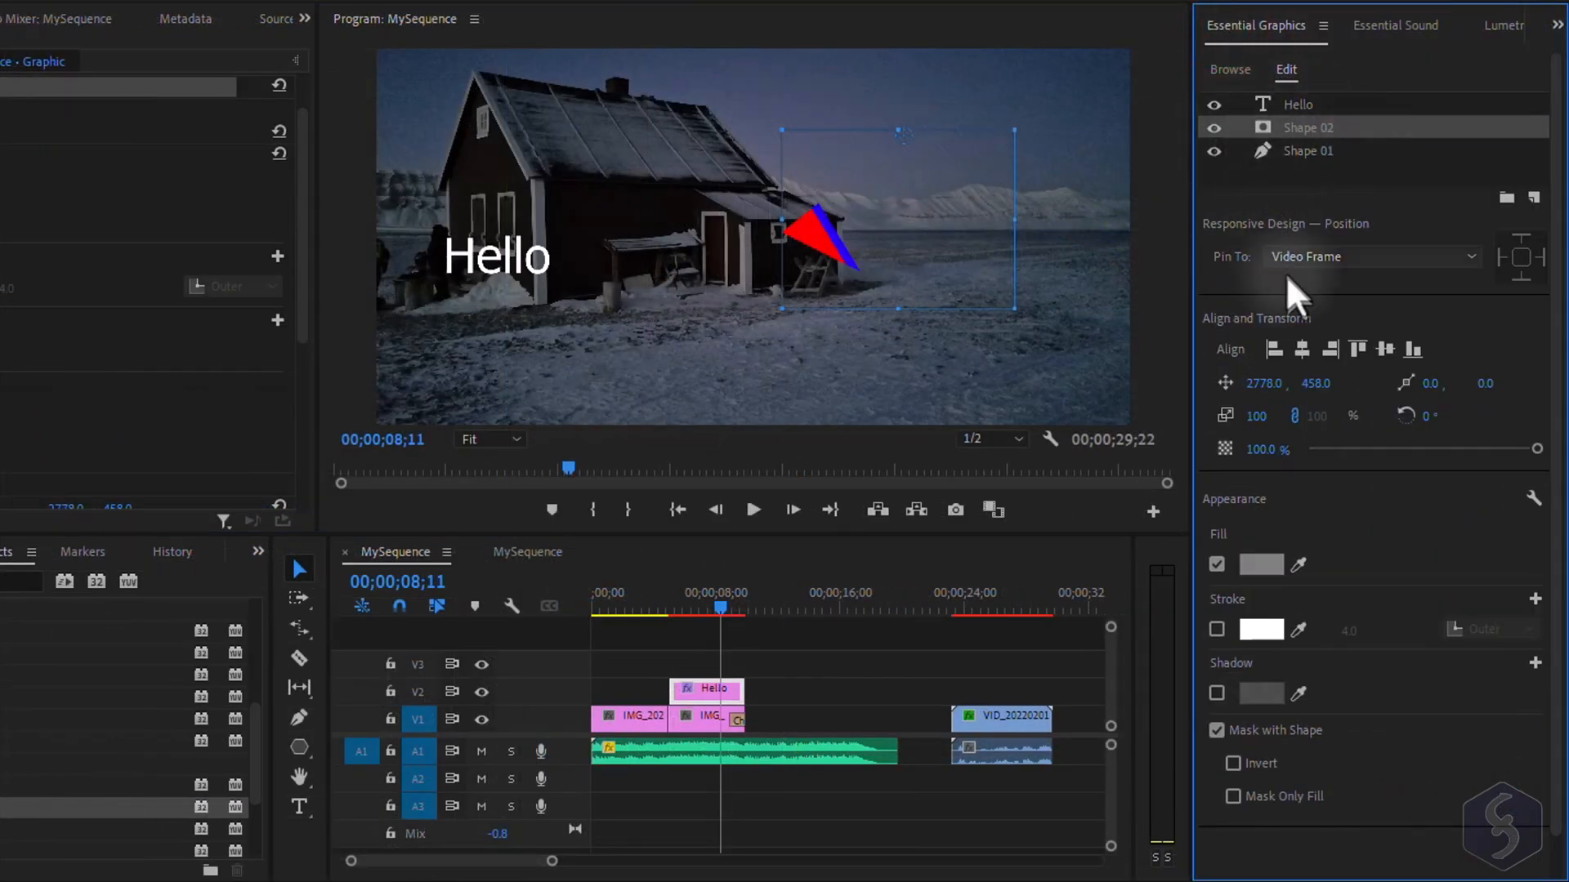
Turn off Shape 02's fill in Essential Graphics Edit, then browse the built-in title templates
left_click(1215, 564)
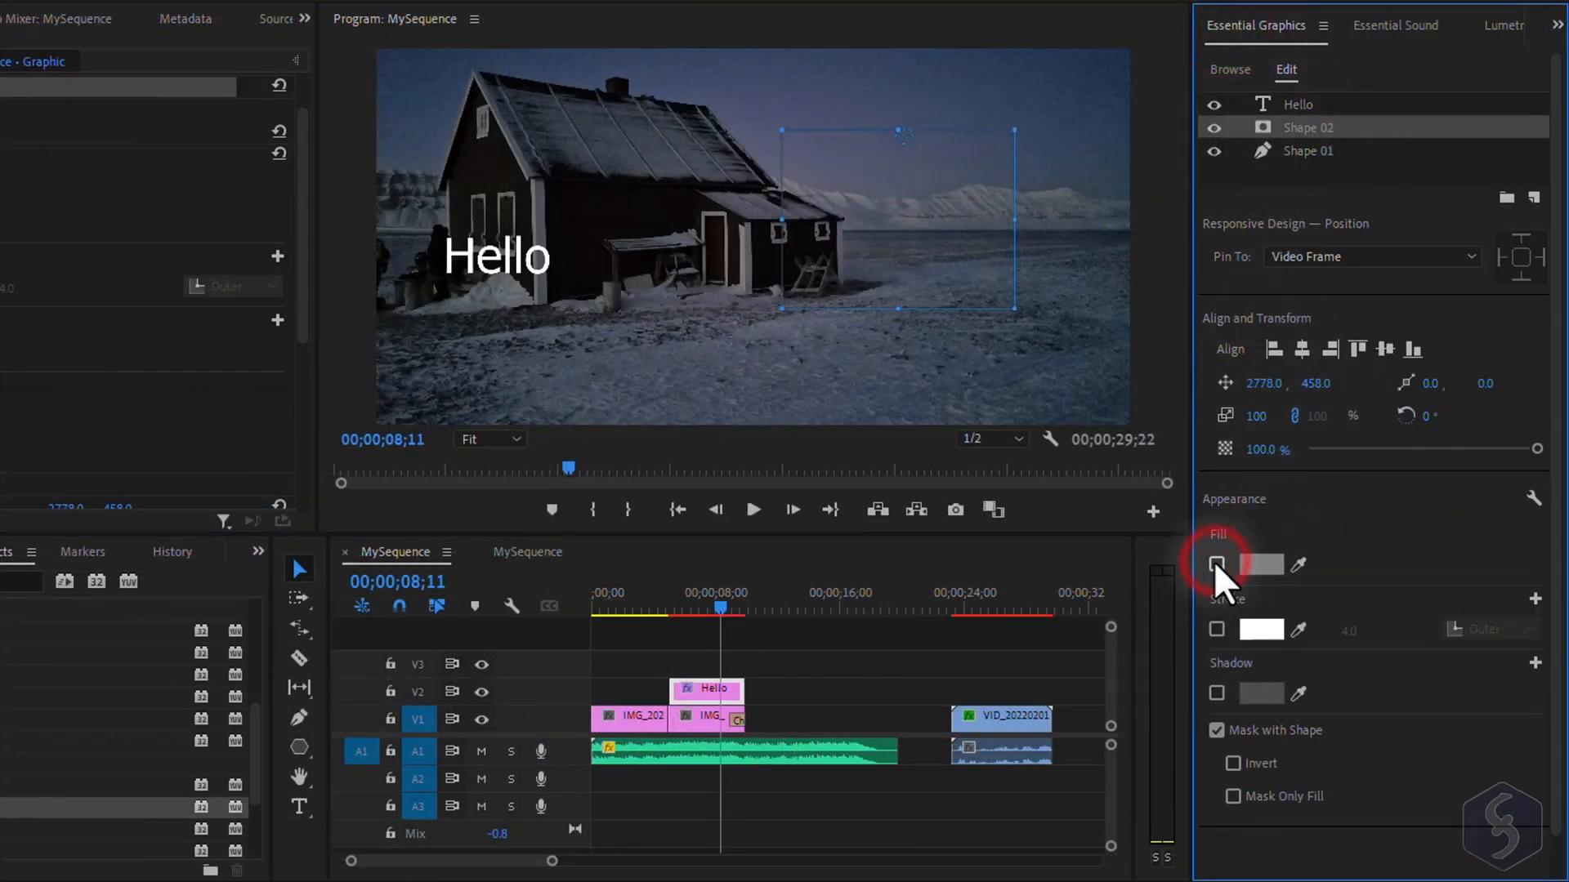
left_click(1307, 150)
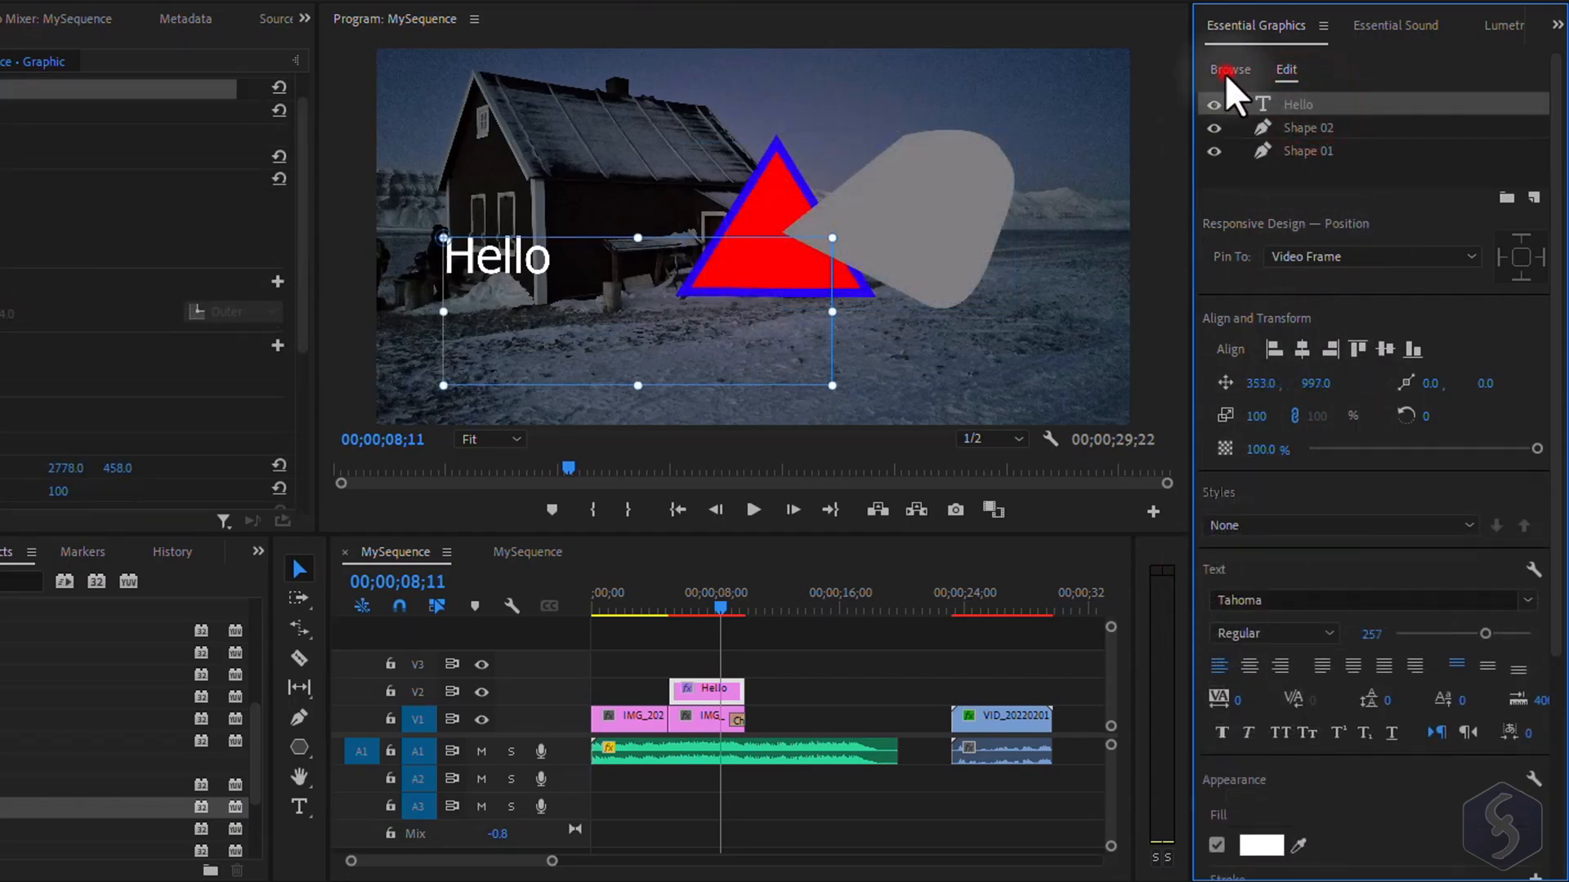
left_click(1229, 69)
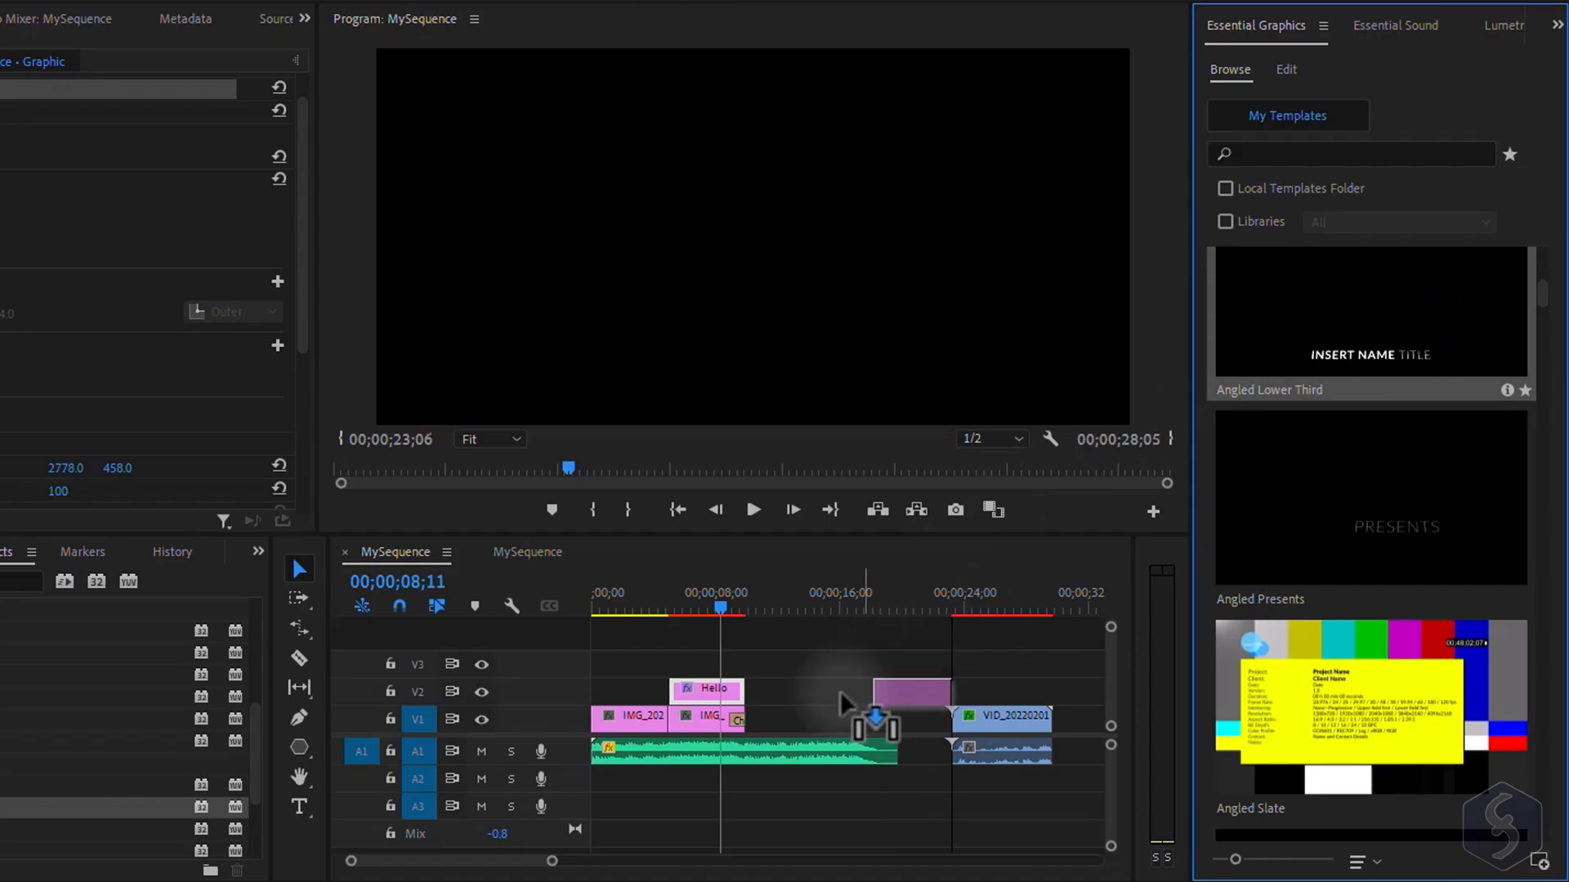
left_click(752, 510)
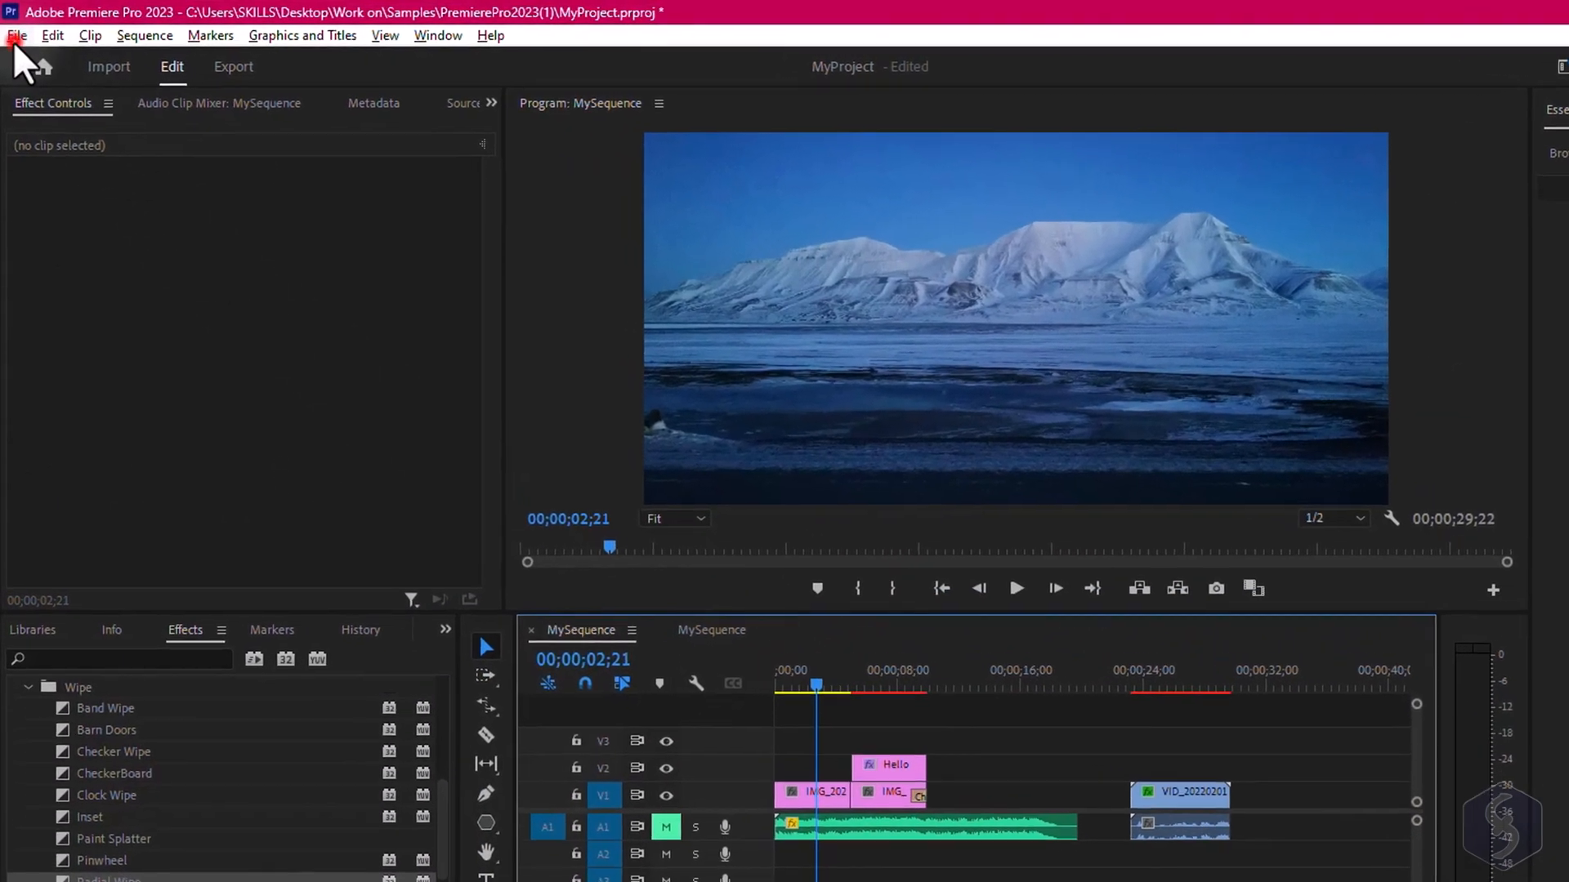
left_click(16, 34)
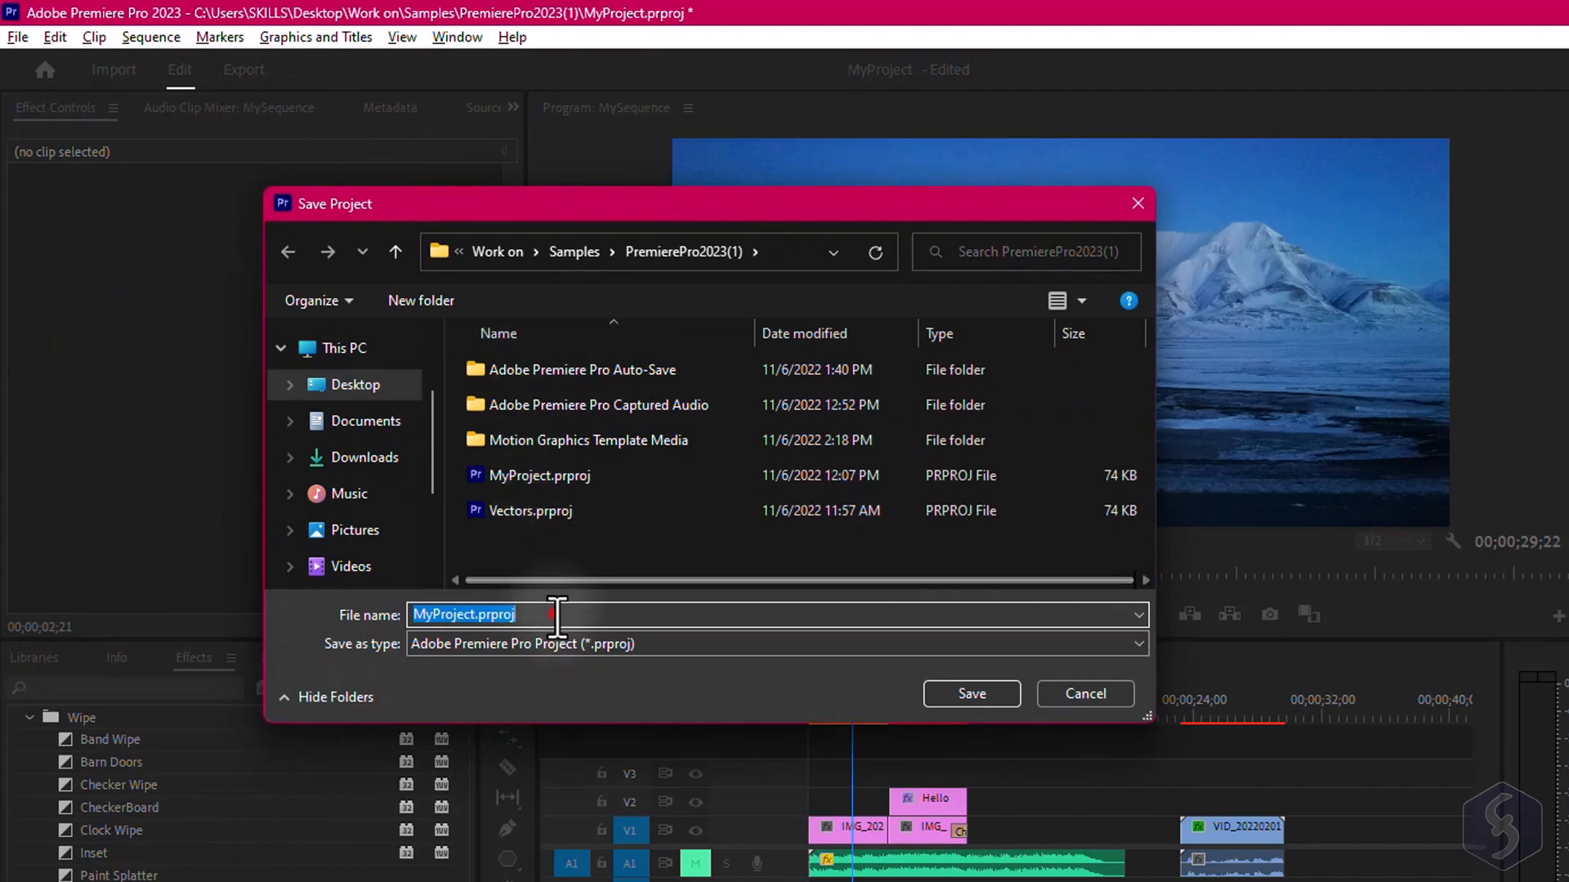
left_click(688, 644)
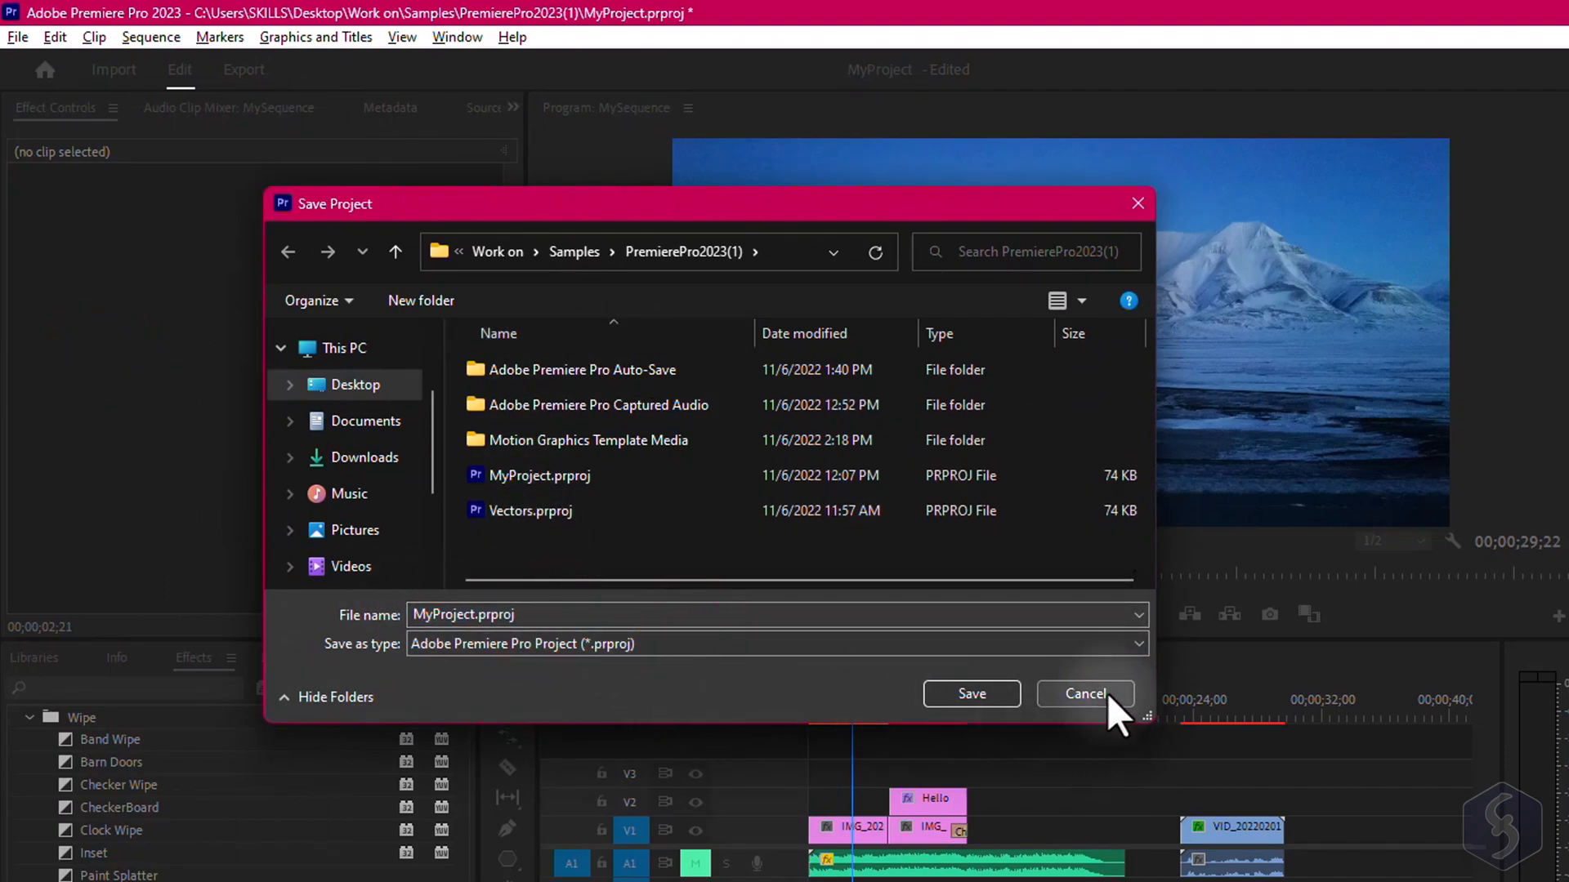
left_click(1085, 693)
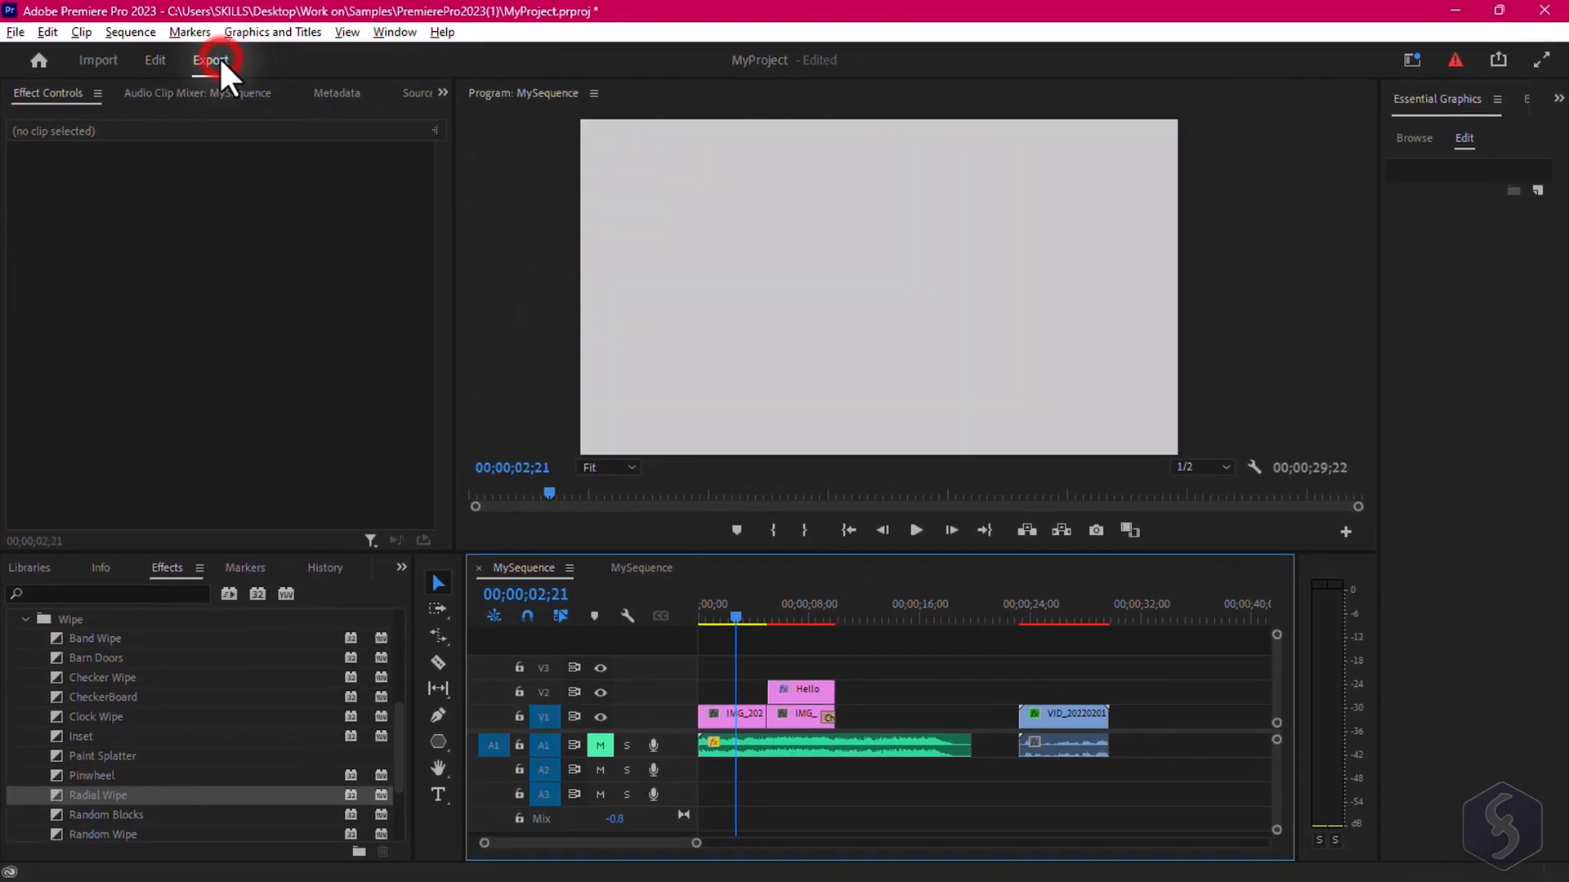
Switch to the Export workspace for MySequence.mp4 as H.264 and review the preset list
left_click(210, 60)
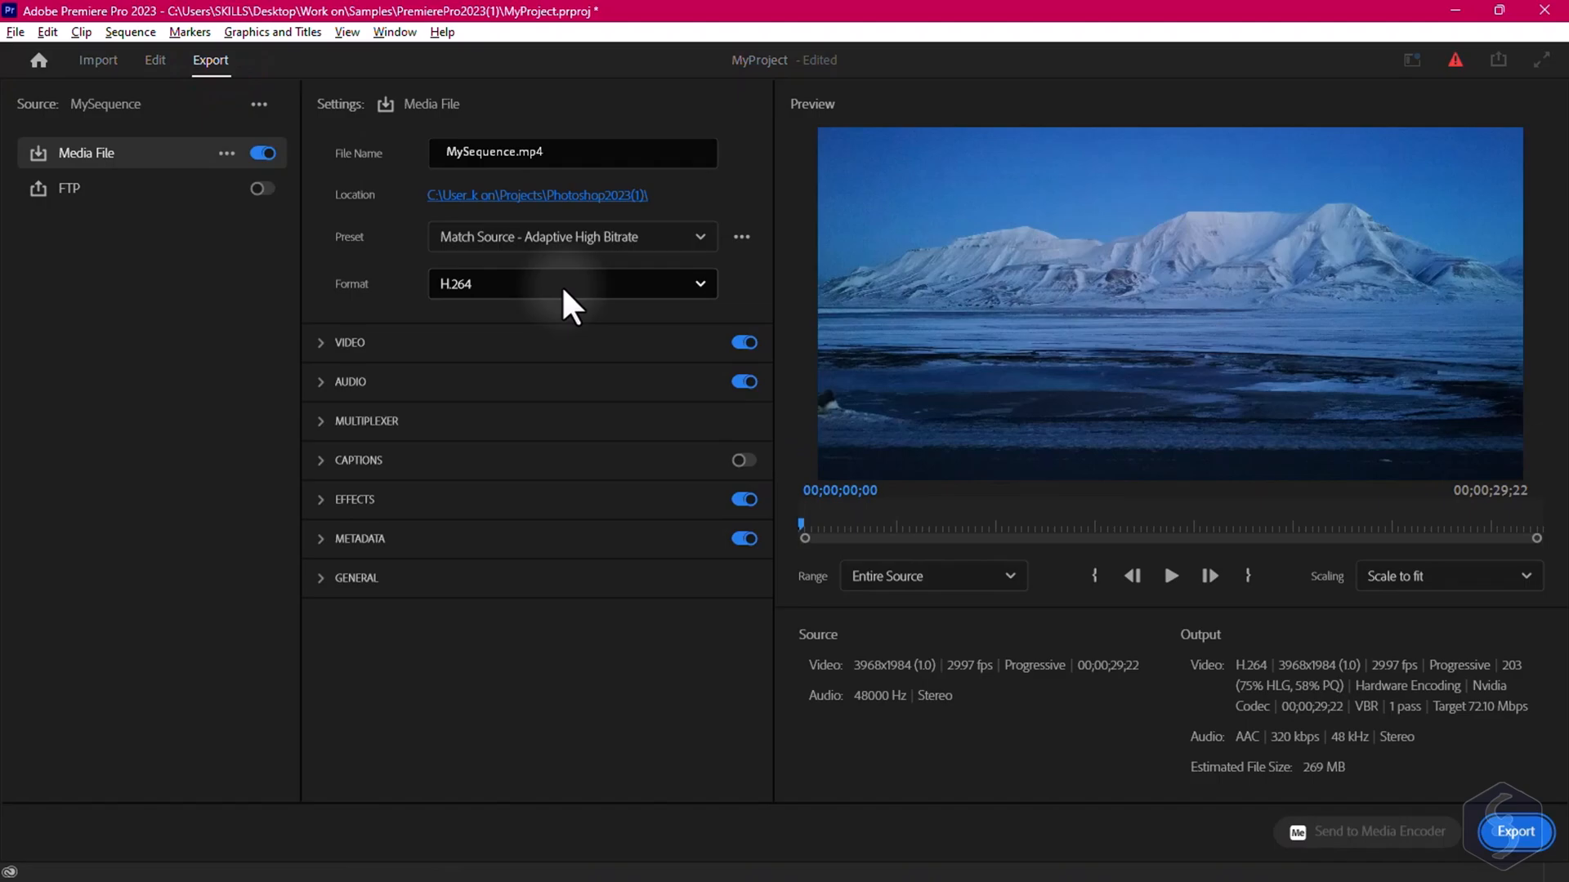
left_click(572, 152)
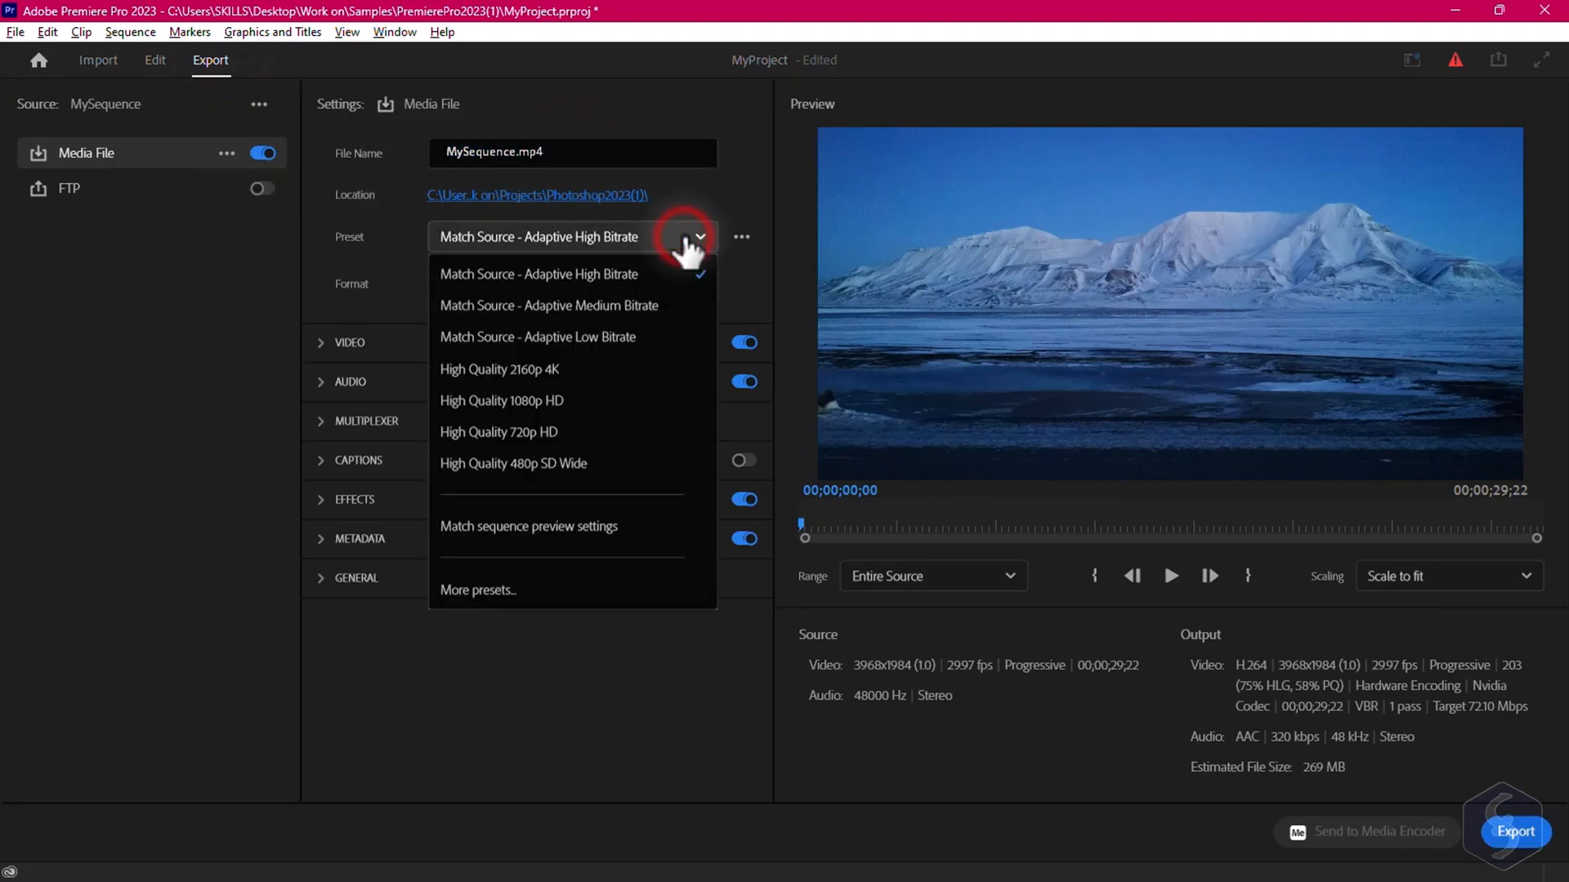
left_click(537, 275)
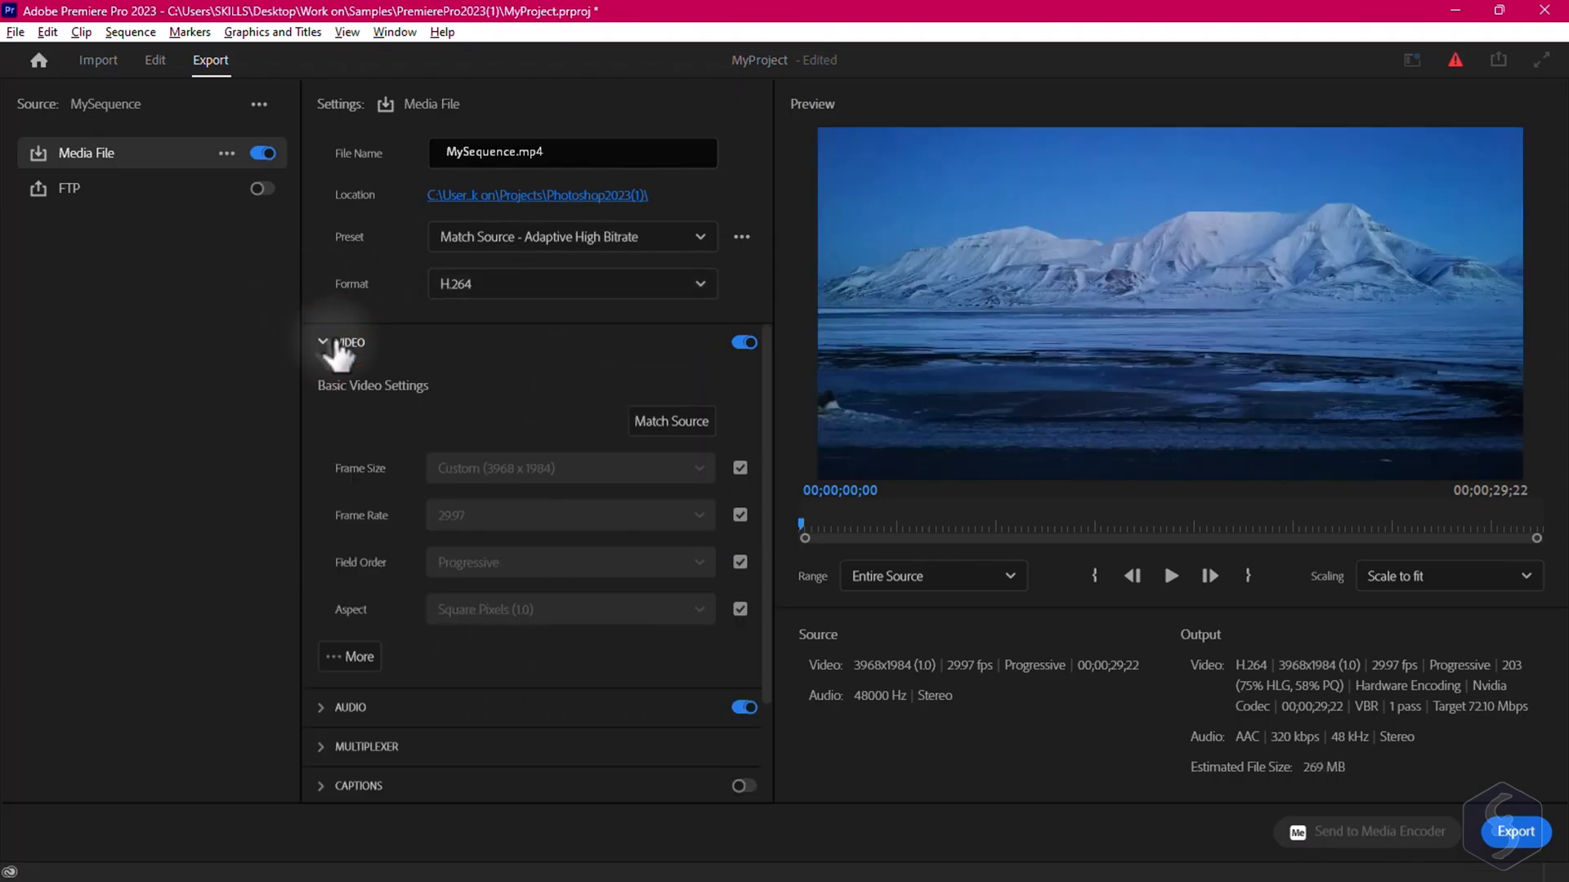
In Video settings, untie Frame Size from match-source so the preset becomes Custom
left_click(740, 467)
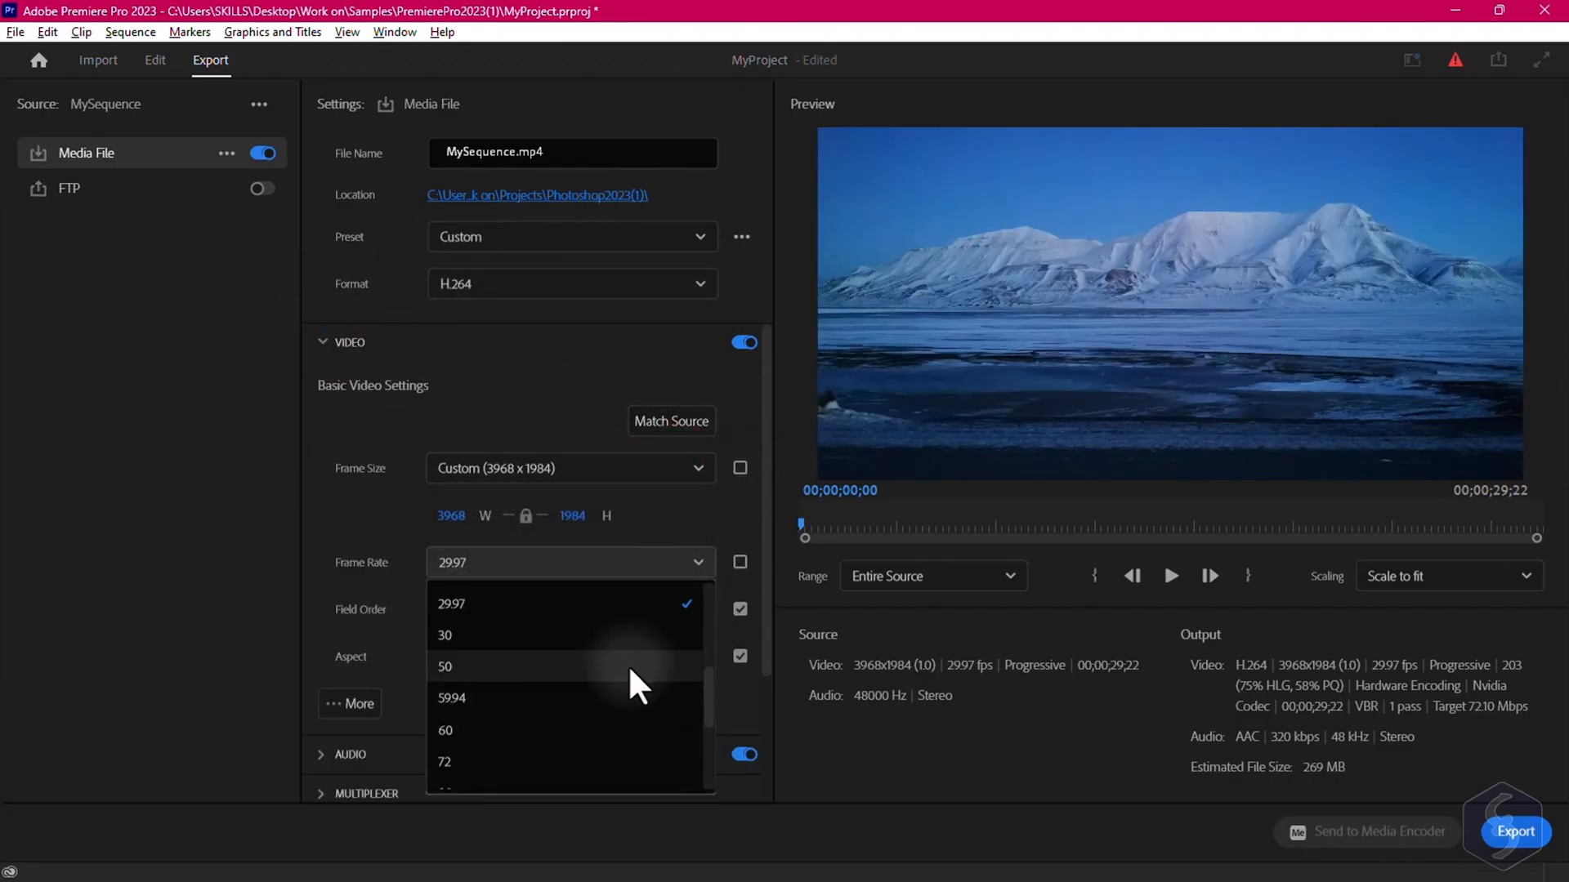
left_click(322, 342)
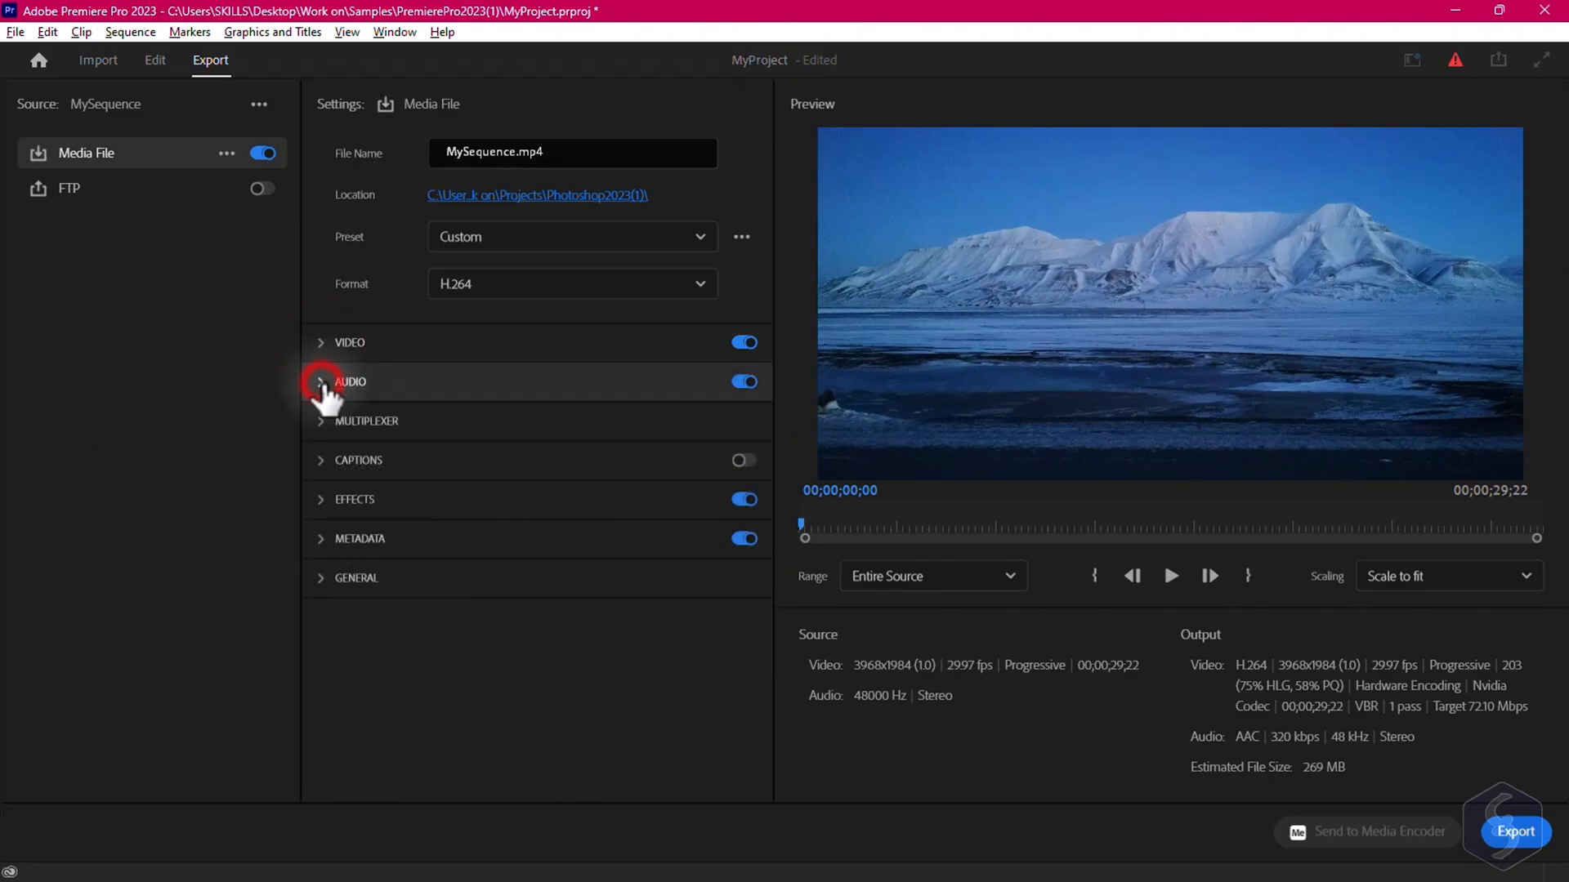
left_click(322, 388)
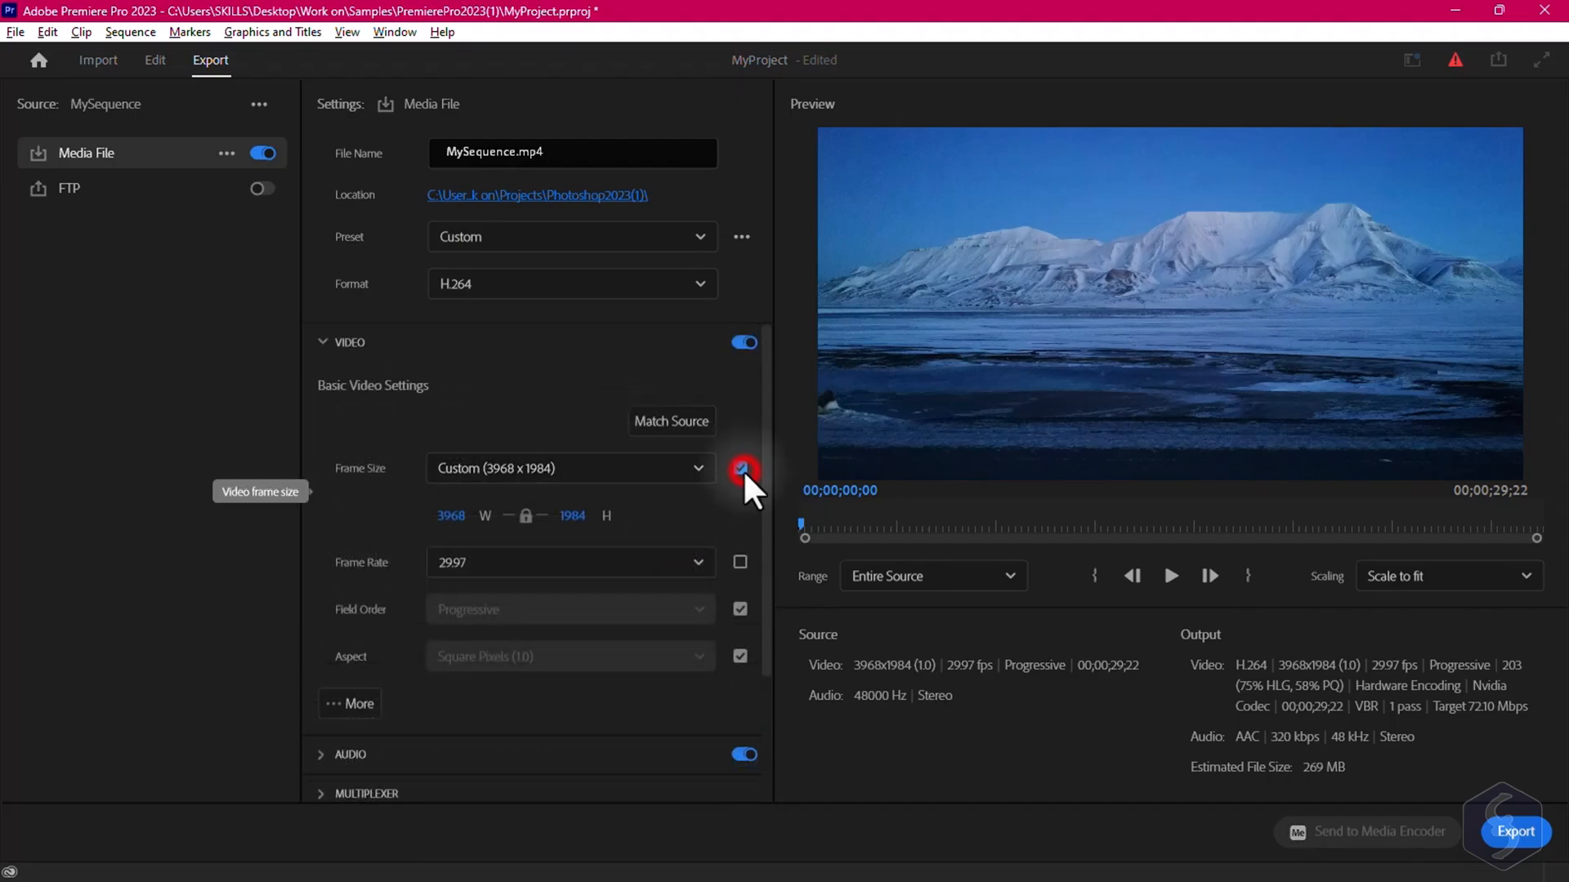
left_click(740, 469)
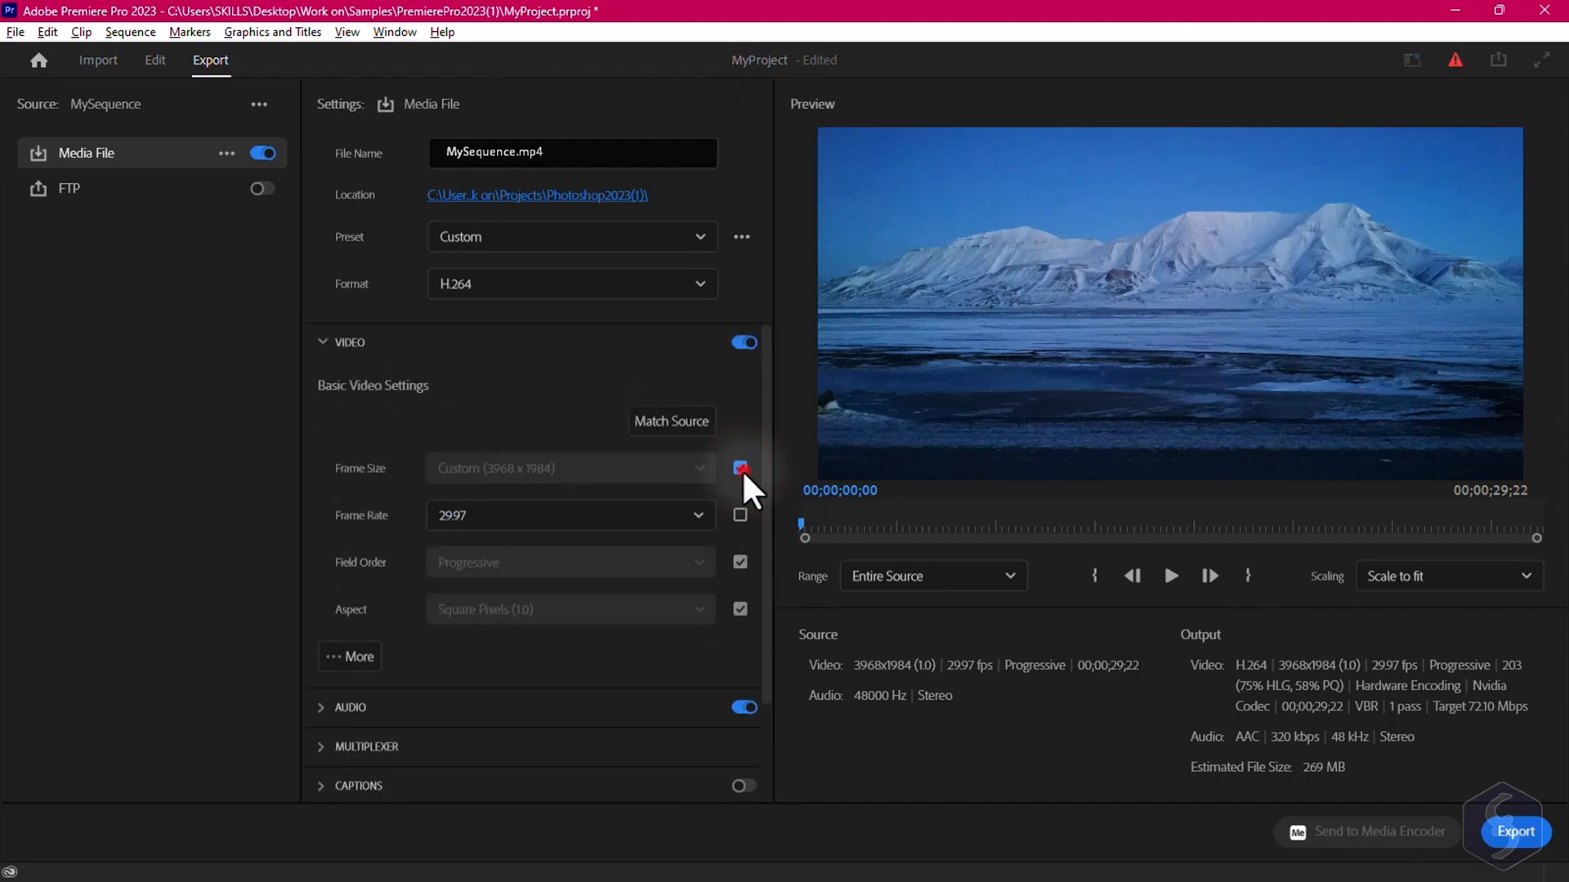
left_click(740, 469)
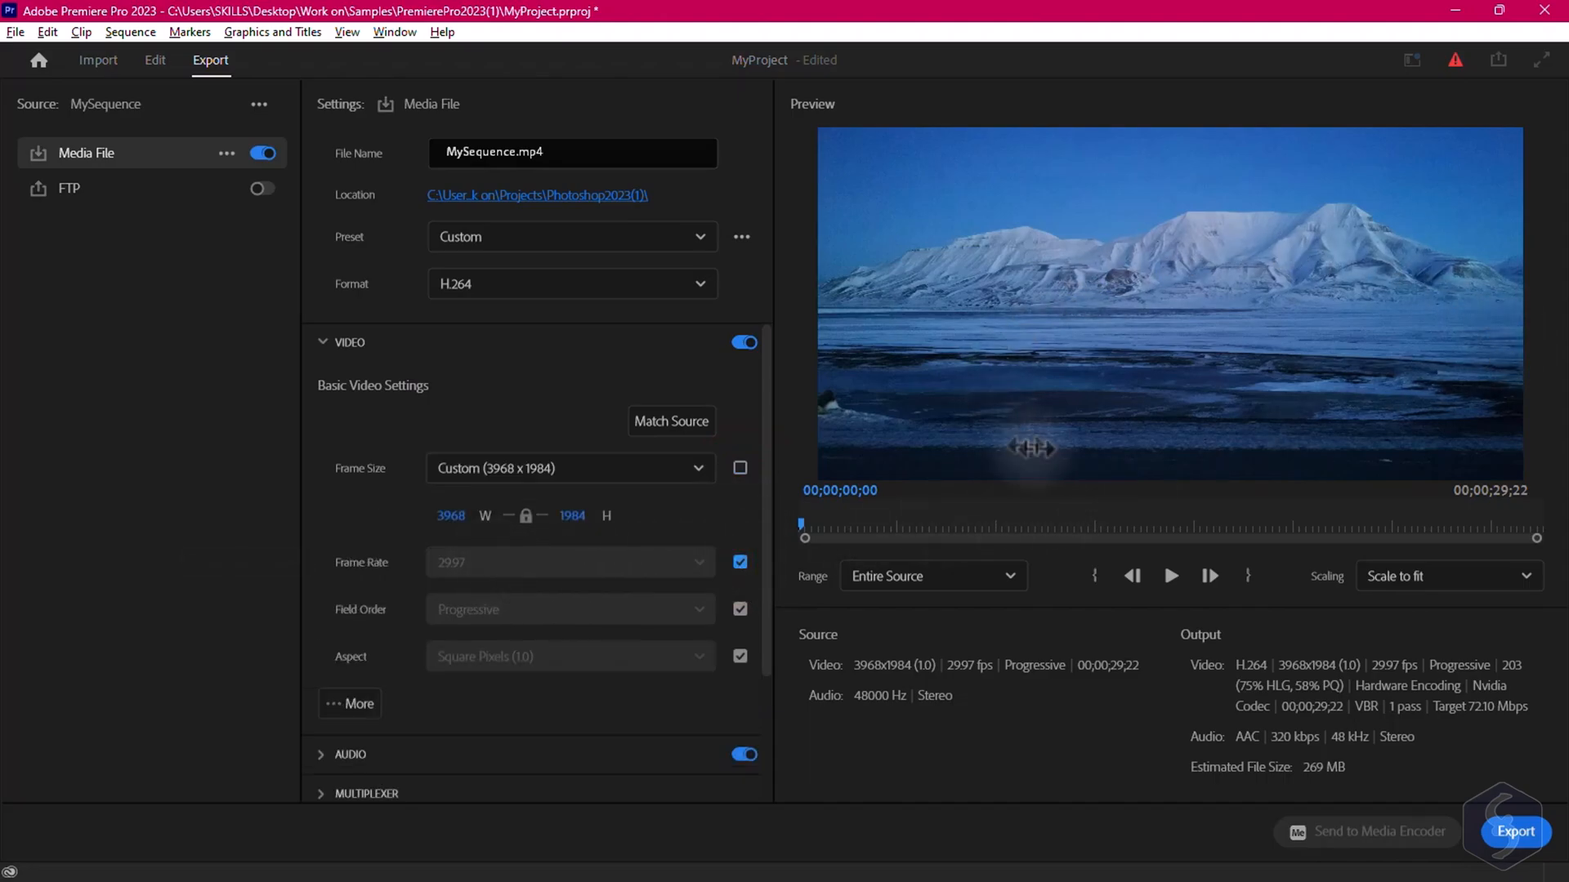
Limit the export to a custom range of about 22 seconds using the preview playhead
left_click_drag(800, 532, 1387, 533)
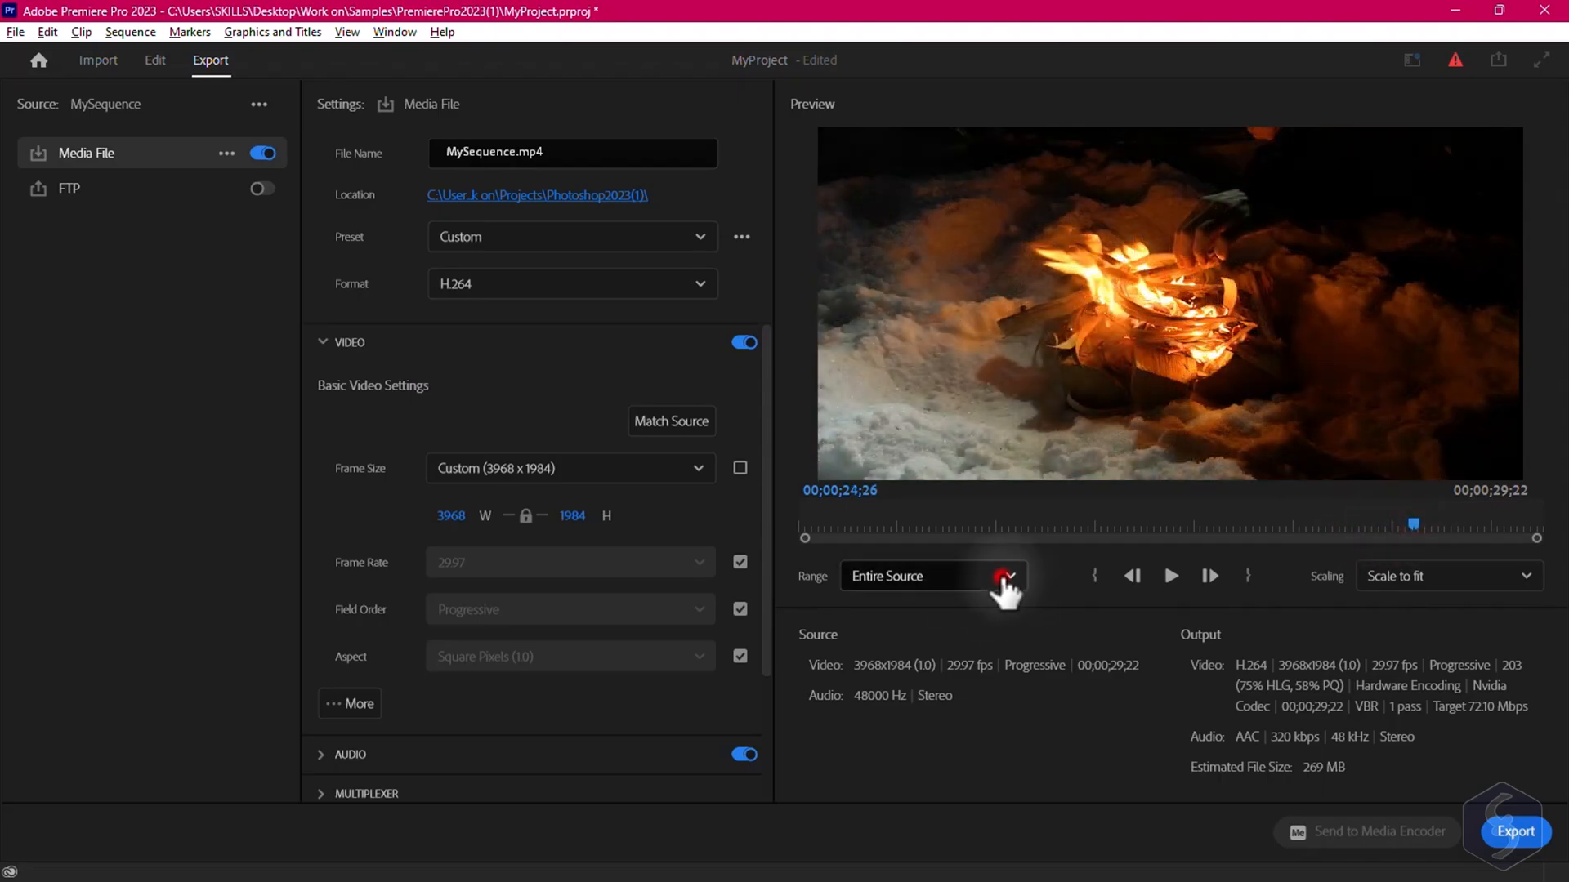
left_click(1010, 577)
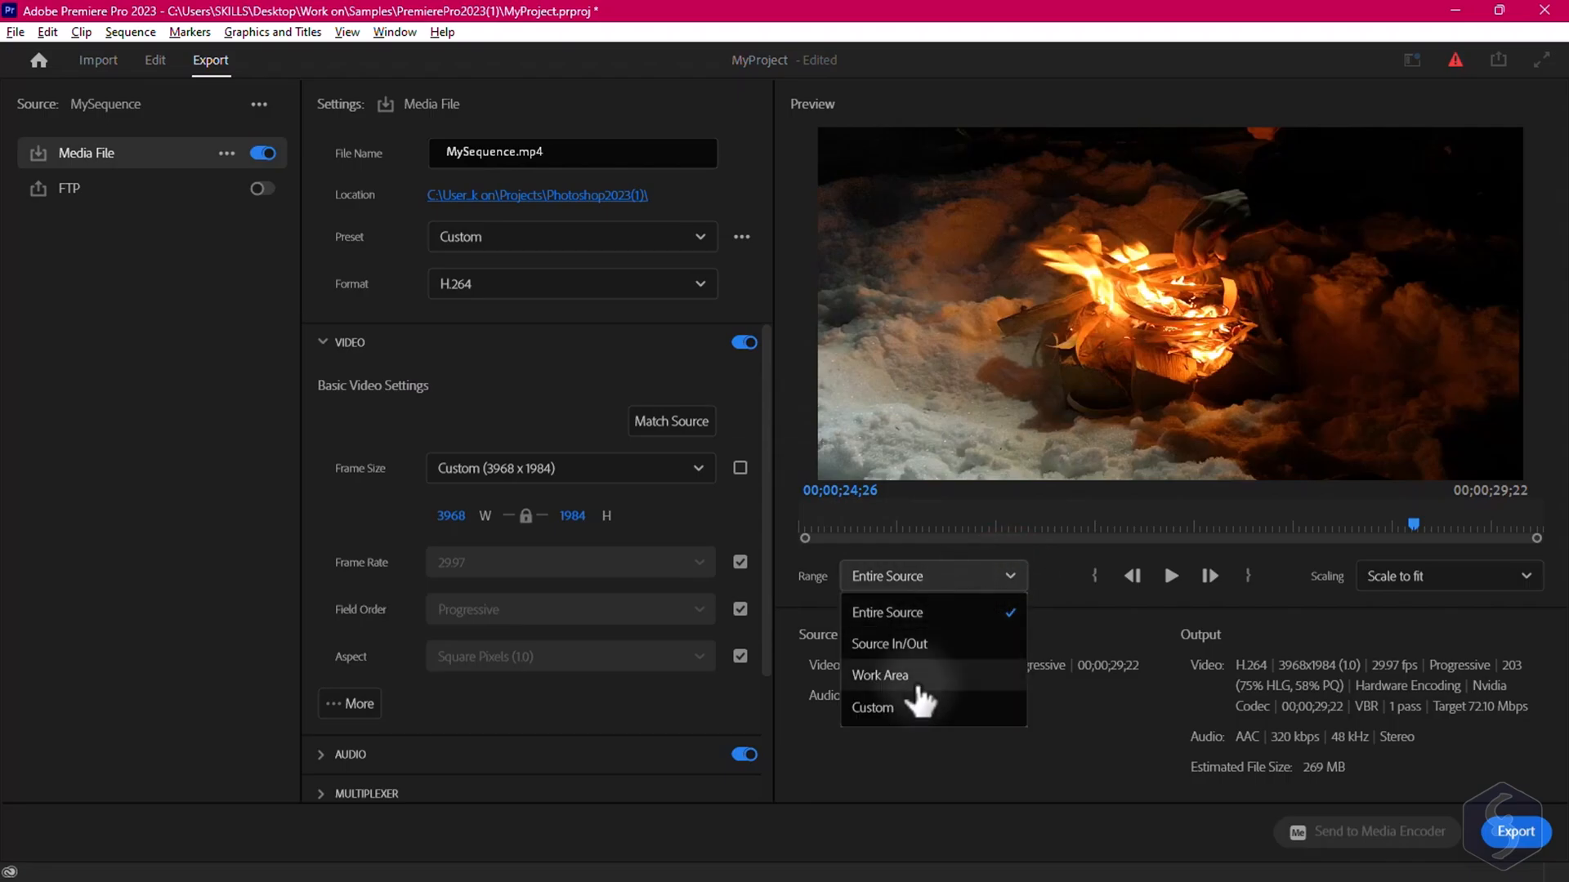
left_click(870, 708)
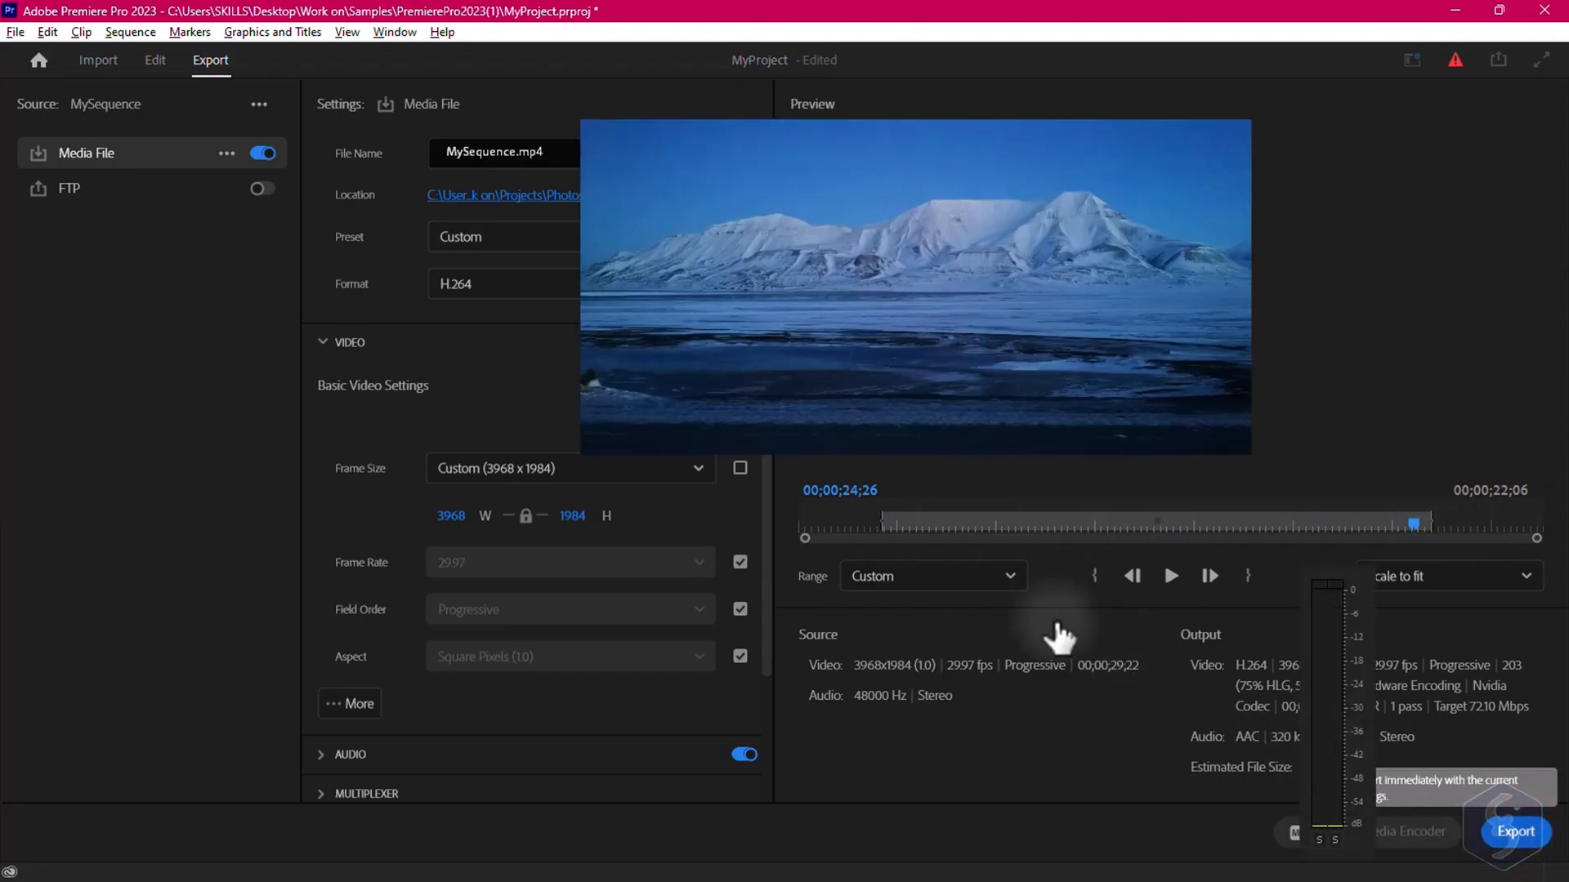
Start encoding MySequence and close the Encoding dialog to return to editing
left_click(1513, 831)
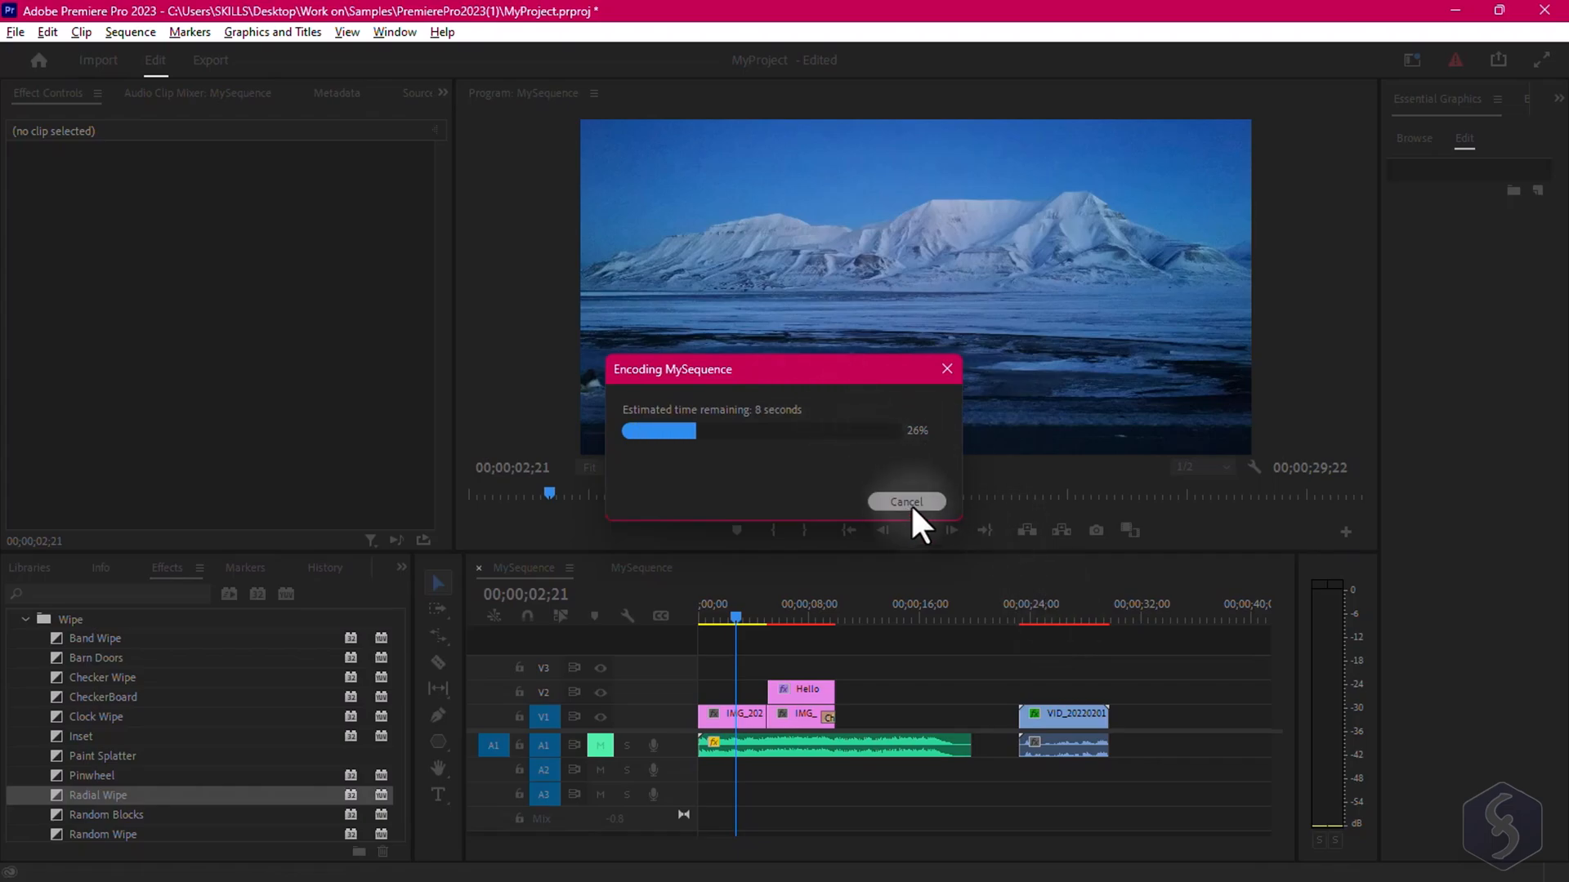
left_click(904, 501)
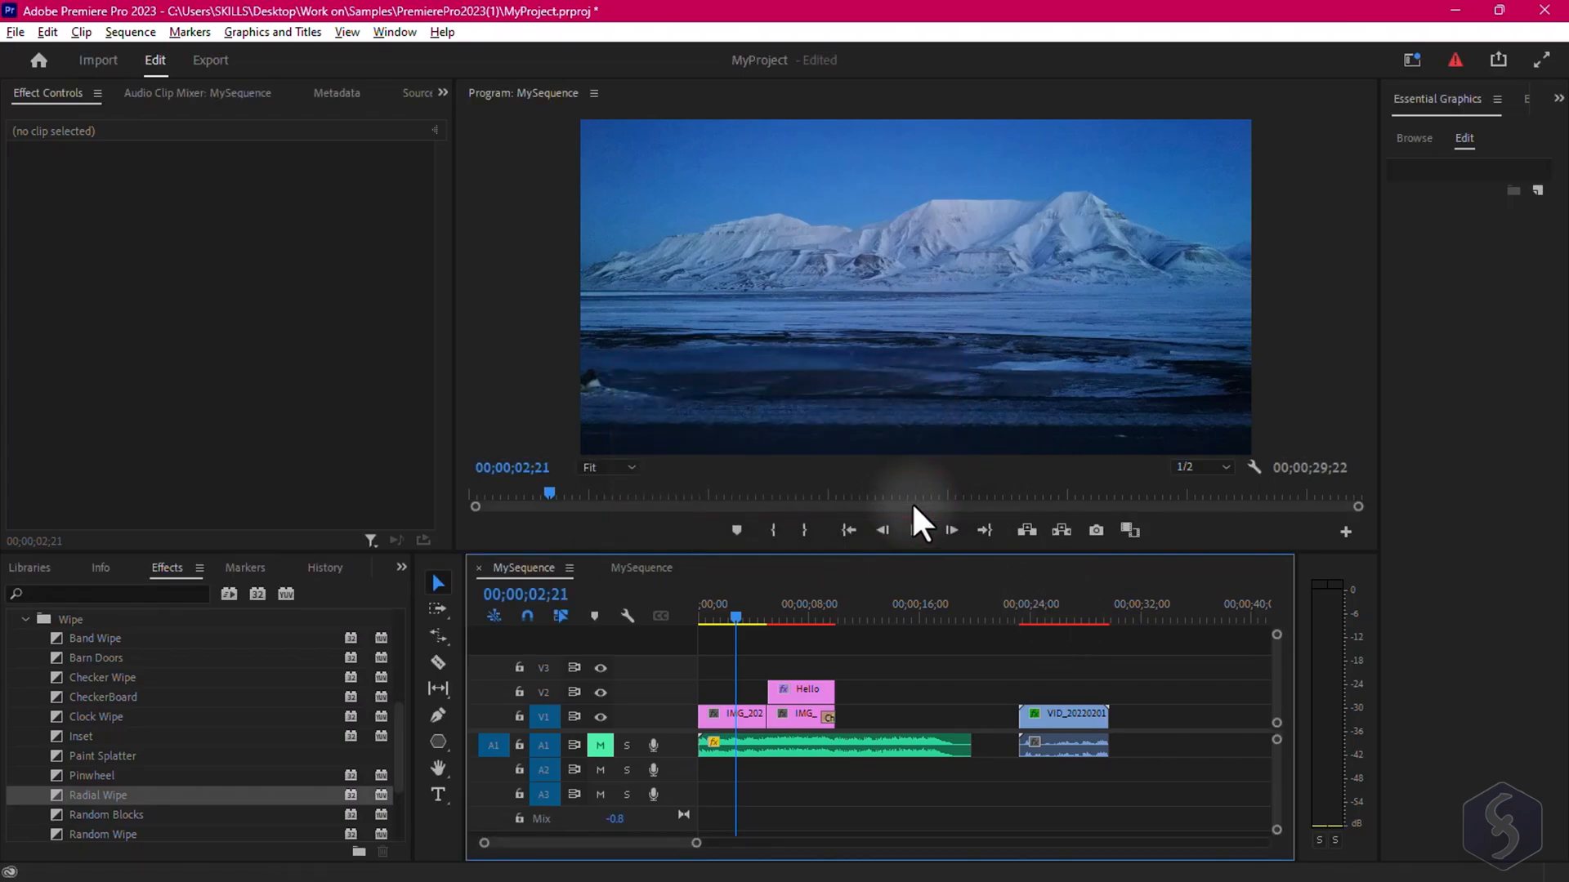